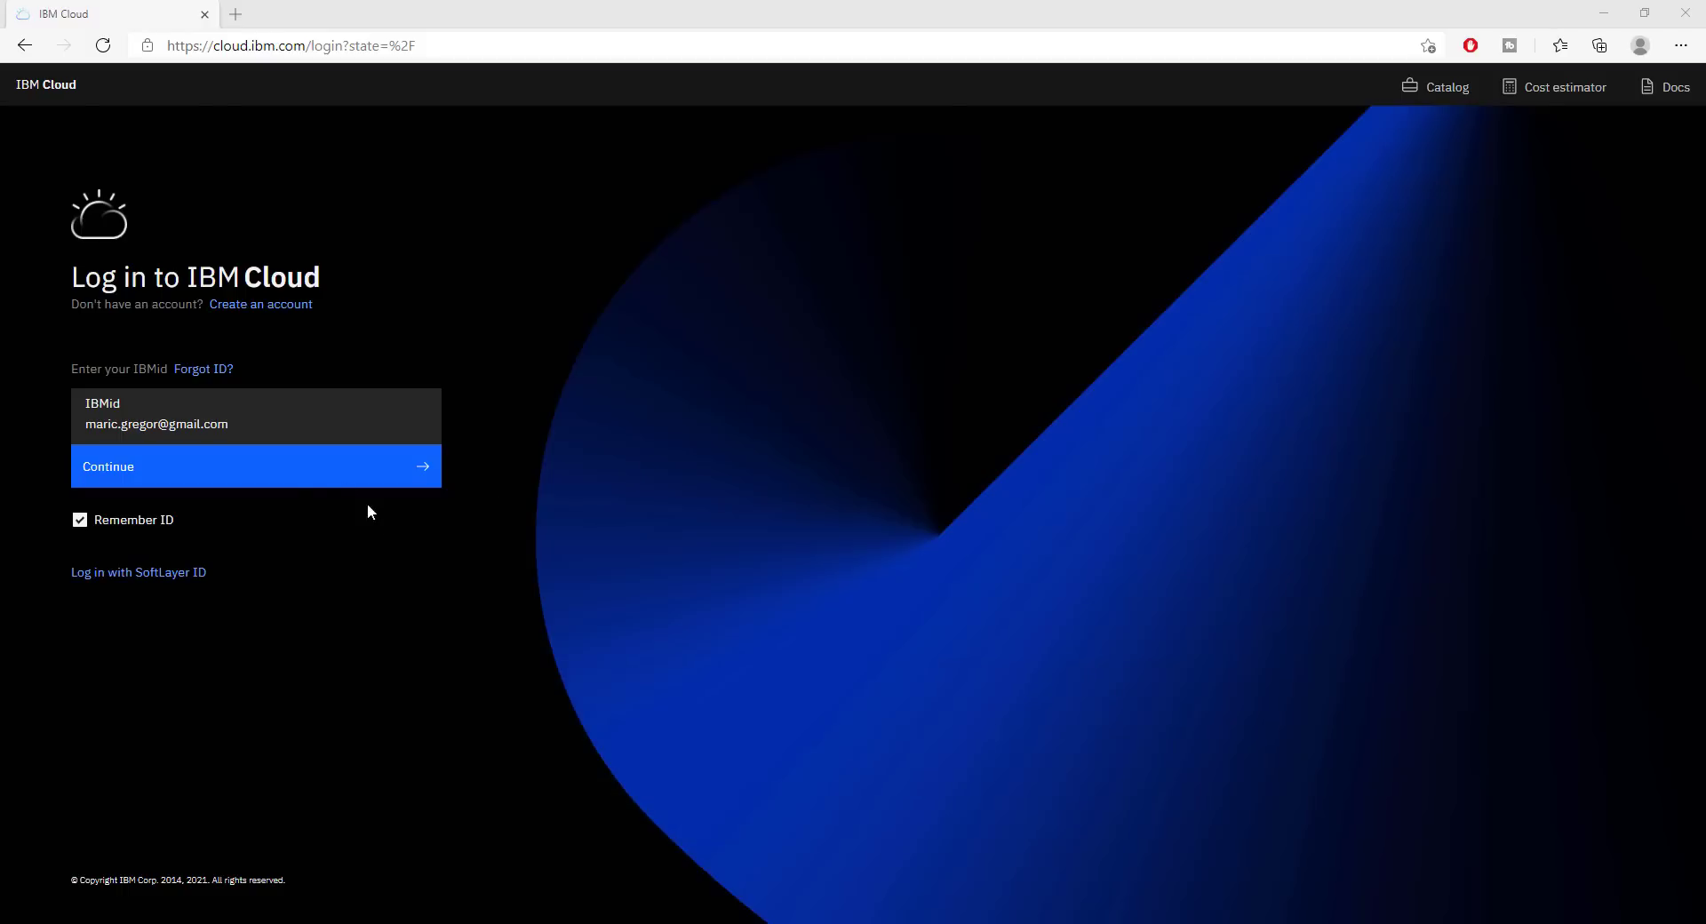
Continue with the remembered IBMid, enter the password and log in to IBM Cloud
{"action": "left_click", "coordinate": [254, 466]}
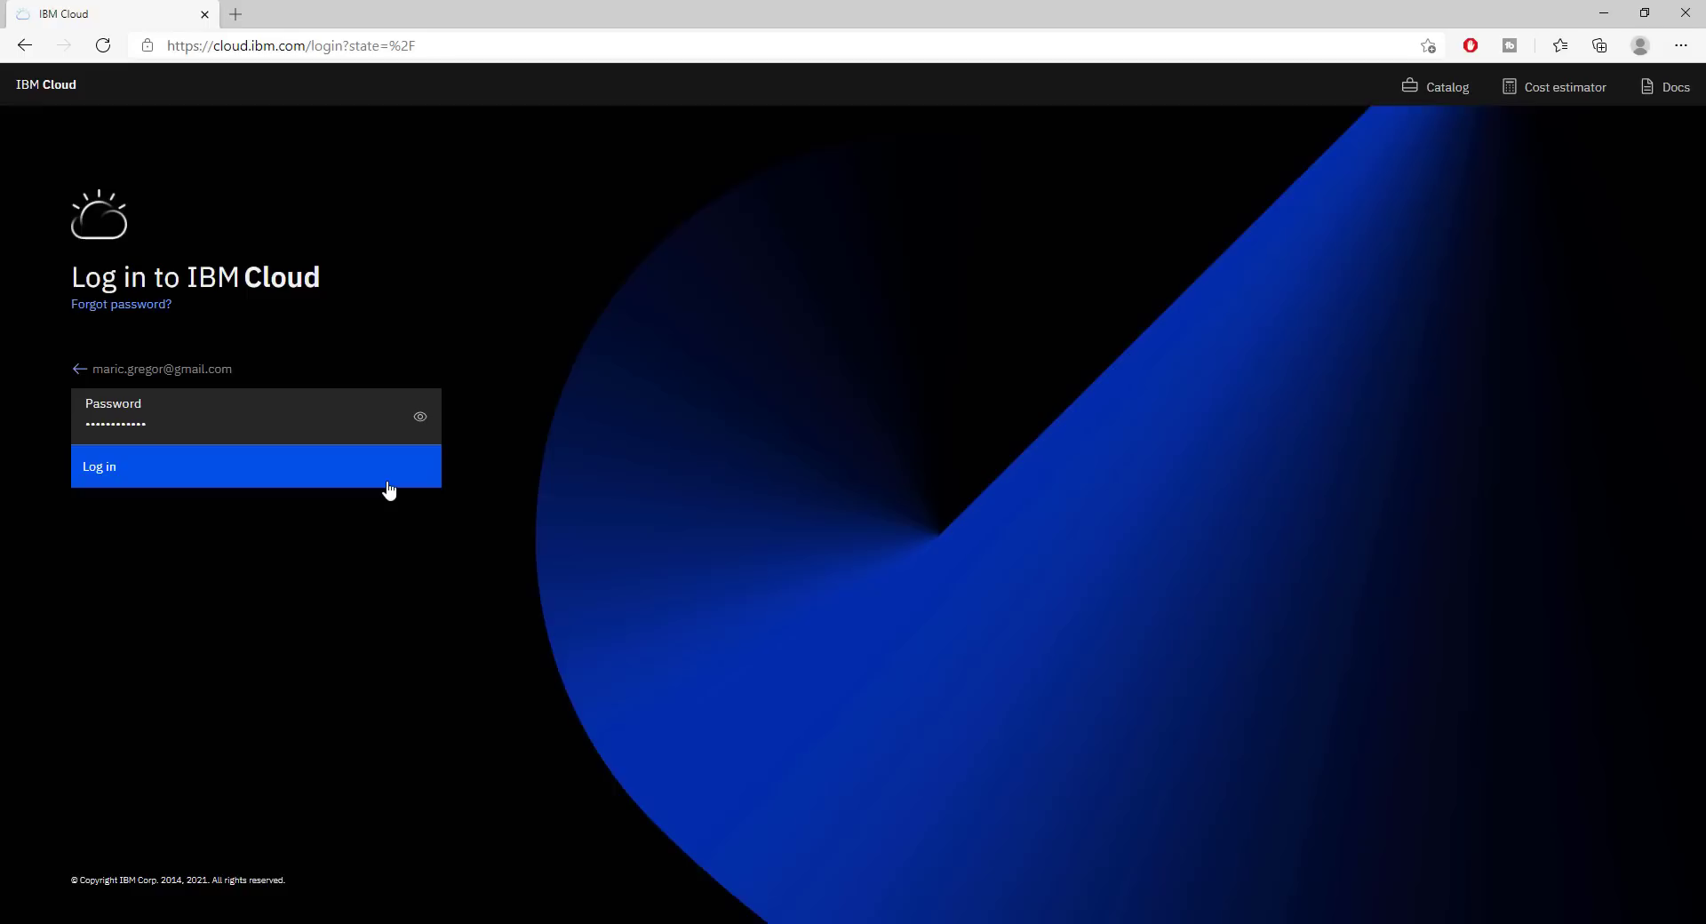
{"action": "mouse_move", "coordinate": [330, 481]}
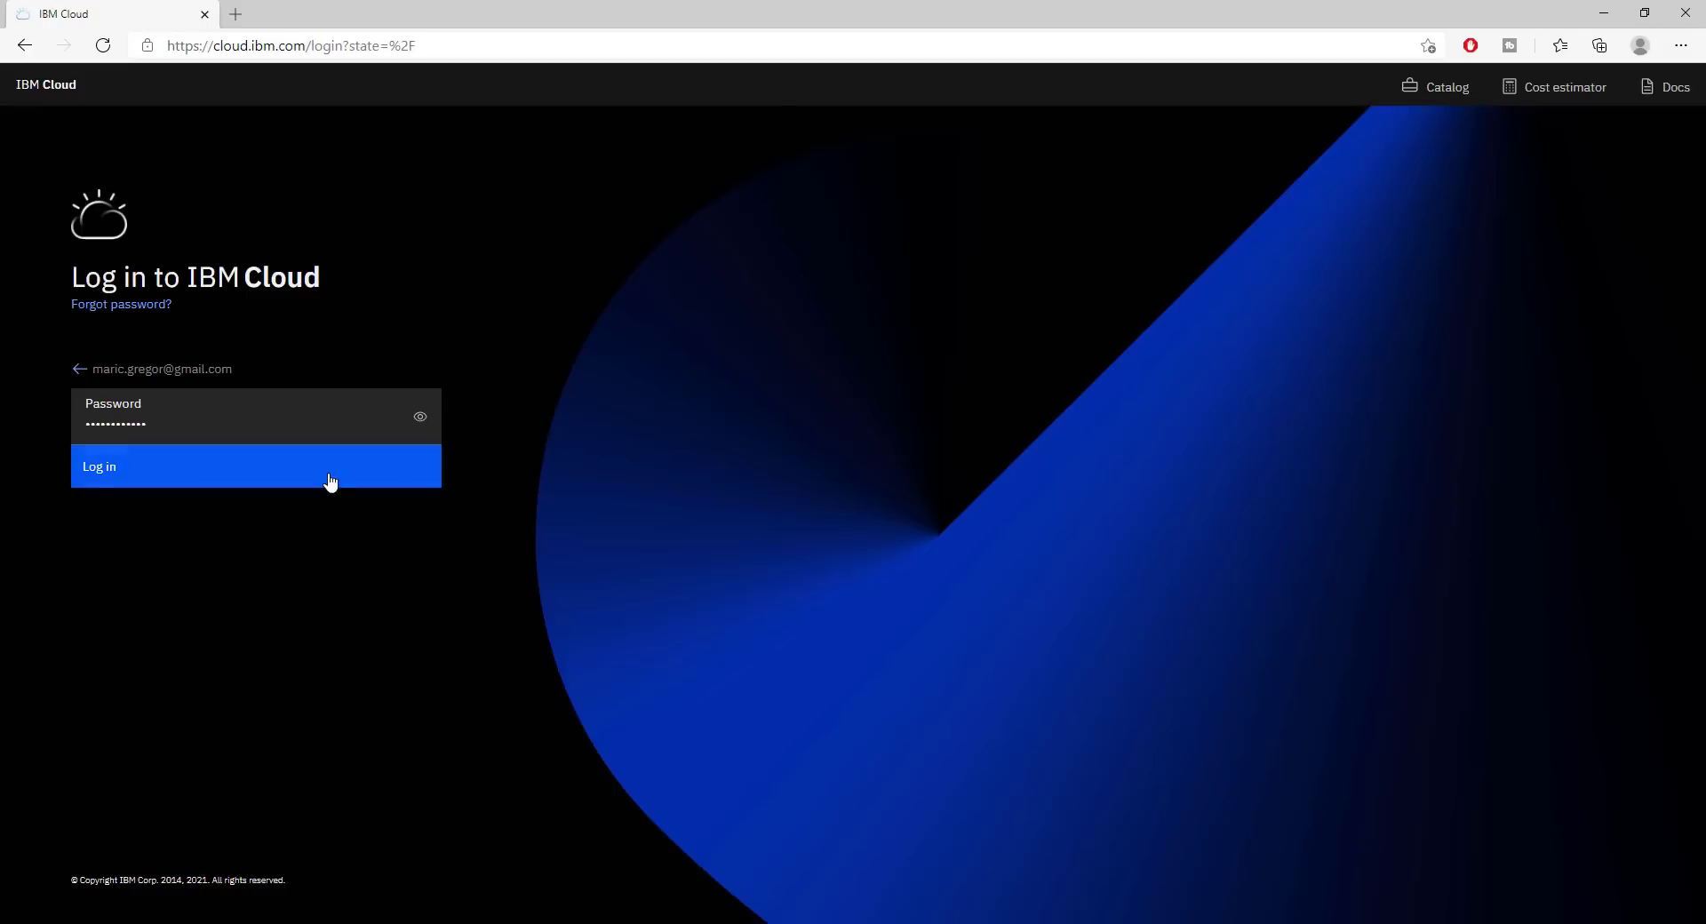
{"action": "left_click", "coordinate": [256, 465]}
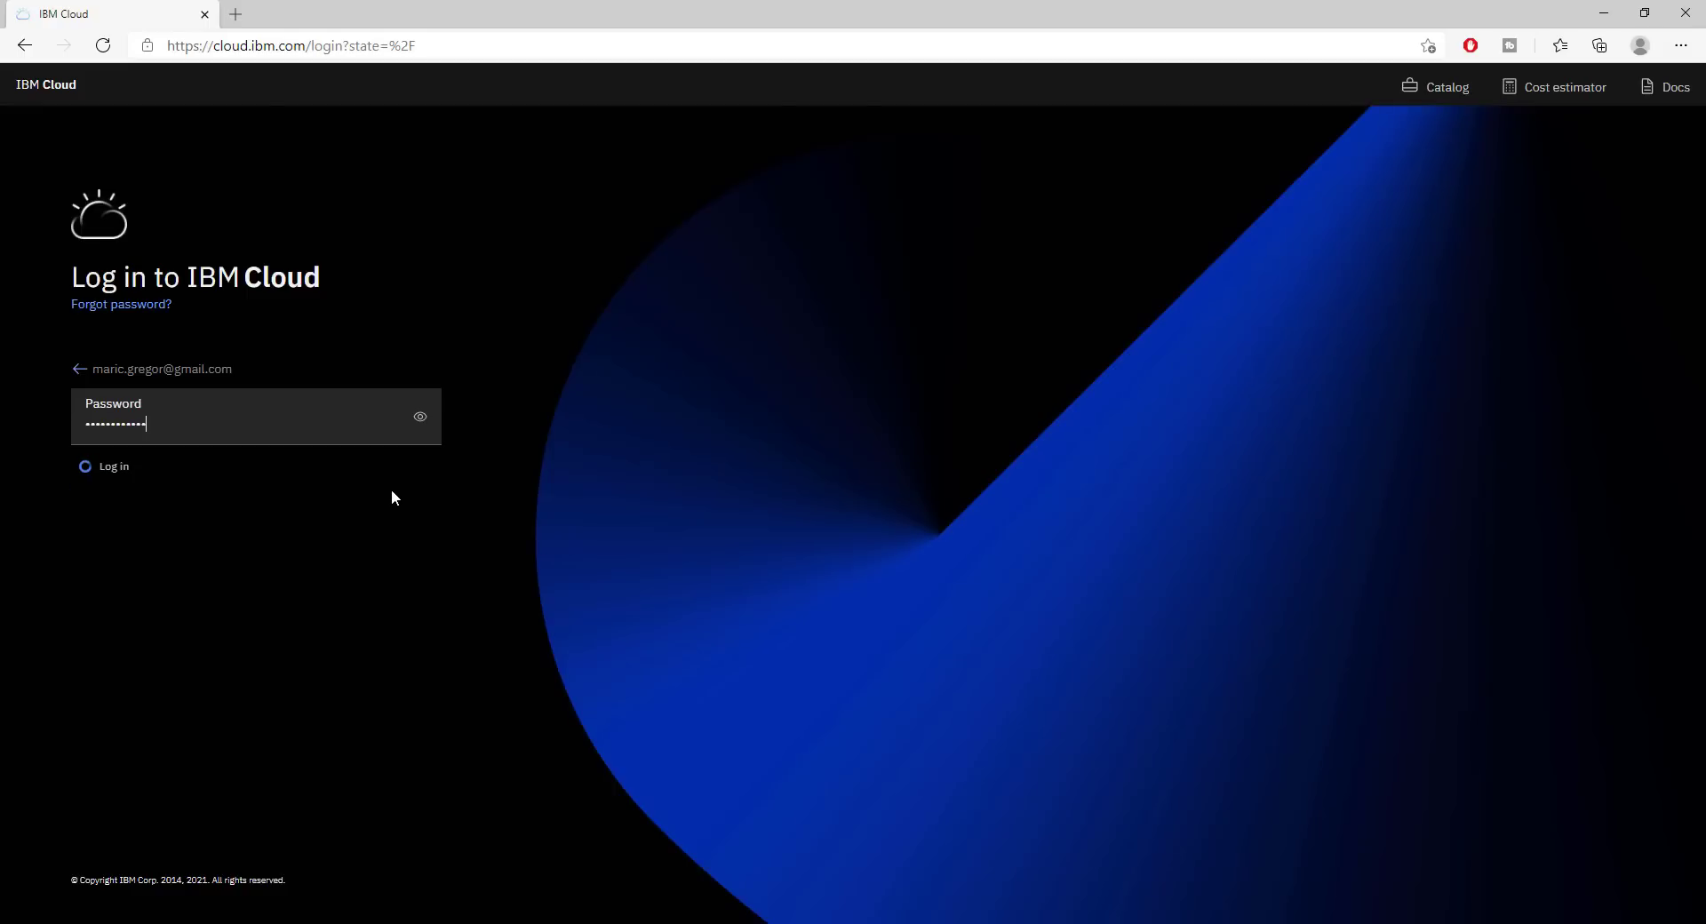
{"action": "left_click", "coordinate": [114, 466]}
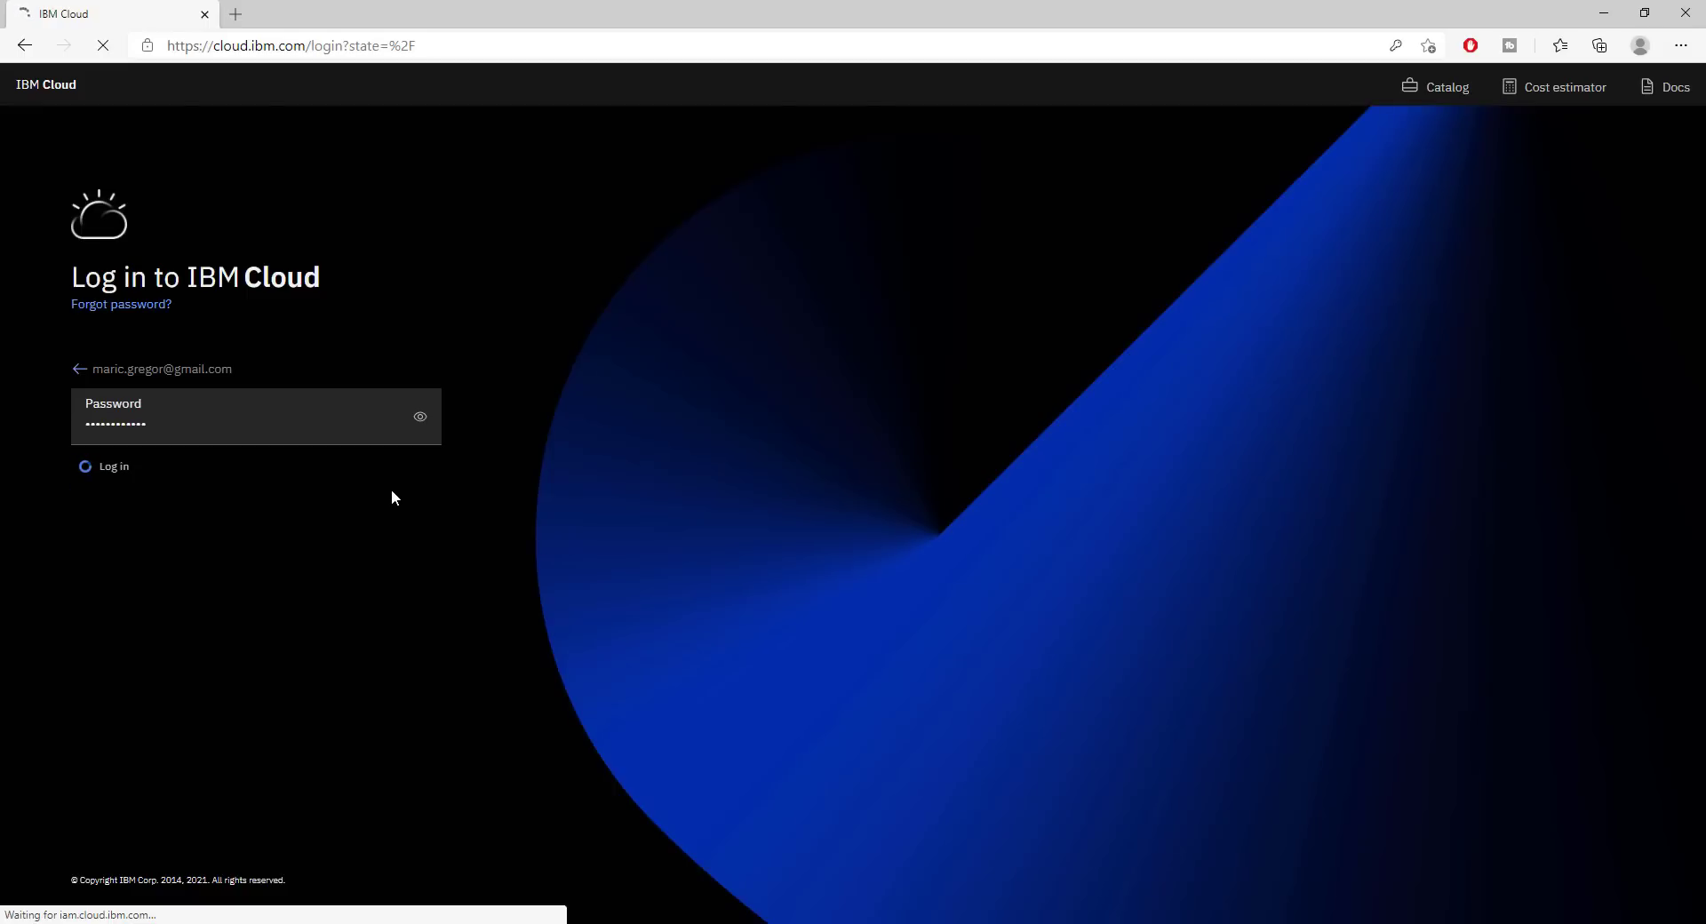
{"action": "left_click", "coordinate": [113, 466]}
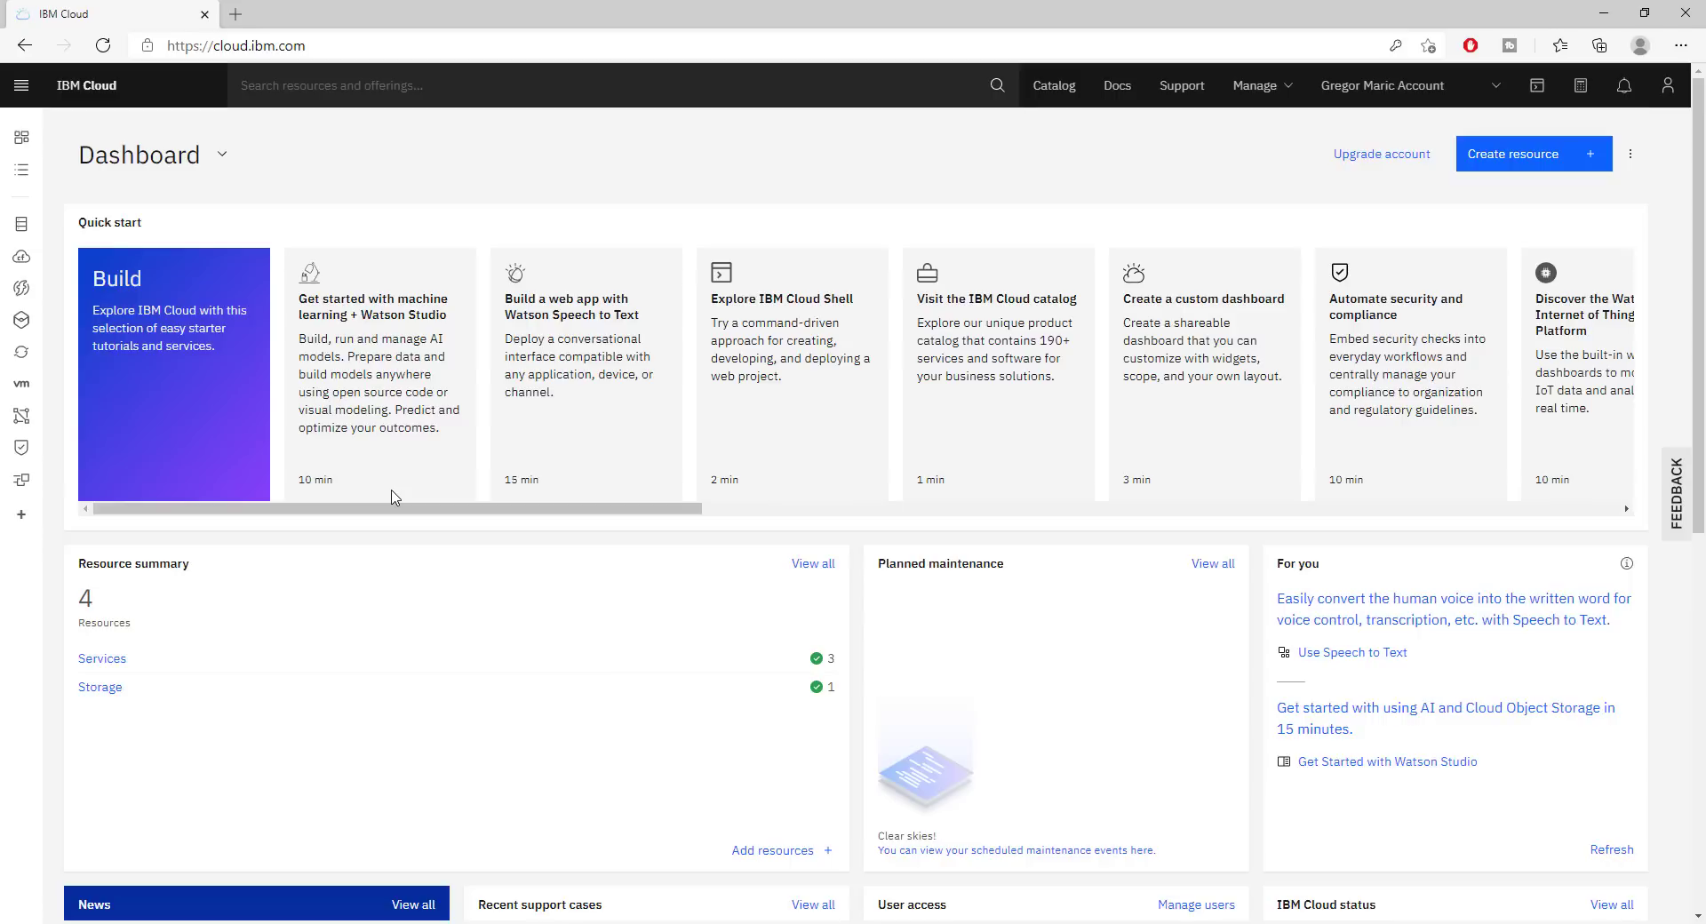
{"action": "mouse_move", "coordinate": [397, 423]}
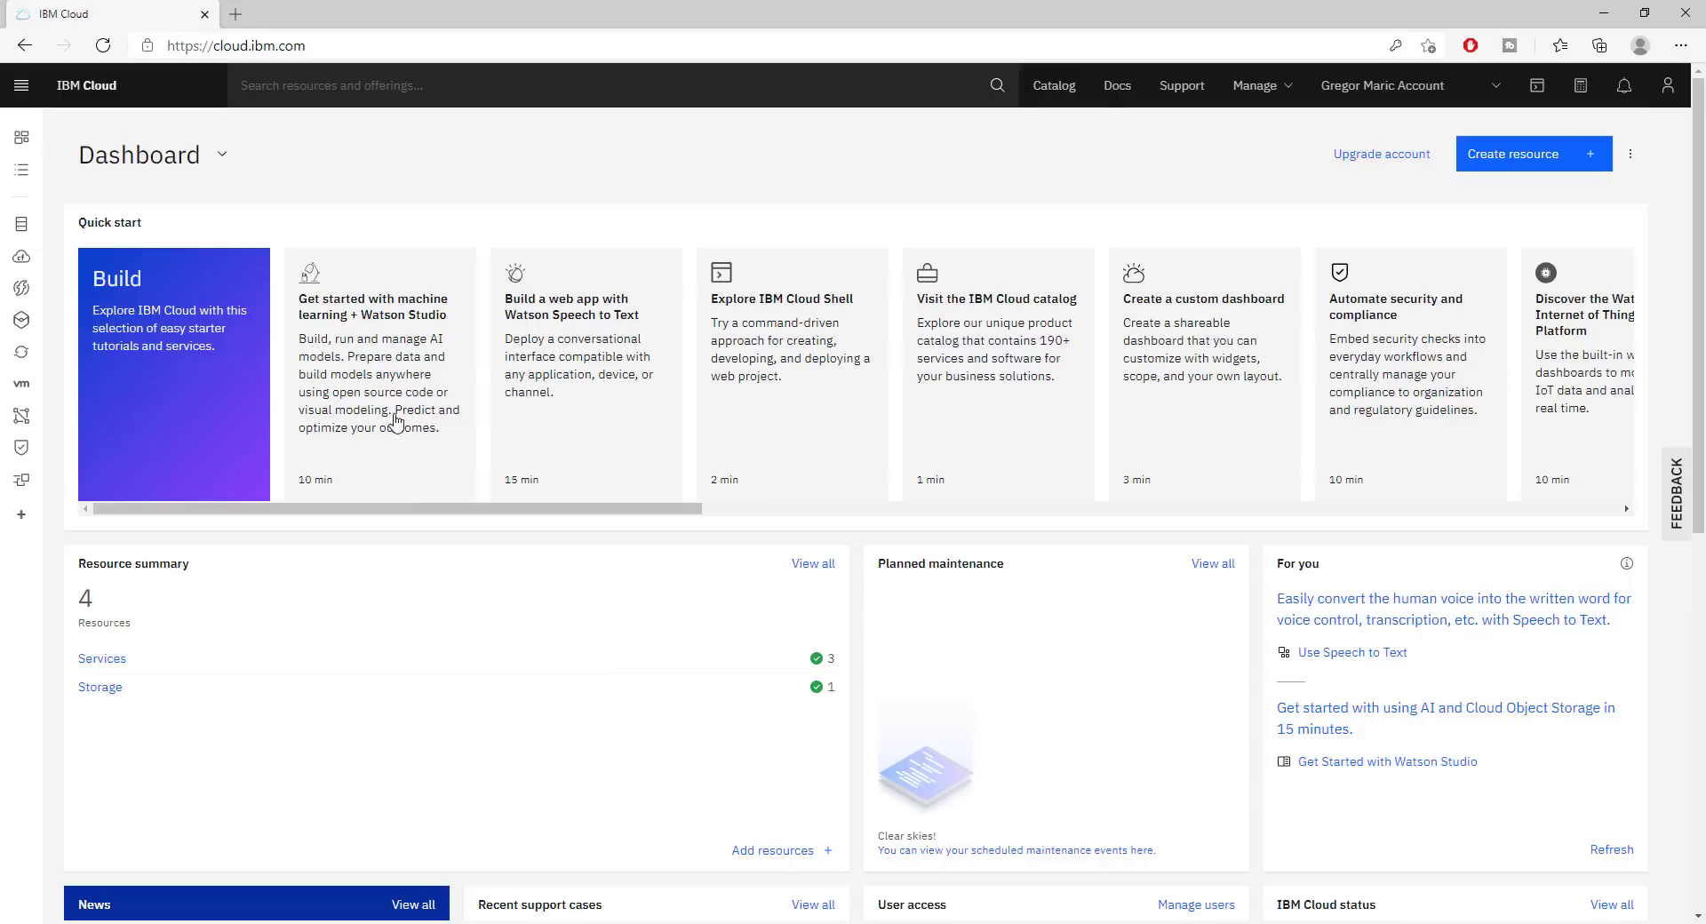
{"action": "mouse_move", "coordinate": [597, 350]}
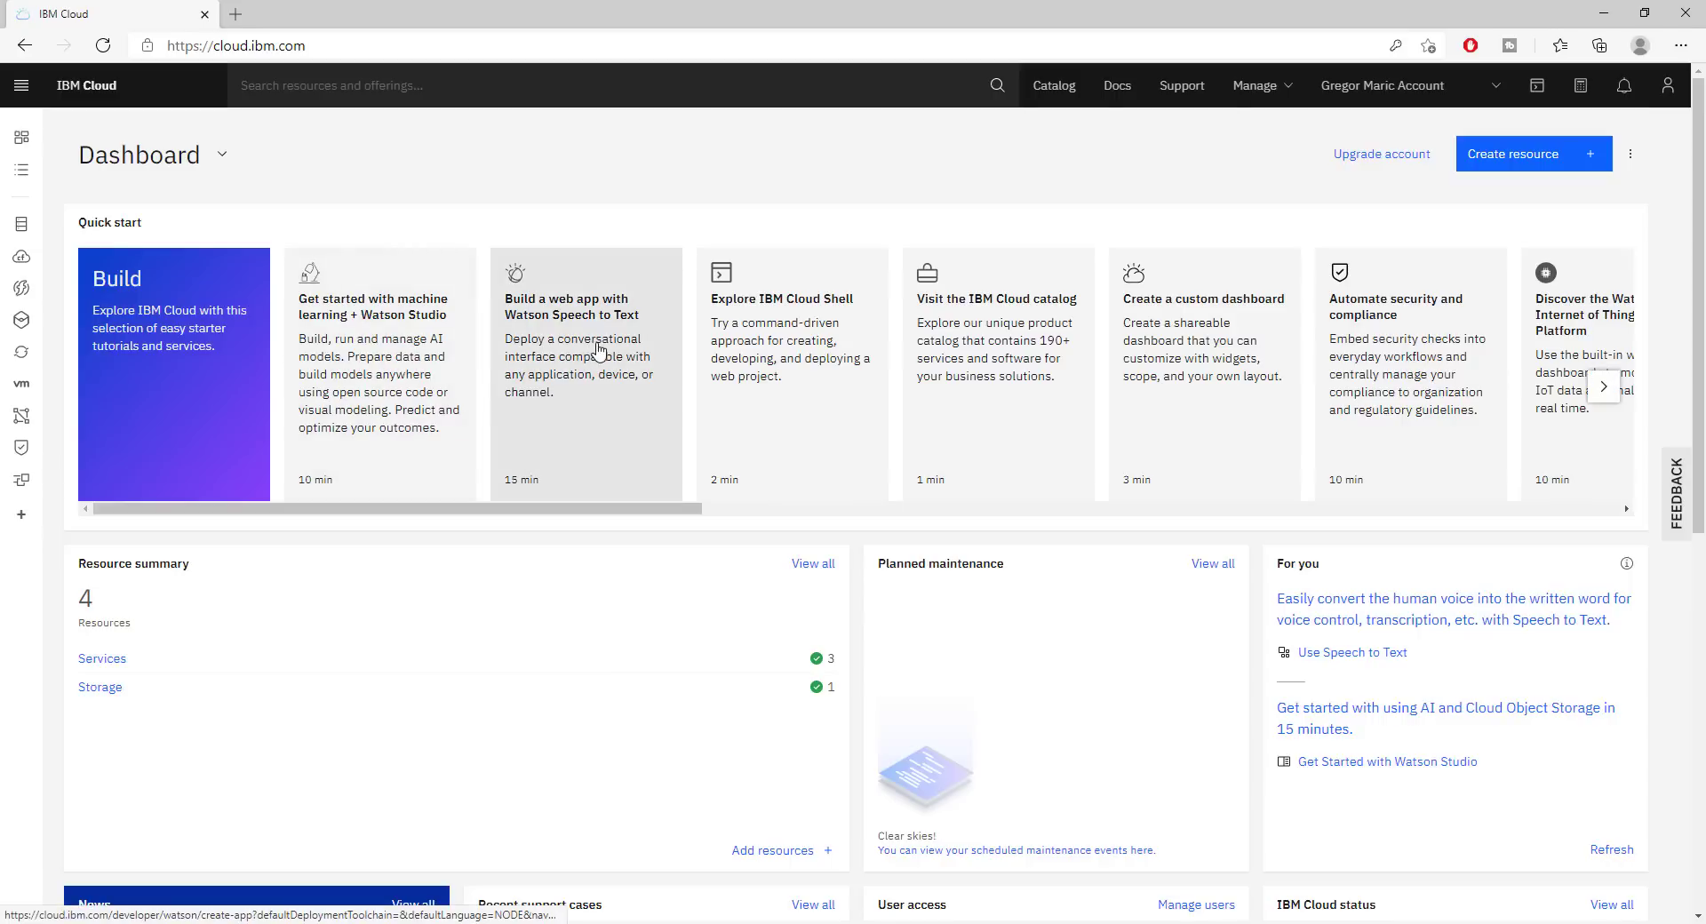
{"action": "mouse_move", "coordinate": [521, 499]}
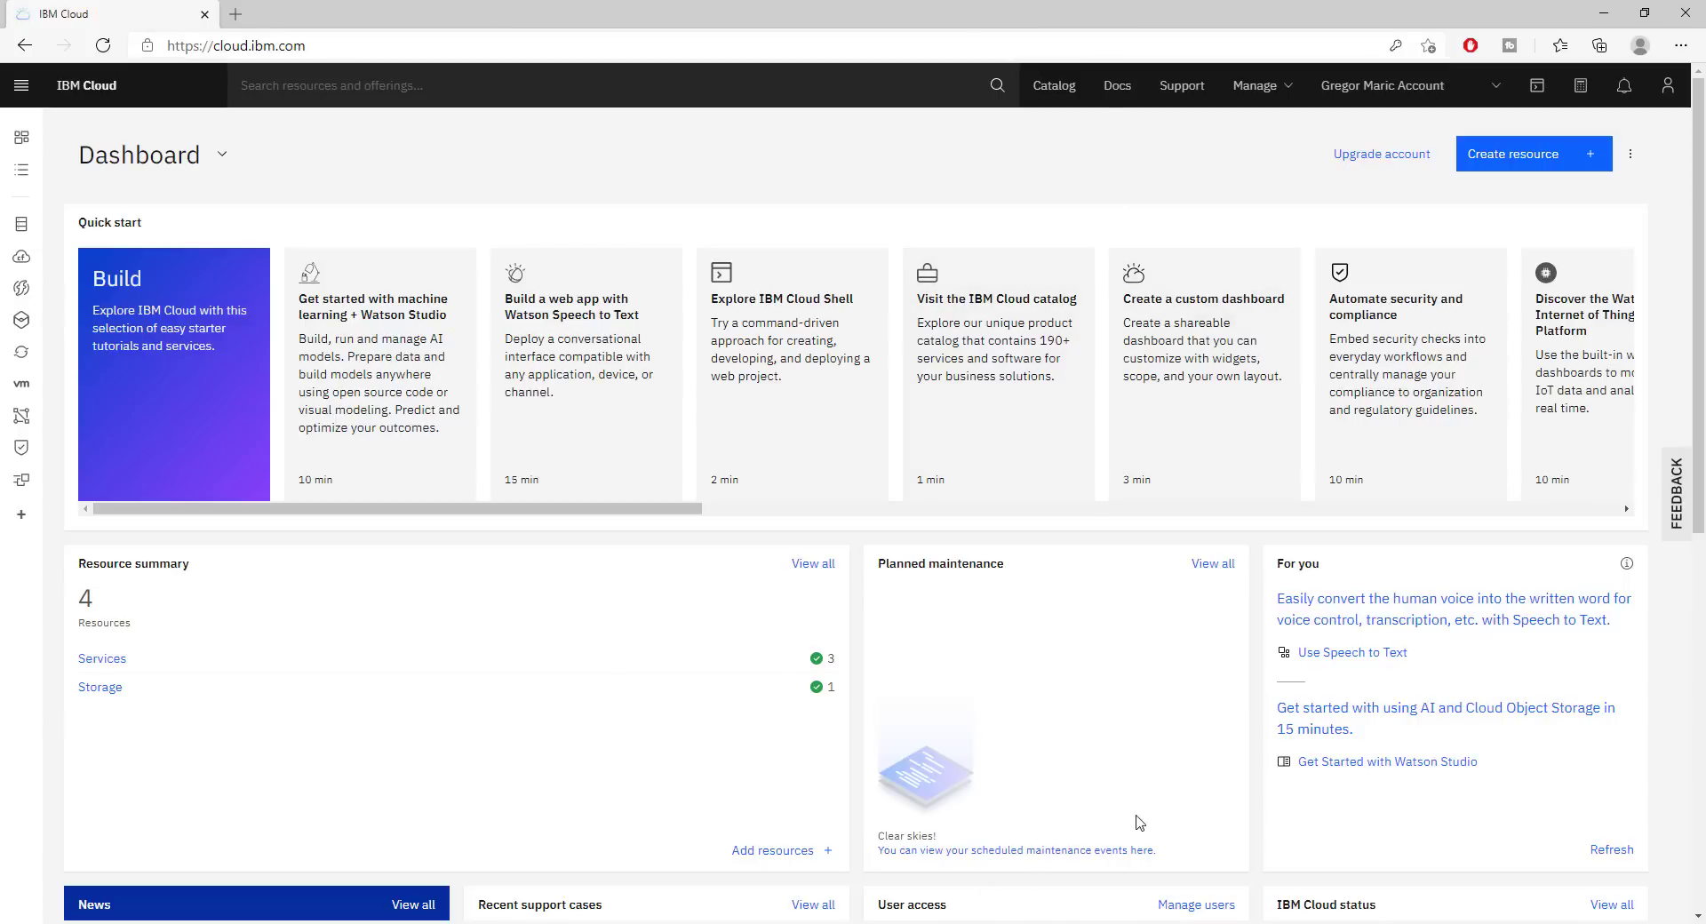
{"action": "mouse_move", "coordinate": [462, 826]}
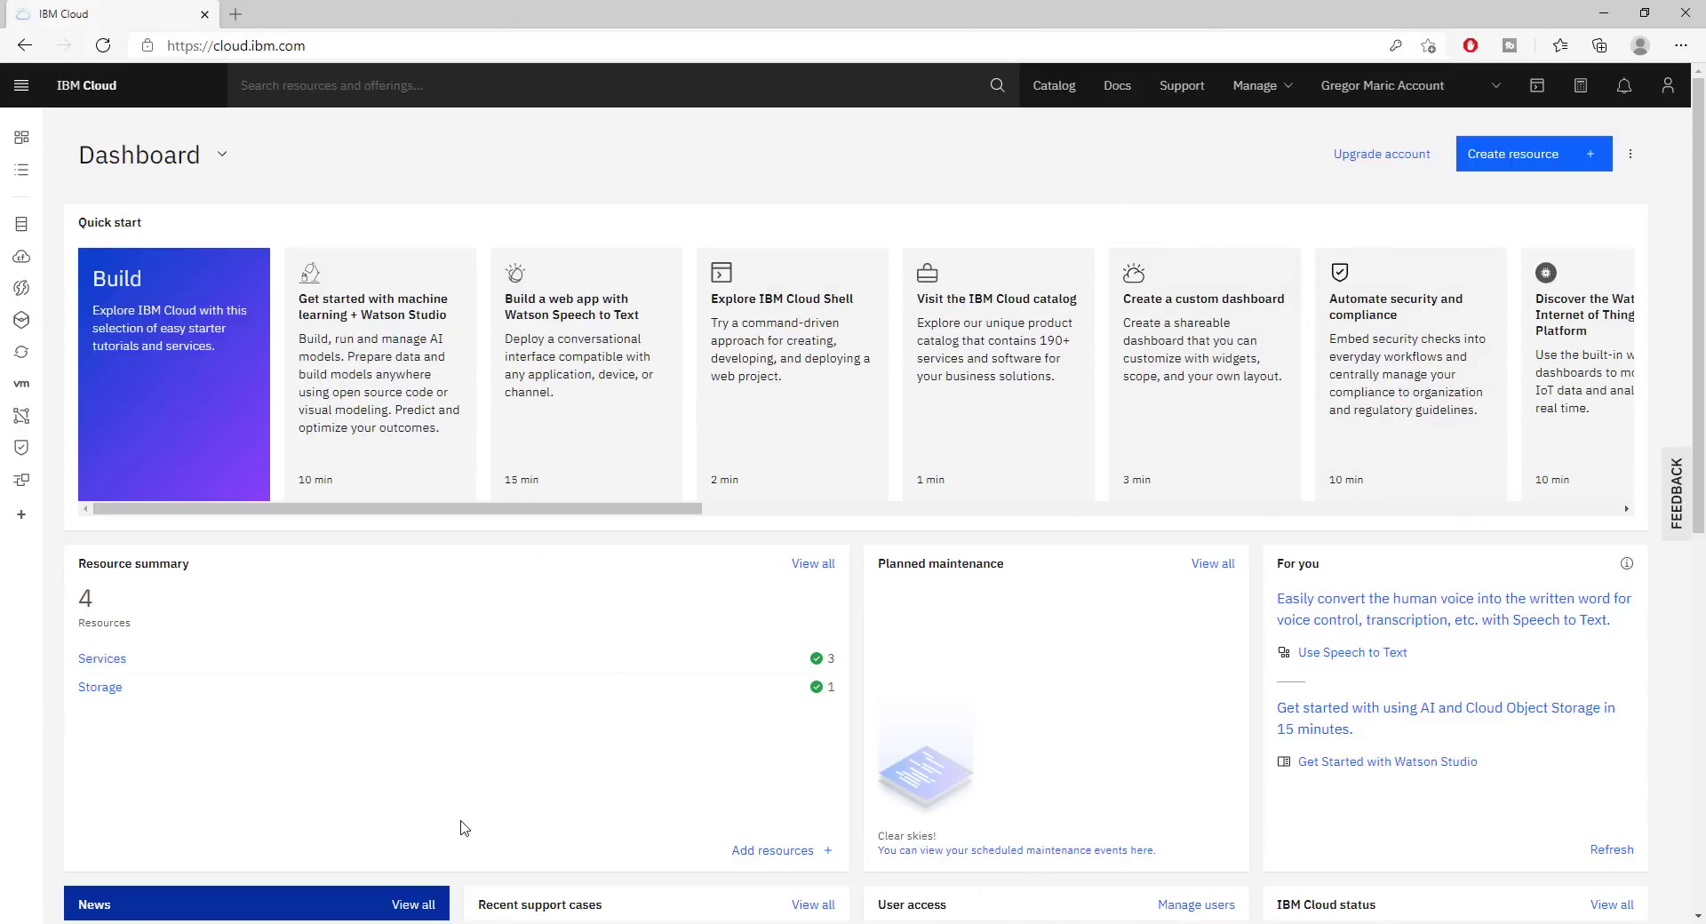
{"action": "mouse_move", "coordinate": [992, 549]}
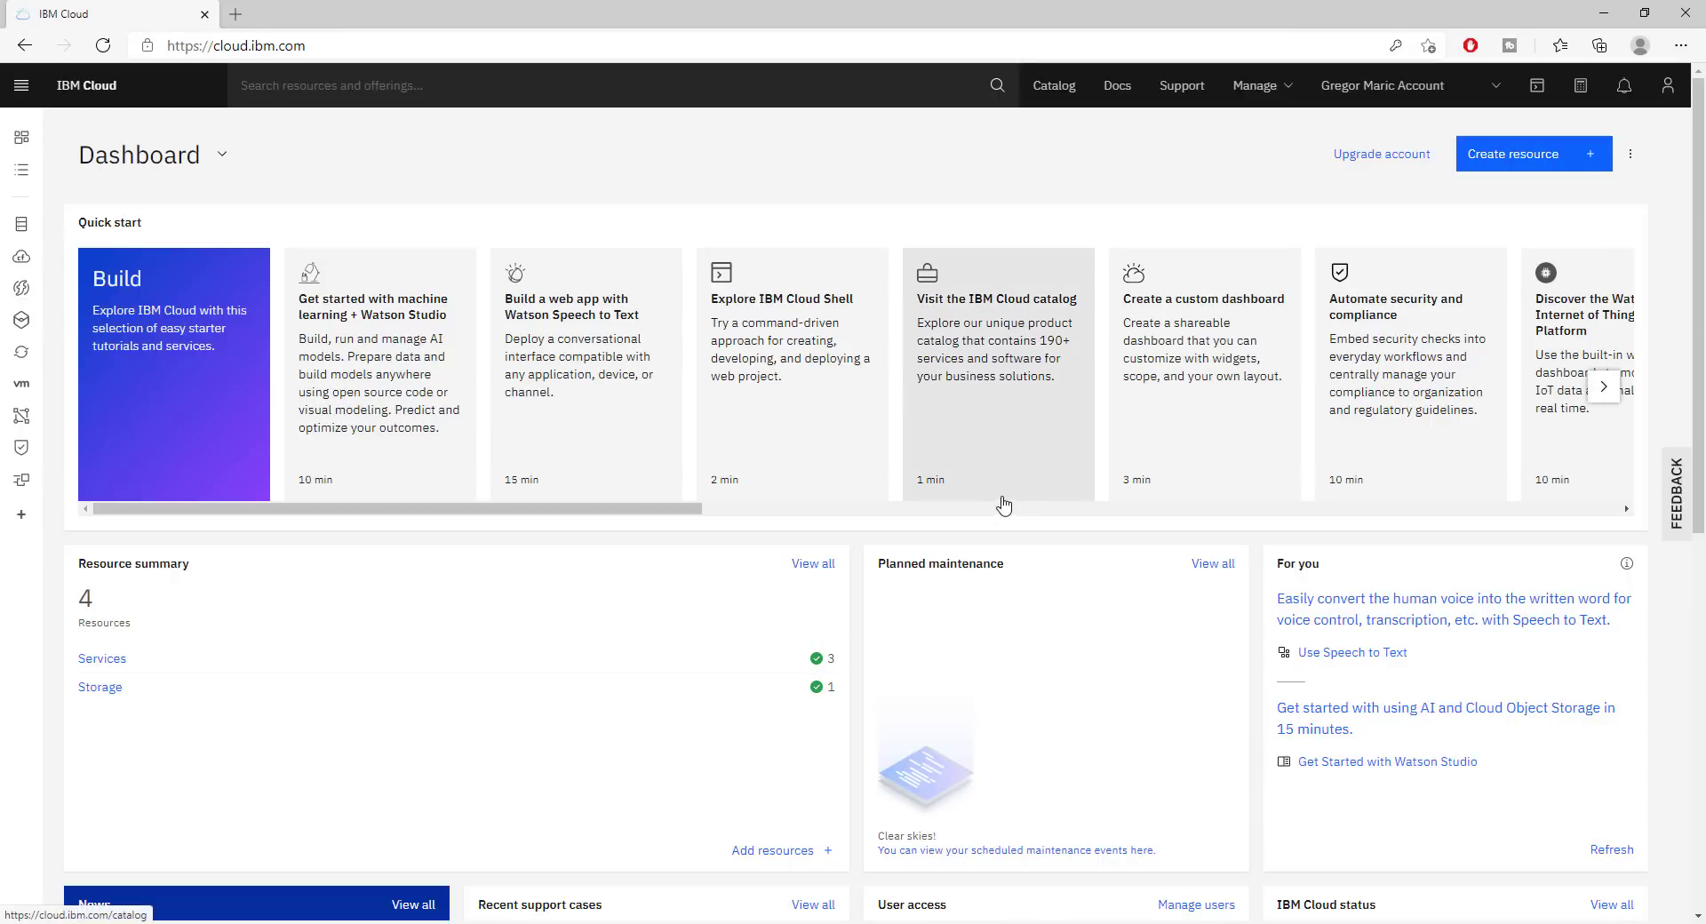
{"action": "mouse_move", "coordinate": [871, 636]}
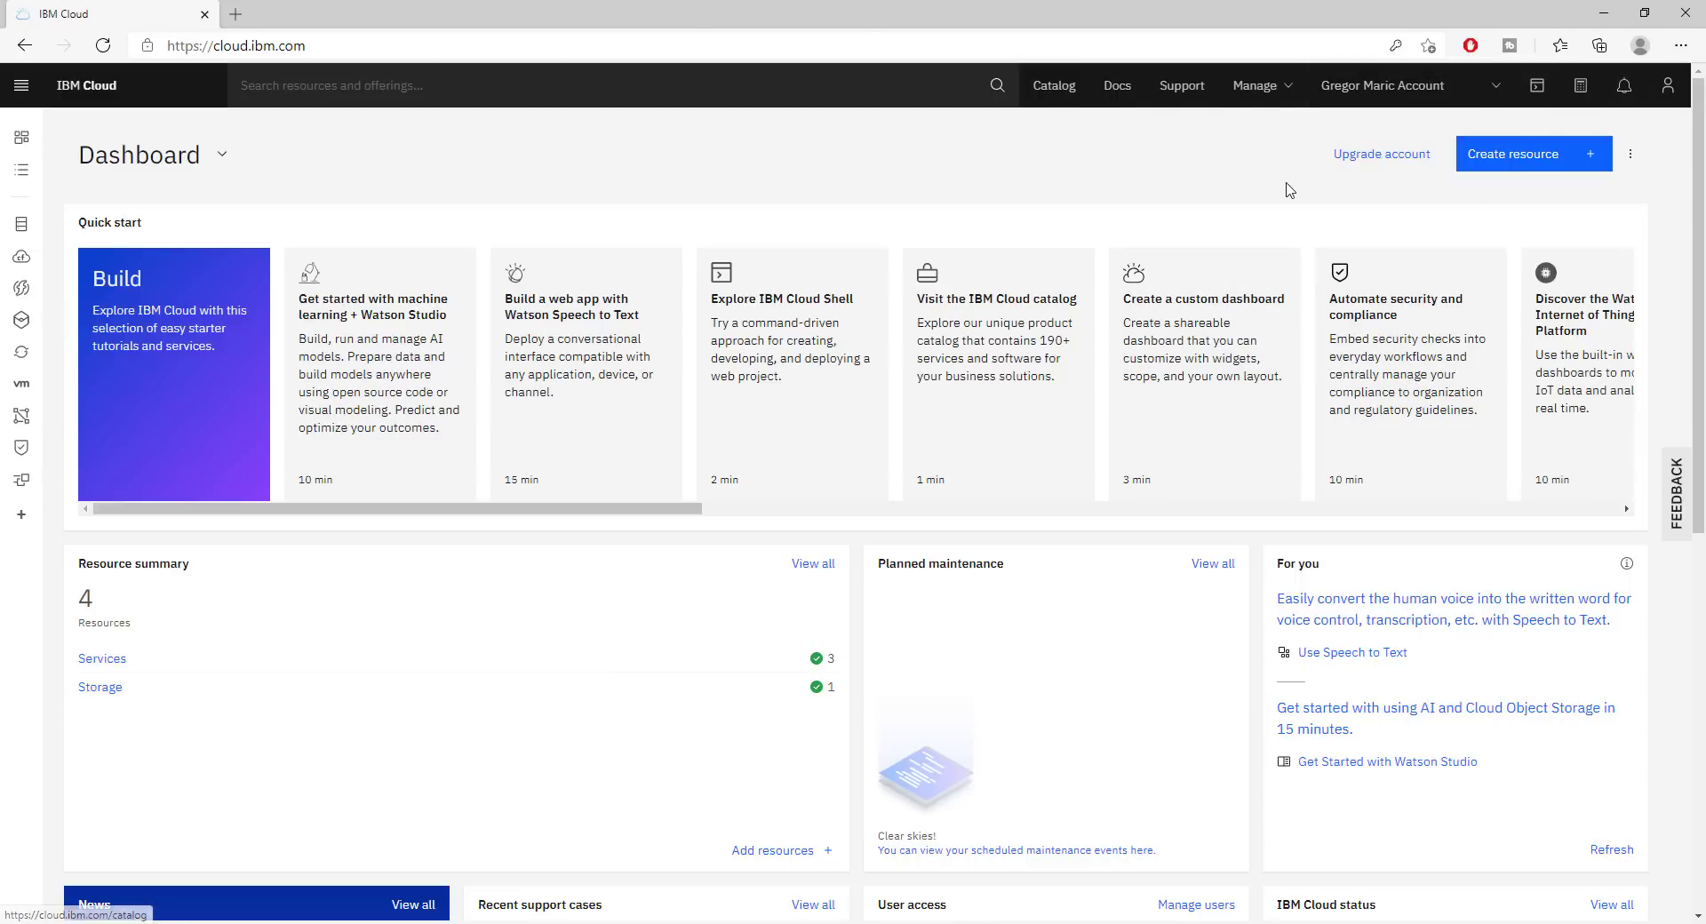
{"action": "mouse_move", "coordinate": [1052, 124]}
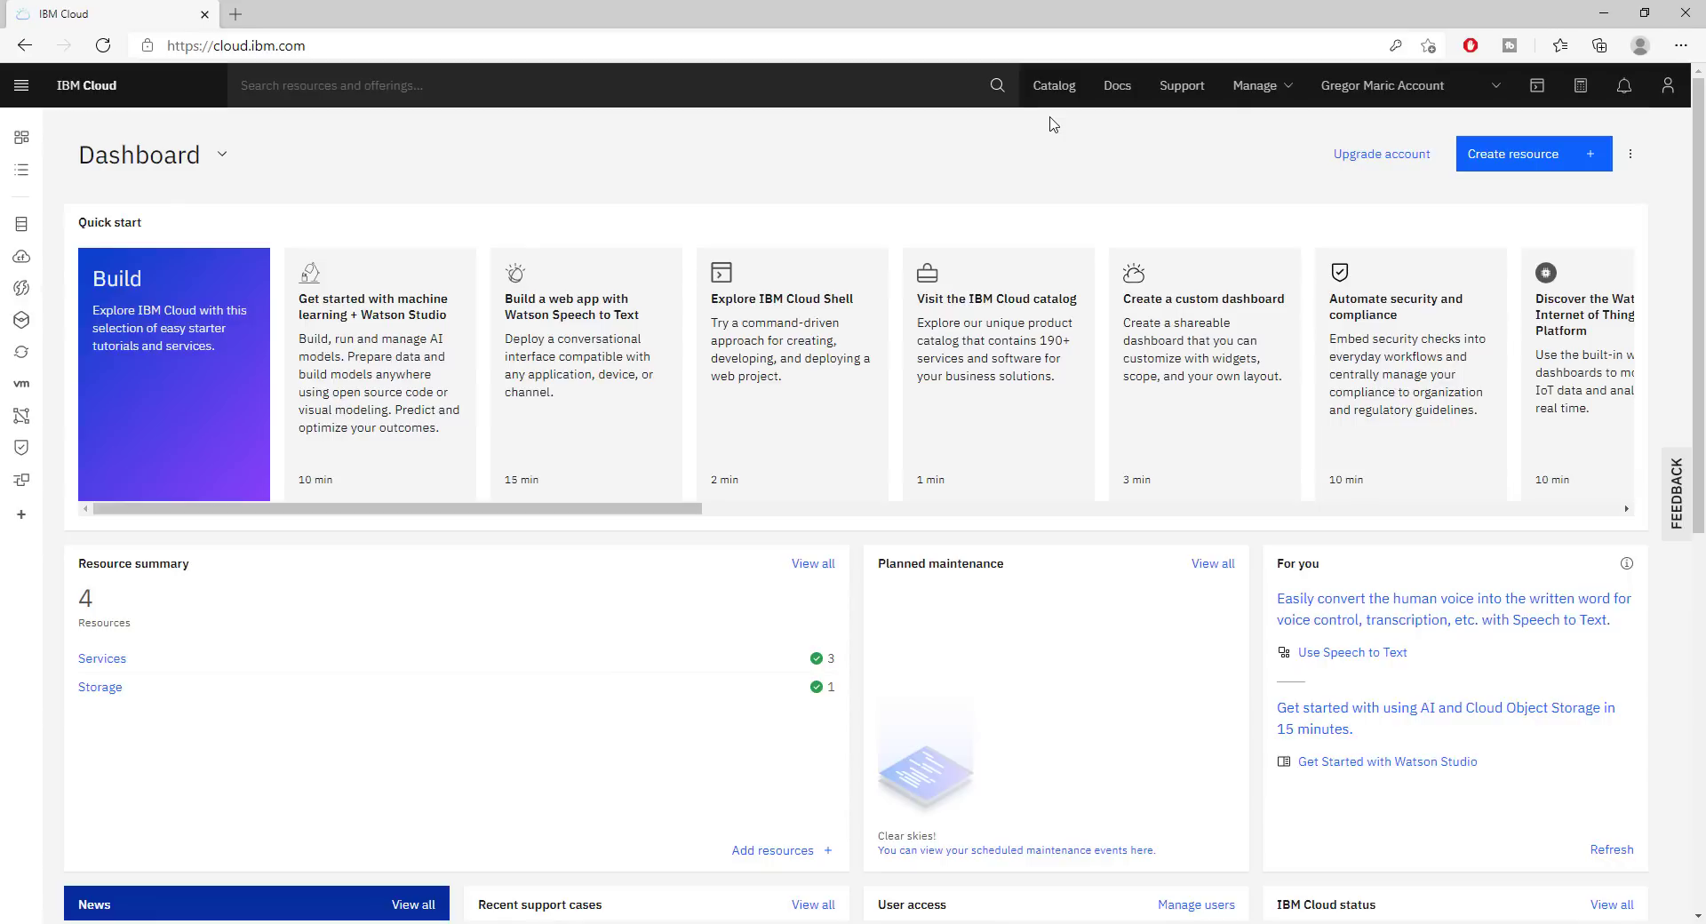
{"action": "mouse_move", "coordinate": [1263, 117]}
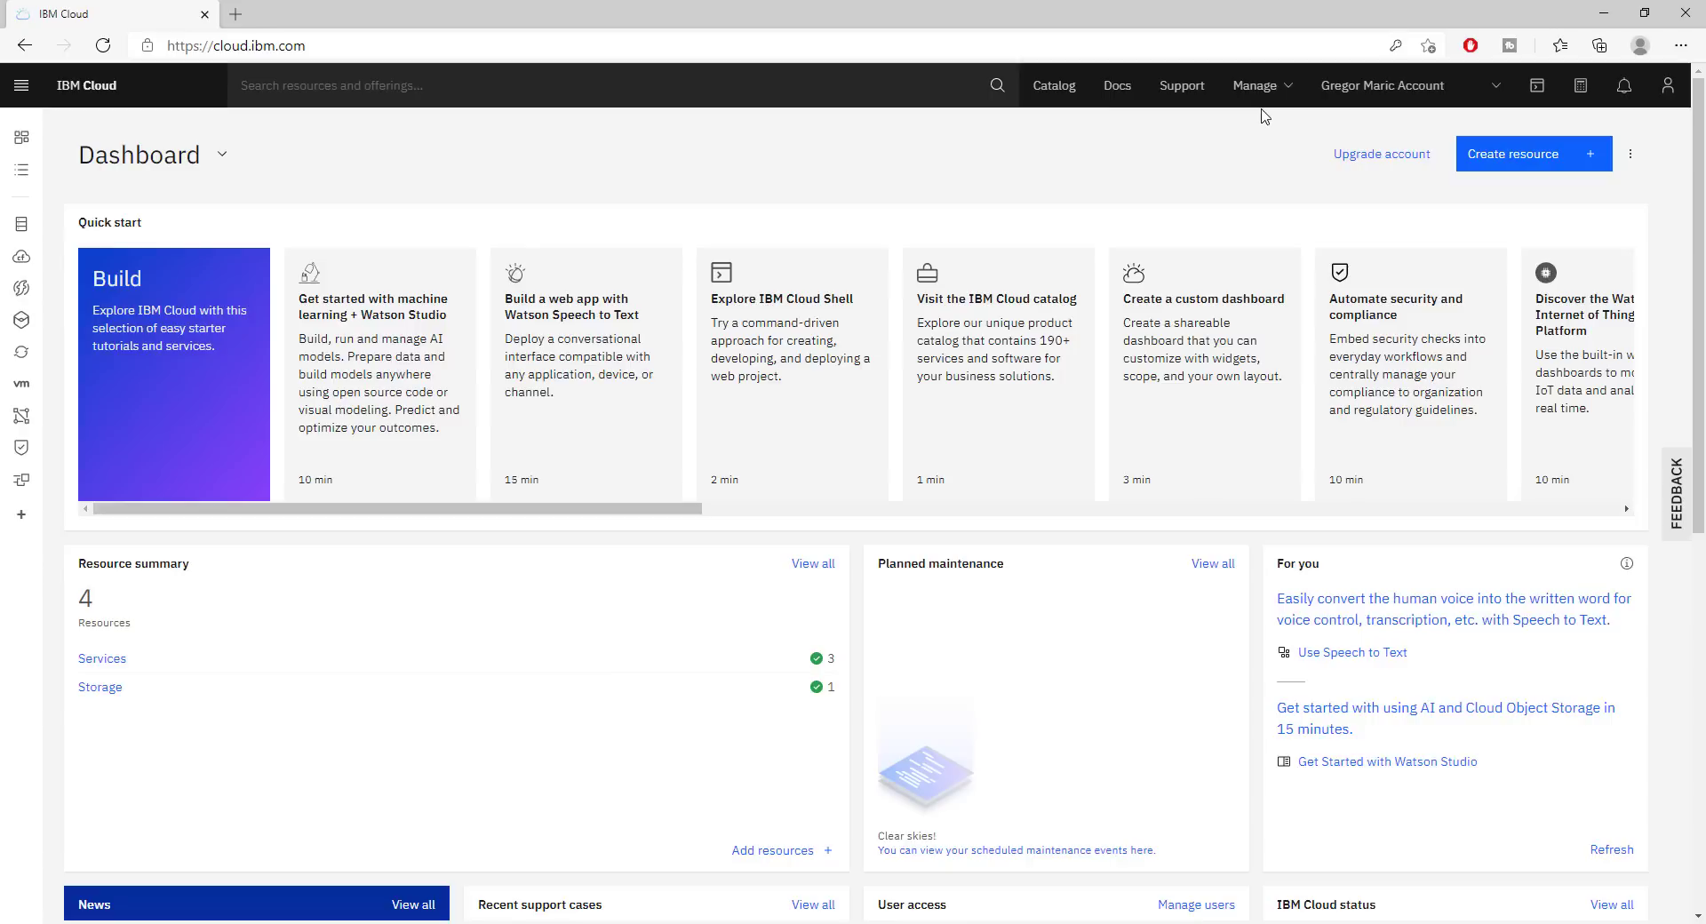
{"action": "mouse_move", "coordinate": [1669, 86]}
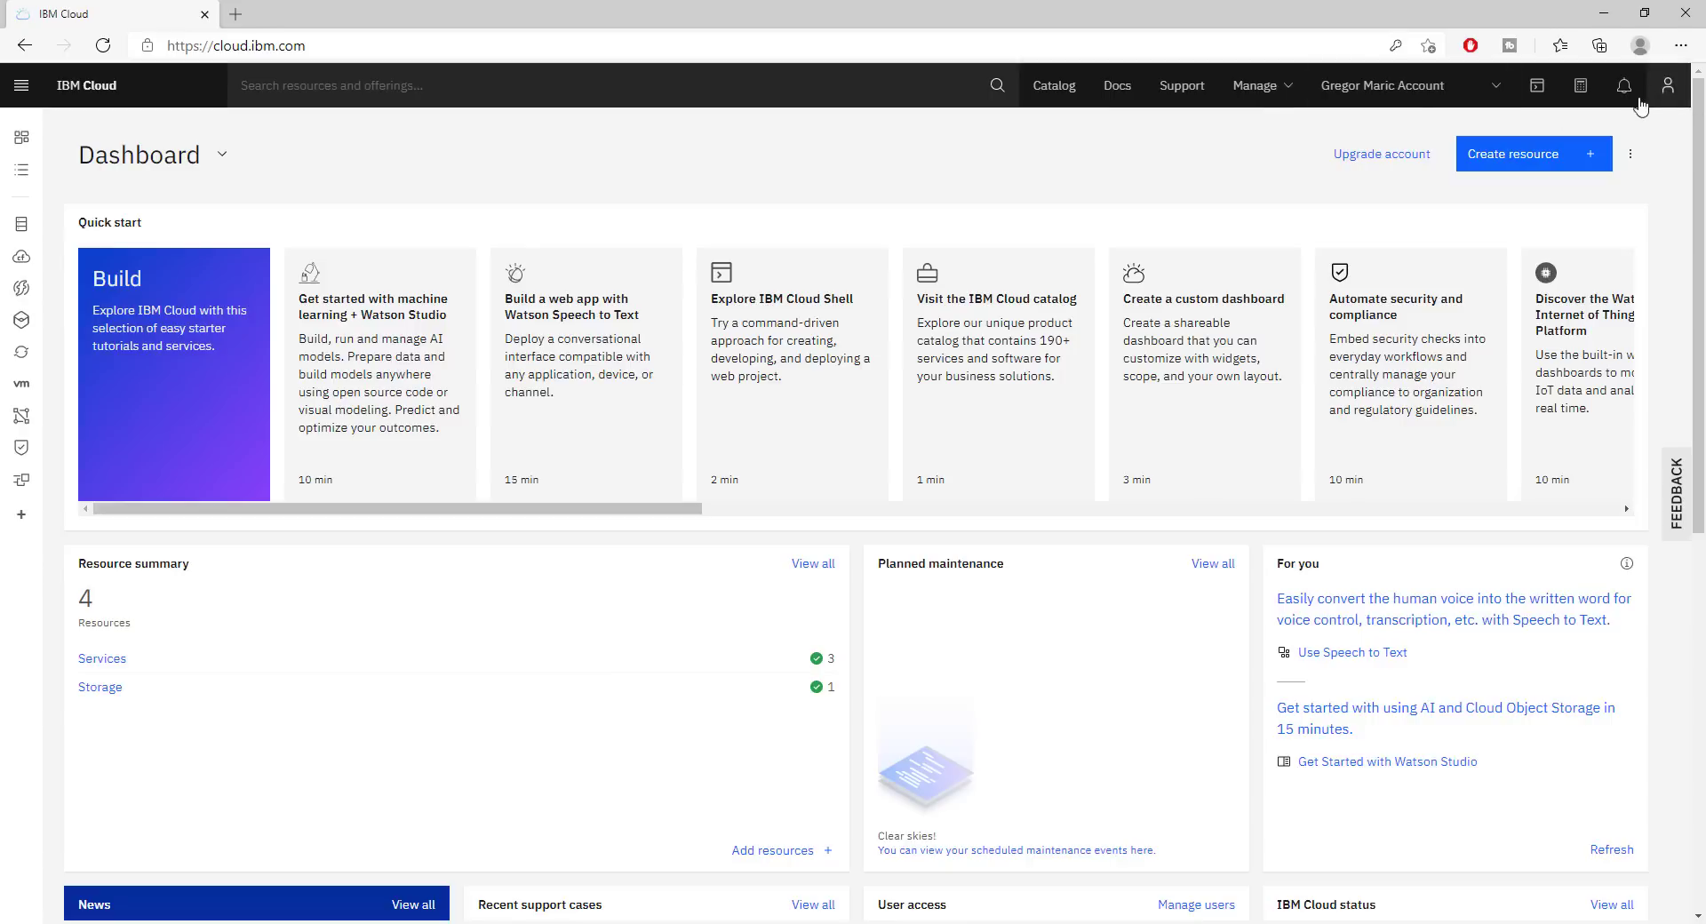
Open the account menu from the avatar to see profile, guided tours, privacy and log out
{"action": "left_click", "coordinate": [1666, 85]}
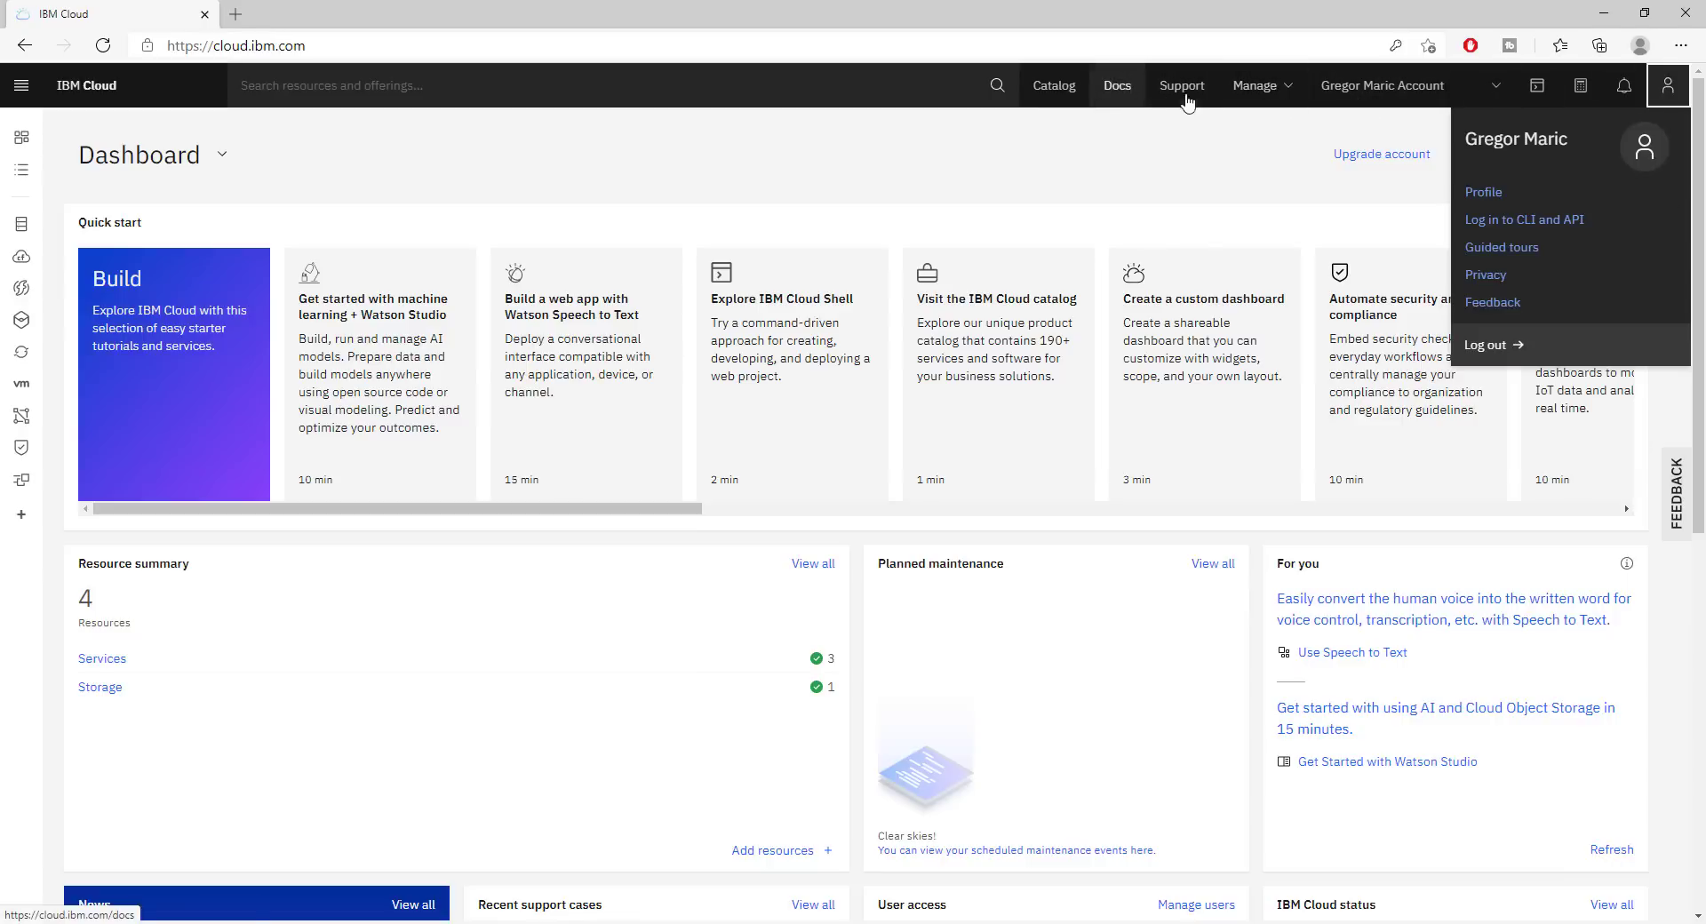
{"action": "mouse_move", "coordinate": [1118, 92]}
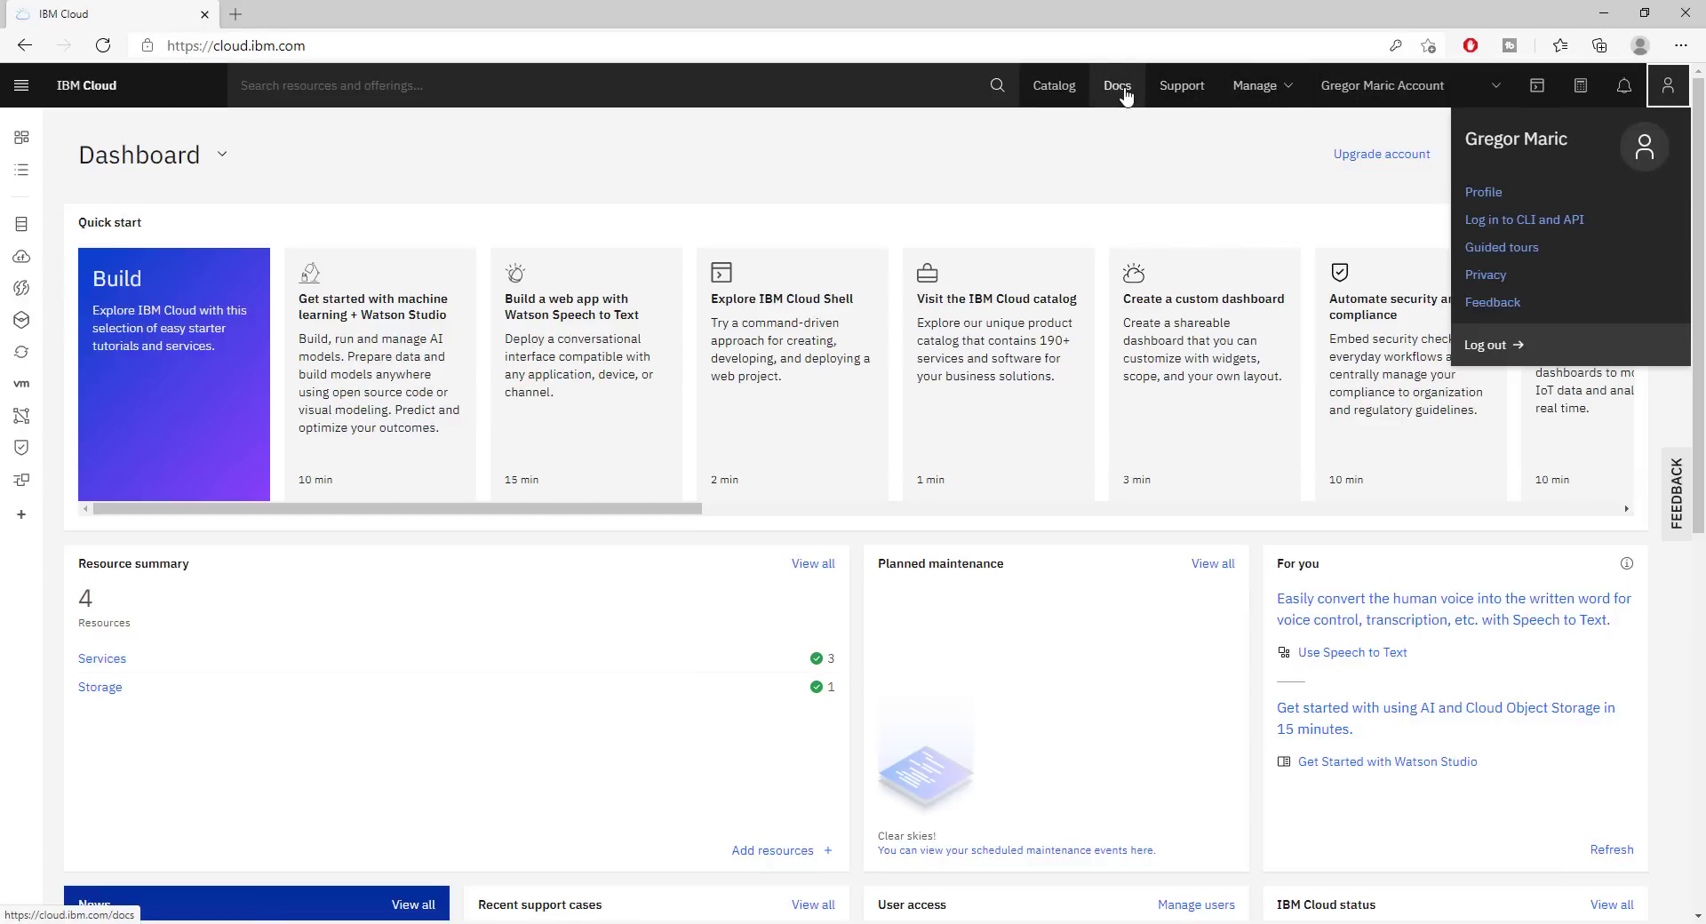
{"action": "mouse_move", "coordinate": [20, 85]}
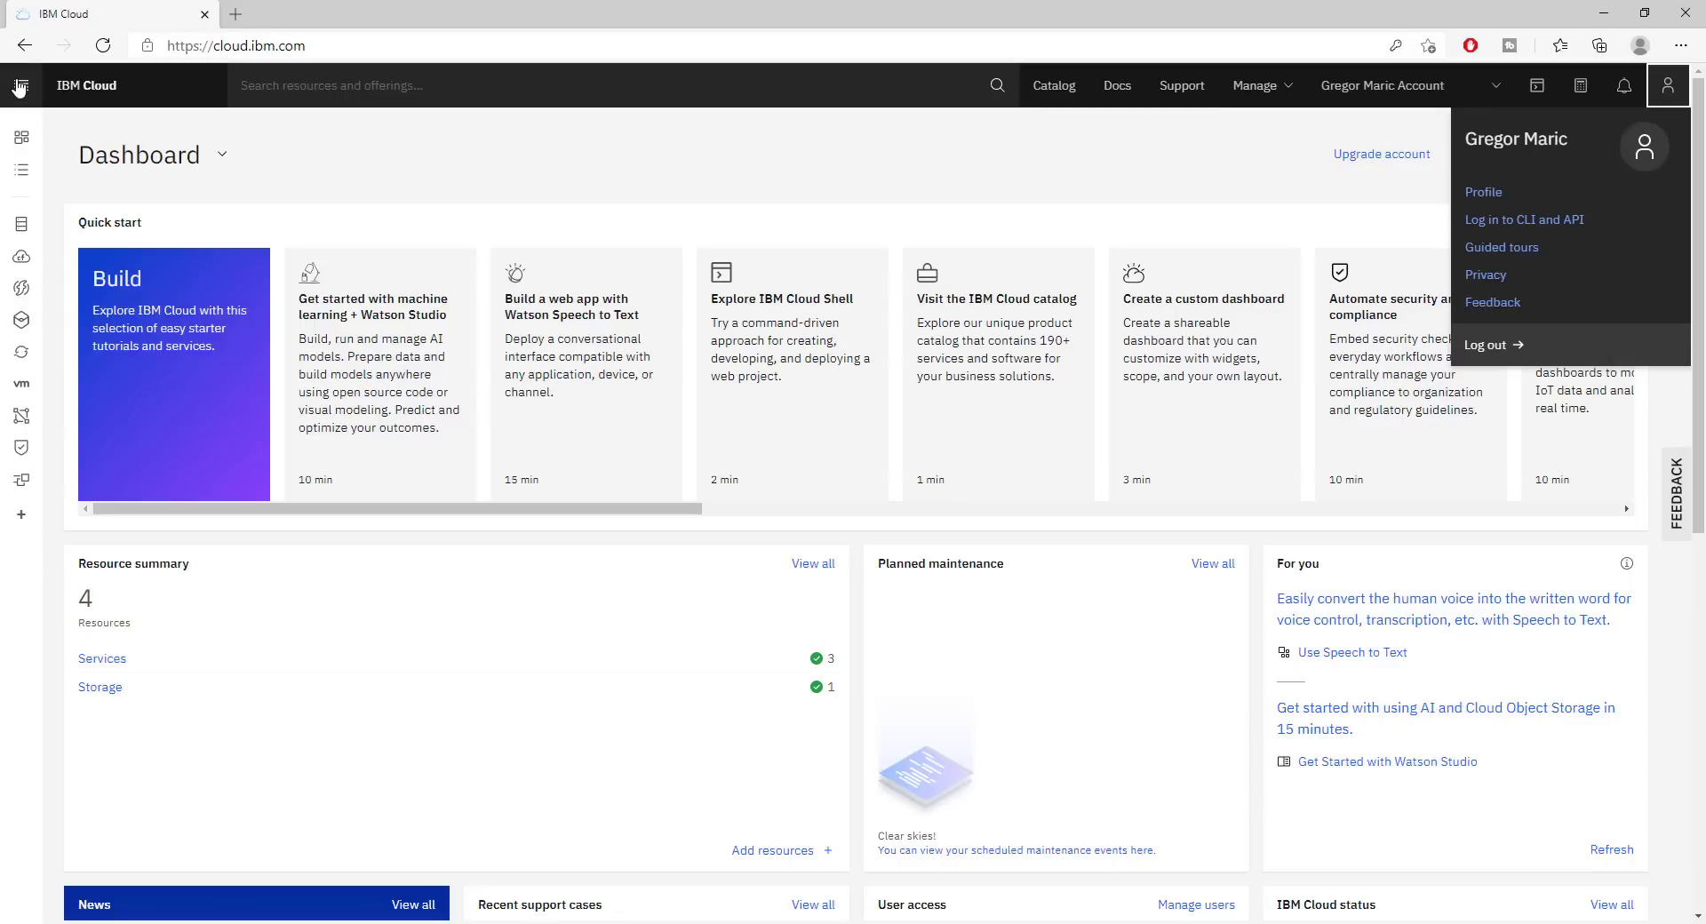
Open the main navigation menu, scroll down to Watson and back, then focus the resource search
{"action": "left_click", "coordinate": [20, 86]}
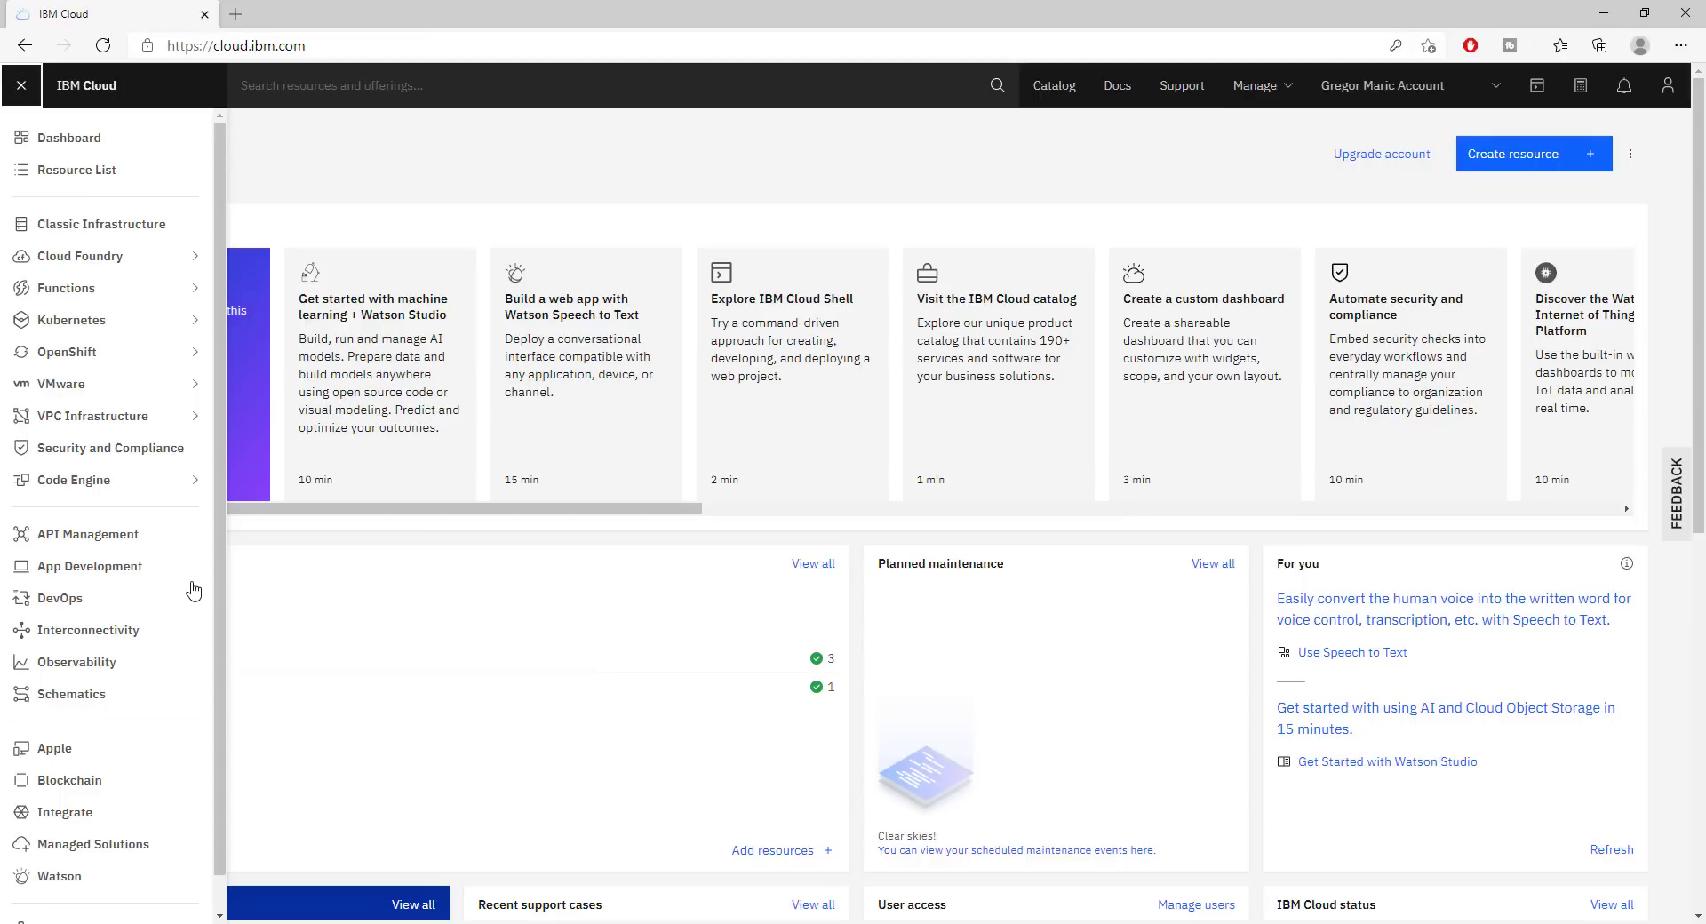
{"action": "mouse_move", "coordinate": [134, 225]}
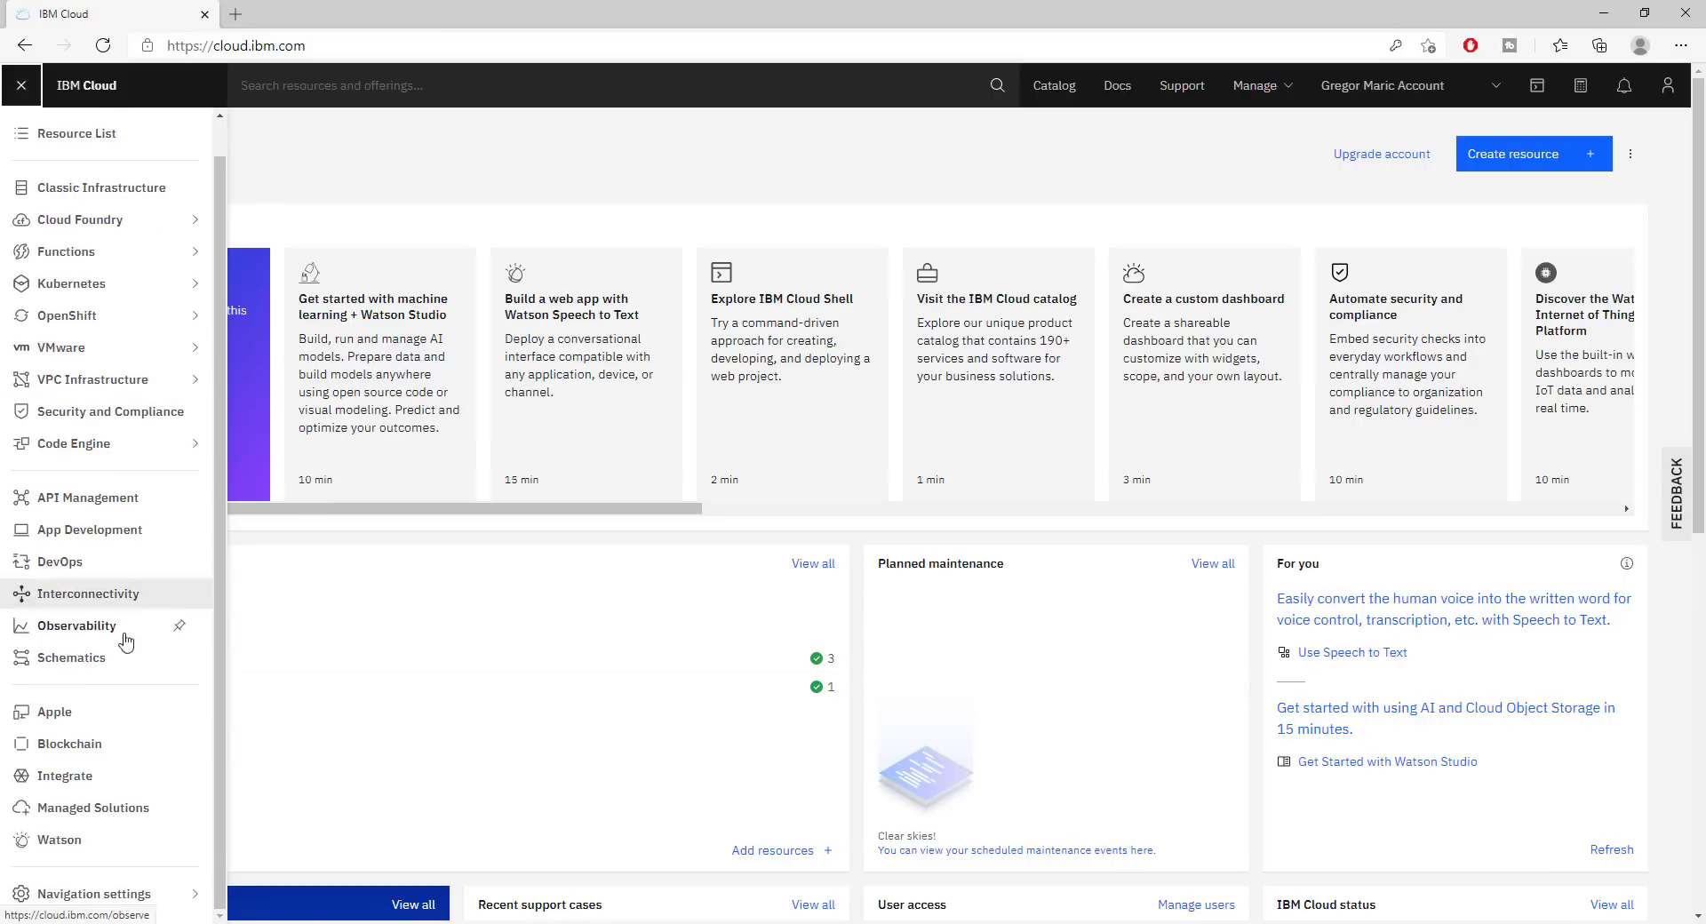
{"action": "scroll", "scroll_direction": "down", "scroll_amount": 3}
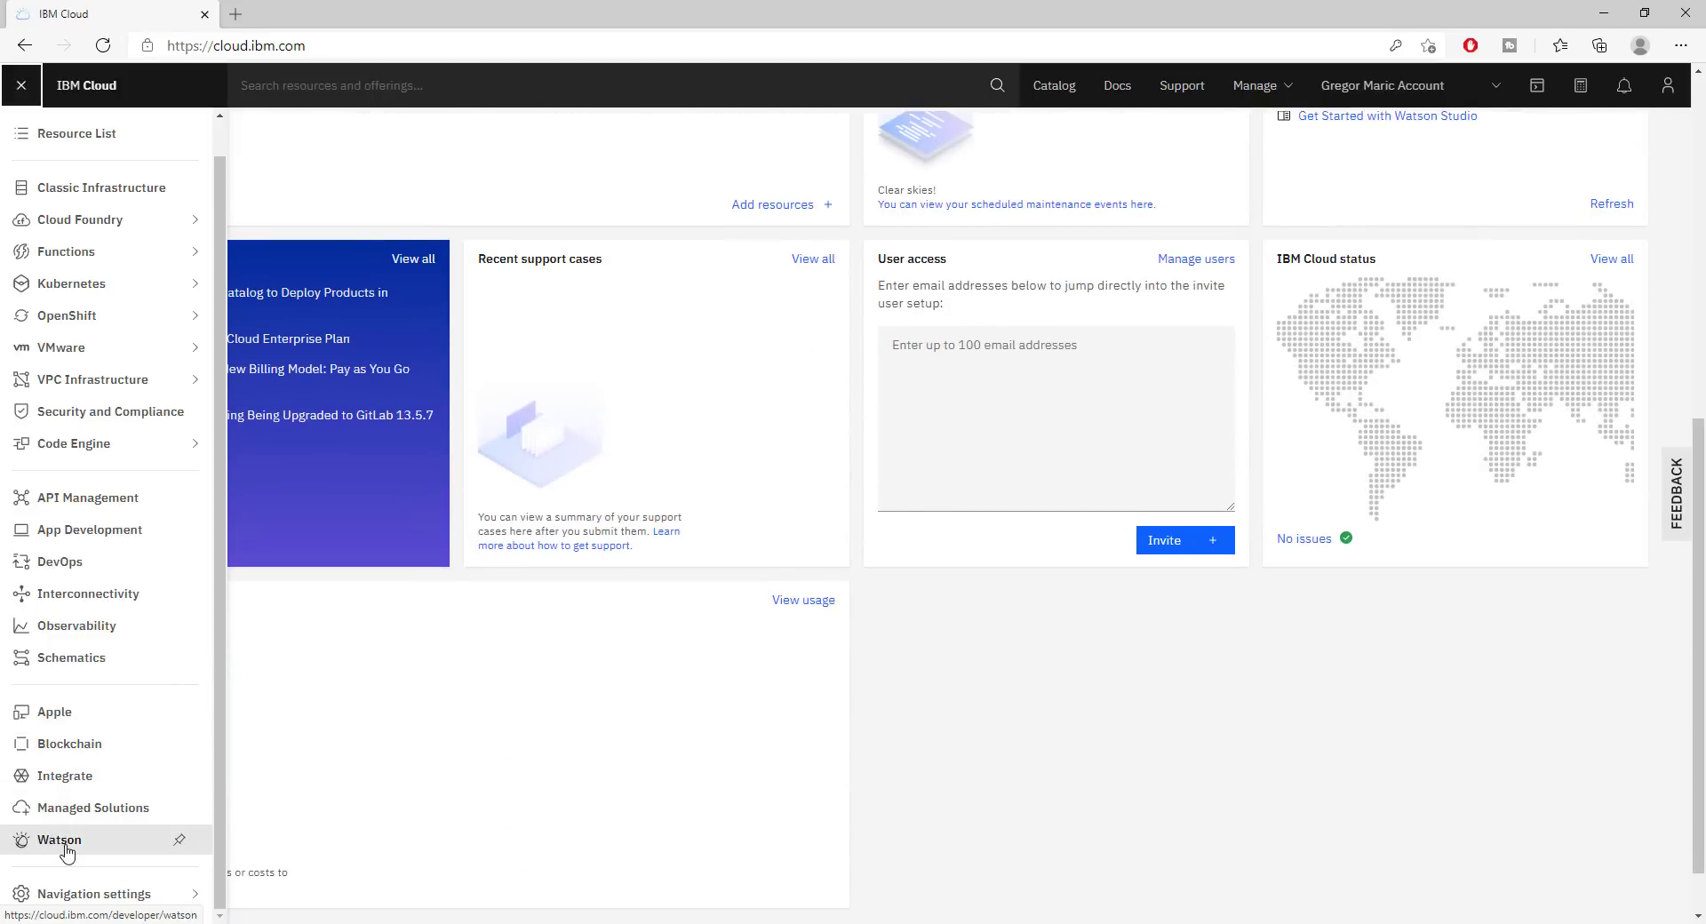
{"action": "mouse_move", "coordinate": [58, 839]}
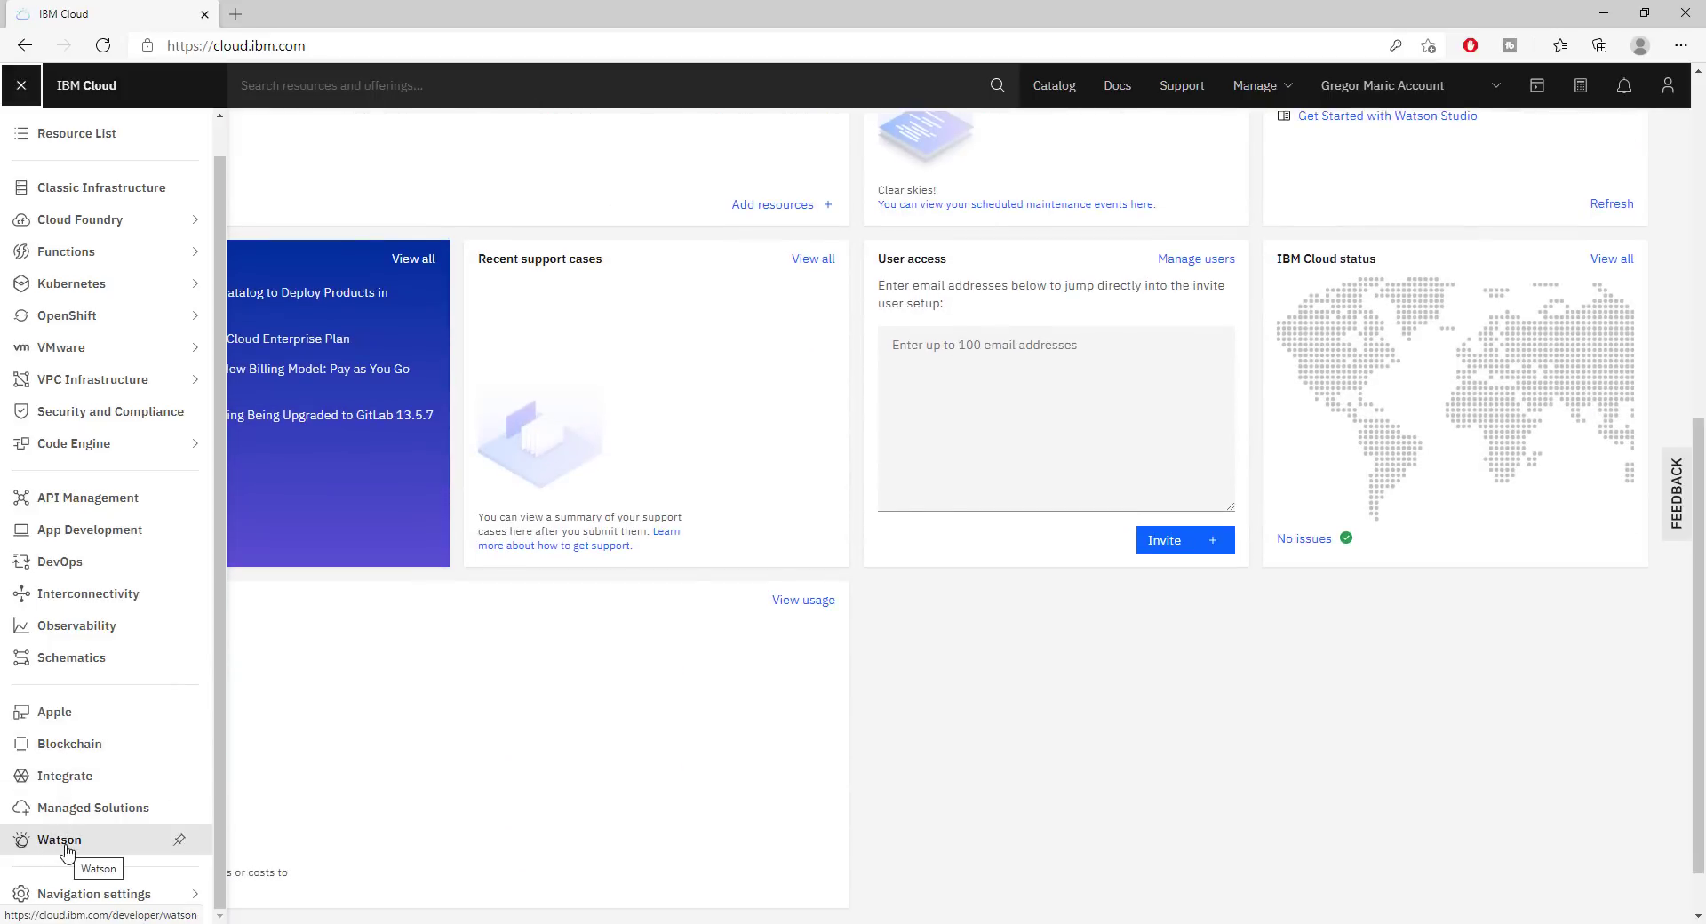
{"action": "scroll", "scroll_direction": "up", "scroll_amount": 3}
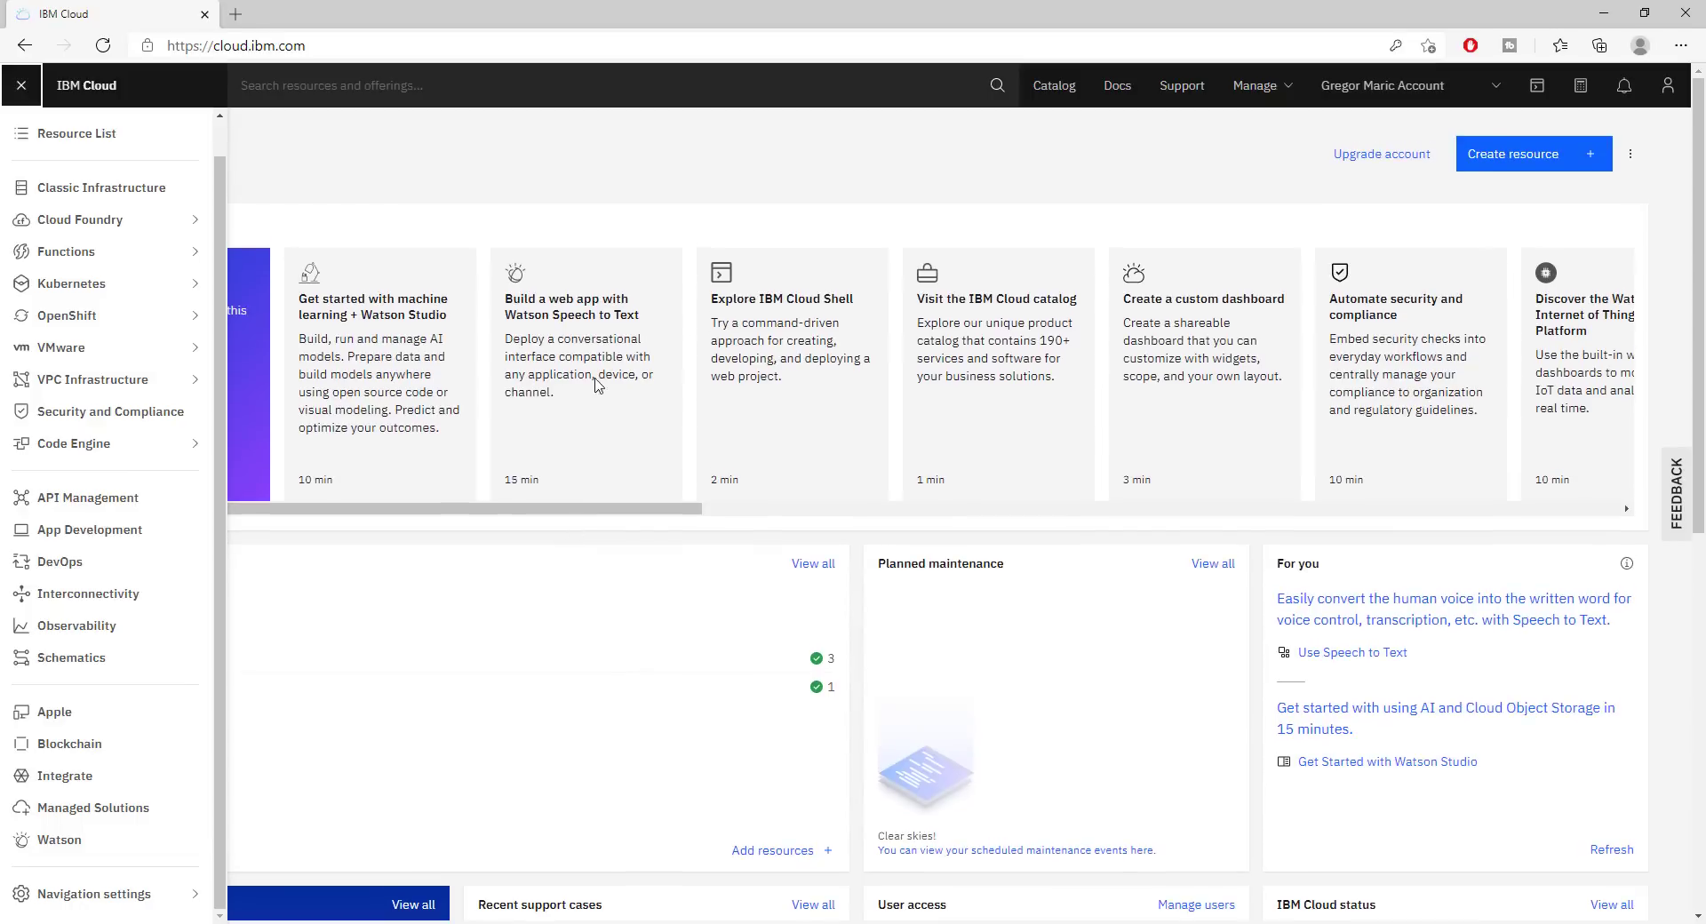
{"action": "mouse_move", "coordinate": [344, 208]}
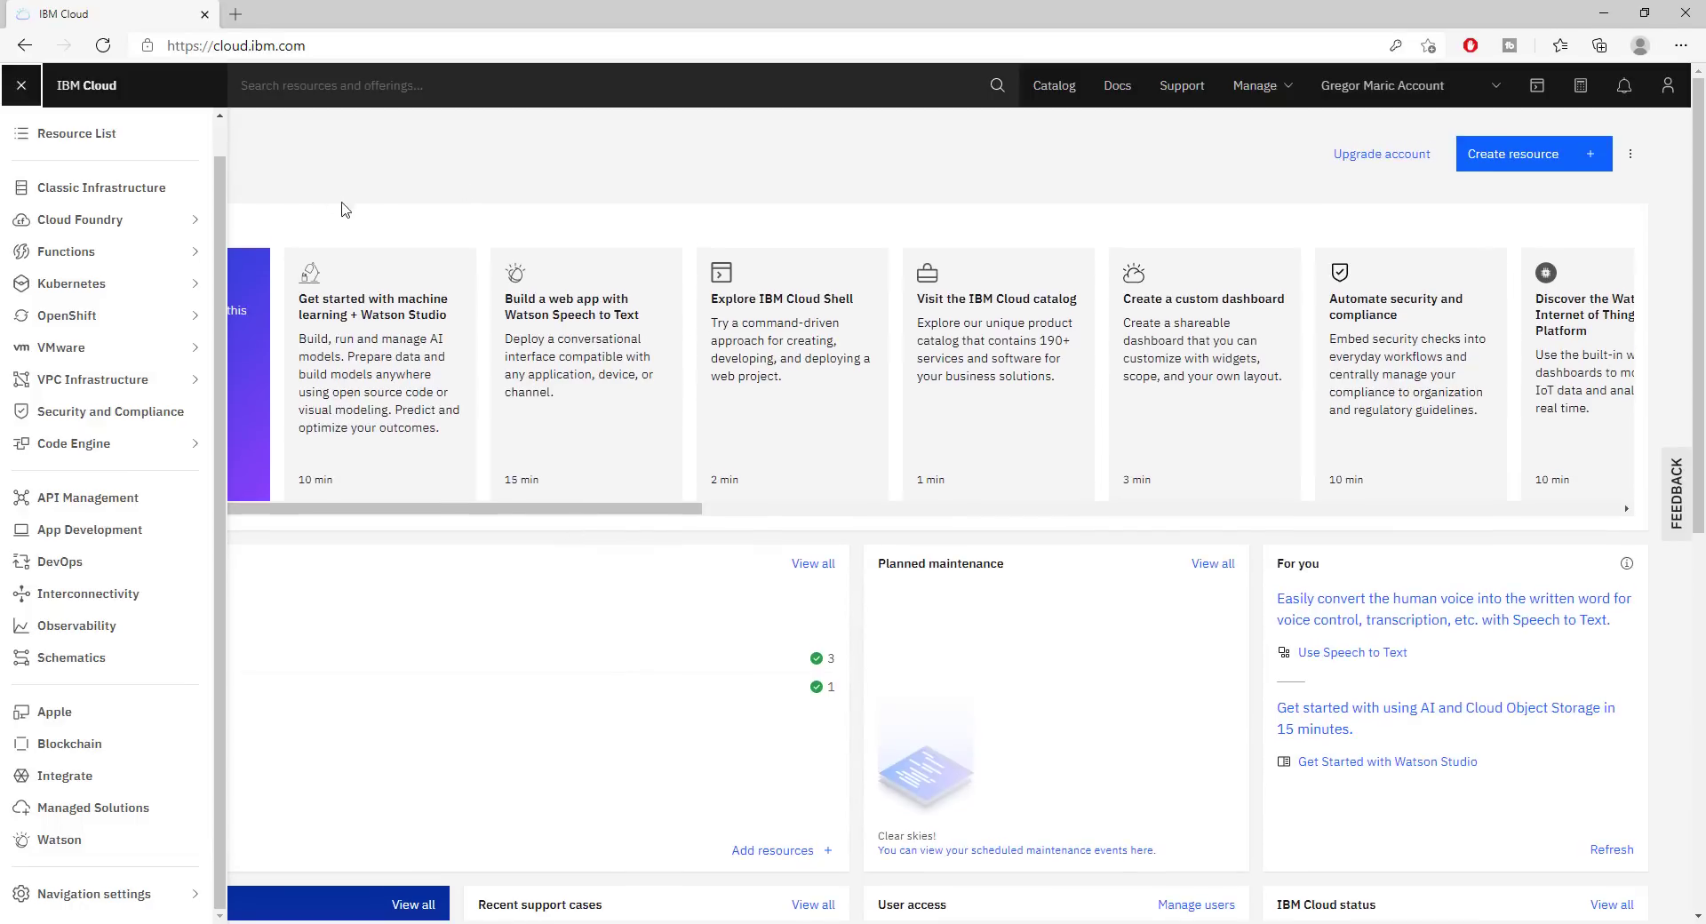
{"action": "left_click", "coordinate": [620, 85]}
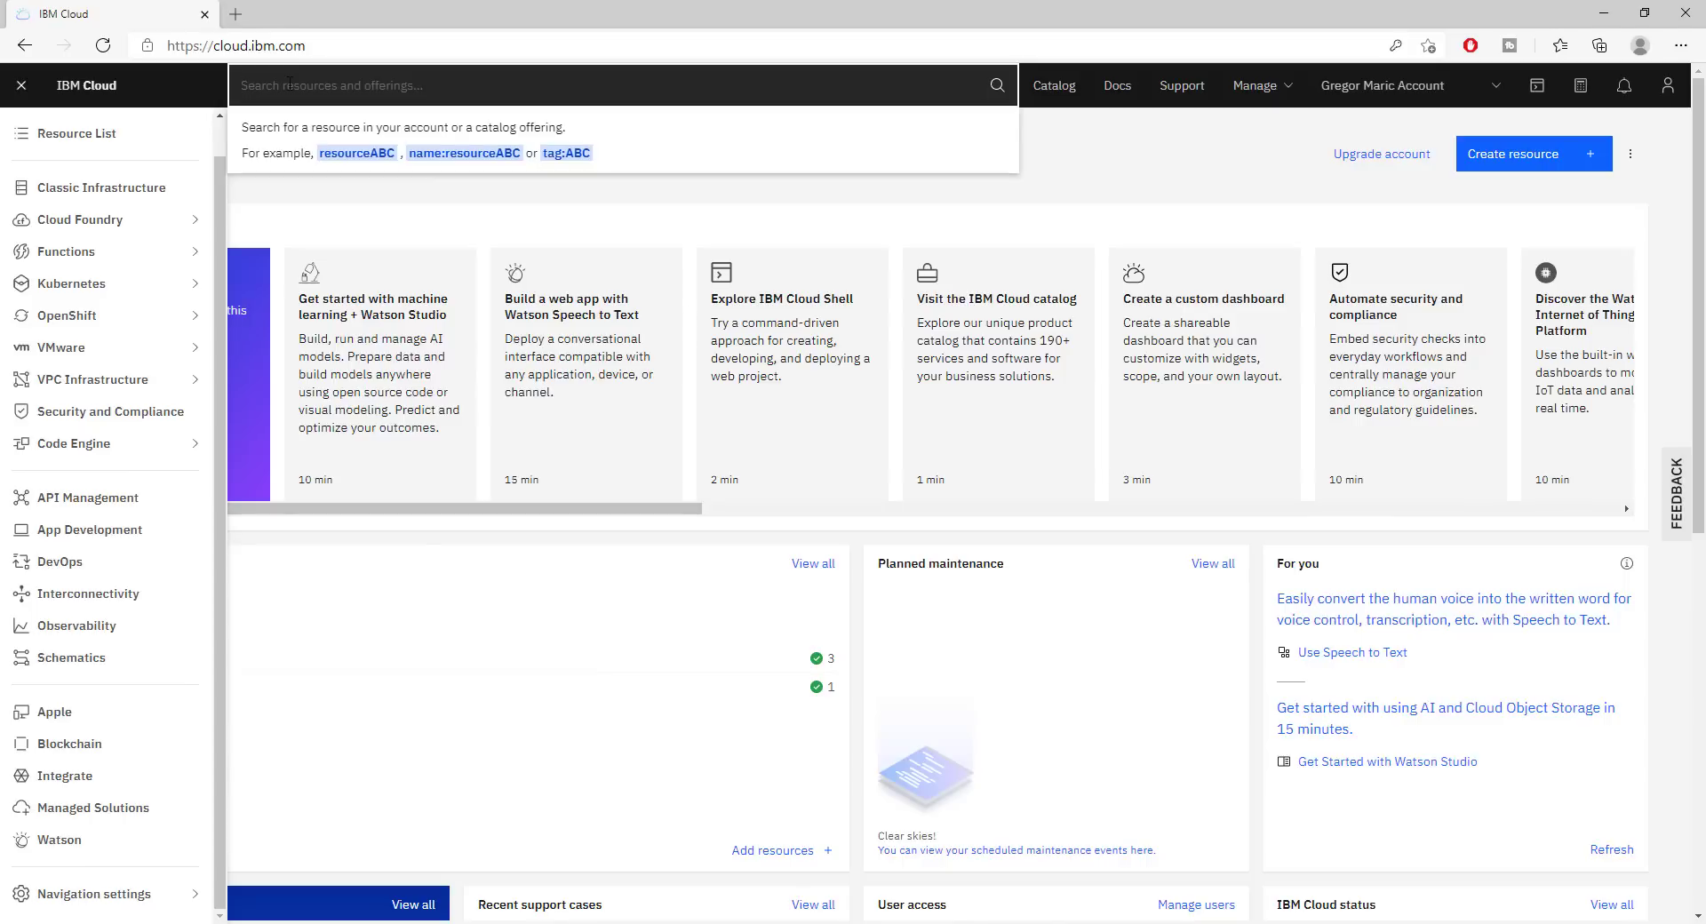
{"action": "mouse_move", "coordinate": [630, 144]}
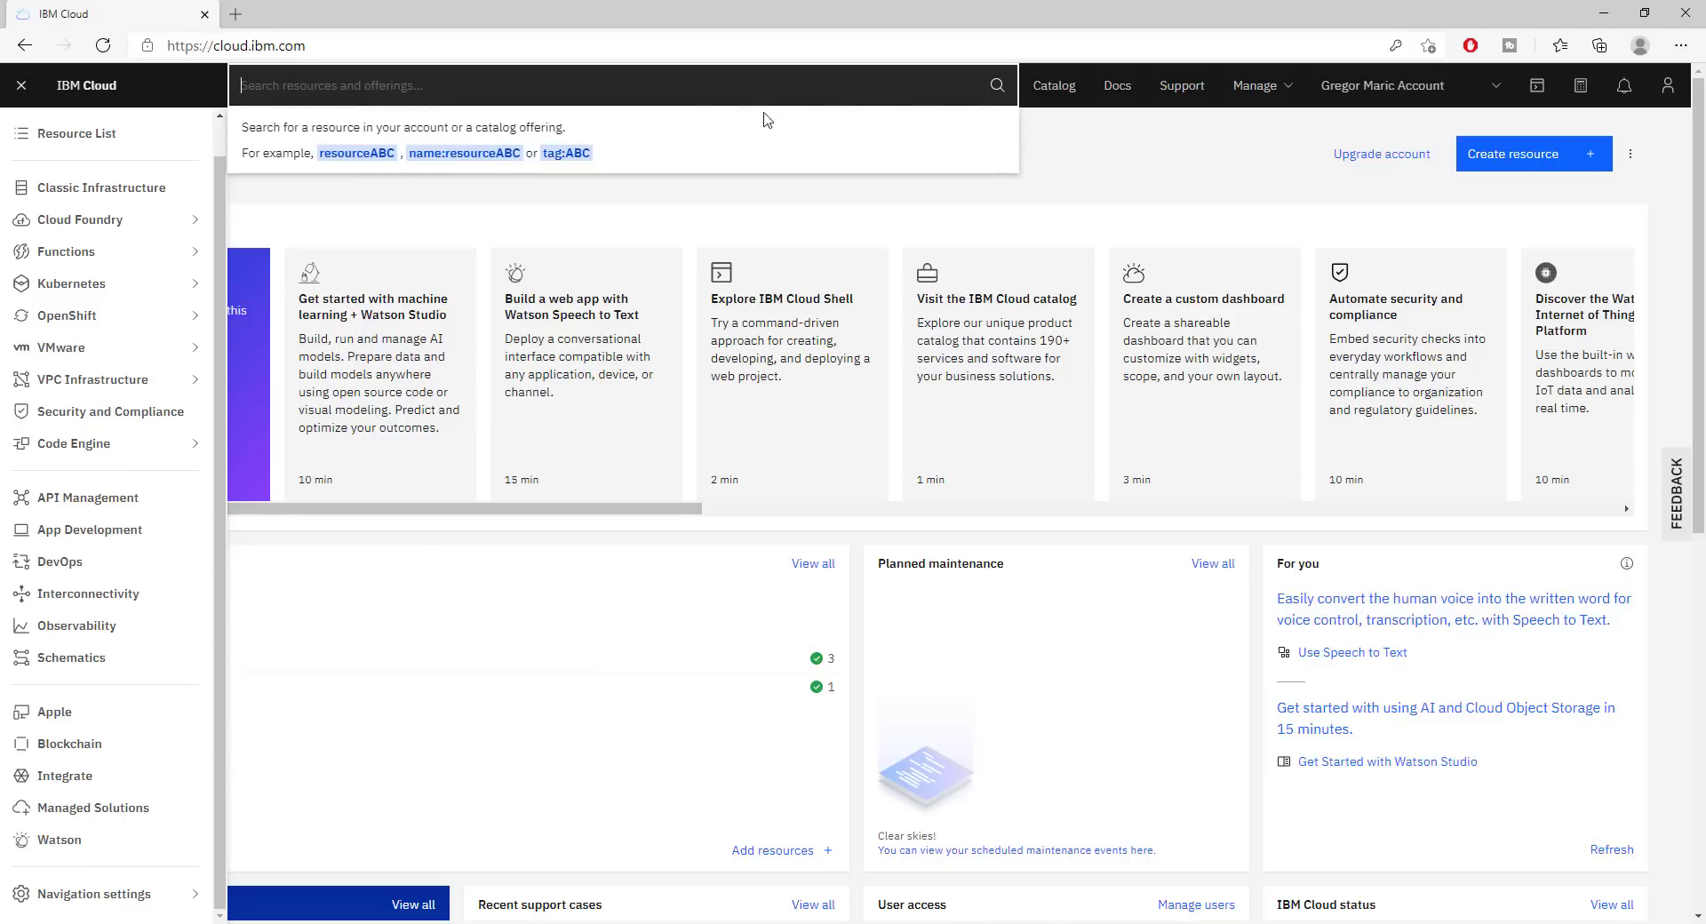
{"action": "mouse_move", "coordinate": [718, 134]}
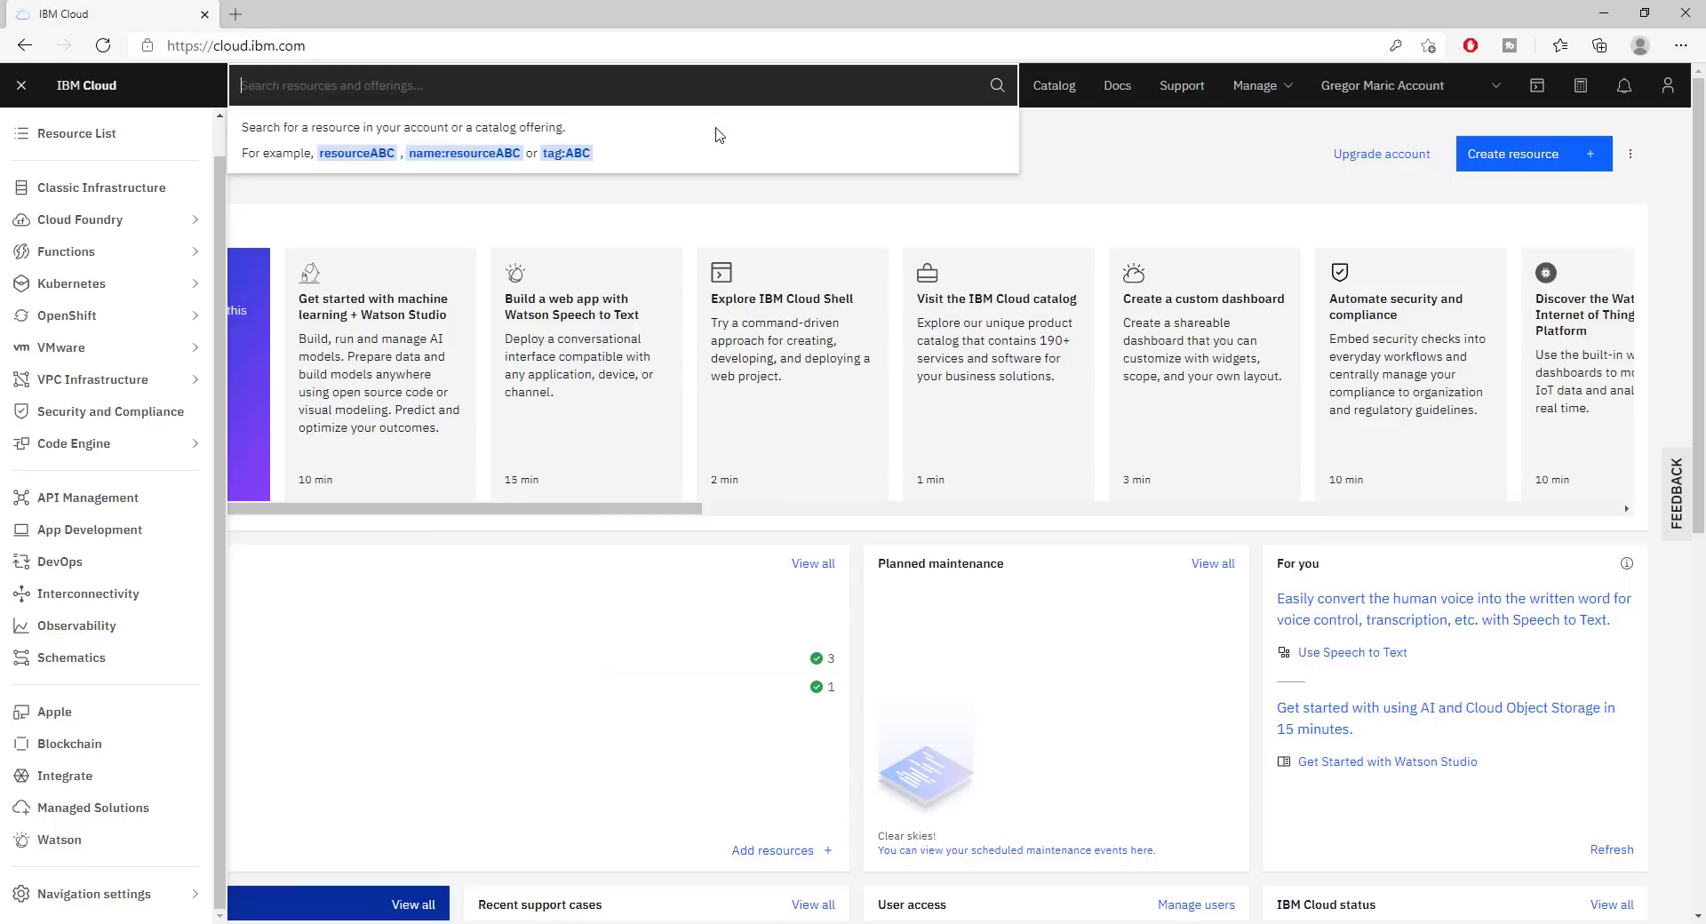
Search resources and offerings for 'text to sp' so Text to Speech appears in catalog results
{"action": "type", "text": "text to"}
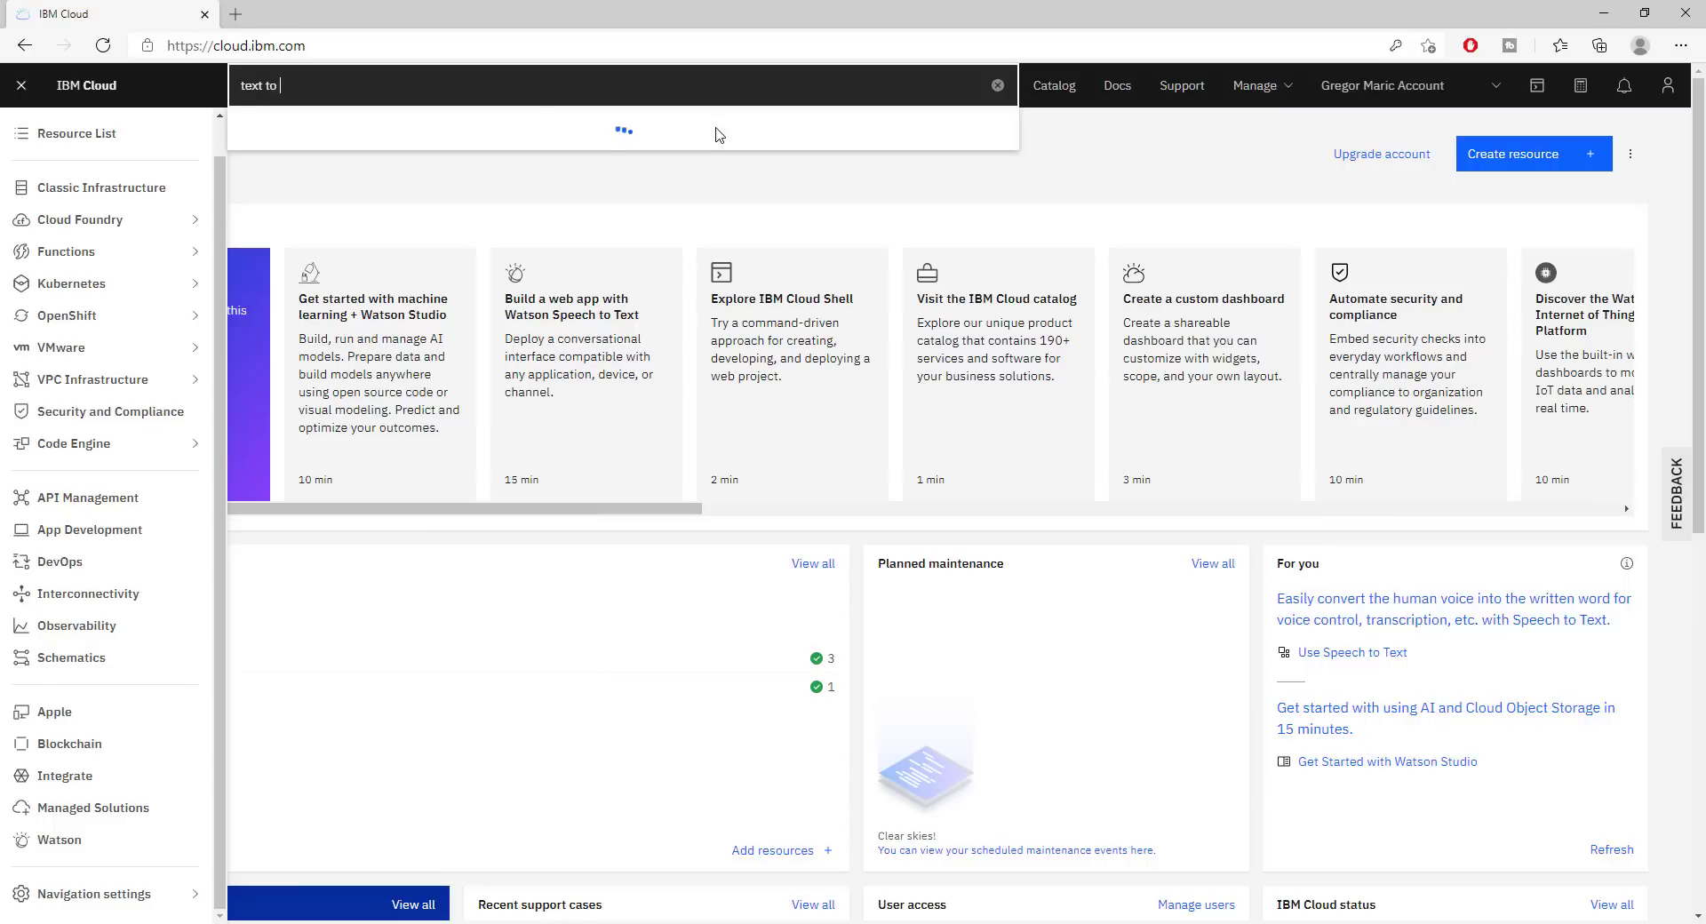
{"action": "type", "text": "speach"}
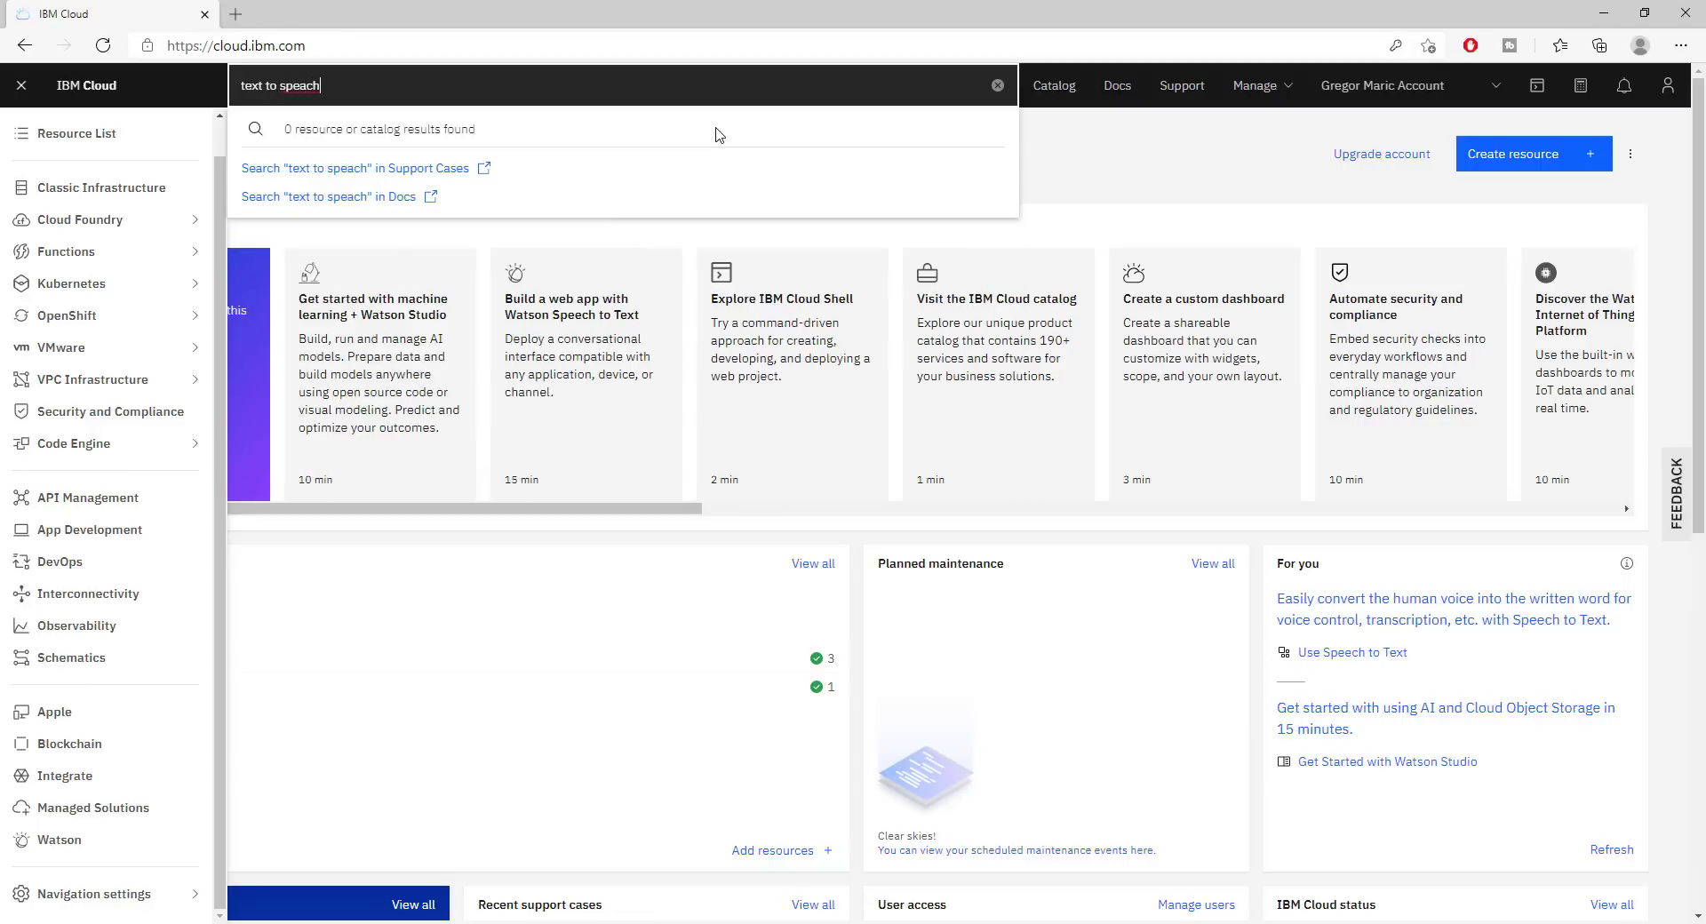
{"action": "key", "text": "Backspace"}
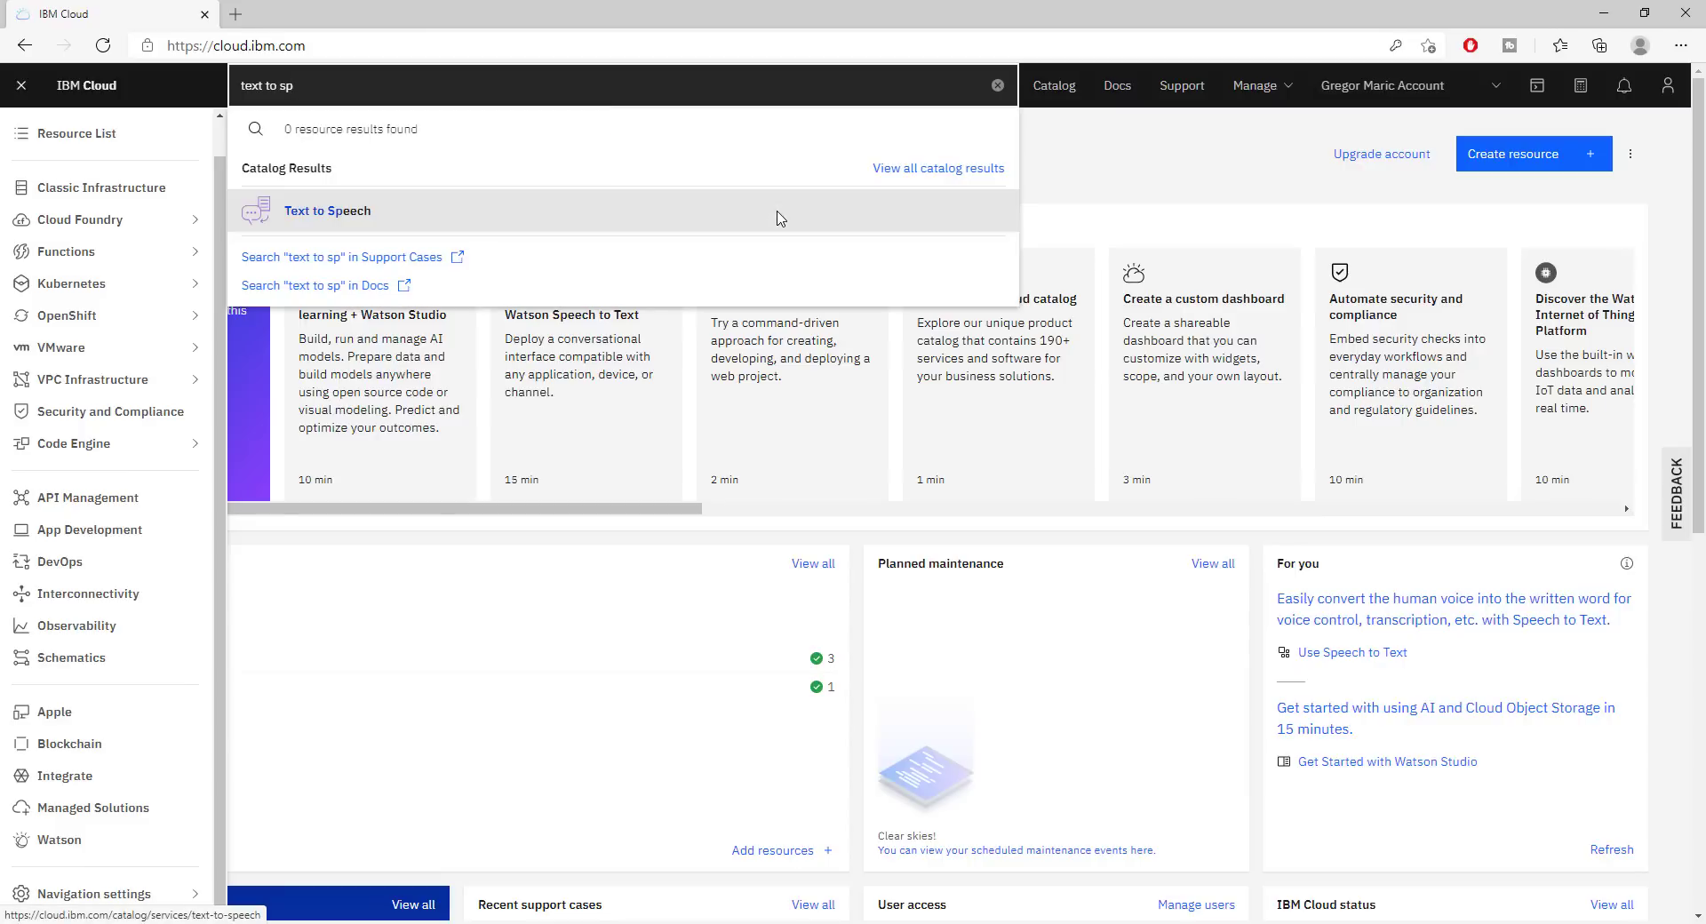
{"action": "mouse_move", "coordinate": [467, 208]}
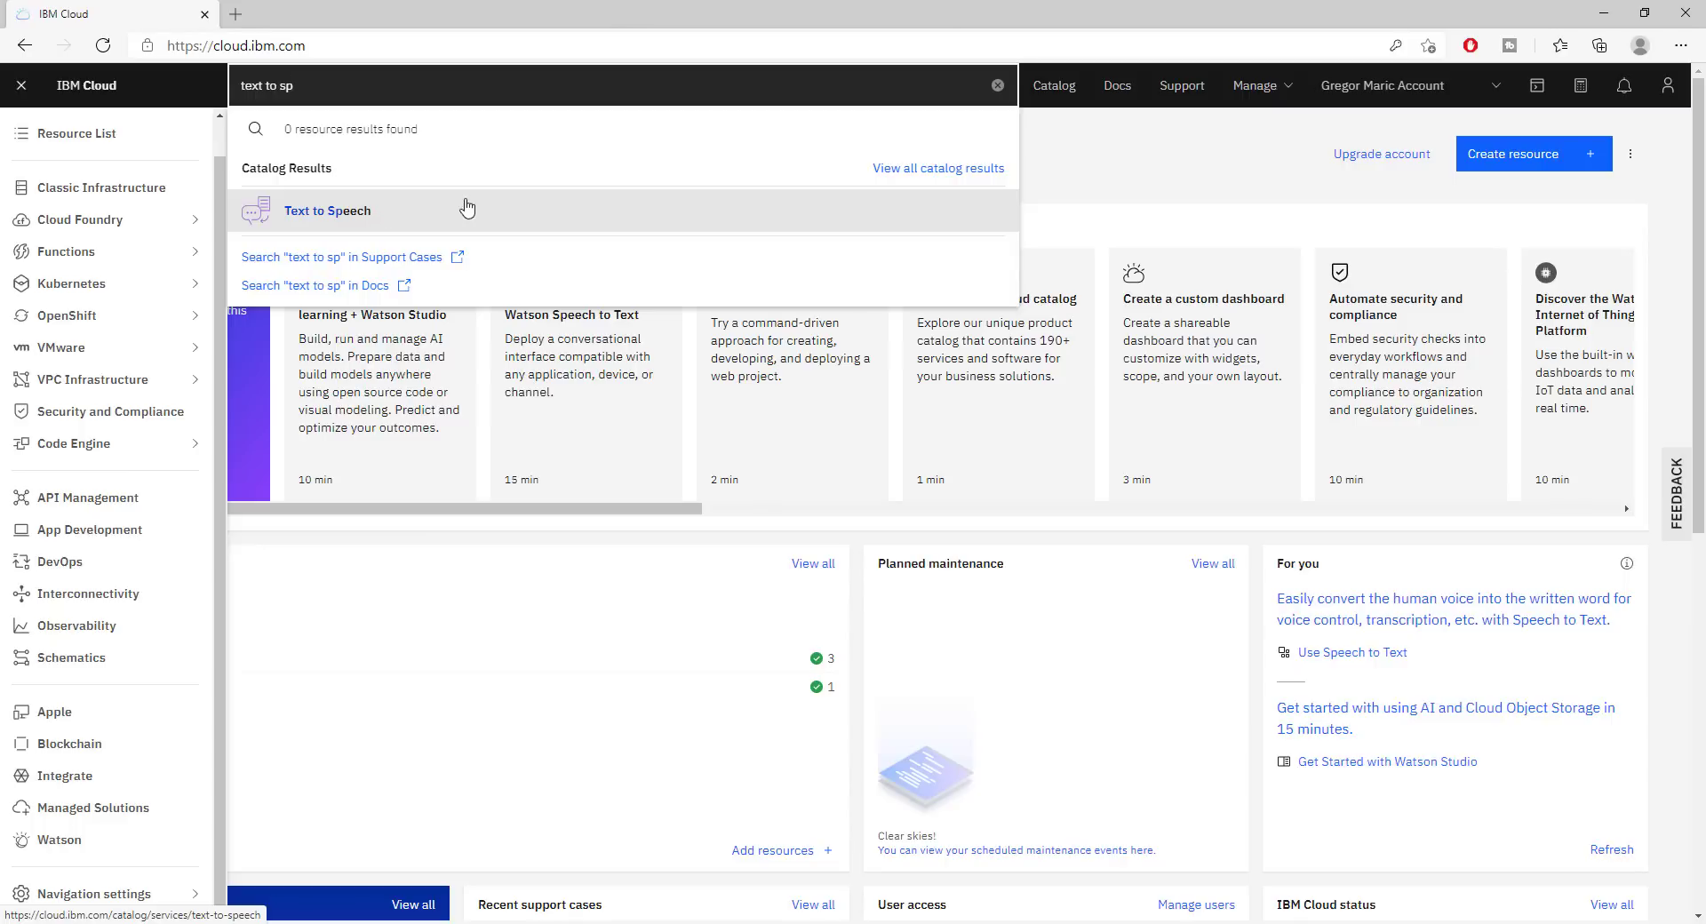
{"action": "mouse_move", "coordinate": [318, 224]}
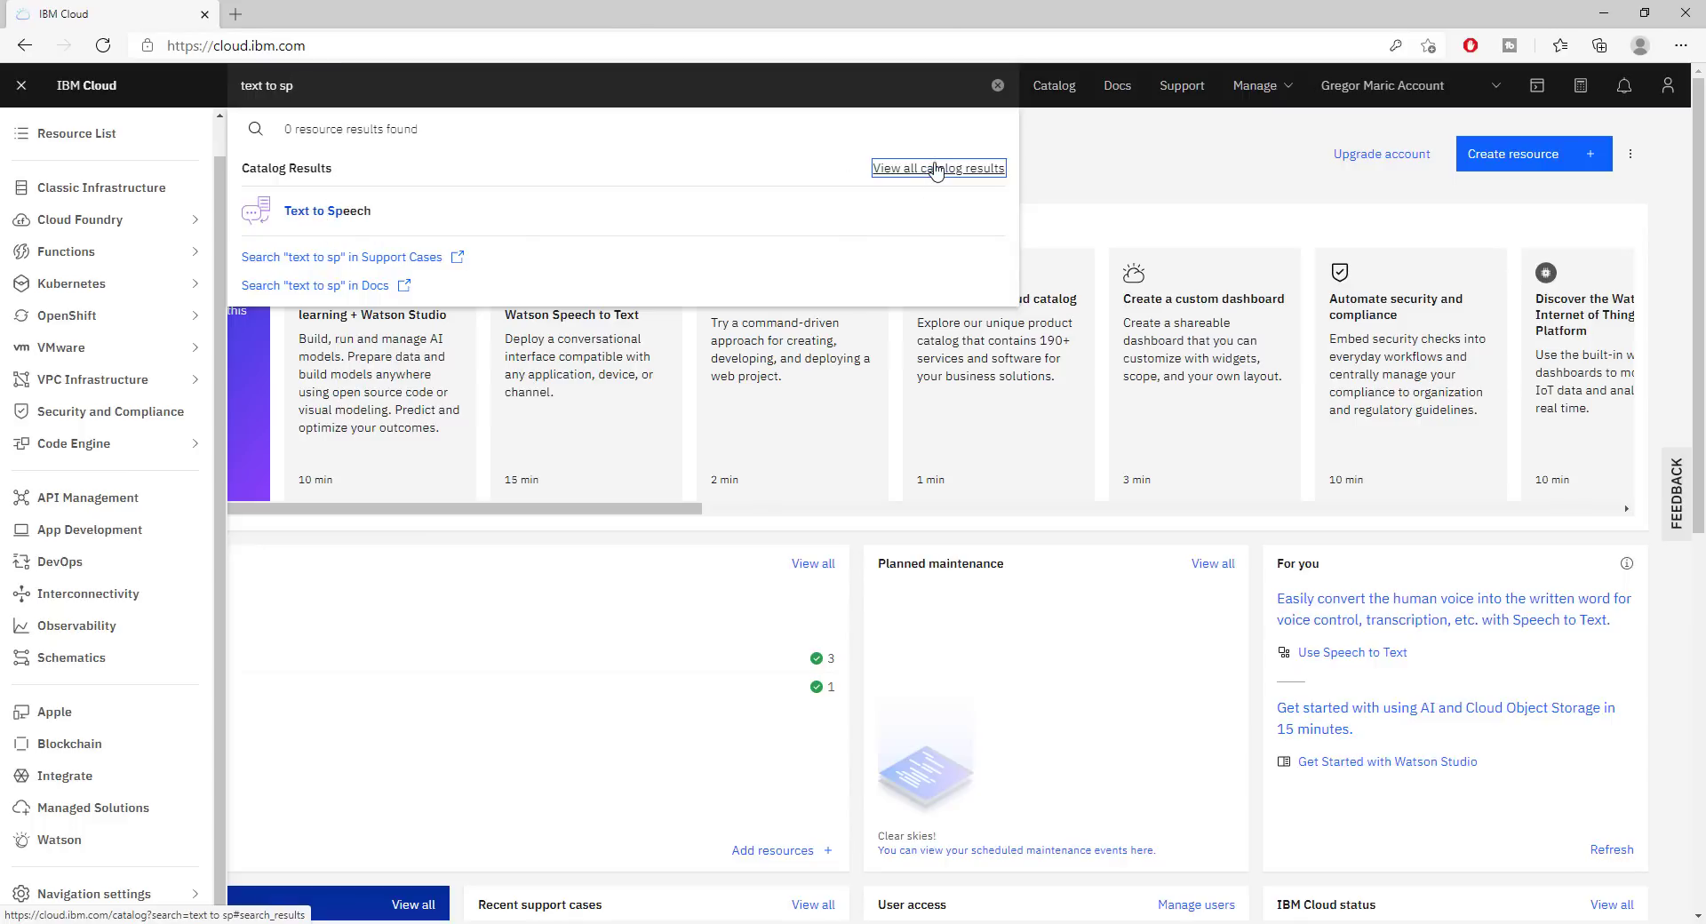
View all 12 catalog results for the search, then return to the Dashboard via the navigation menu
{"action": "left_click", "coordinate": [936, 167]}
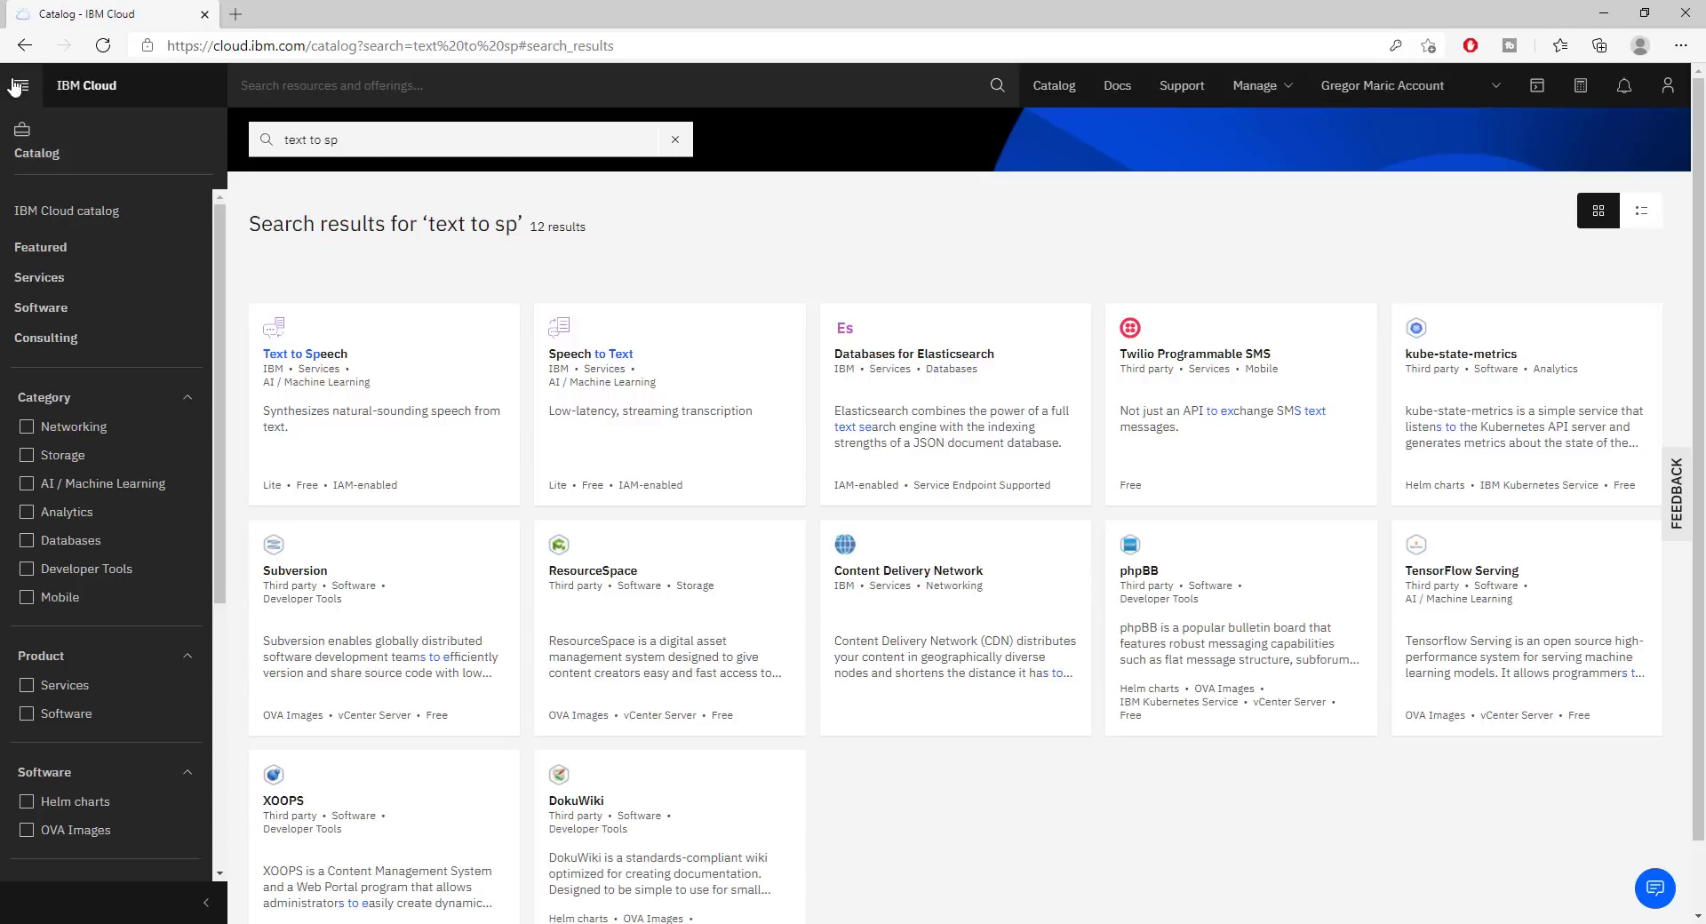
{"action": "left_click", "coordinate": [19, 85]}
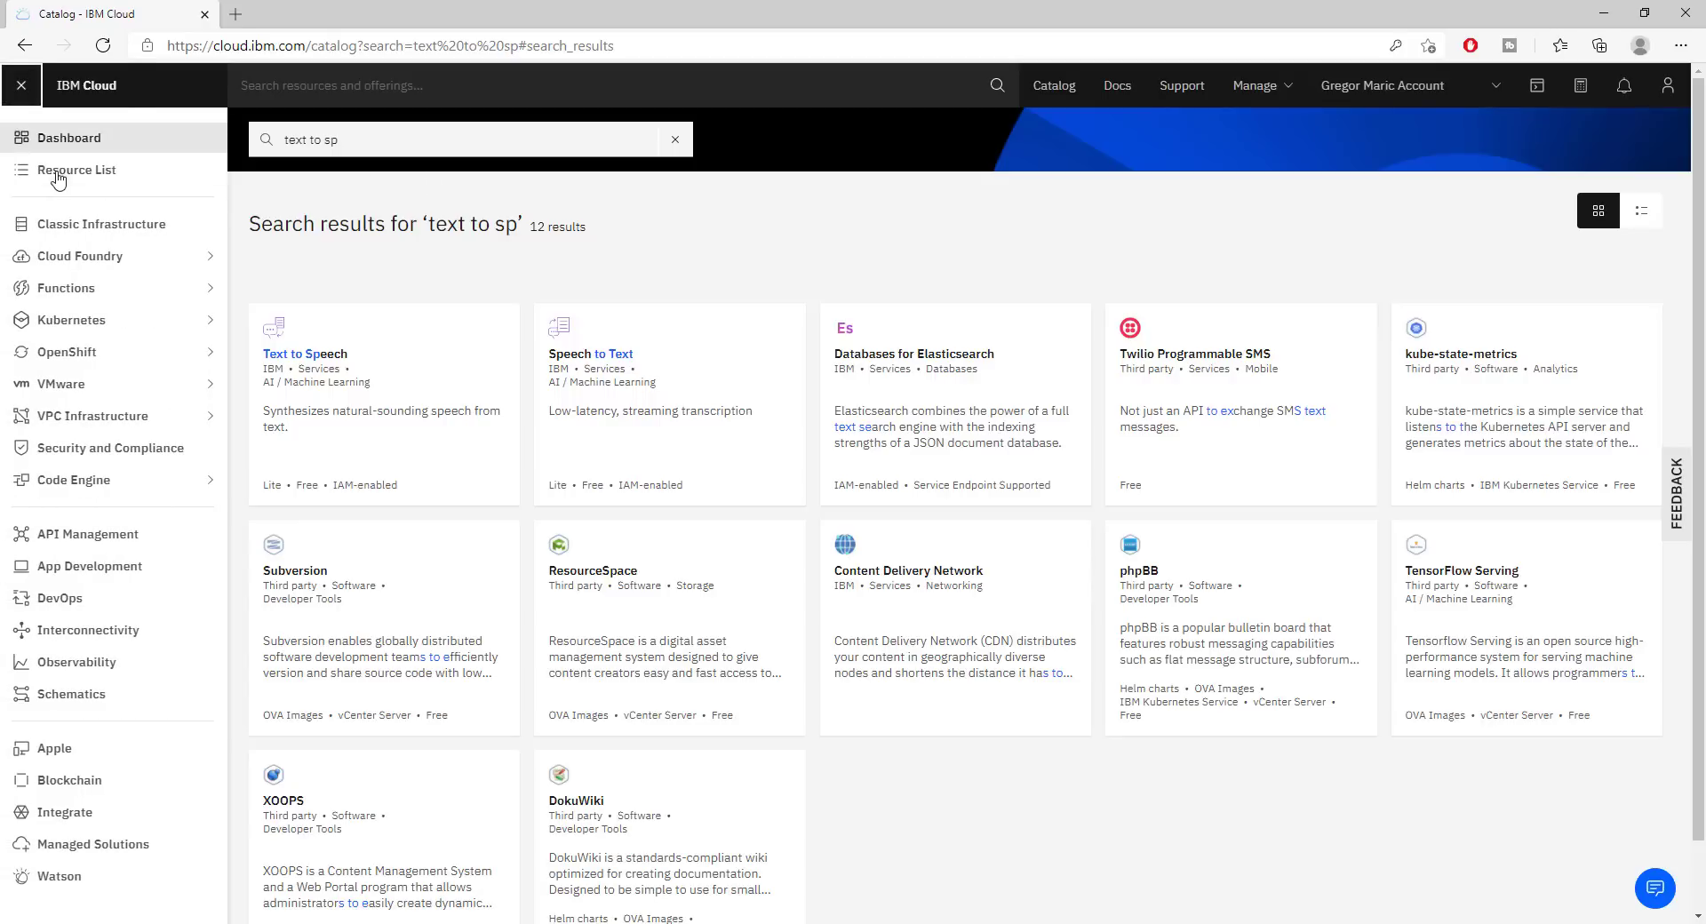
{"action": "left_click", "coordinate": [76, 170]}
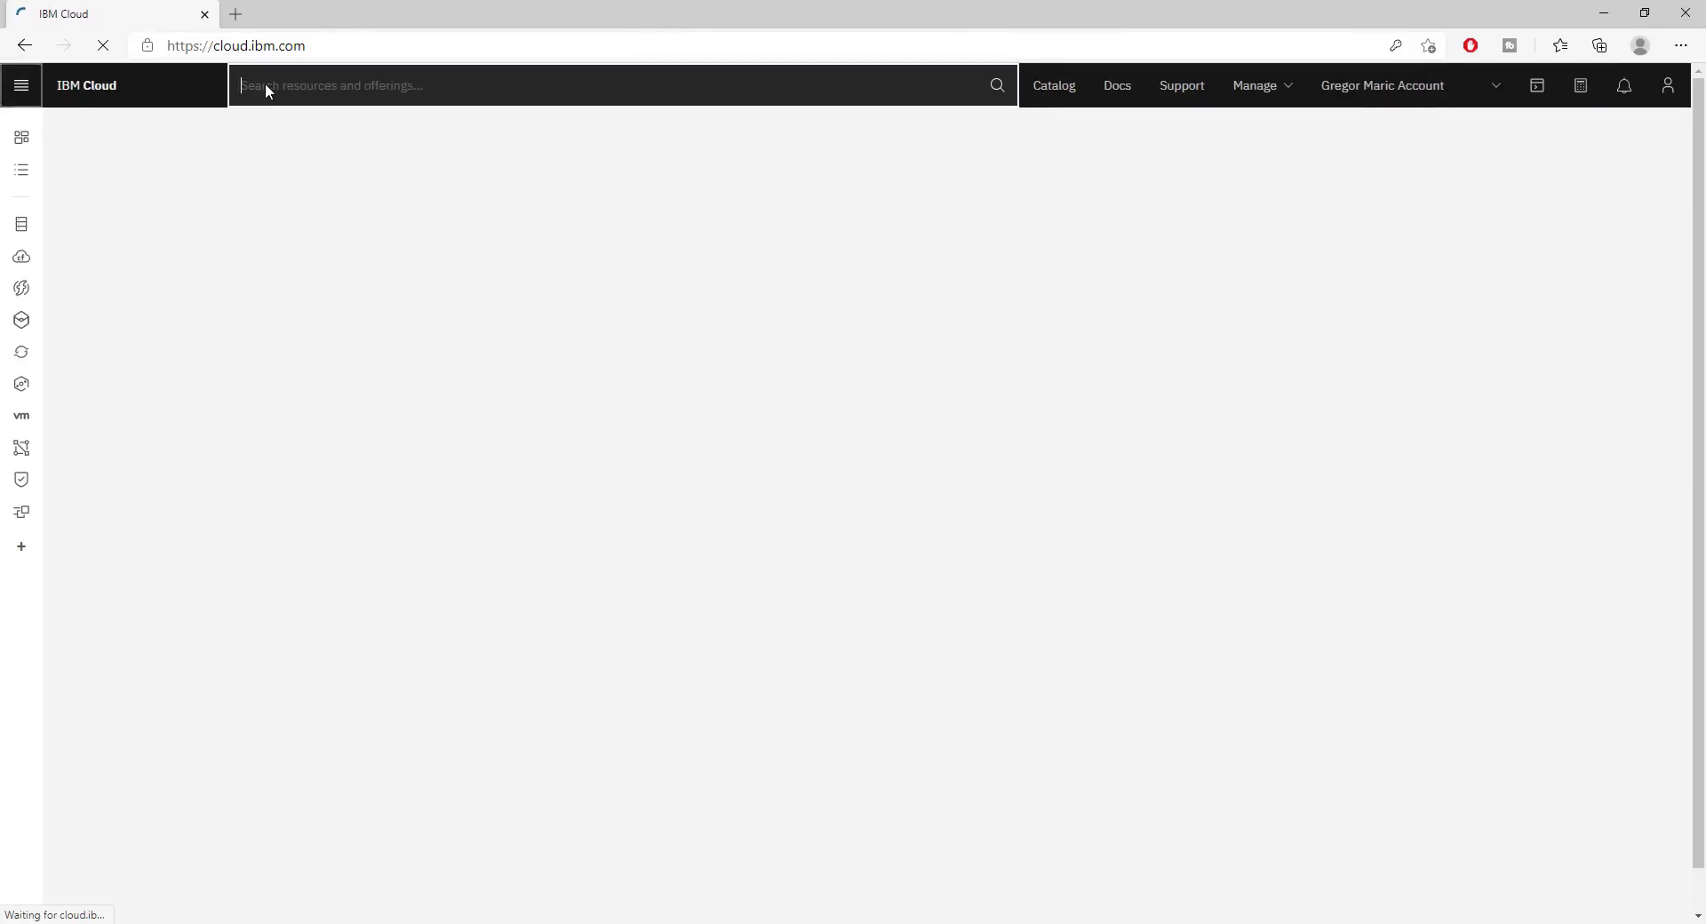
Visit the Classic Infrastructure upgrade page, then go to the IBM Cloud Catalog
{"action": "left_click", "coordinate": [620, 85]}
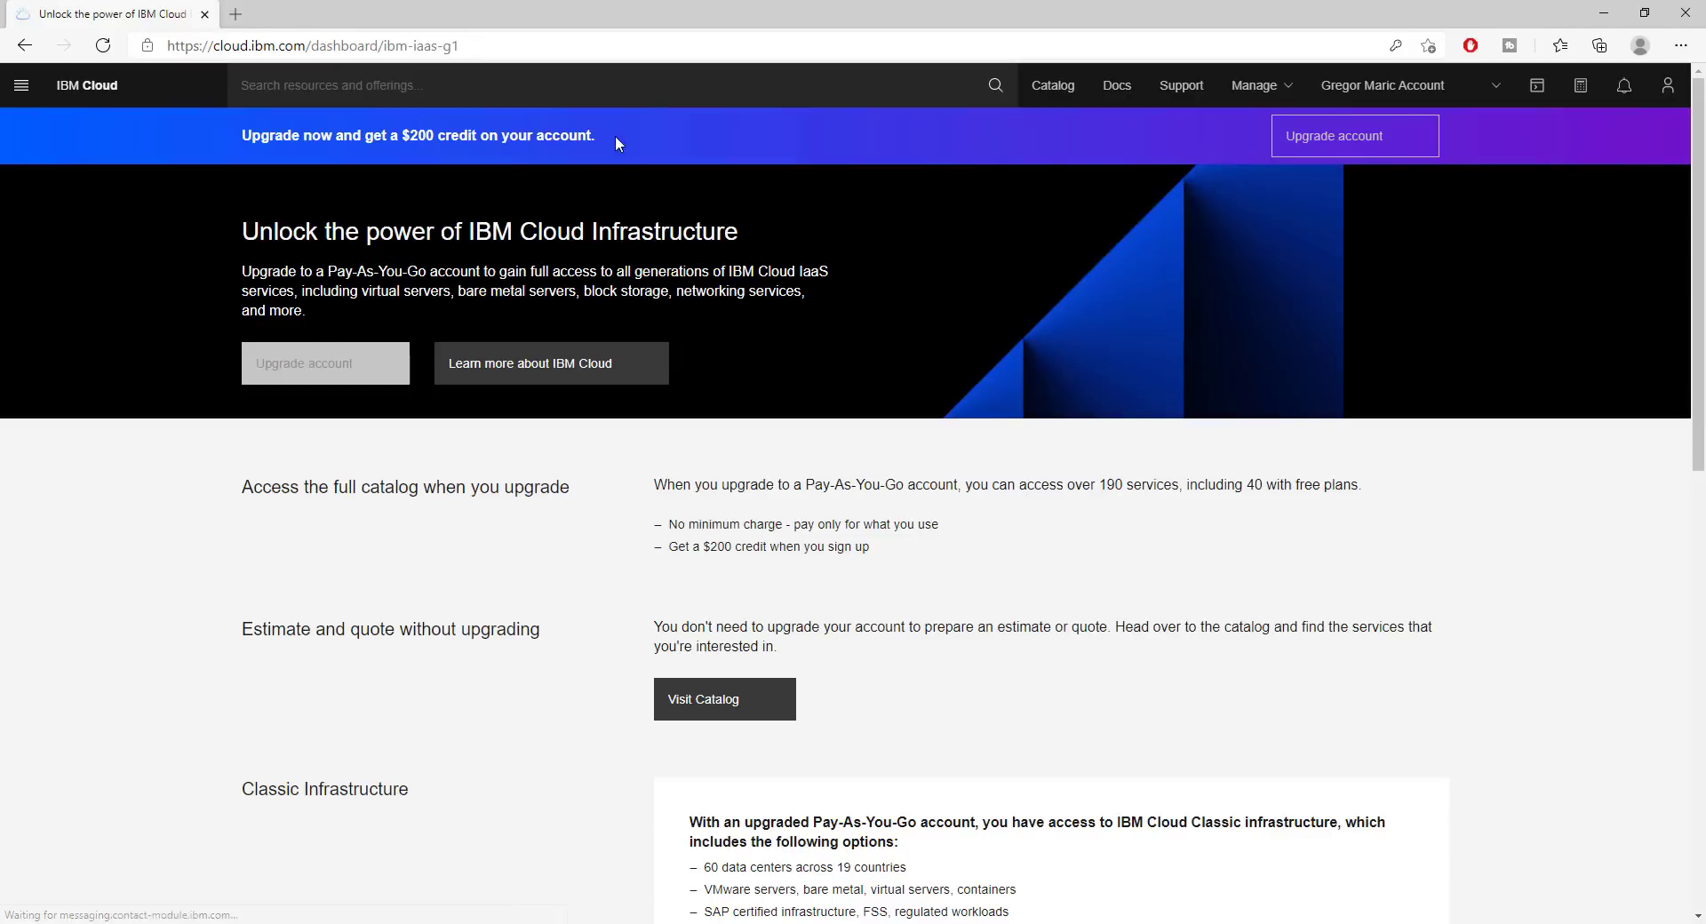
{"action": "left_click", "coordinate": [1050, 85]}
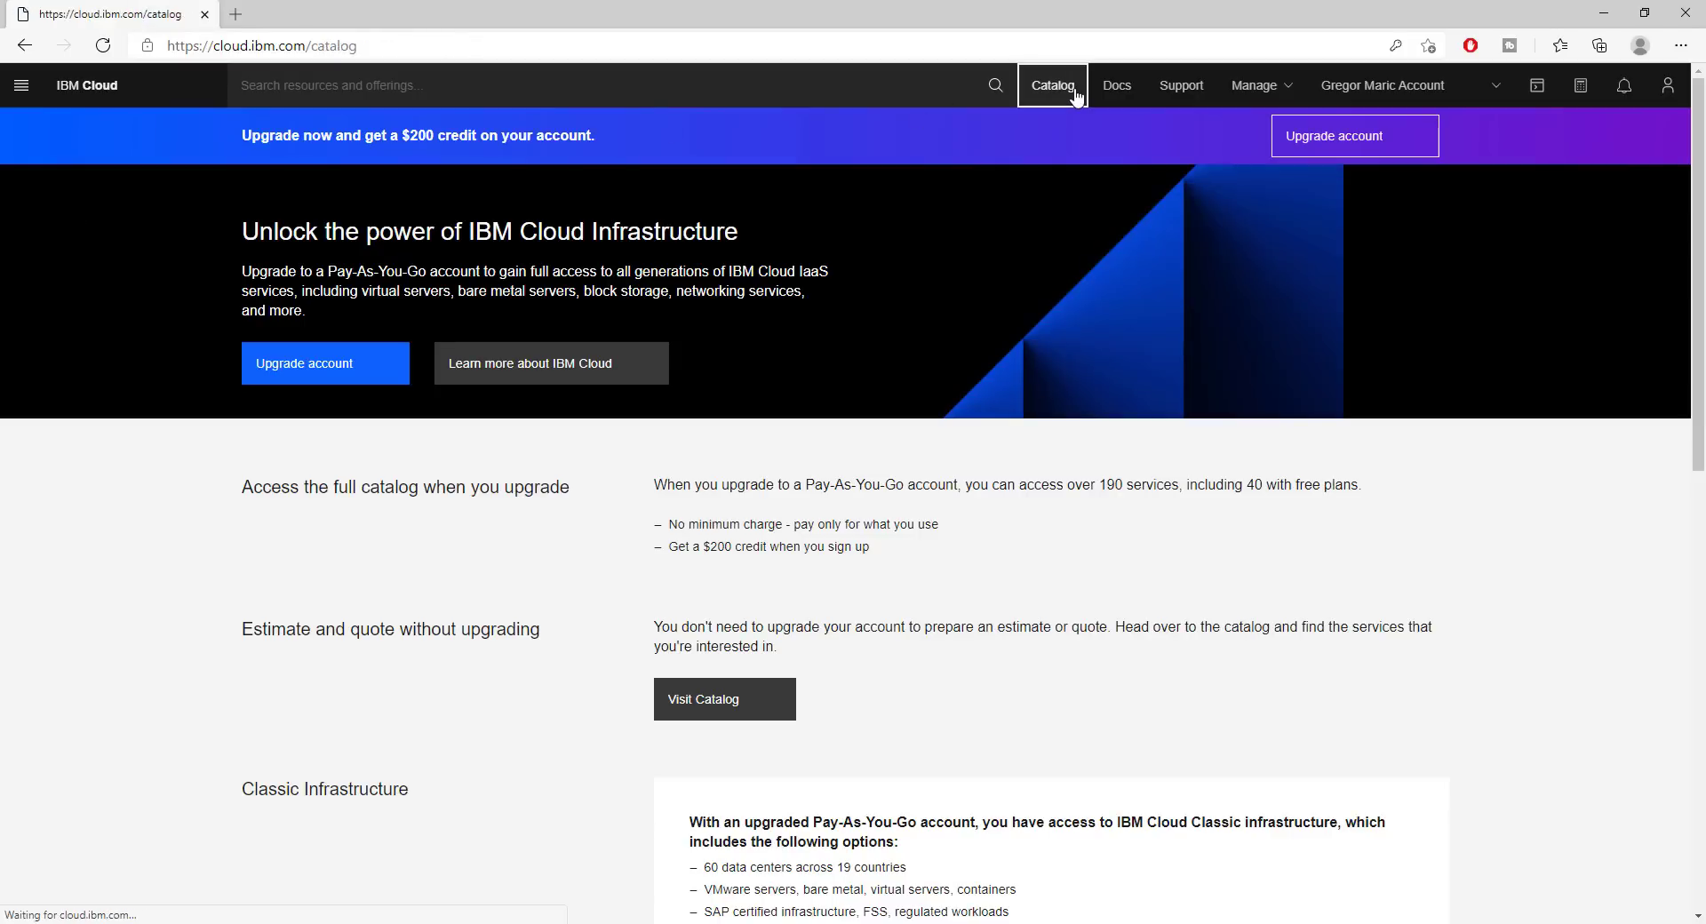
Look over the featured catalog products, then list all 171 services in the Services category
{"action": "left_click", "coordinate": [1051, 85]}
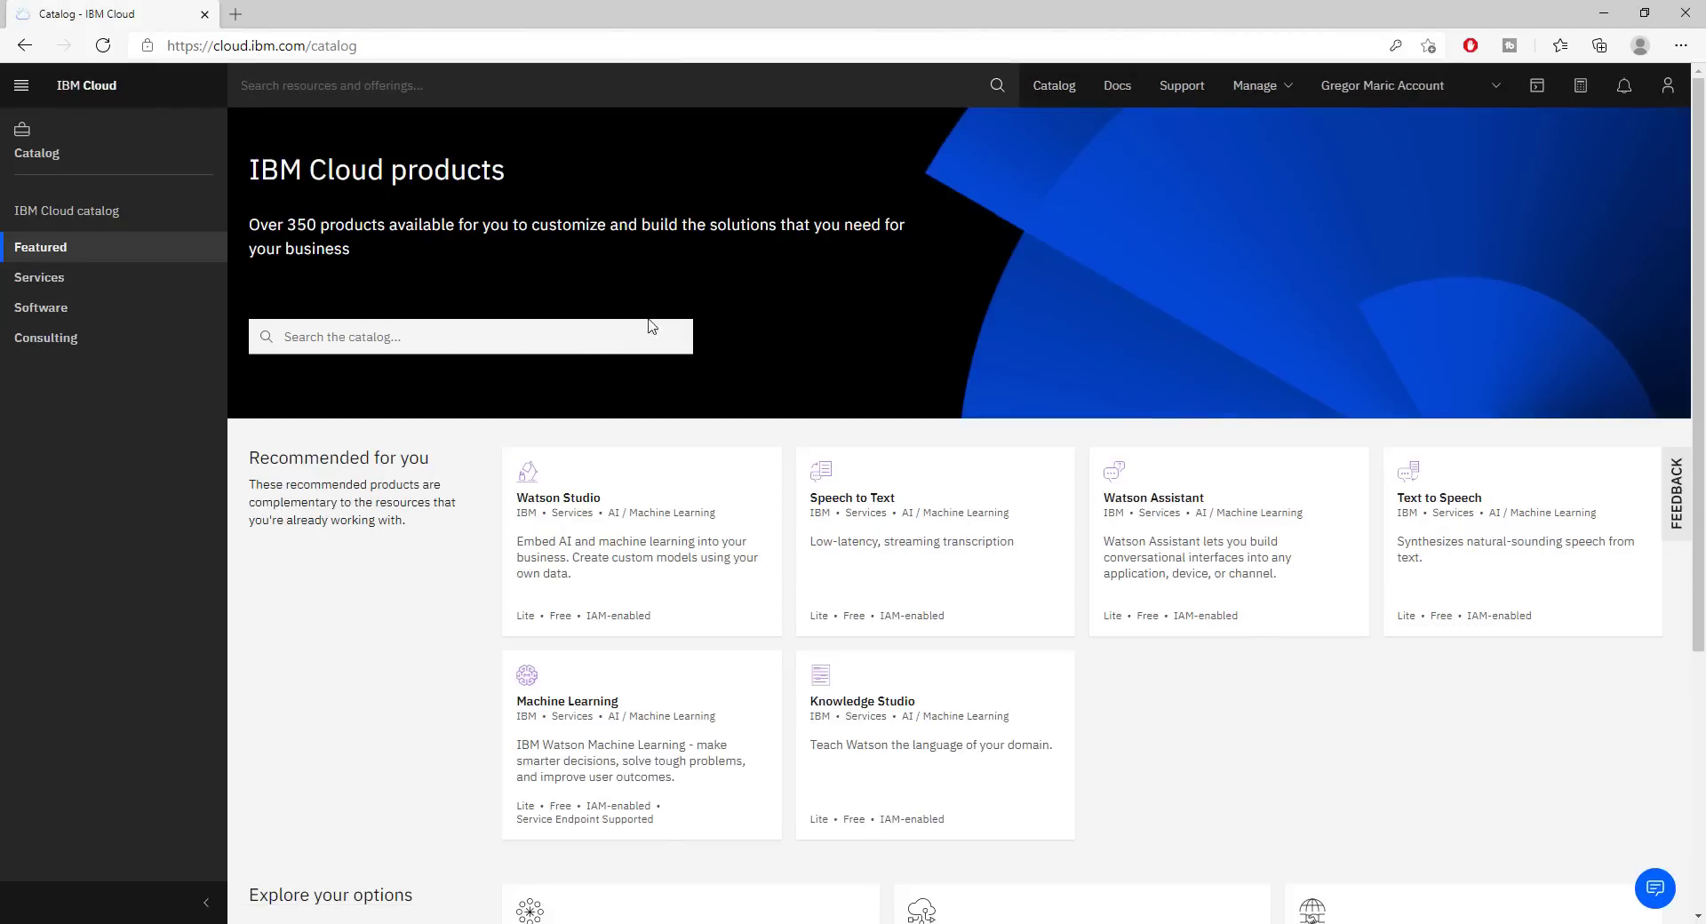
{"action": "mouse_move", "coordinate": [595, 363]}
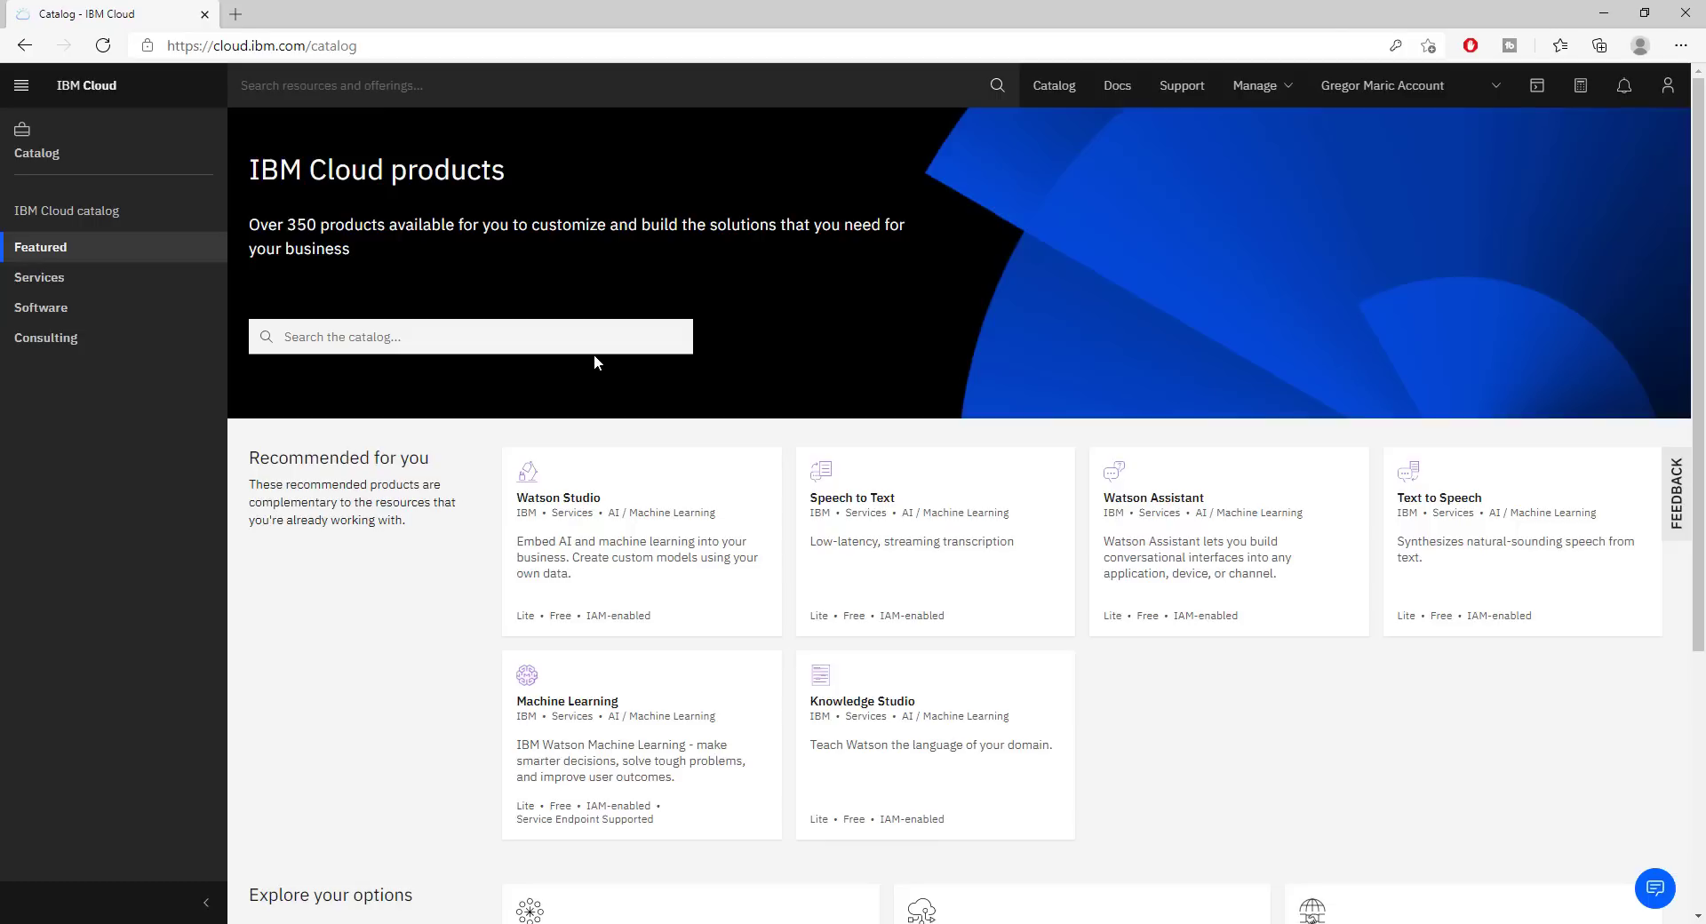
{"action": "mouse_move", "coordinate": [675, 371]}
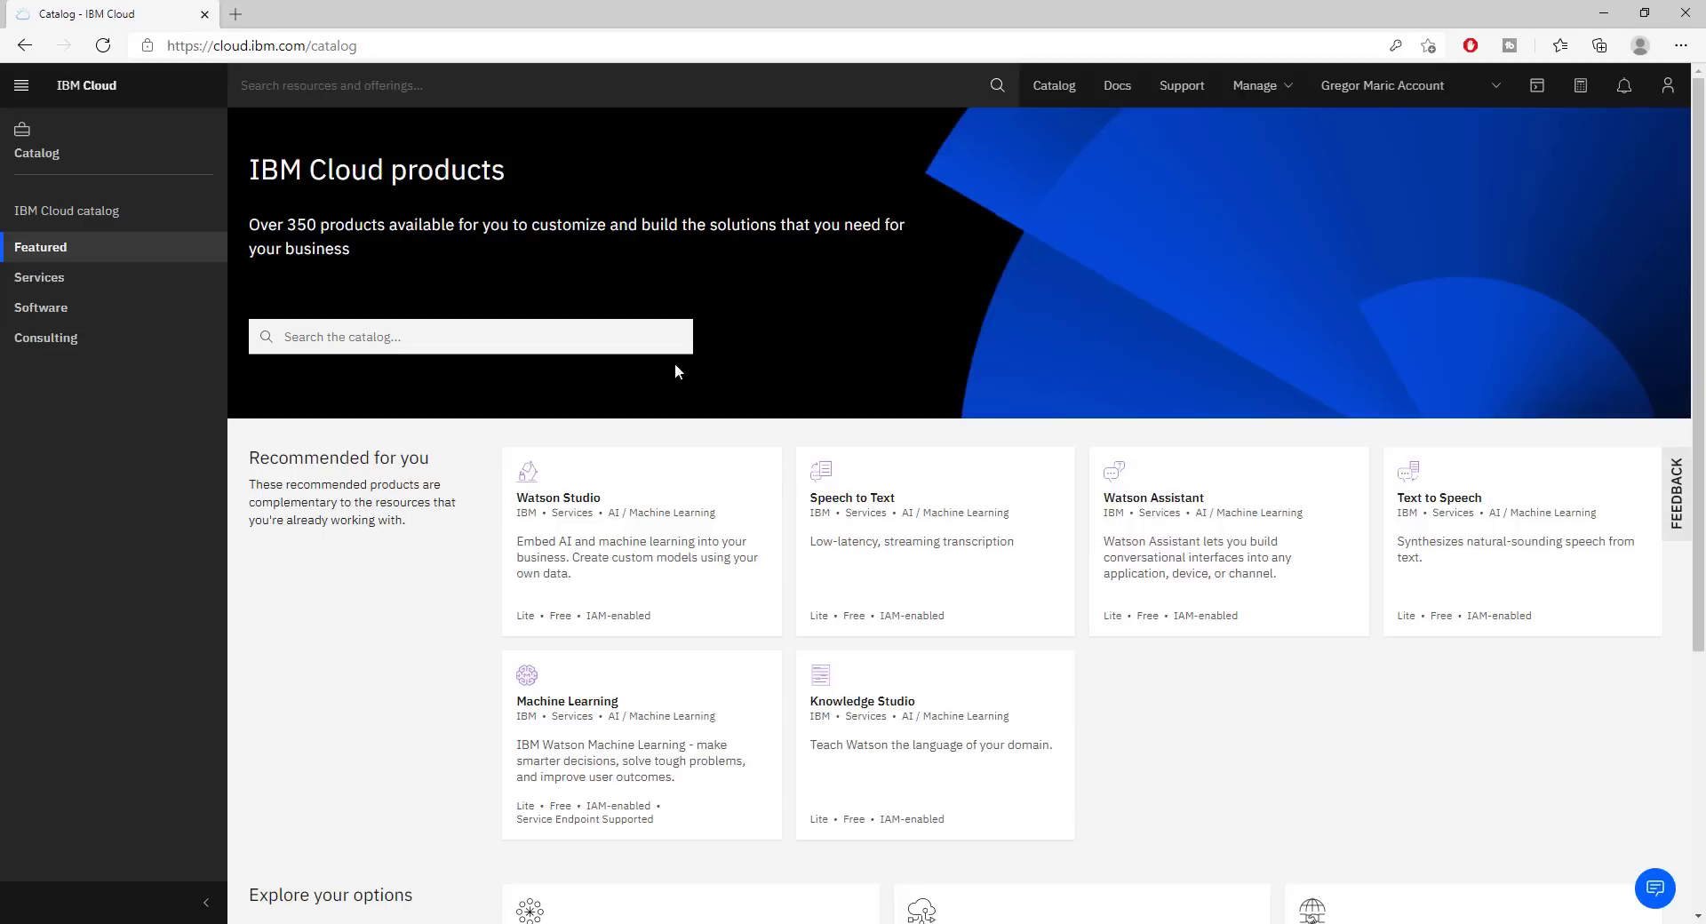
{"action": "mouse_move", "coordinate": [764, 364]}
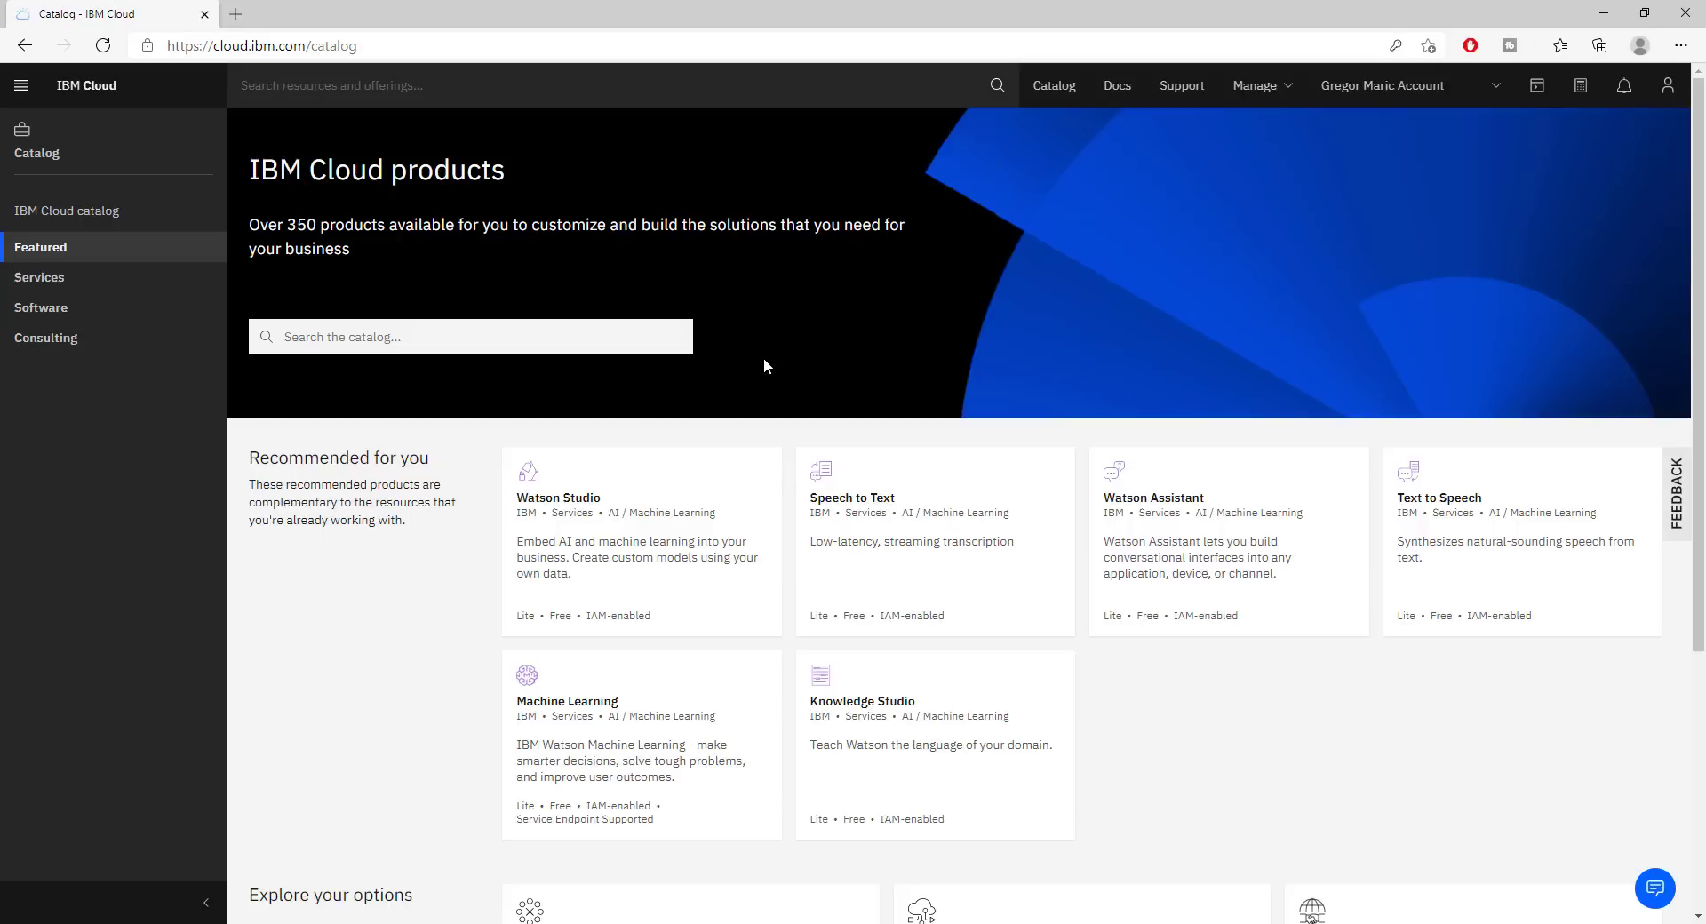
{"action": "scroll", "scroll_direction": "down", "scroll_amount": 3}
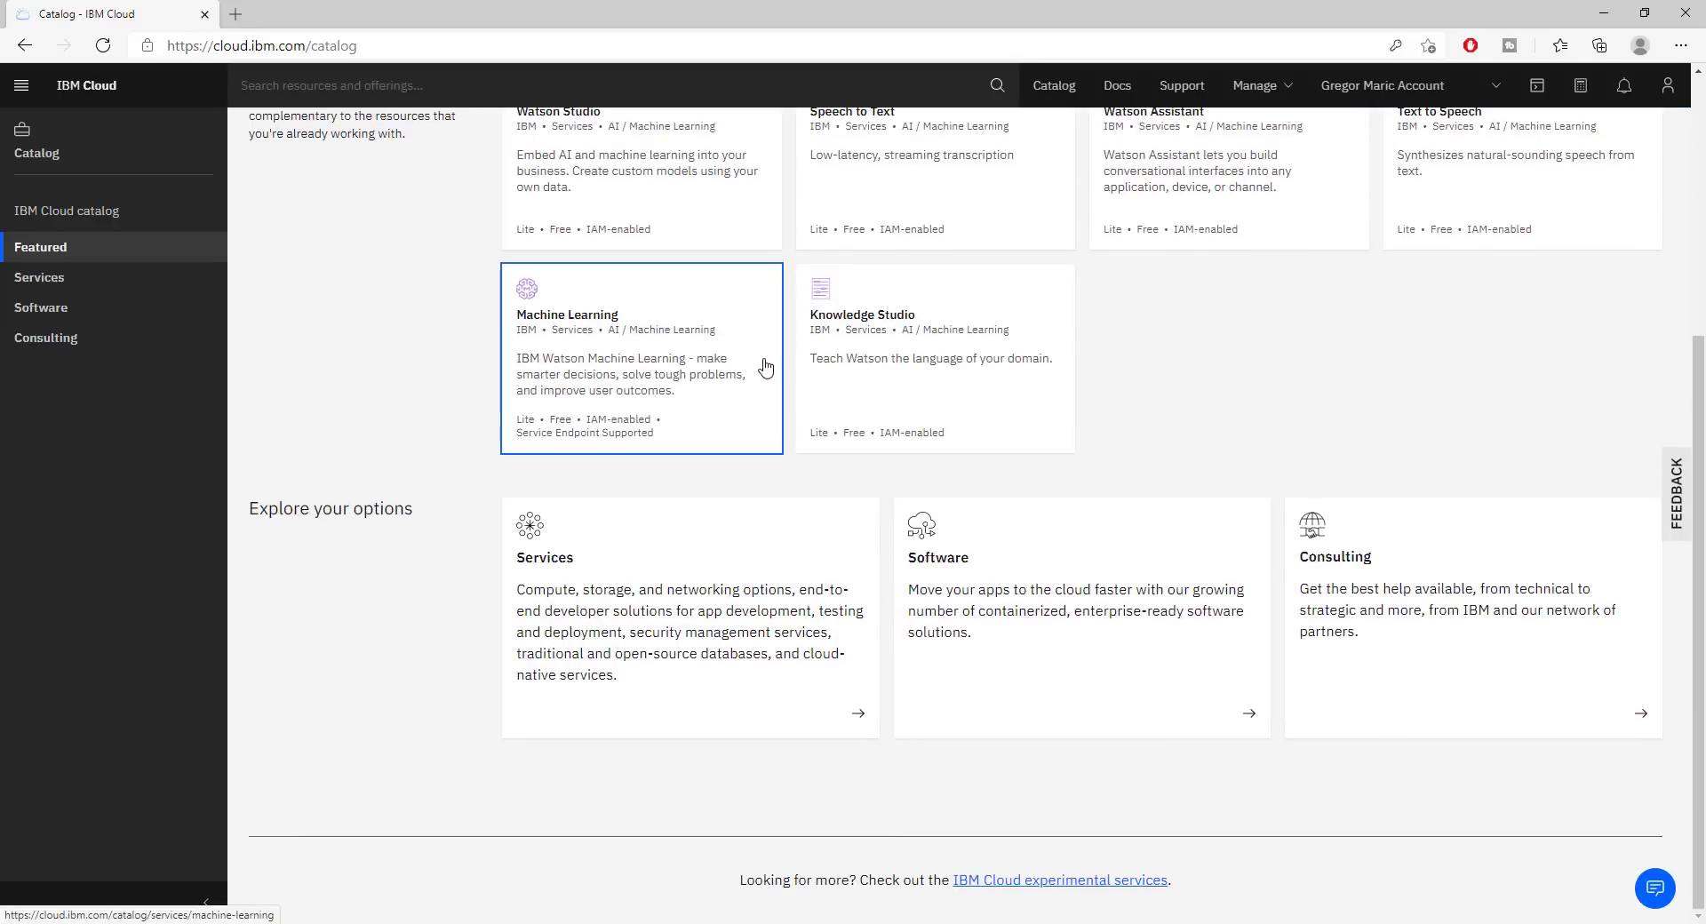
{"action": "scroll", "scroll_direction": "up", "scroll_amount": 3}
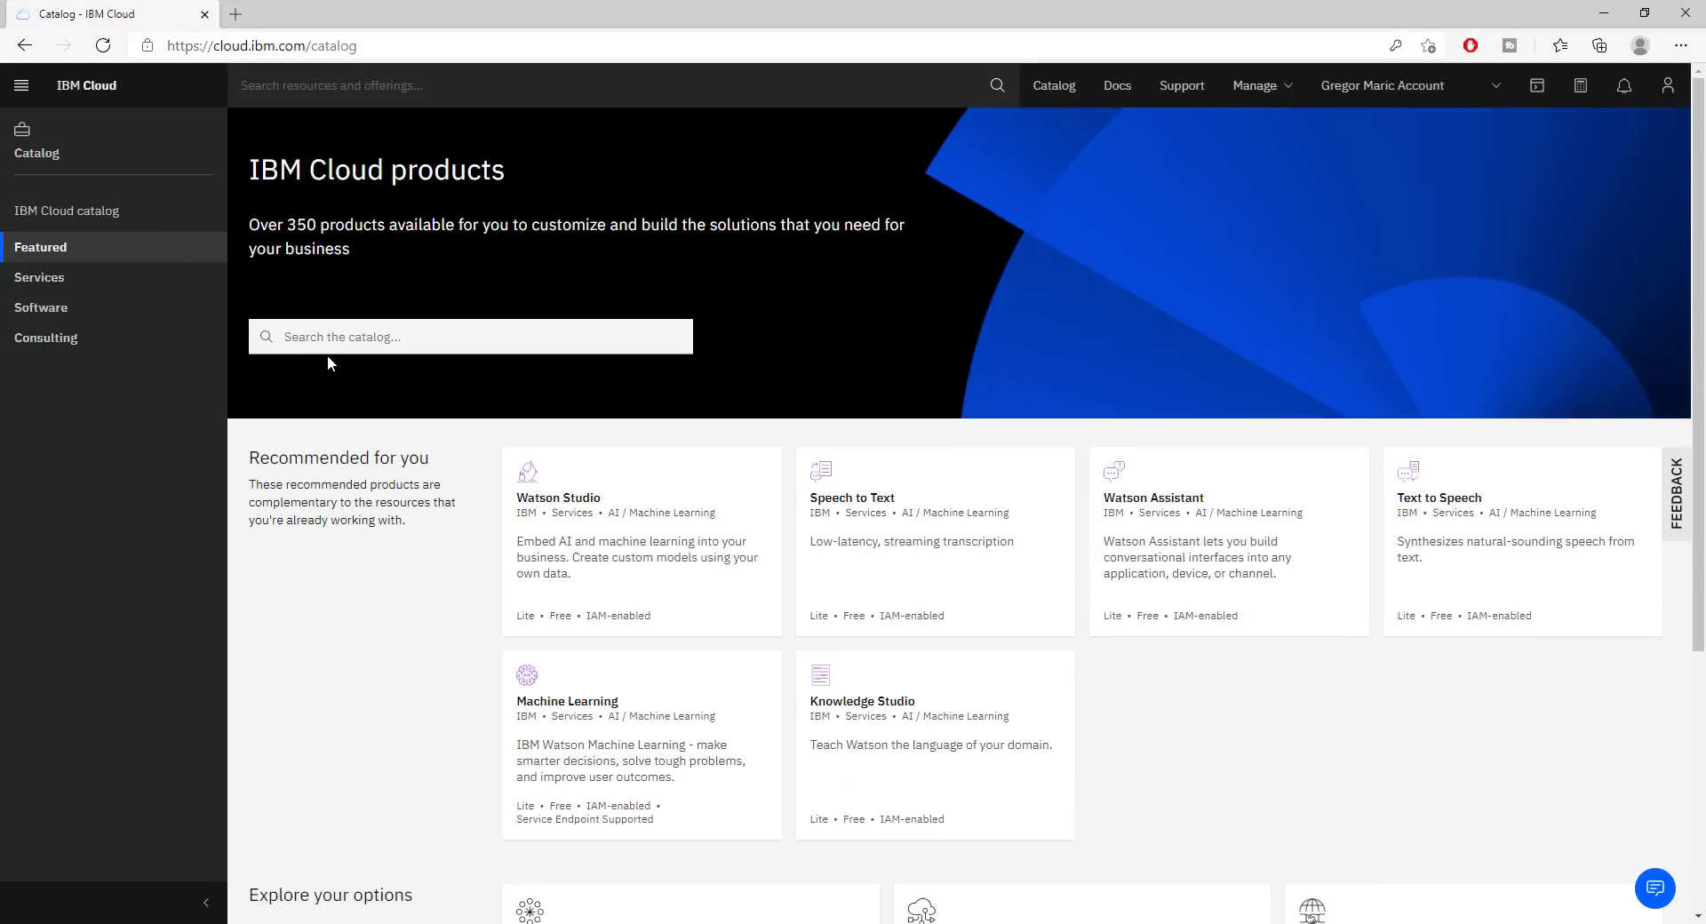
{"action": "scroll", "scroll_direction": "down", "scroll_amount": 3}
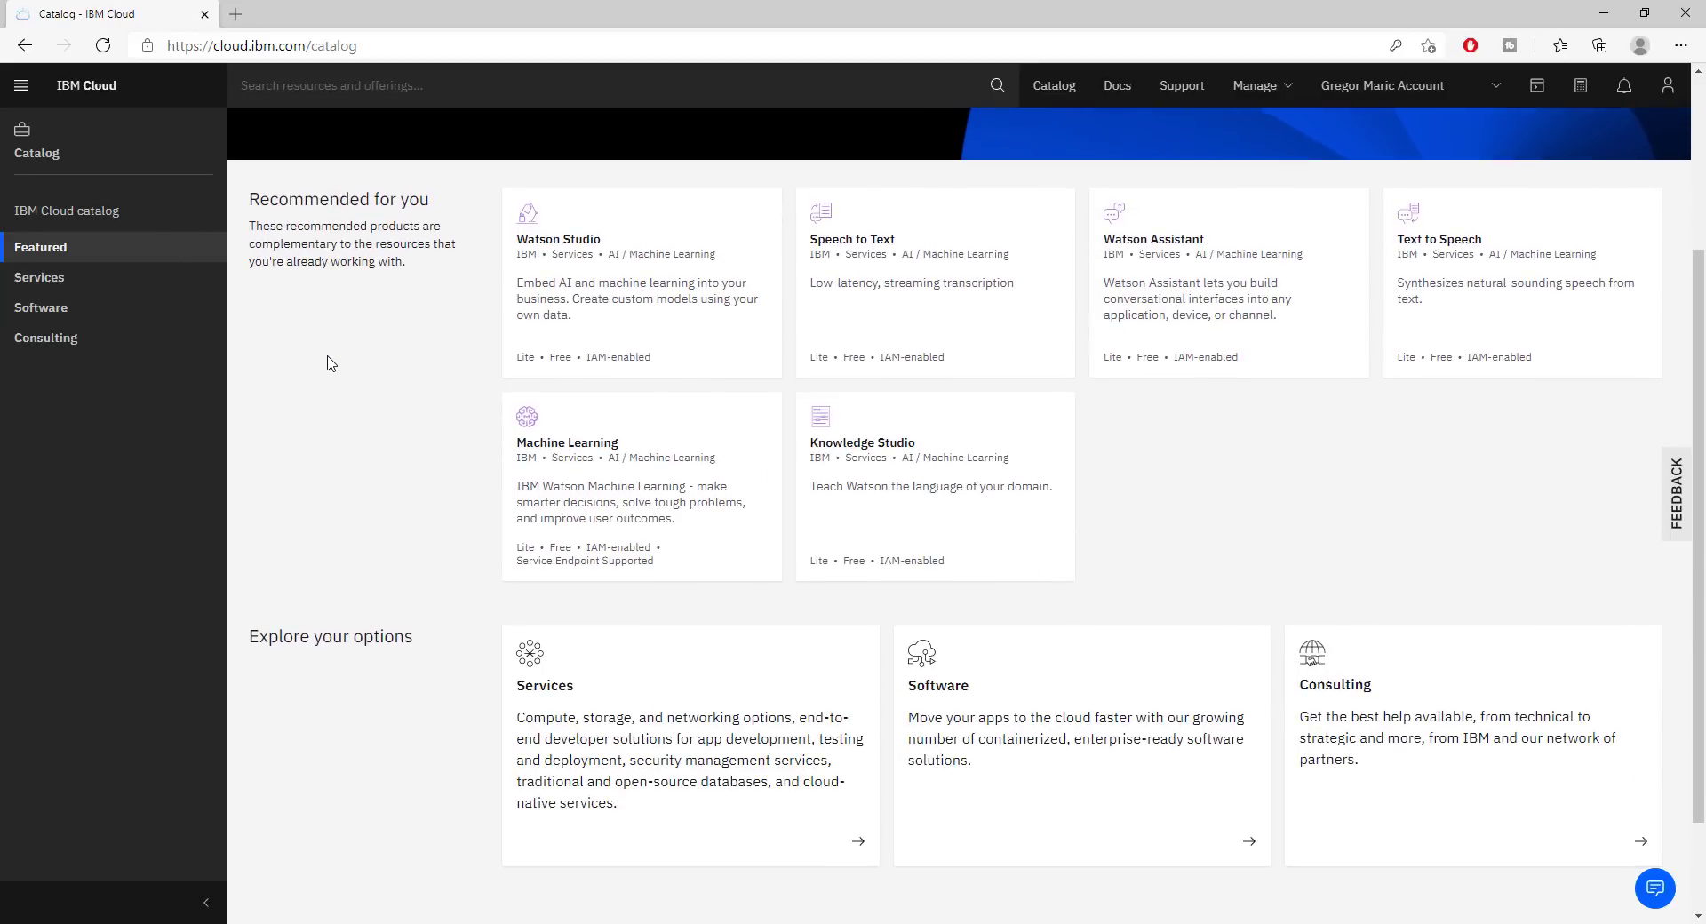
{"action": "scroll", "scroll_direction": "up", "scroll_amount": 3}
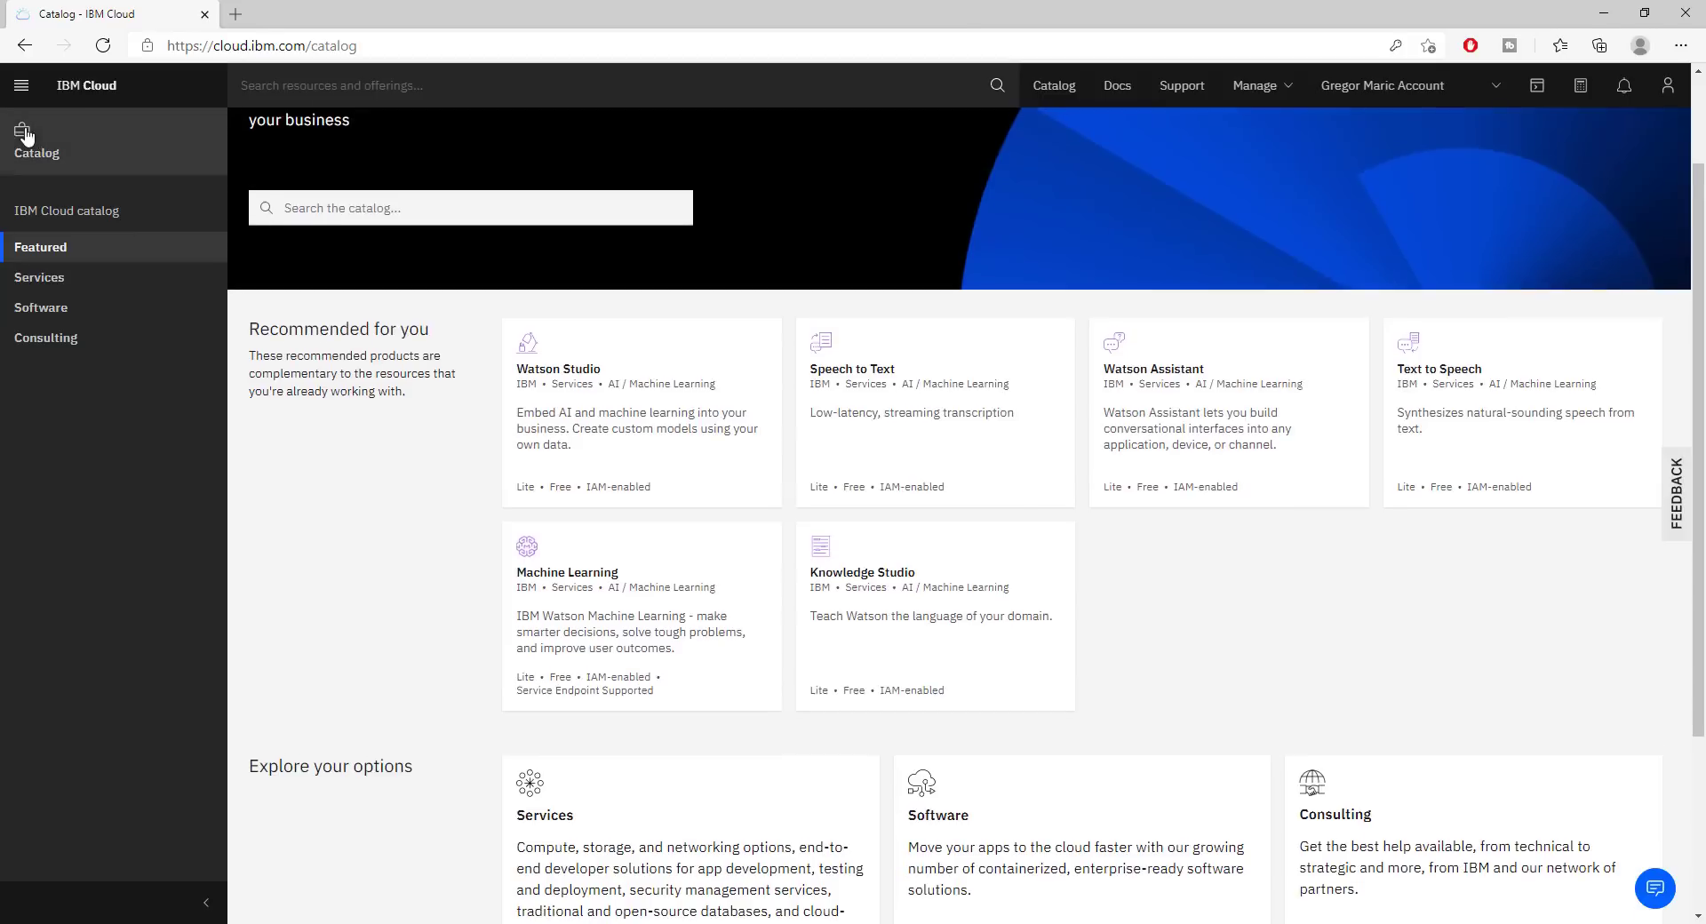
{"action": "mouse_move", "coordinate": [49, 292]}
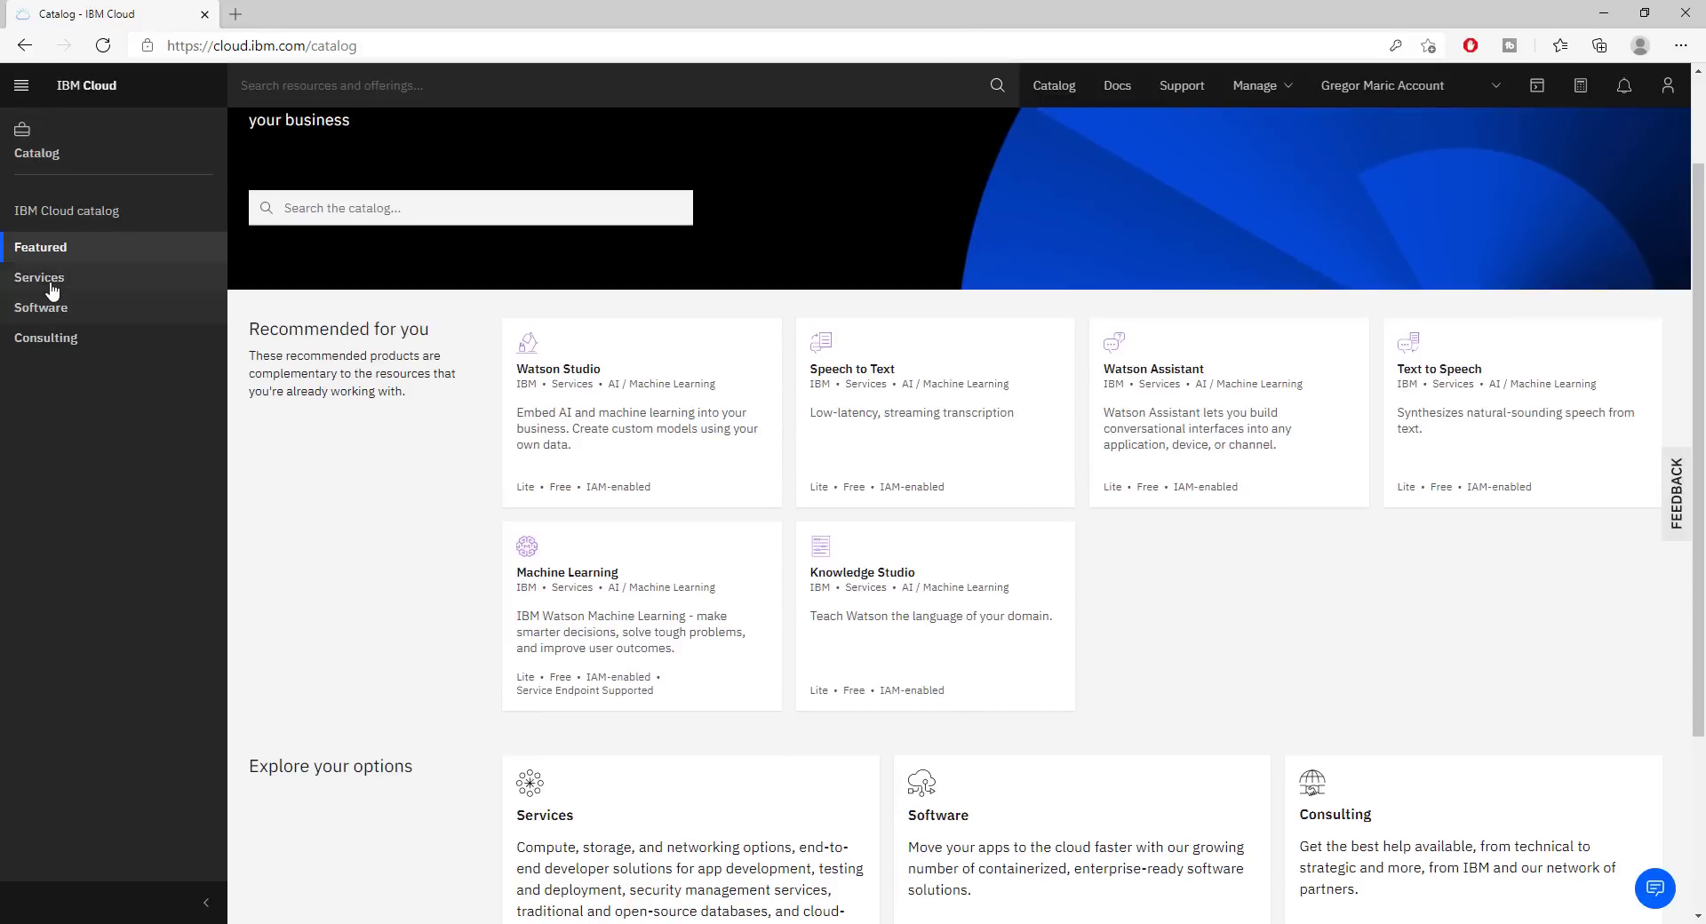
{"action": "left_click", "coordinate": [39, 277]}
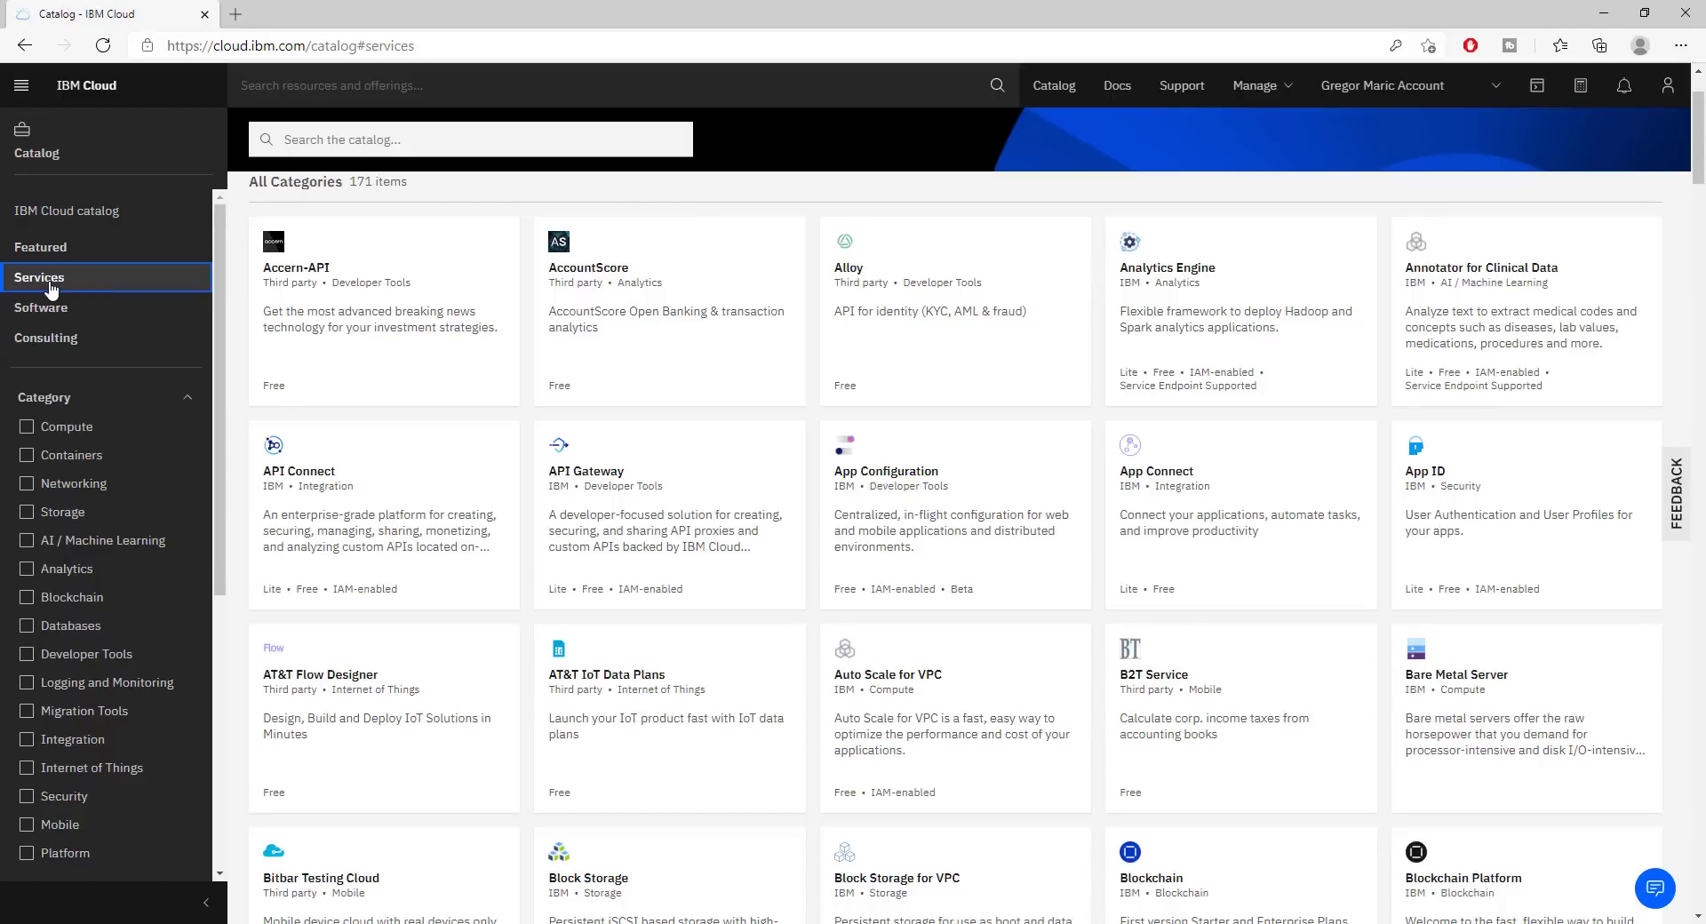
Filter catalog services to the AI / Machine Learning category and browse its 16 tiles
{"action": "left_click", "coordinate": [27, 540]}
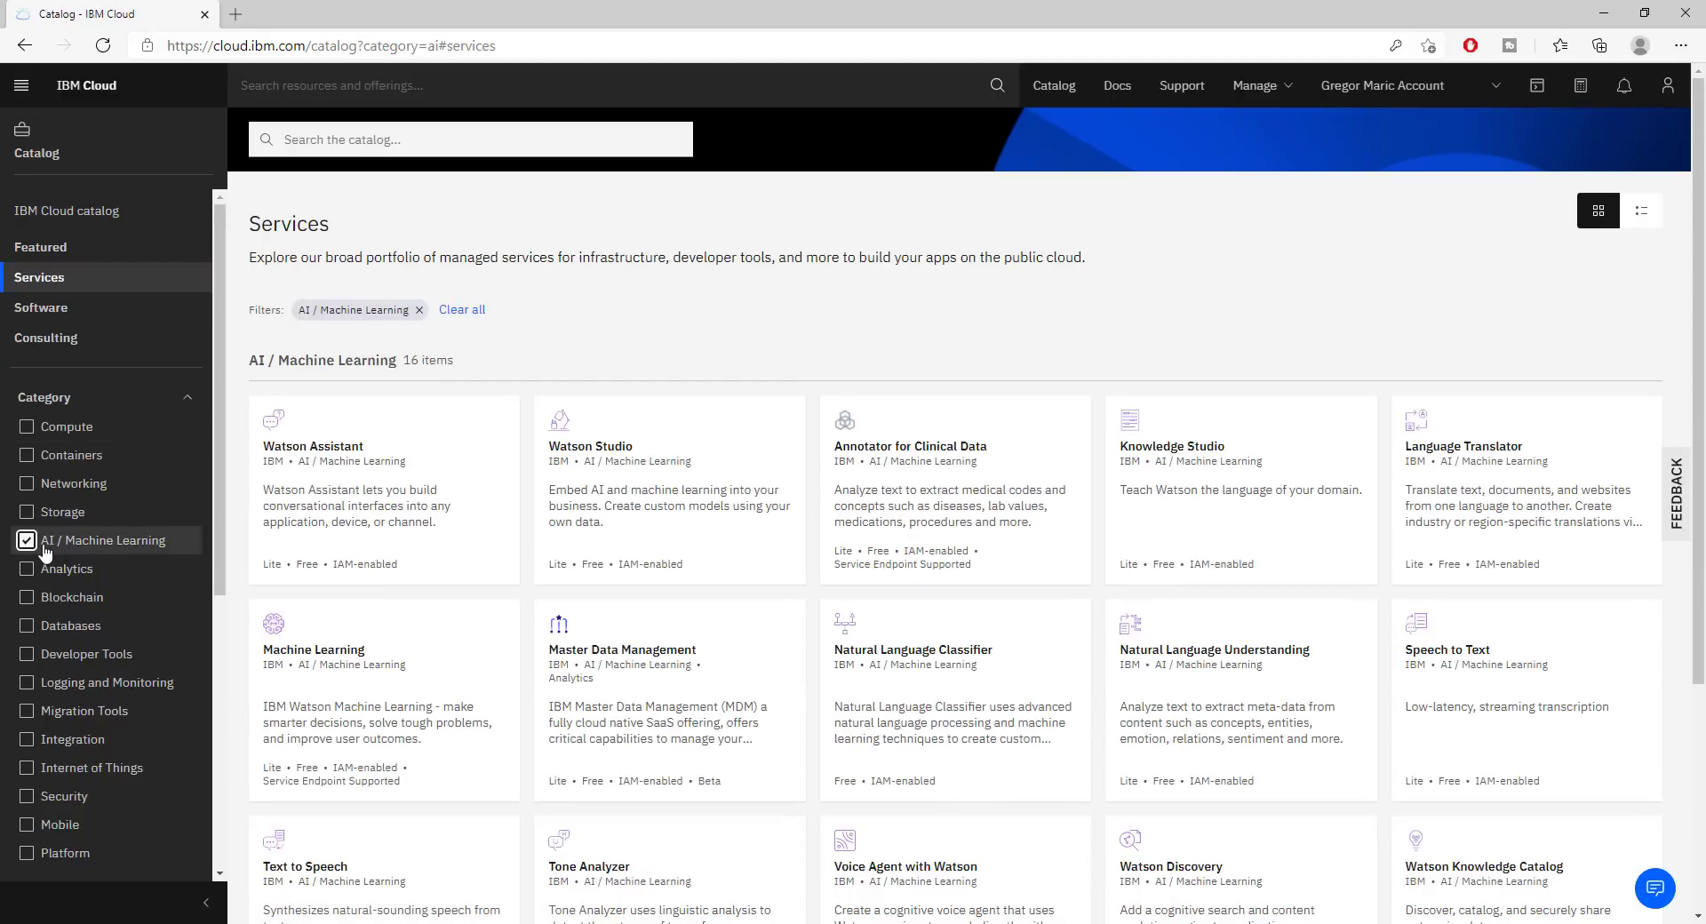
{"action": "scroll", "scroll_direction": "down", "scroll_amount": 3}
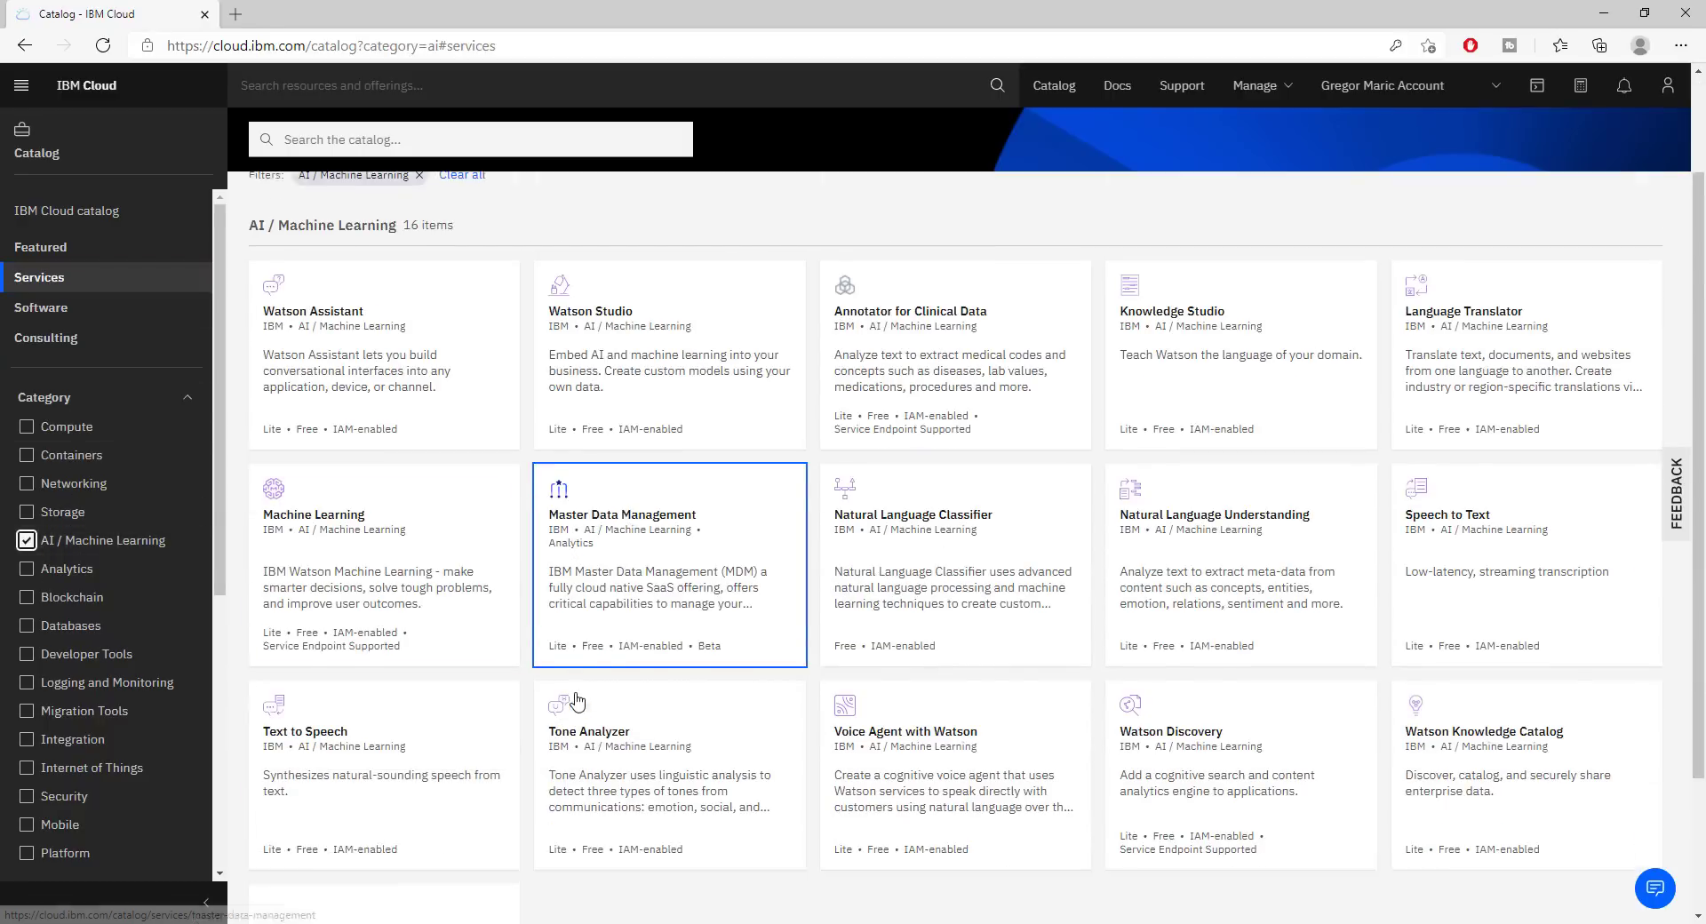
{"action": "scroll", "scroll_direction": "down", "scroll_amount": 3}
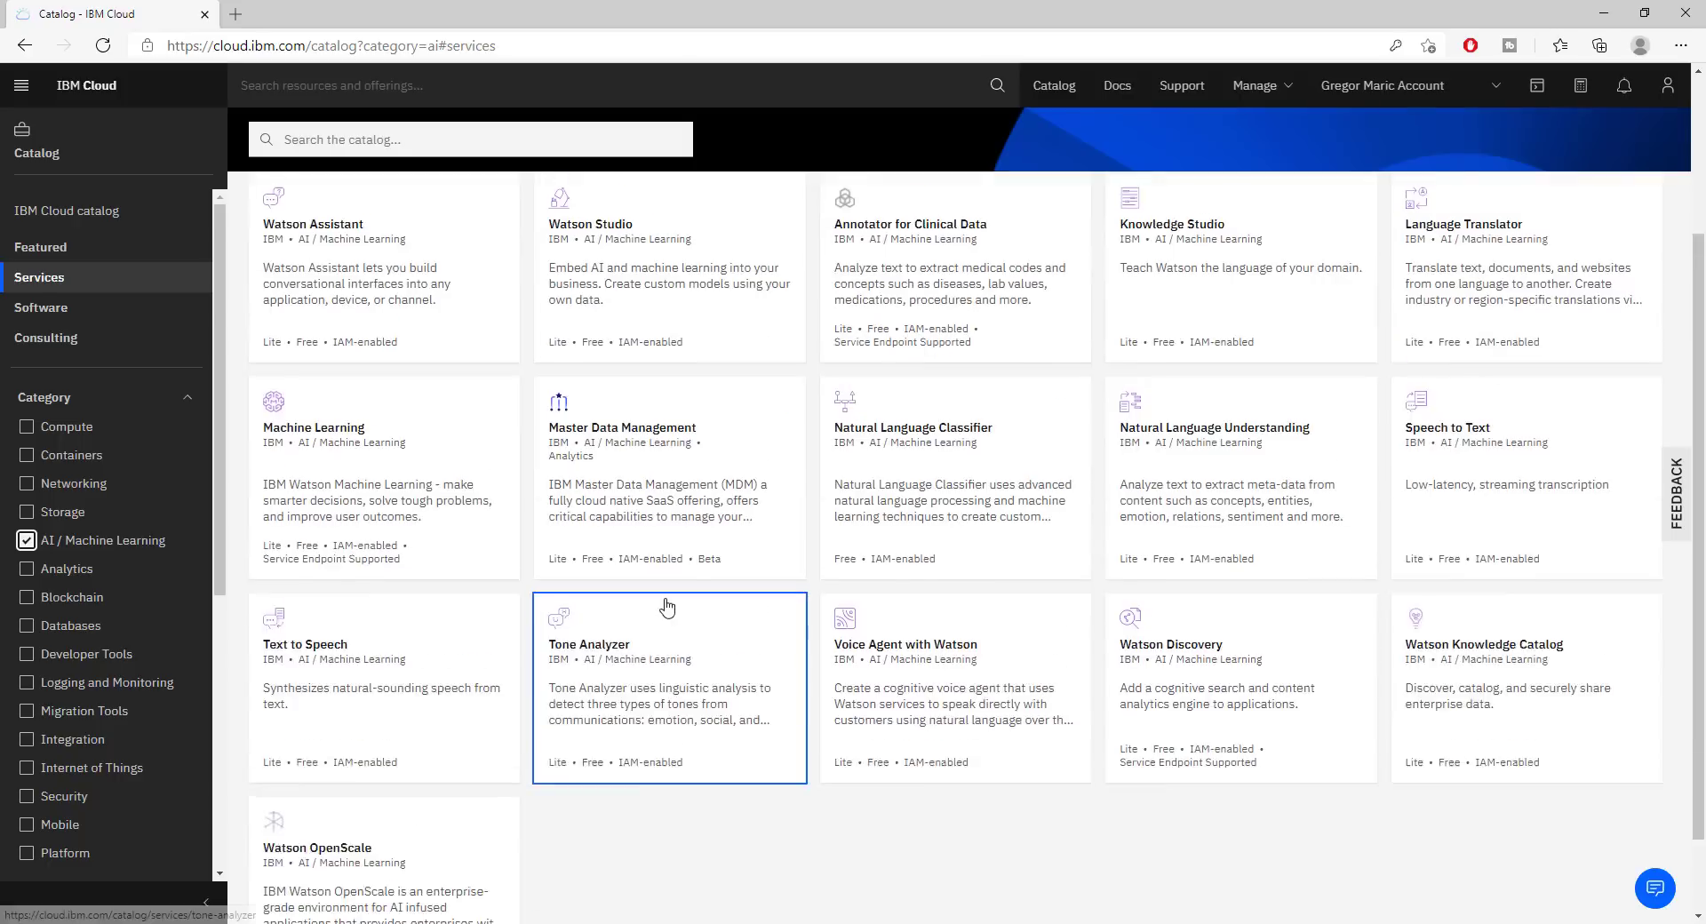
{"action": "scroll", "scroll_direction": "up", "scroll_amount": 3}
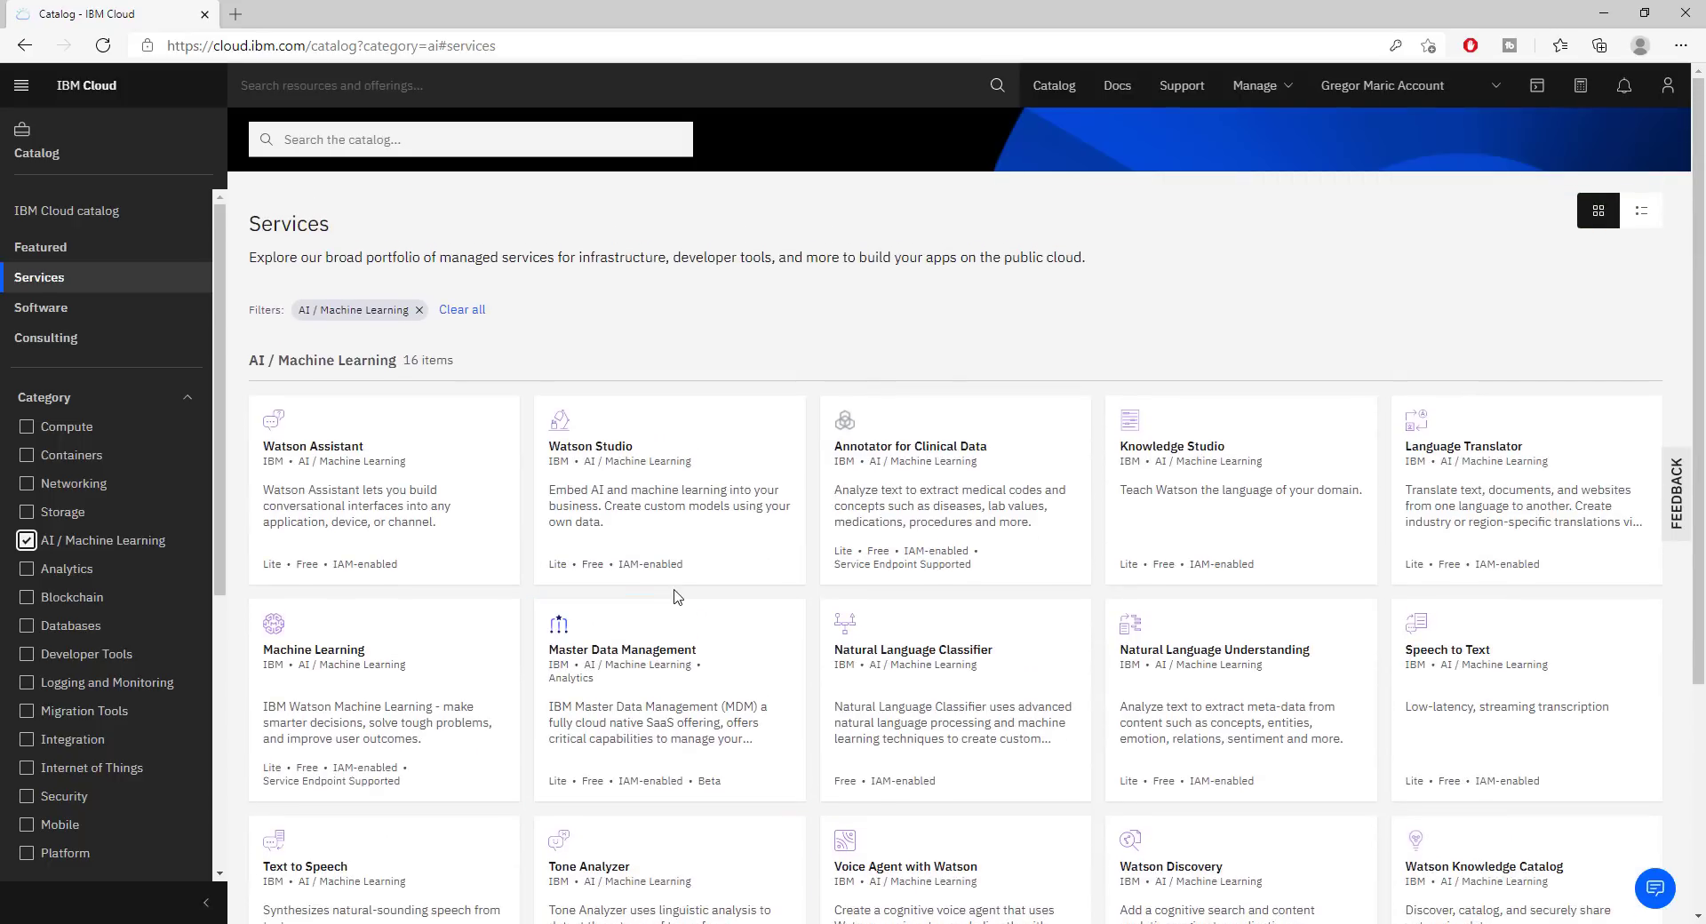
{"action": "mouse_move", "coordinate": [721, 574]}
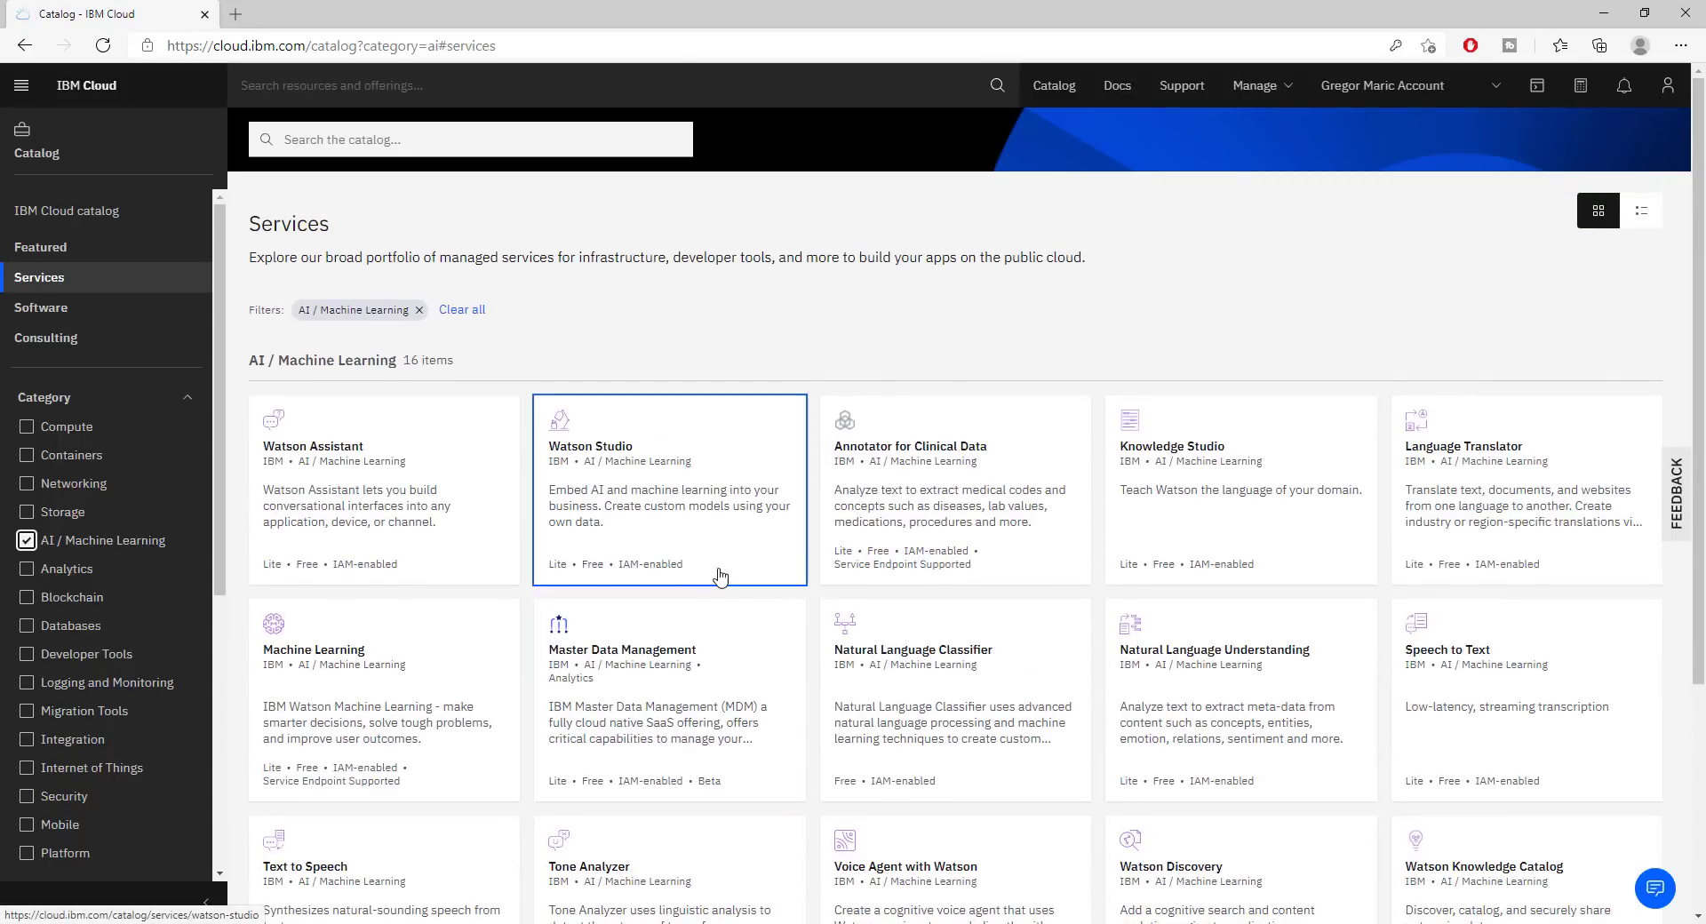
{"action": "scroll", "scroll_direction": "down", "scroll_amount": 3}
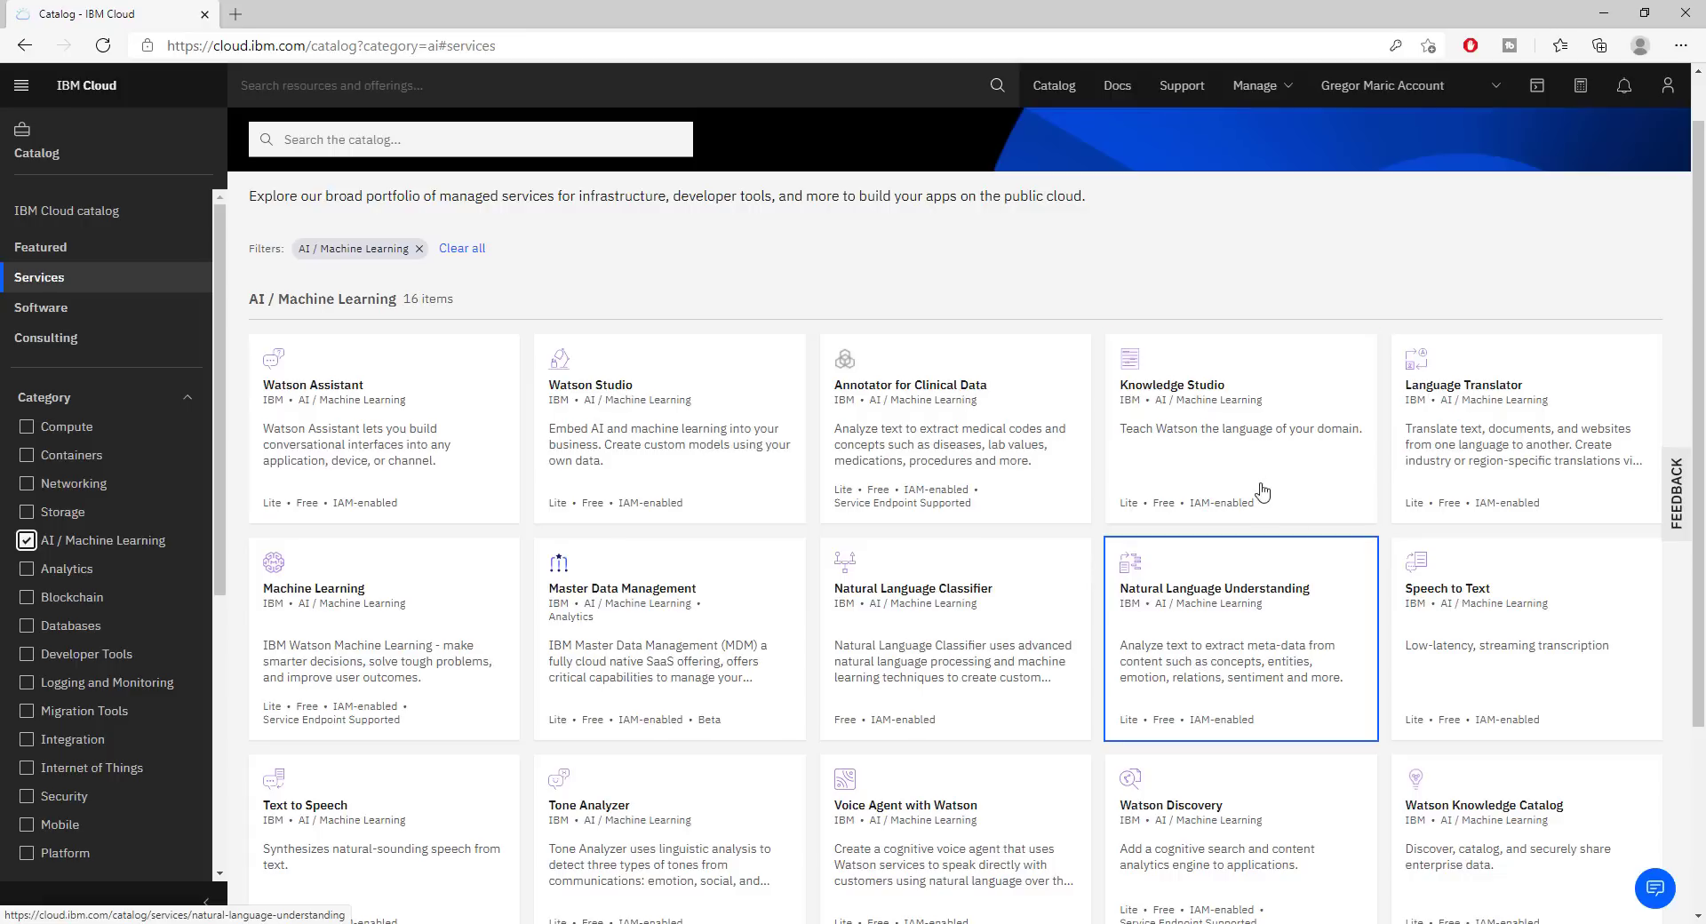
Create a Natural Language Understanding instance on the Lite plan in London
{"action": "left_click", "coordinate": [1241, 637]}
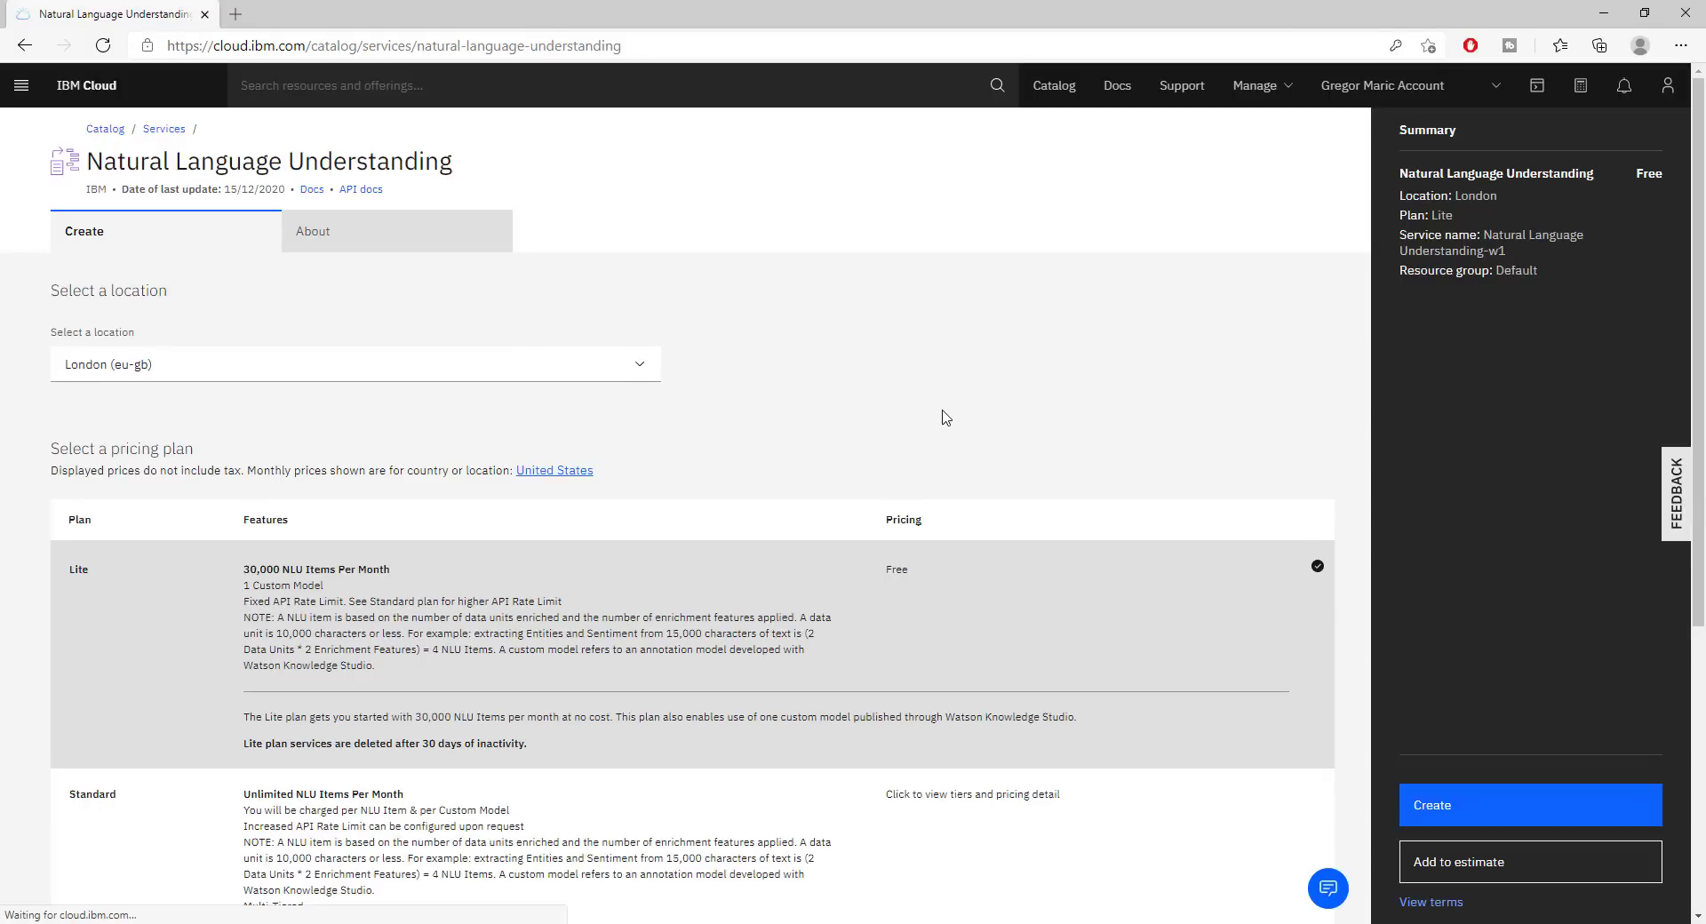
{"action": "scroll", "scroll_direction": "down", "scroll_amount": 3}
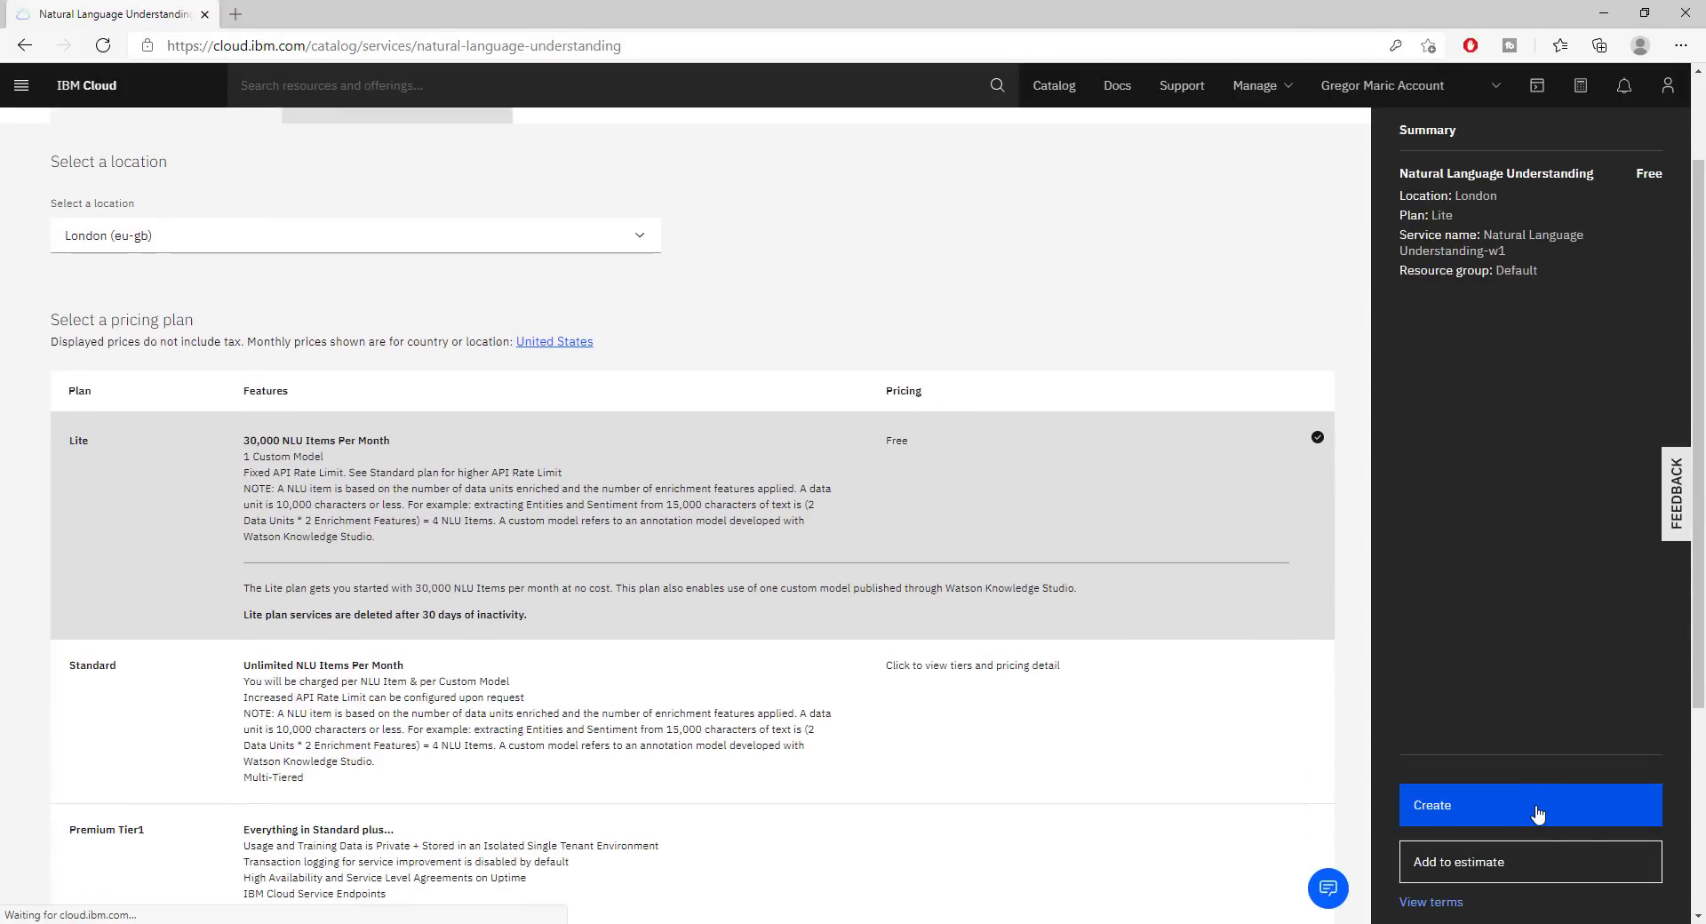
{"action": "scroll", "scroll_direction": "up", "scroll_amount": 3}
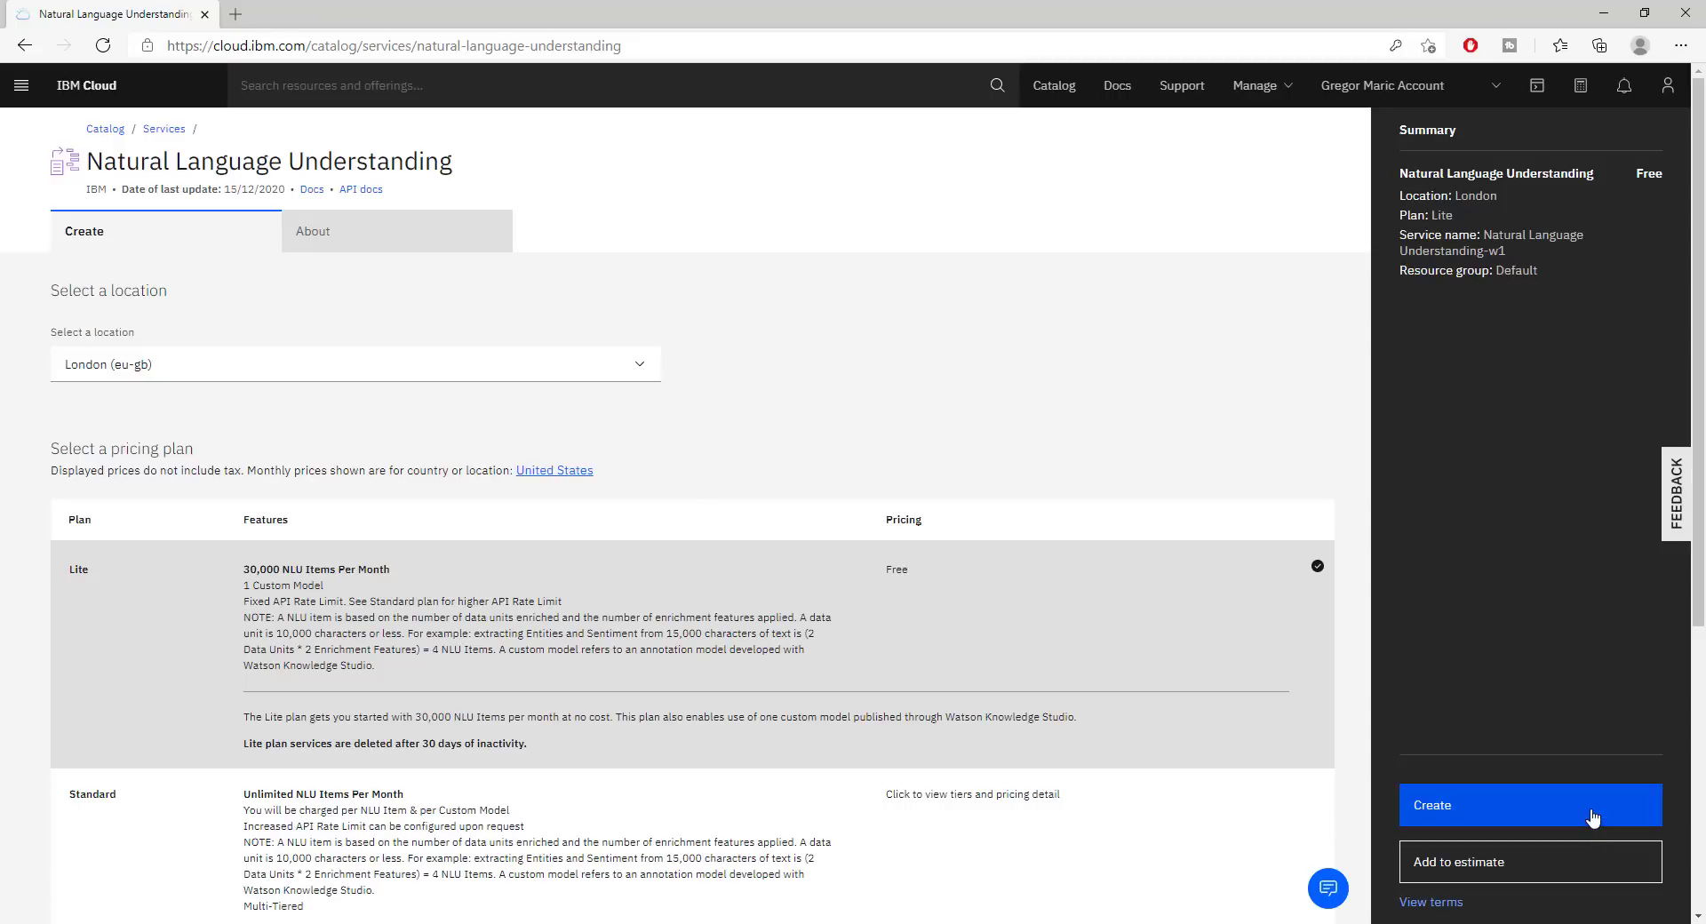
{"action": "left_click", "coordinate": [1530, 805]}
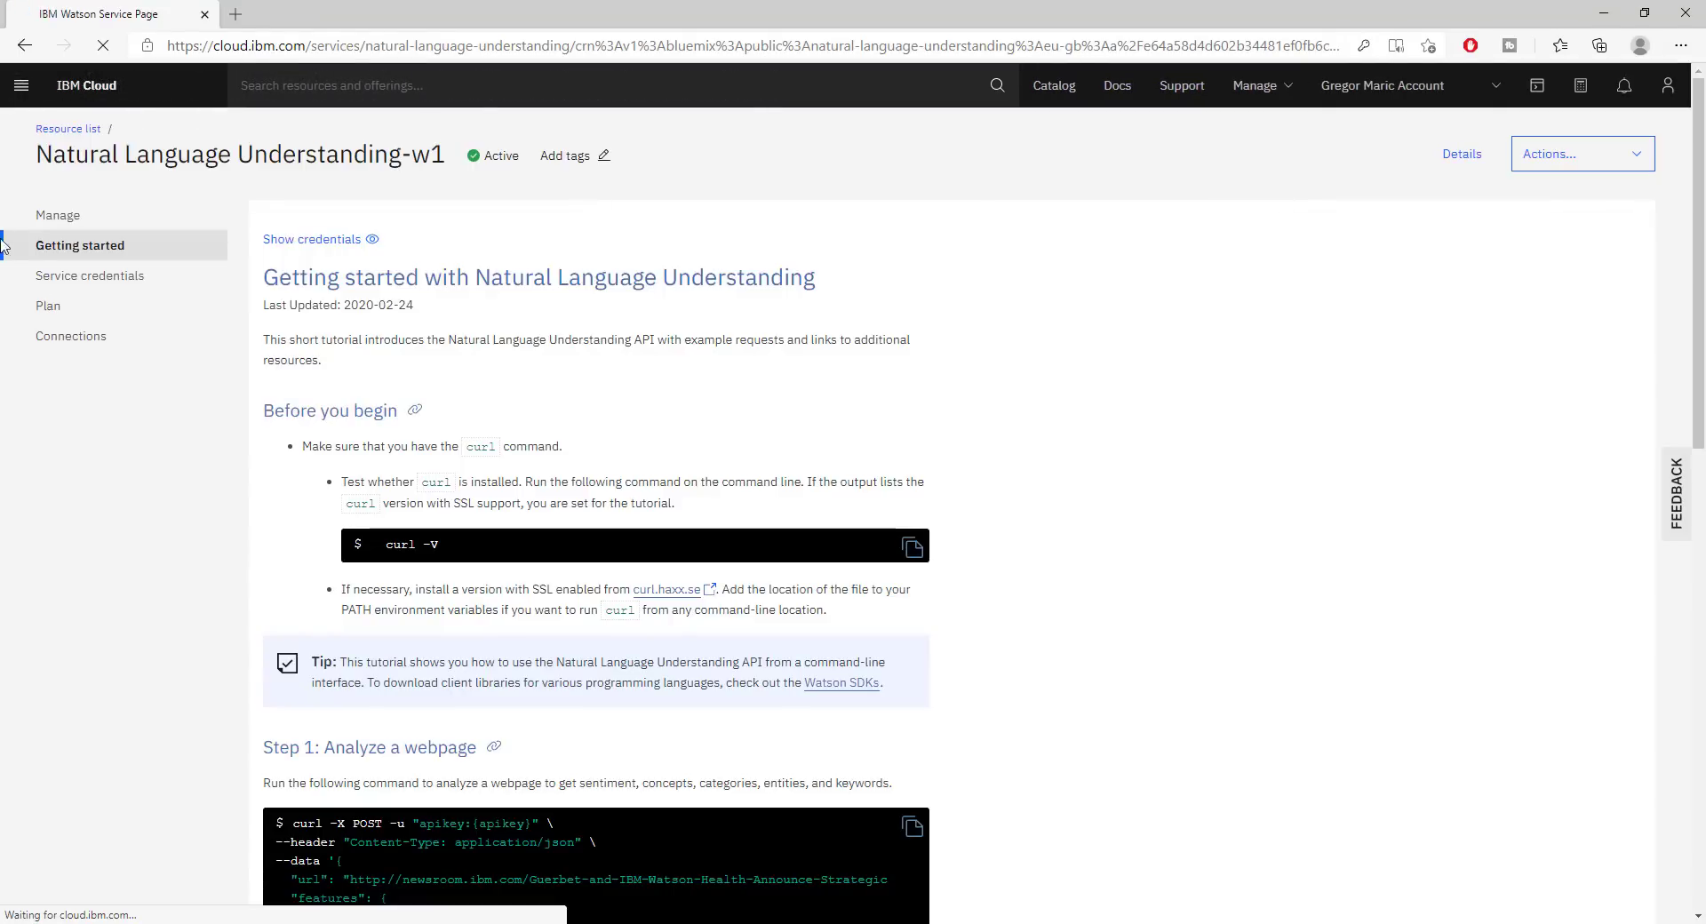
{"action": "left_click", "coordinate": [48, 306]}
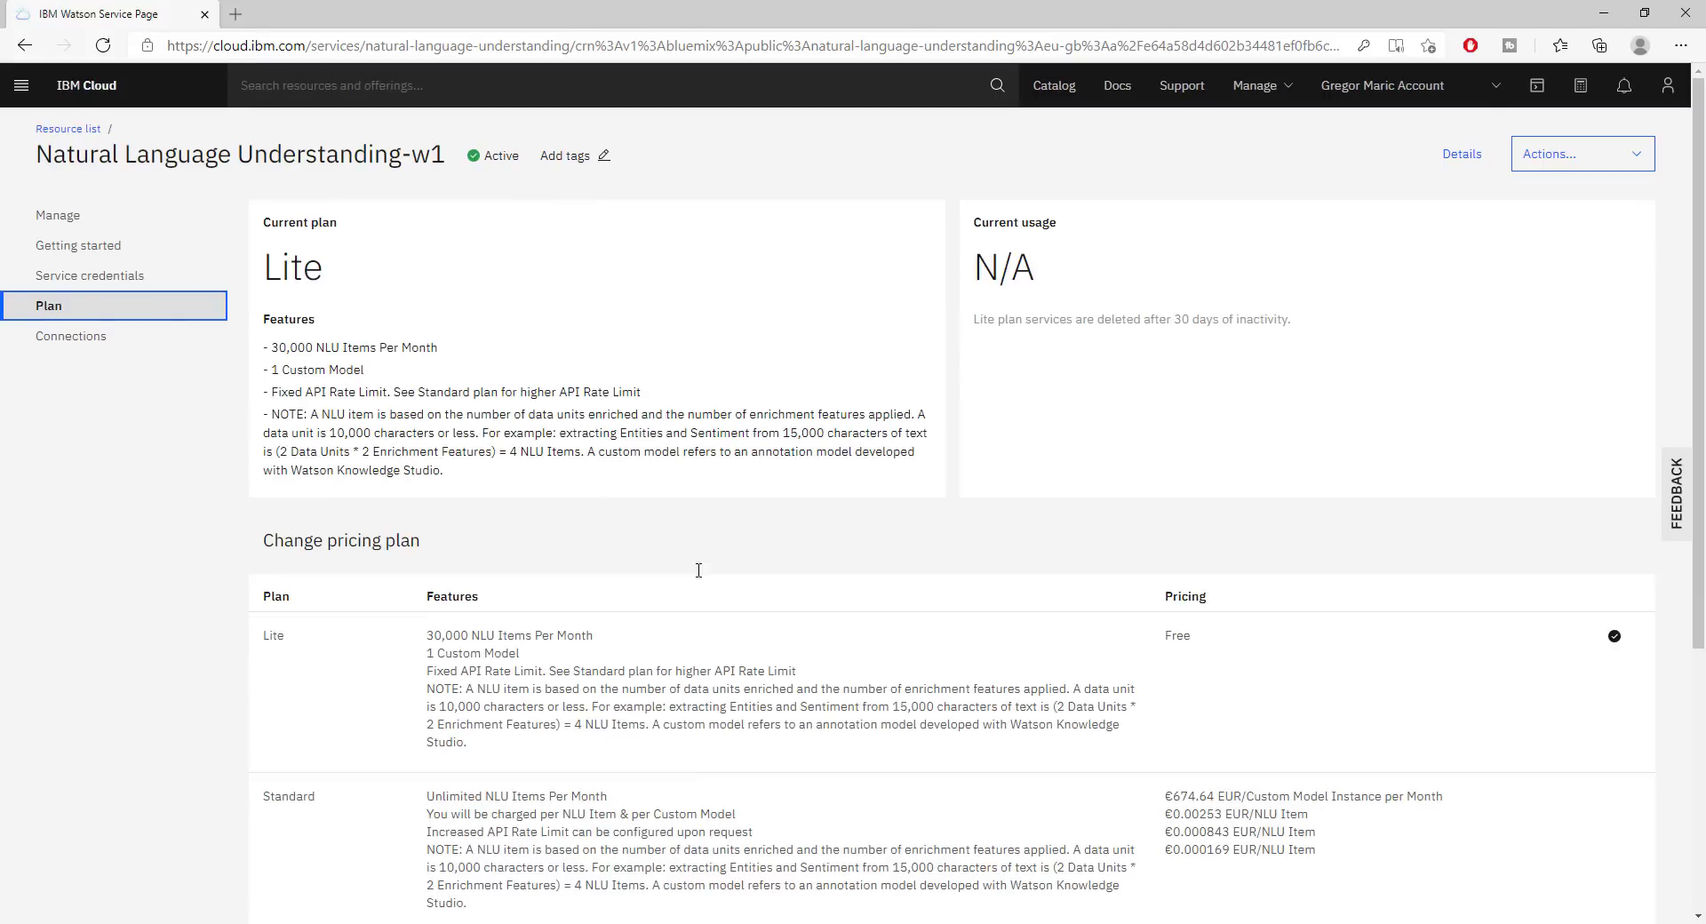
{"action": "scroll", "scroll_direction": "down", "scroll_amount": 3}
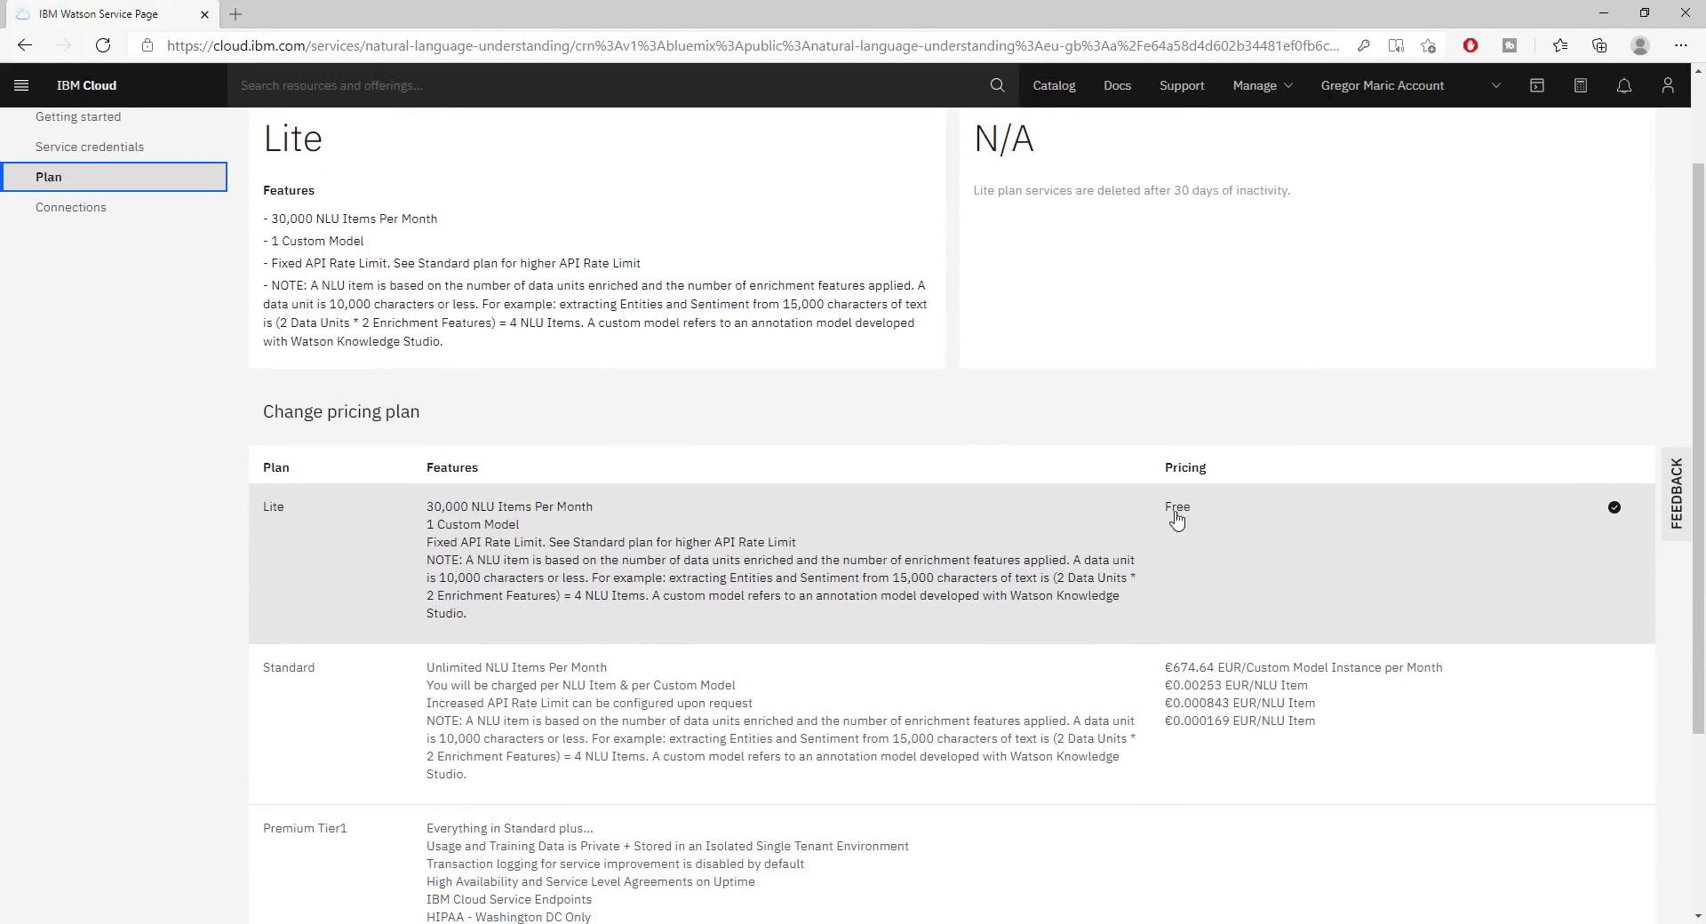
{"action": "mouse_move", "coordinate": [467, 591]}
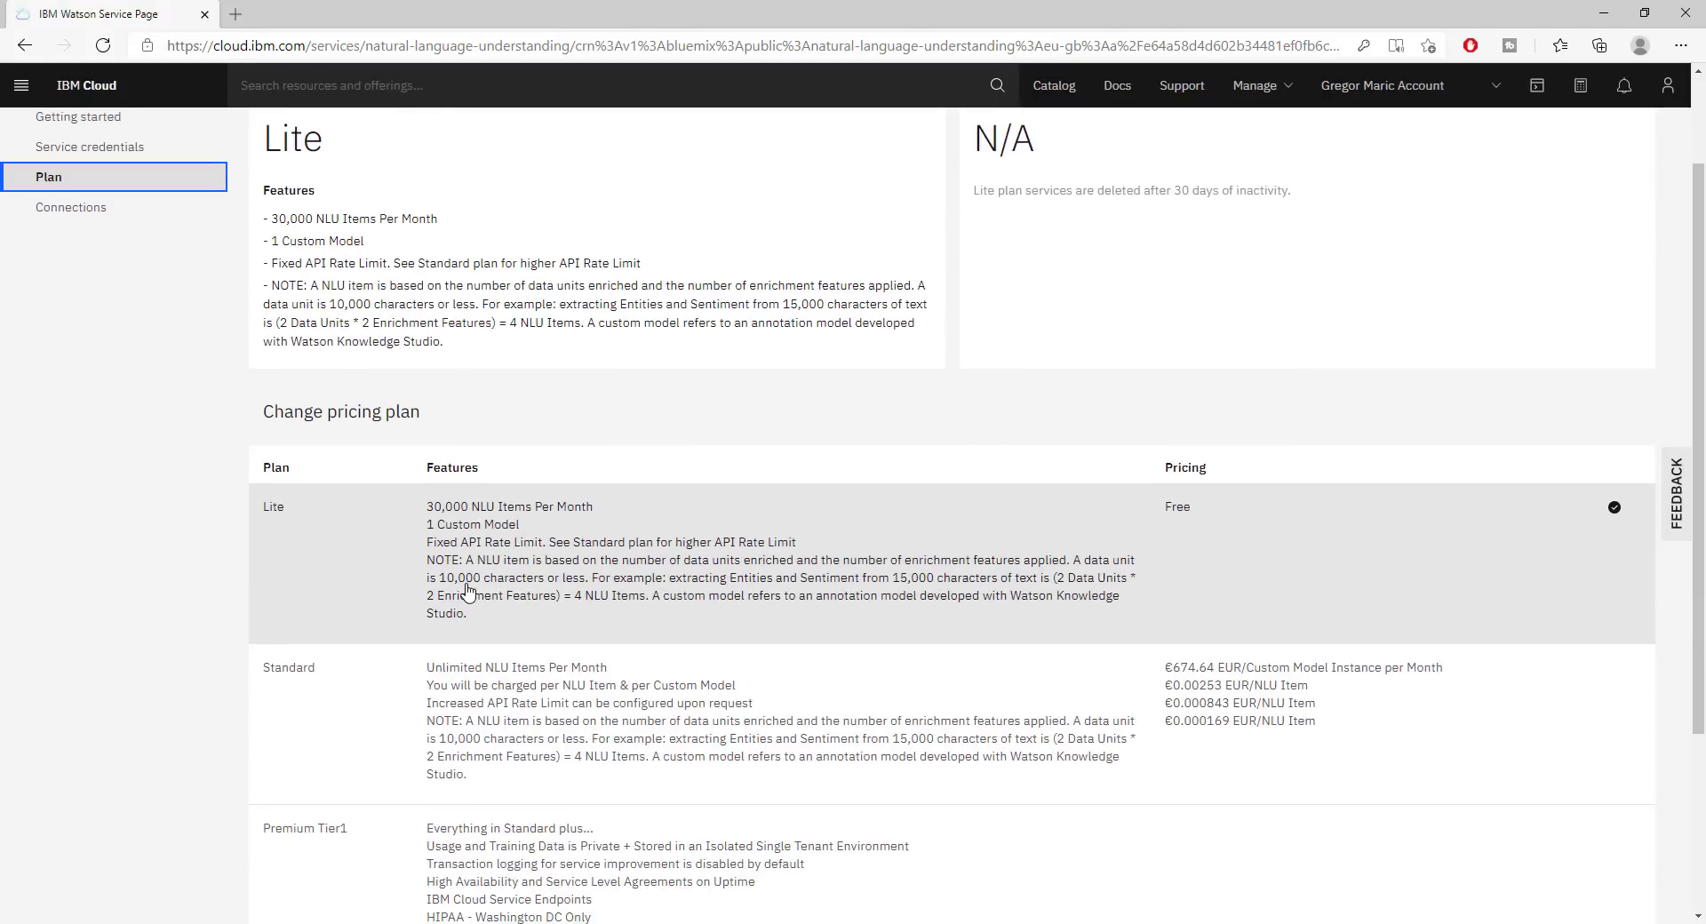
{"action": "mouse_move", "coordinate": [595, 597]}
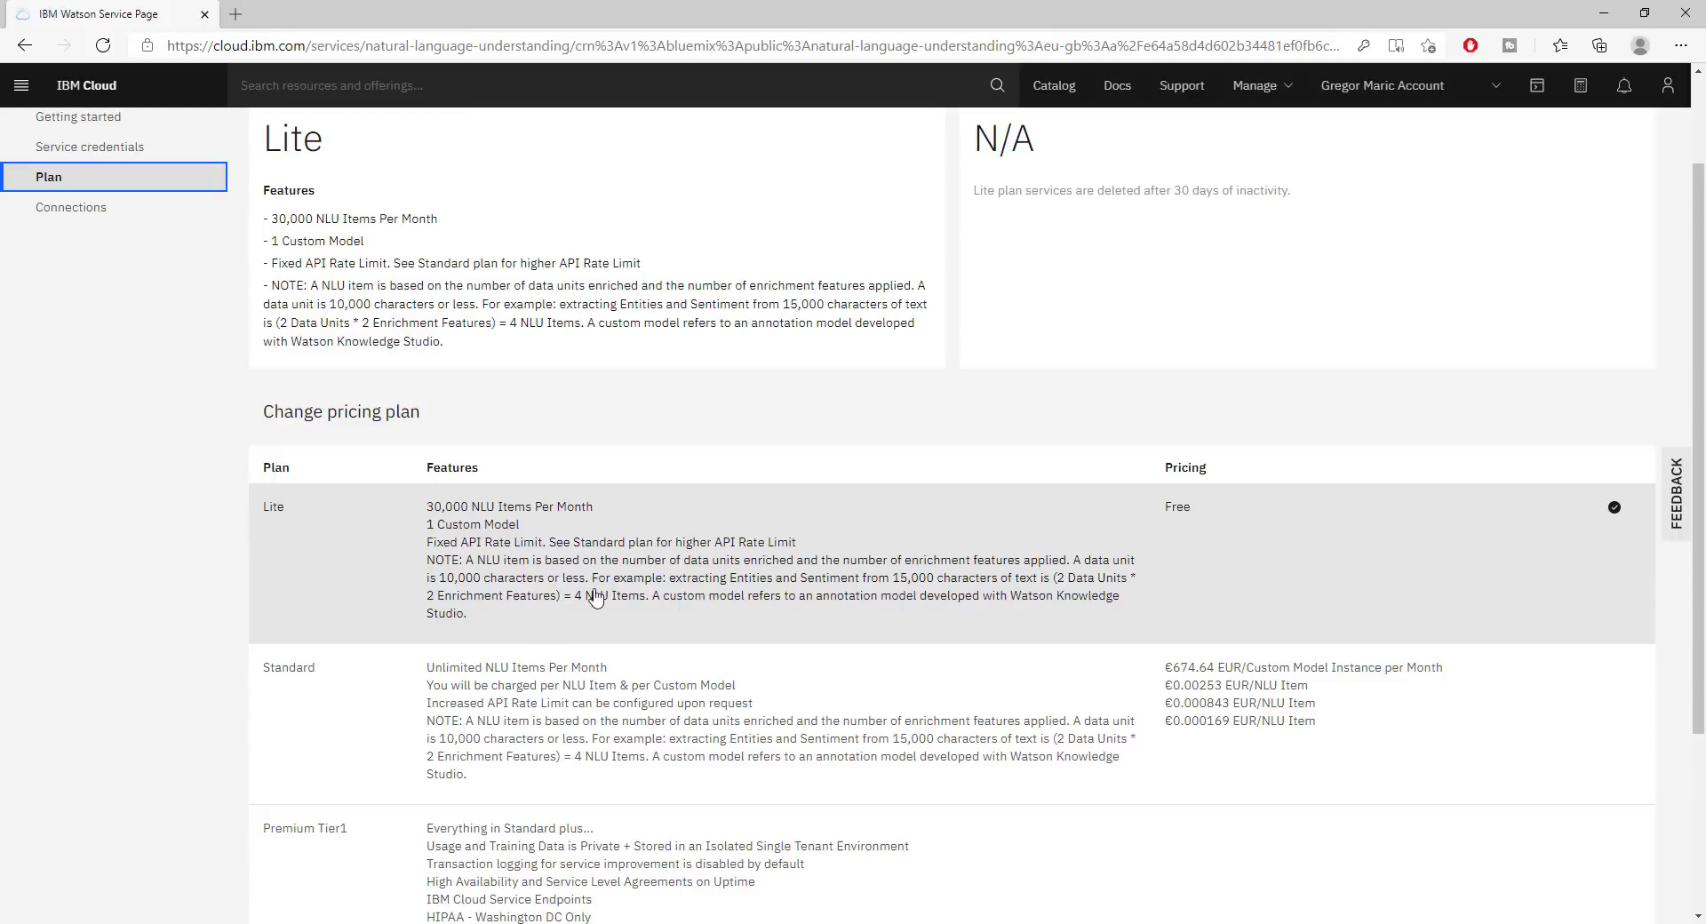
{"action": "mouse_move", "coordinate": [395, 507]}
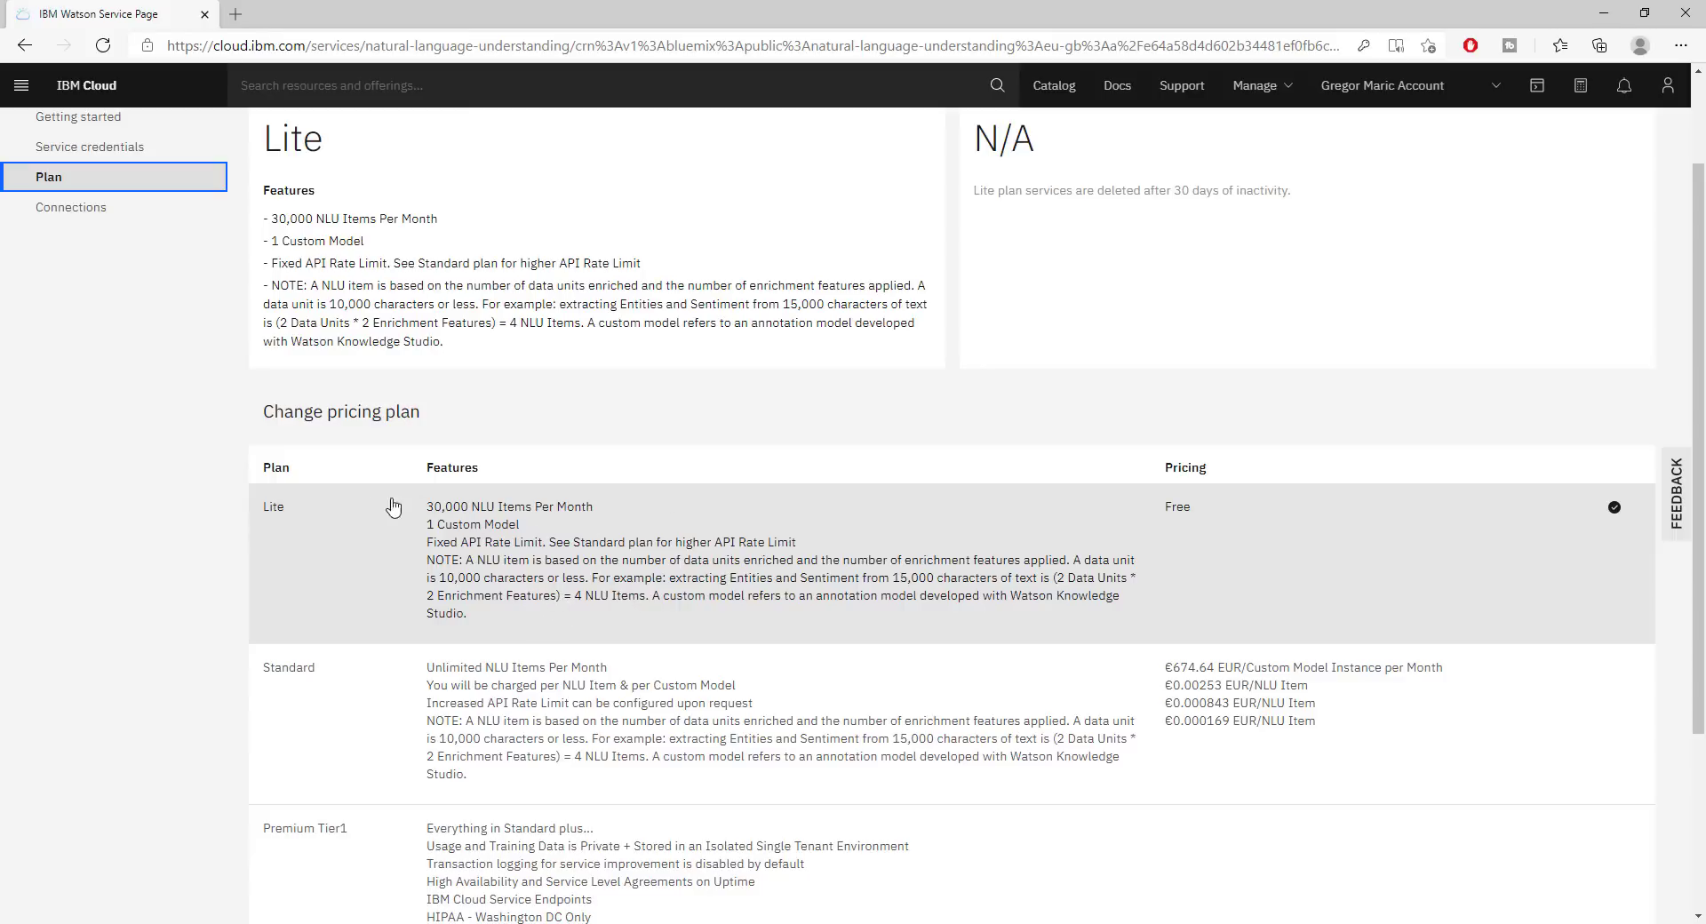
{"action": "mouse_move", "coordinate": [658, 579]}
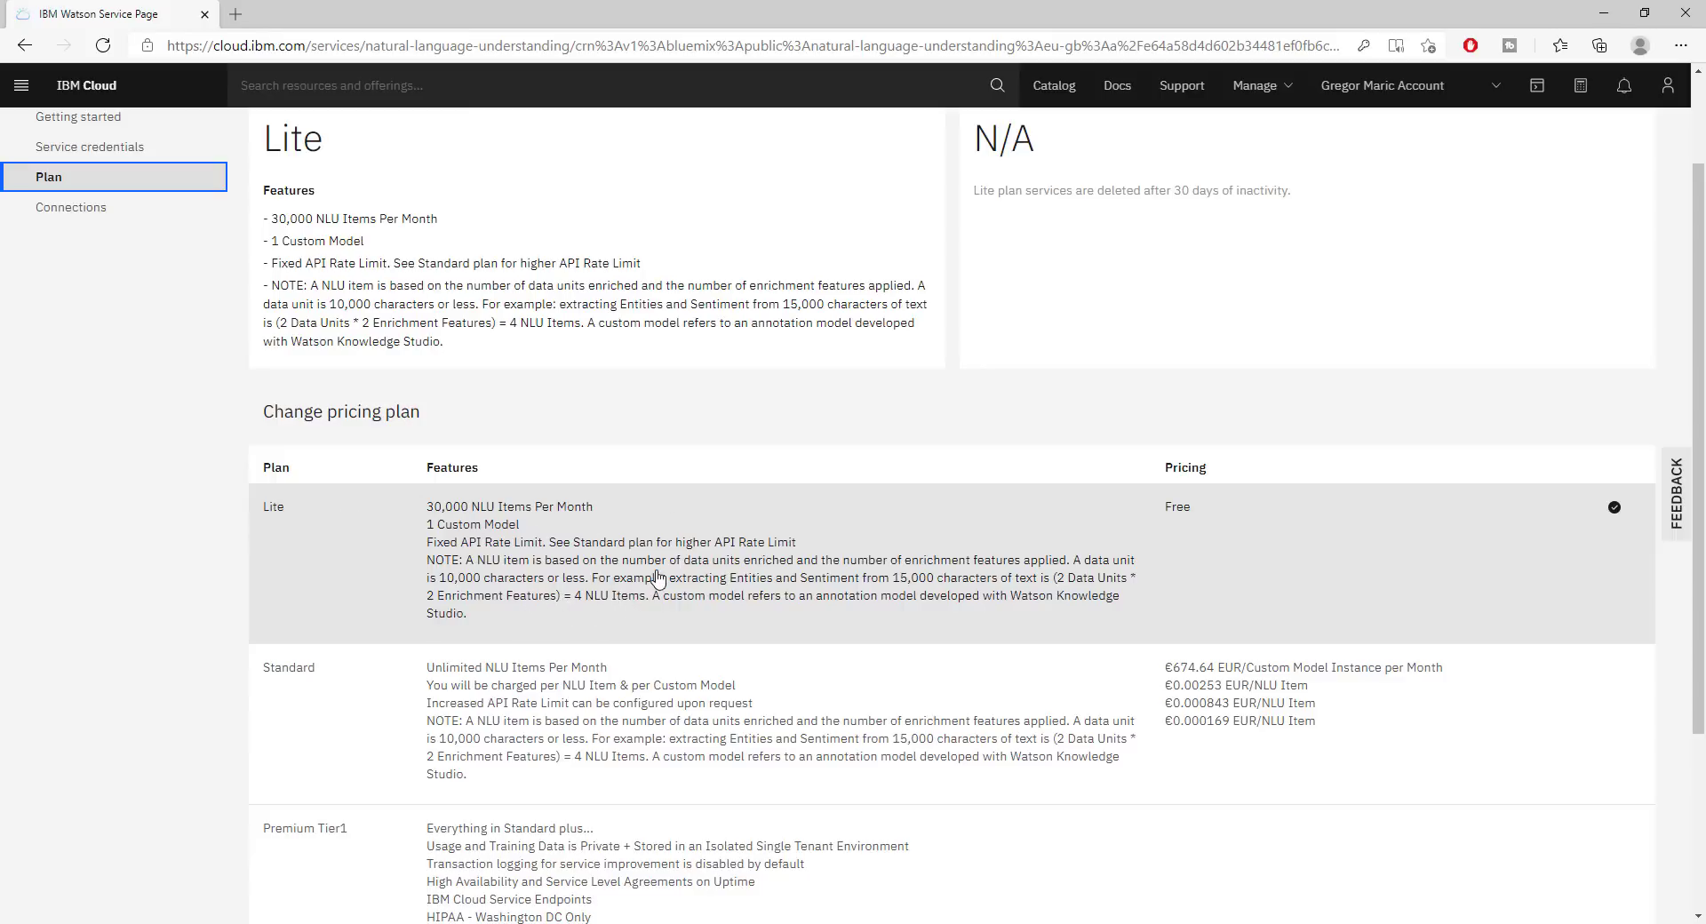
{"action": "scroll", "scroll_direction": "down", "scroll_amount": 3}
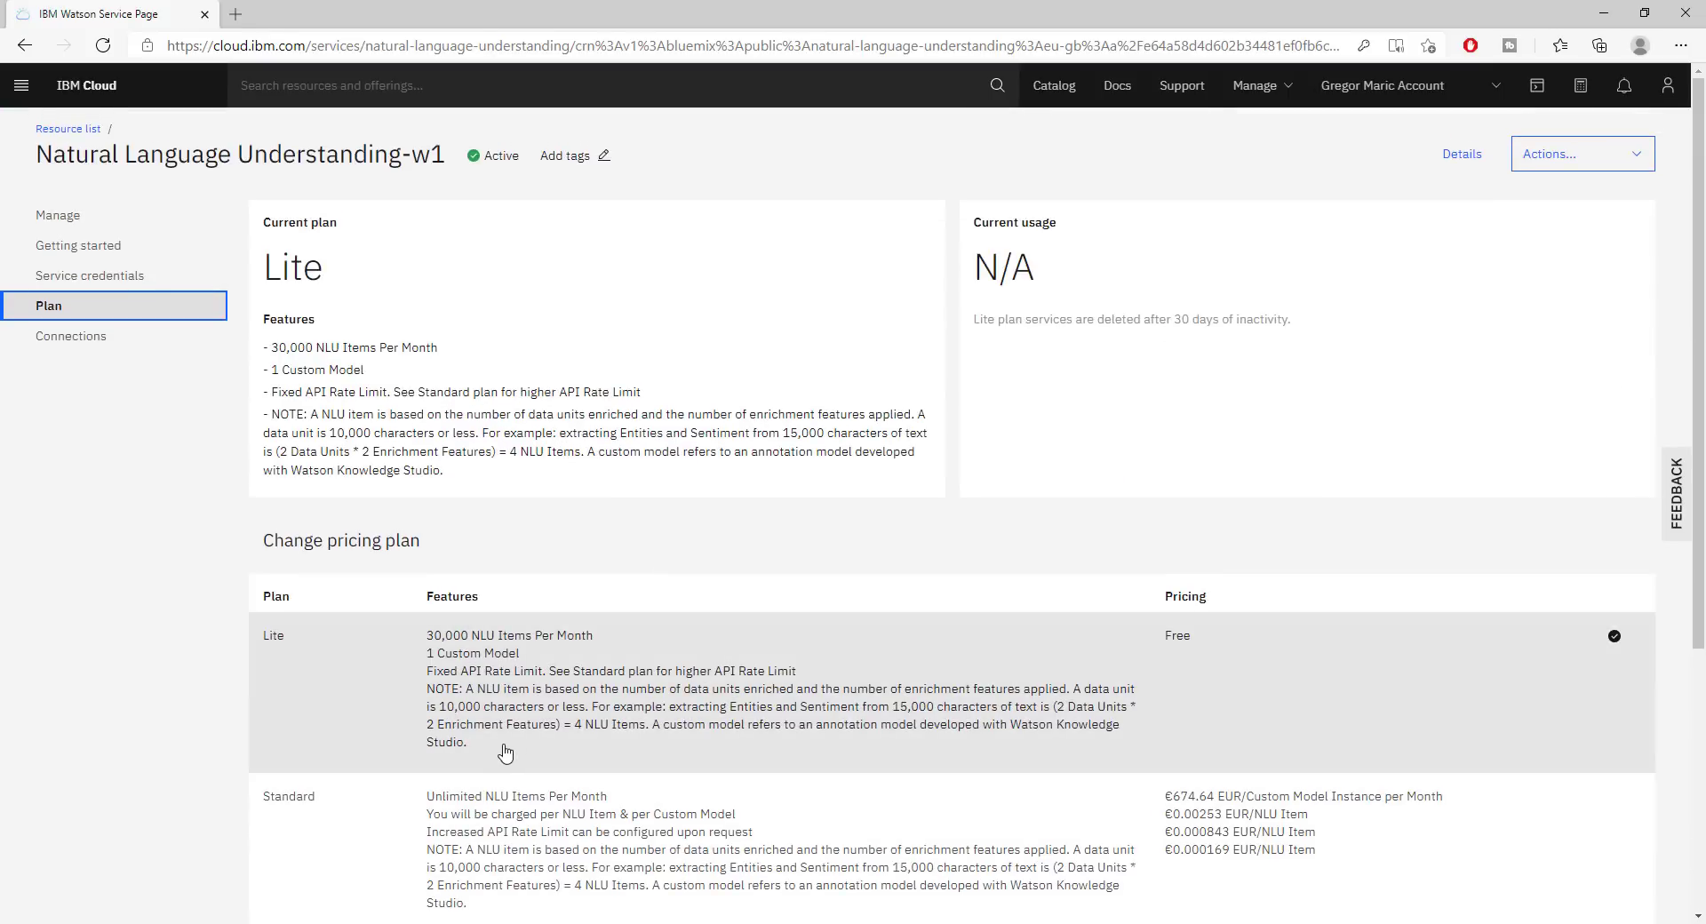
{"action": "scroll", "scroll_direction": "down", "scroll_amount": 3}
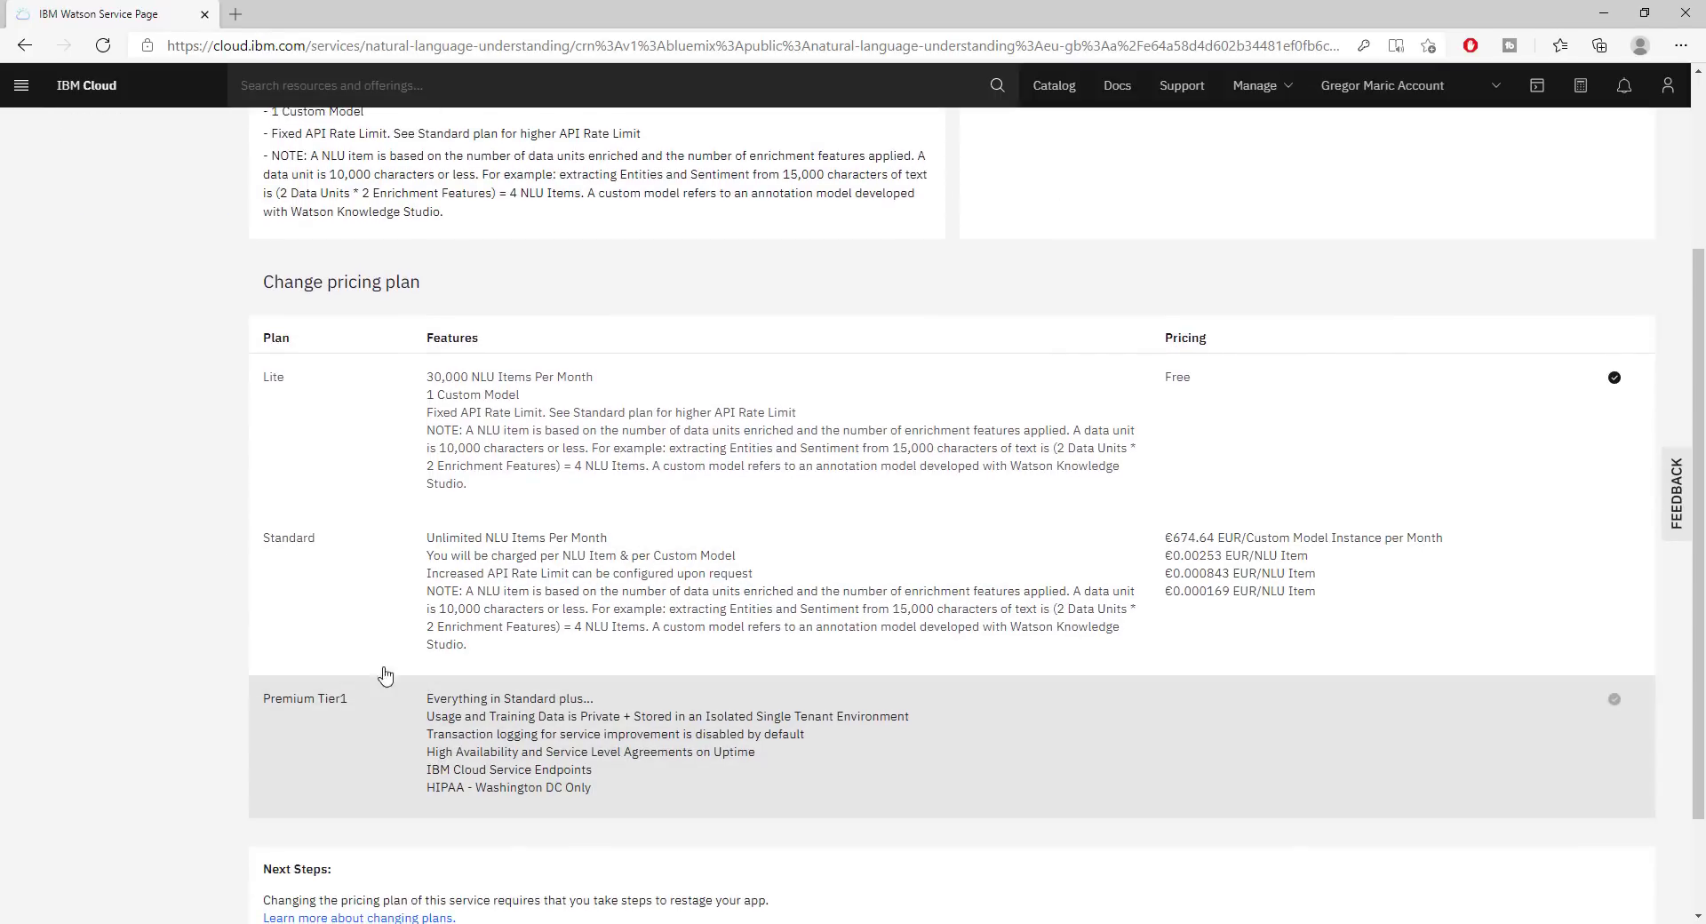
{"action": "scroll", "scroll_direction": "down", "scroll_amount": 3}
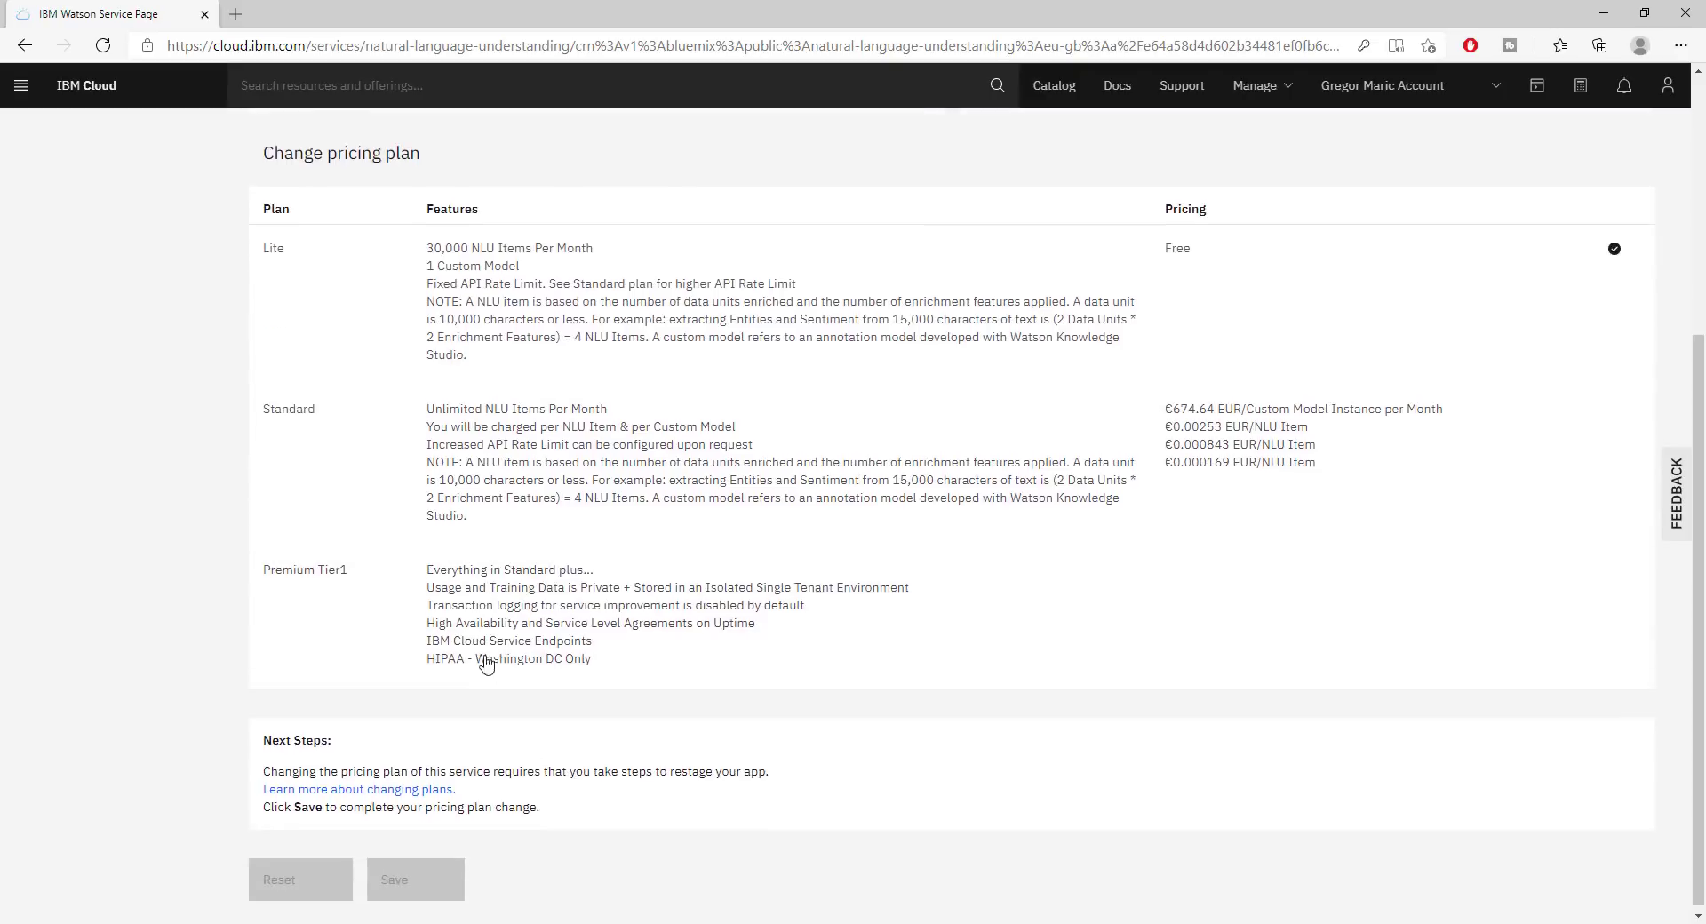
{"action": "scroll", "scroll_direction": "up", "scroll_amount": 3}
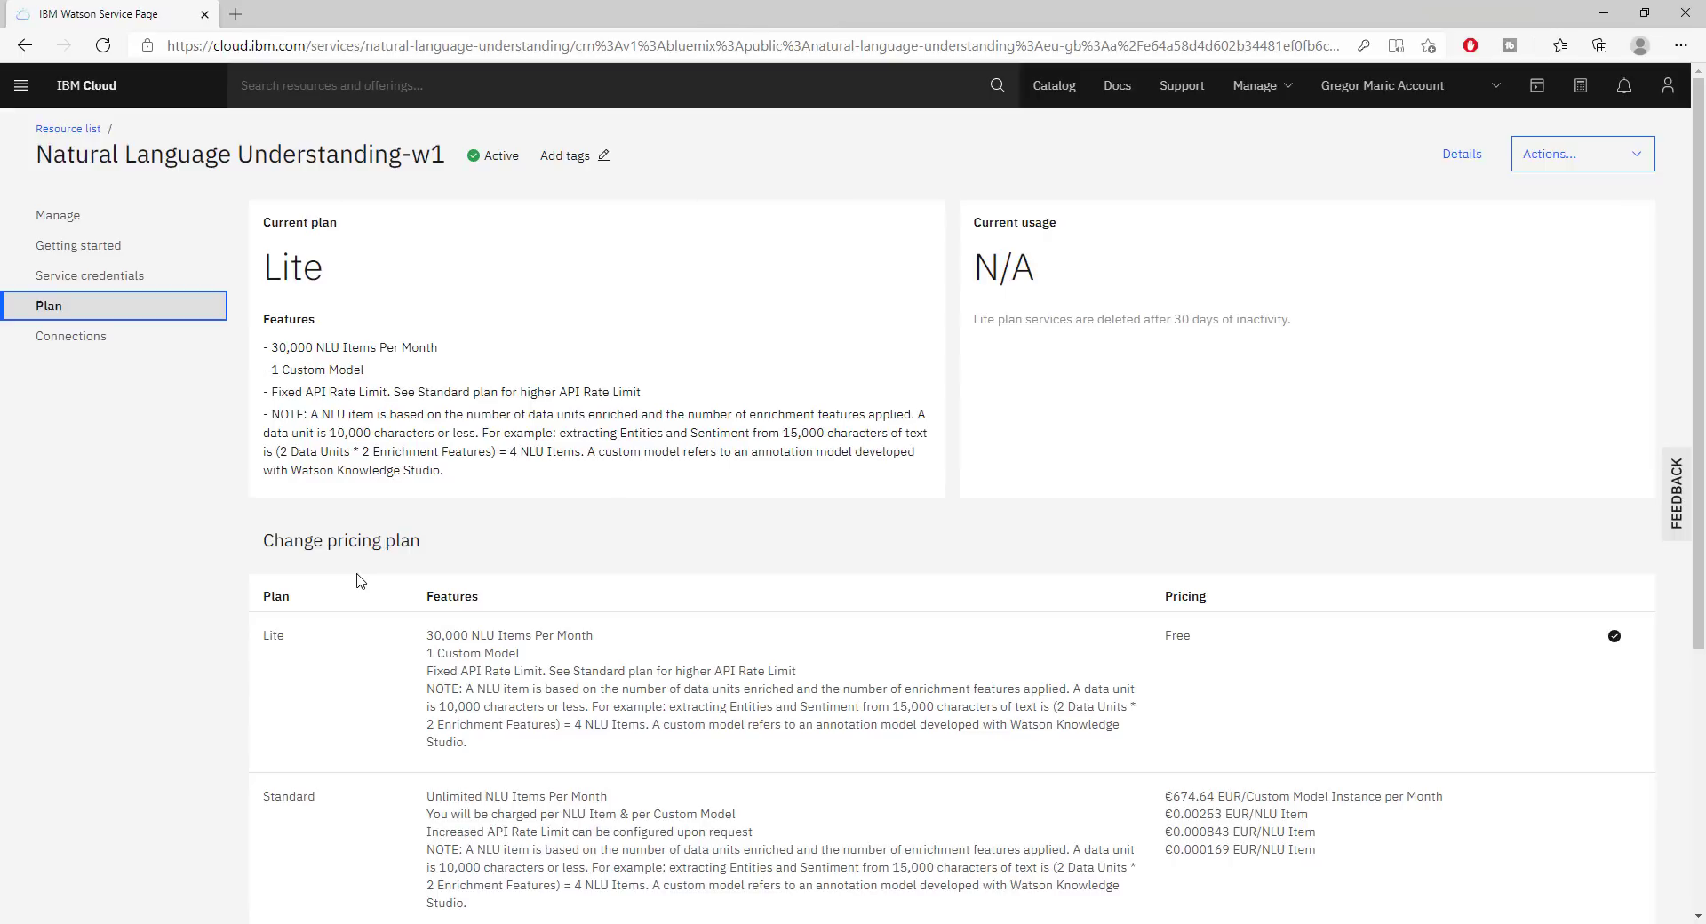
{"action": "mouse_move", "coordinate": [110, 130]}
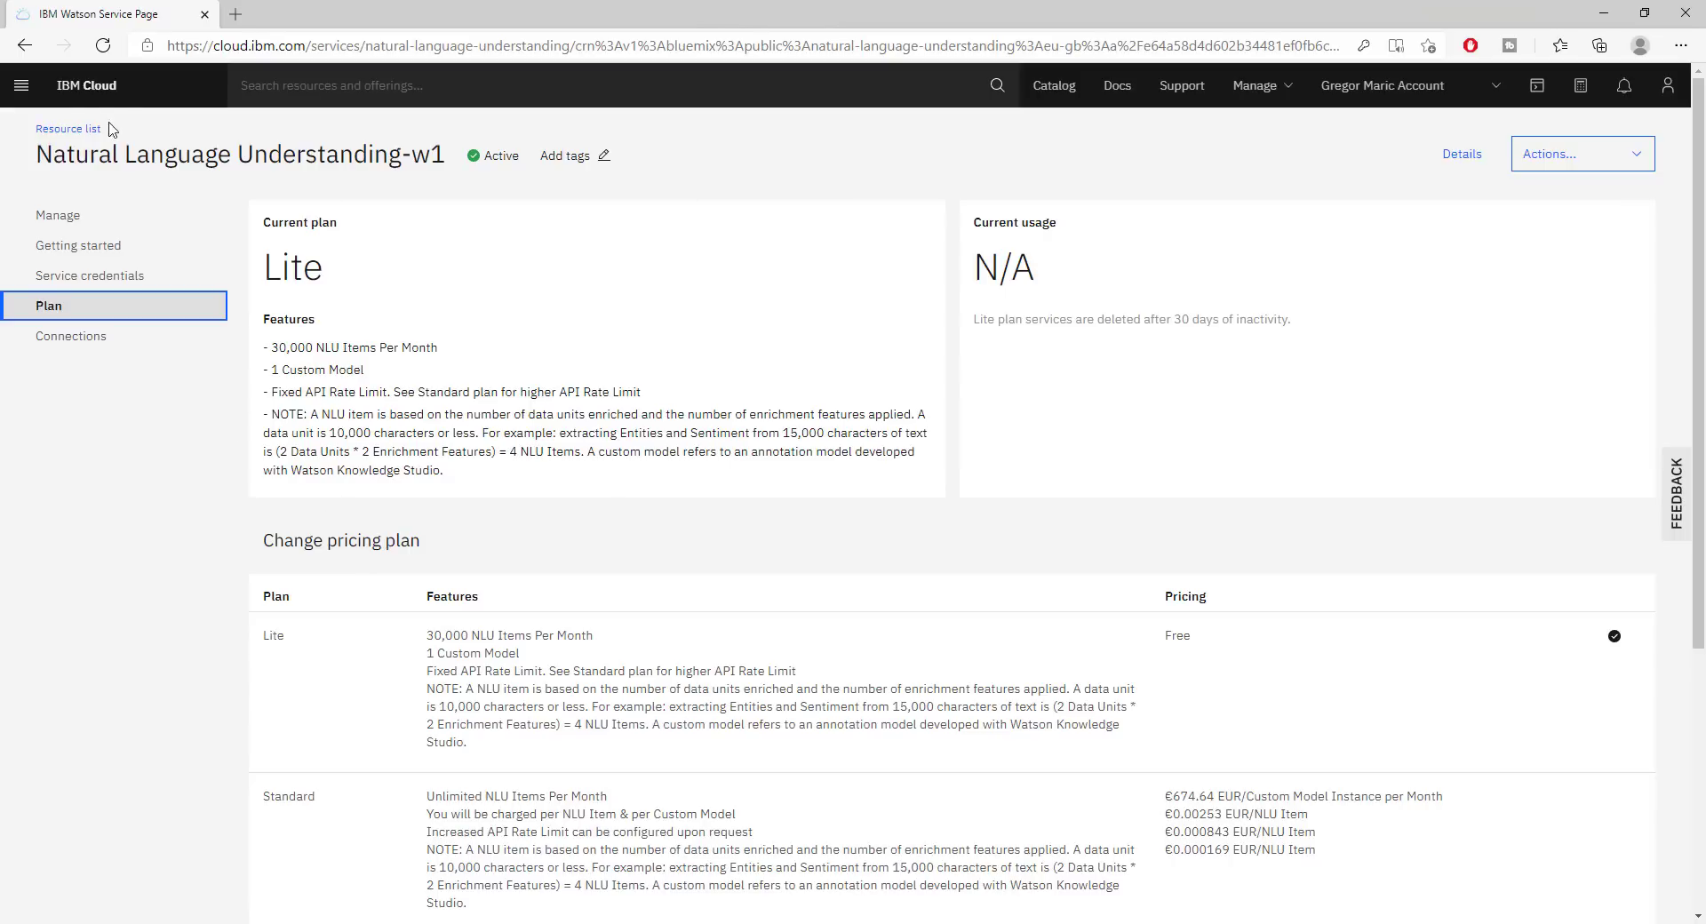
Go back through the catalog Services list and return to the IBM Cloud dashboard
{"action": "left_click", "coordinate": [25, 45]}
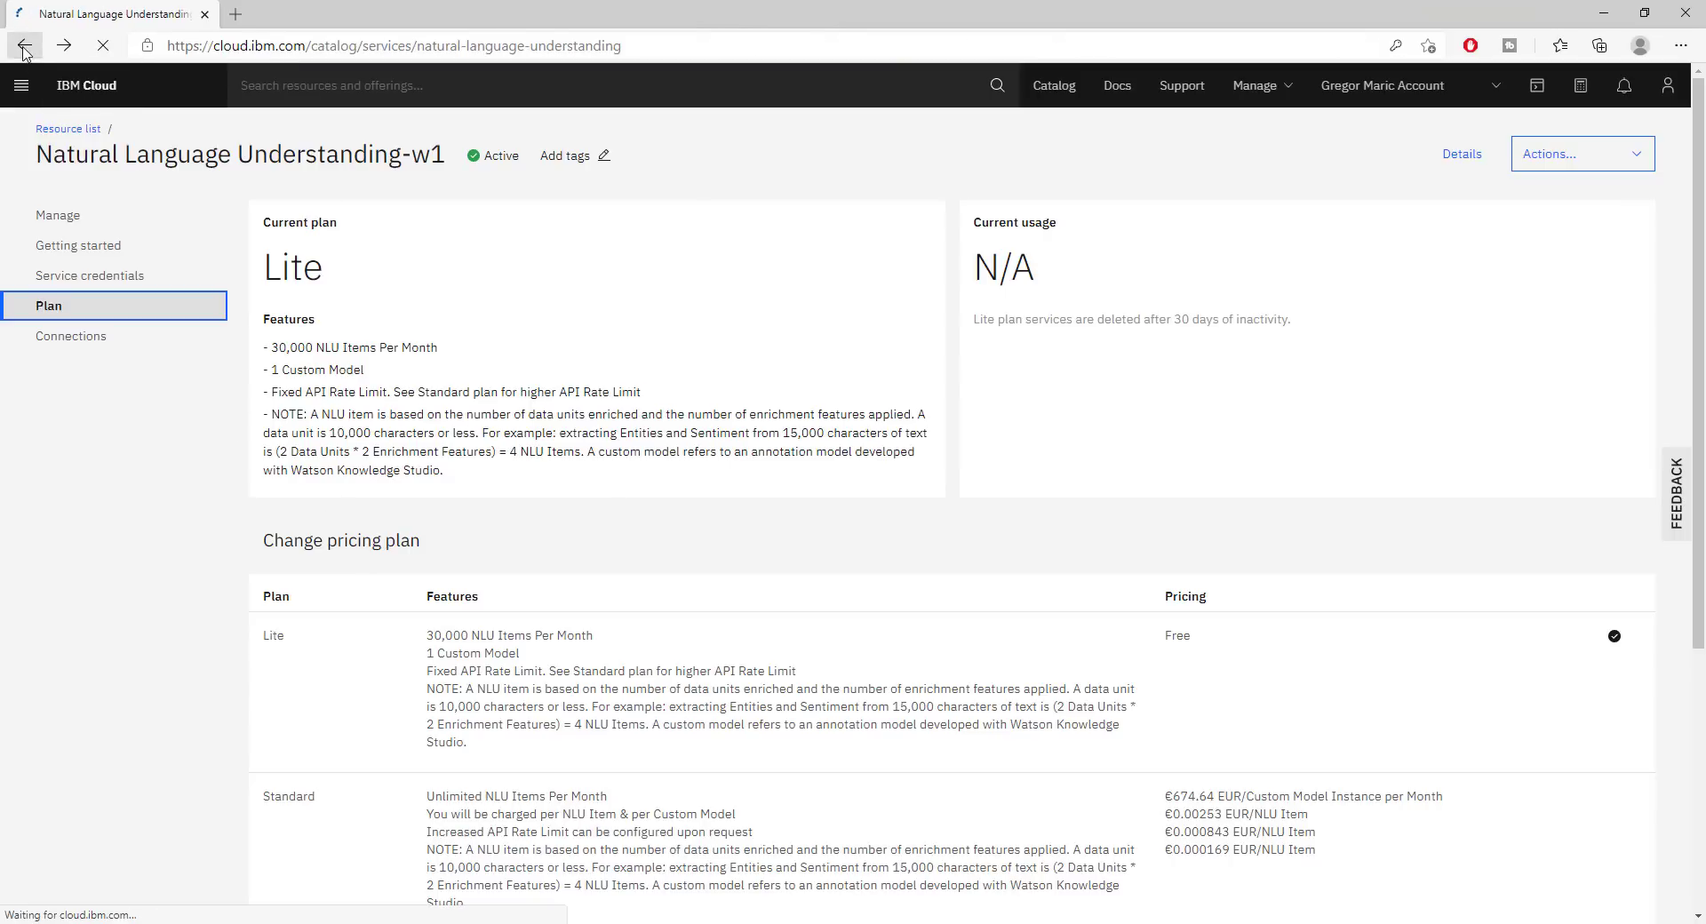
{"action": "left_click", "coordinate": [23, 46]}
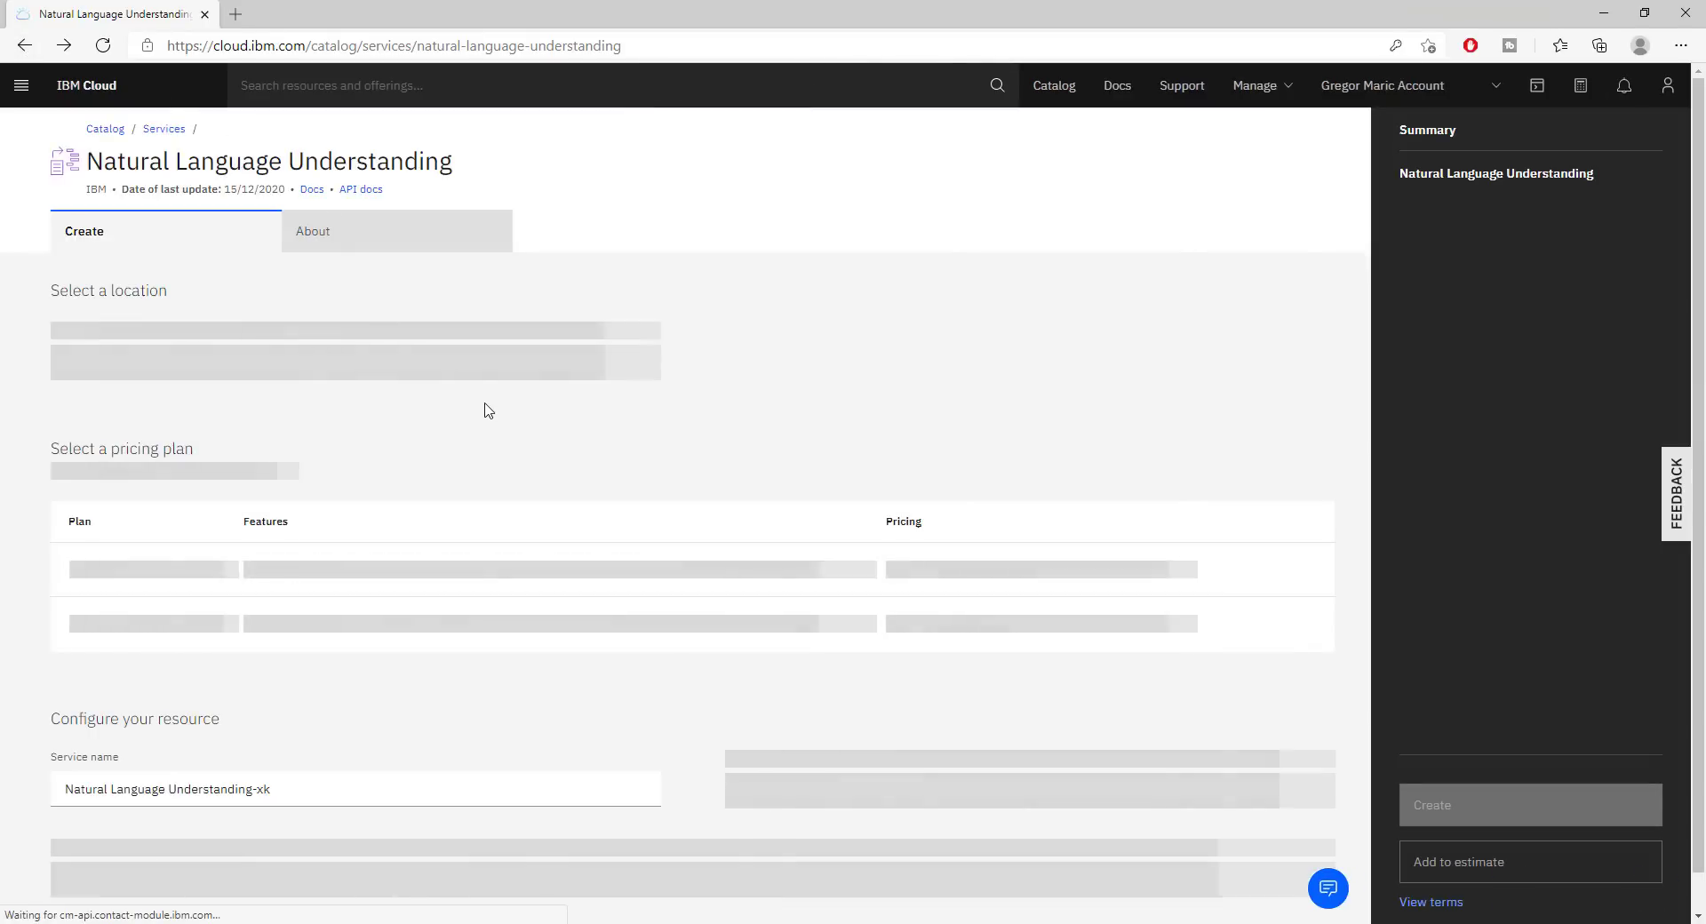
{"action": "mouse_move", "coordinate": [821, 434]}
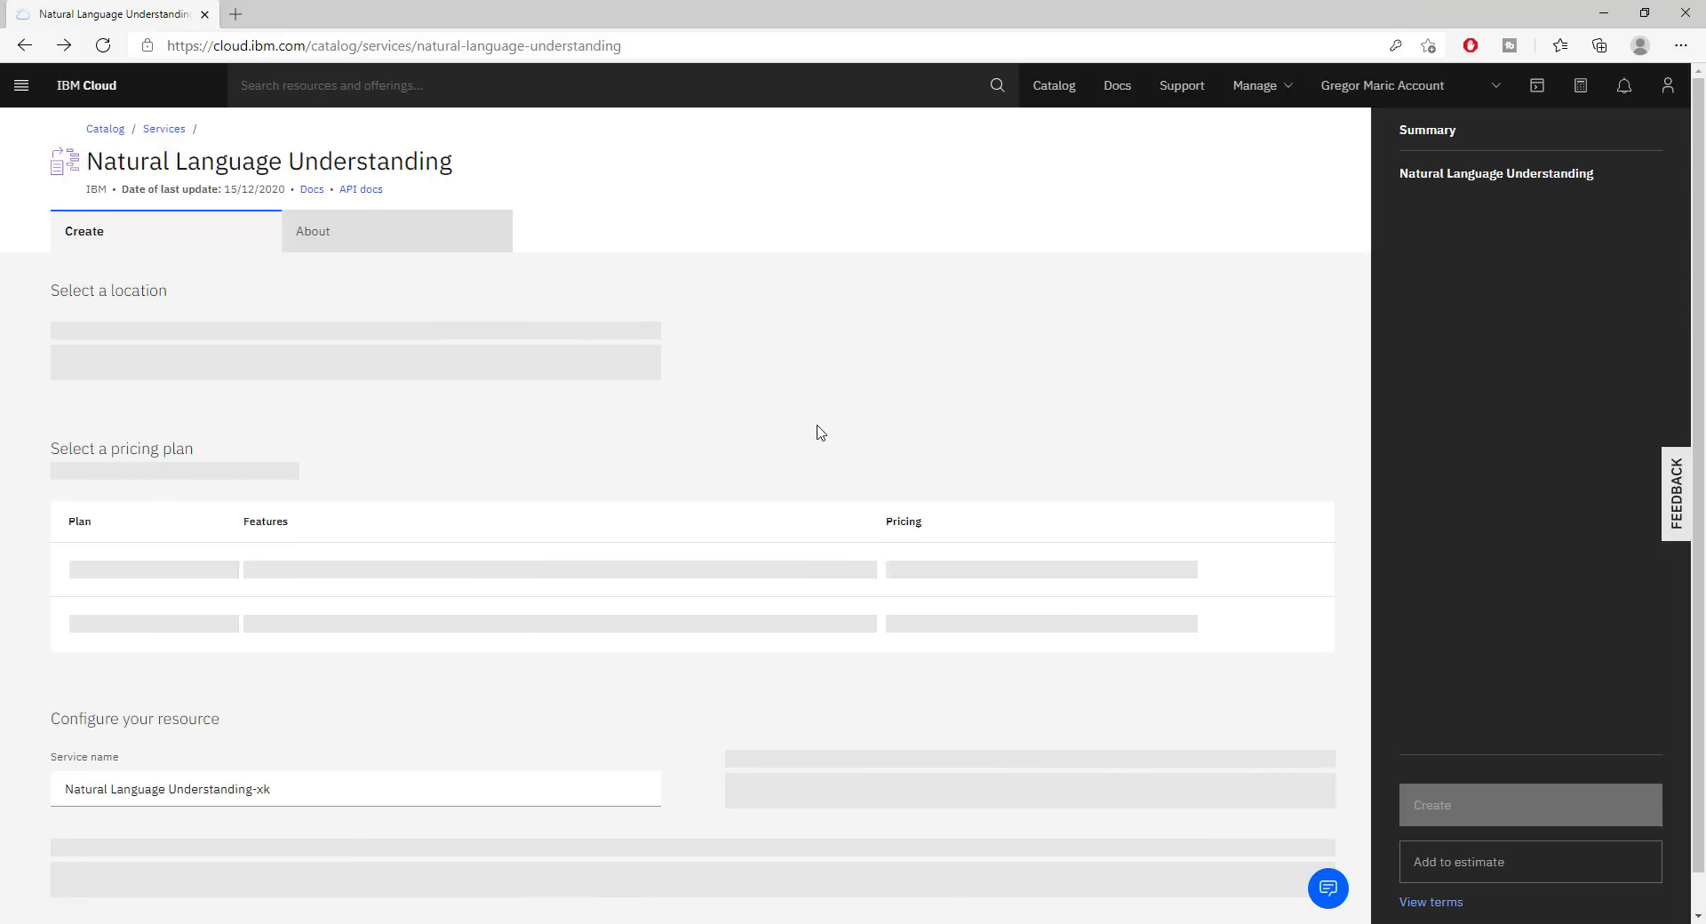
{"action": "mouse_move", "coordinate": [857, 423]}
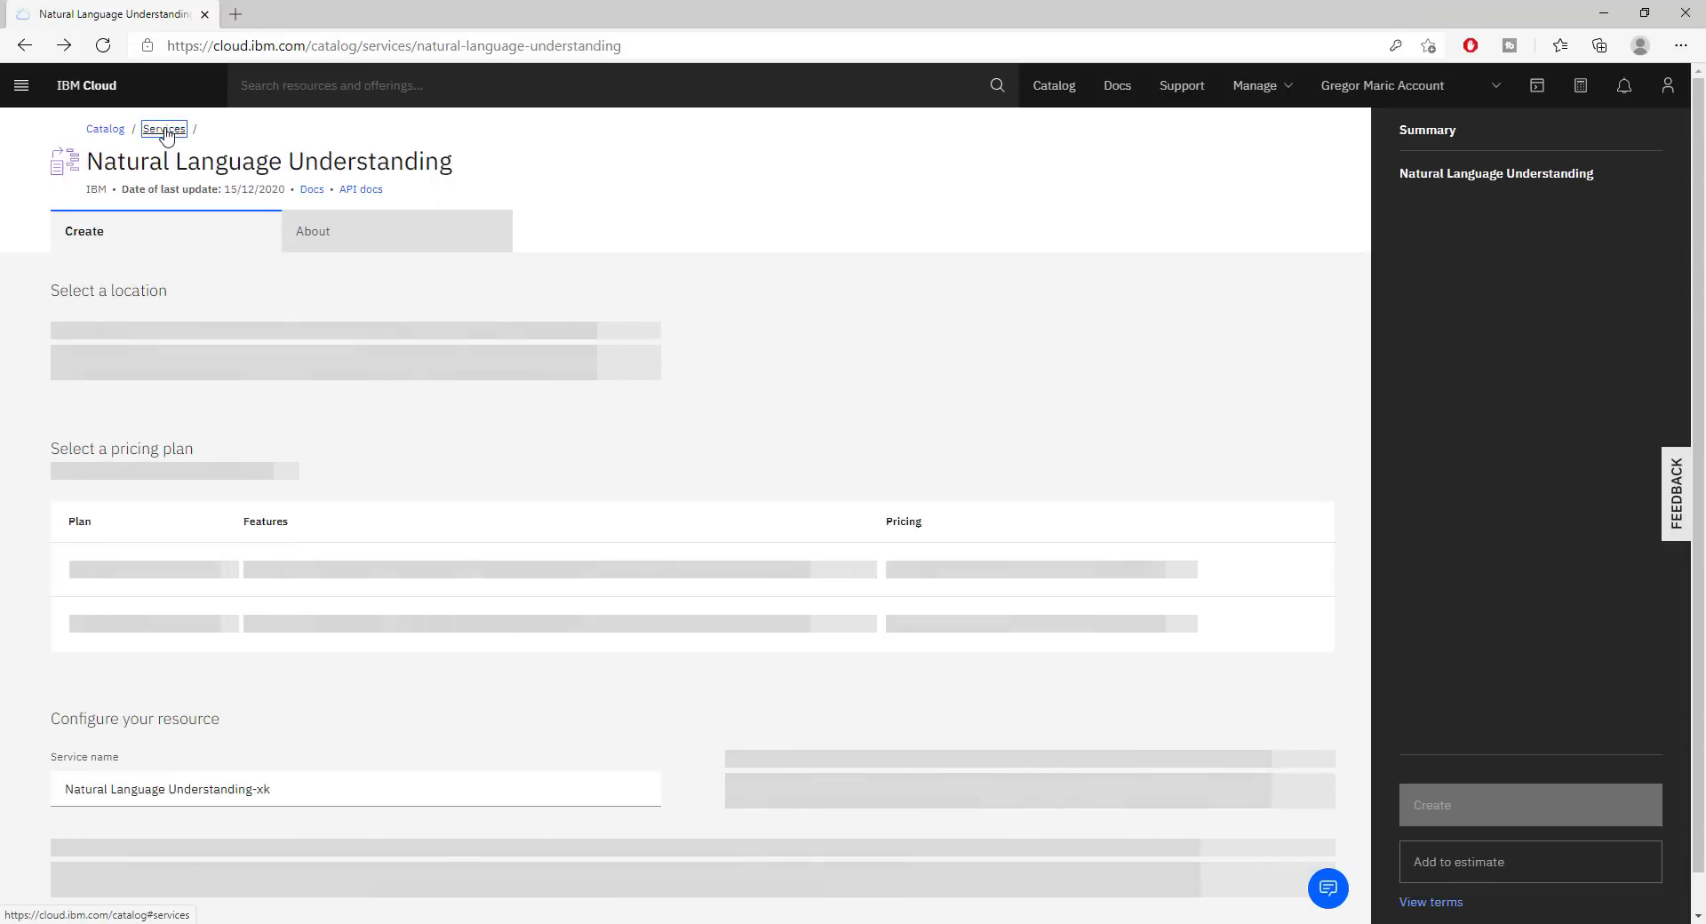
{"action": "left_click", "coordinate": [164, 128]}
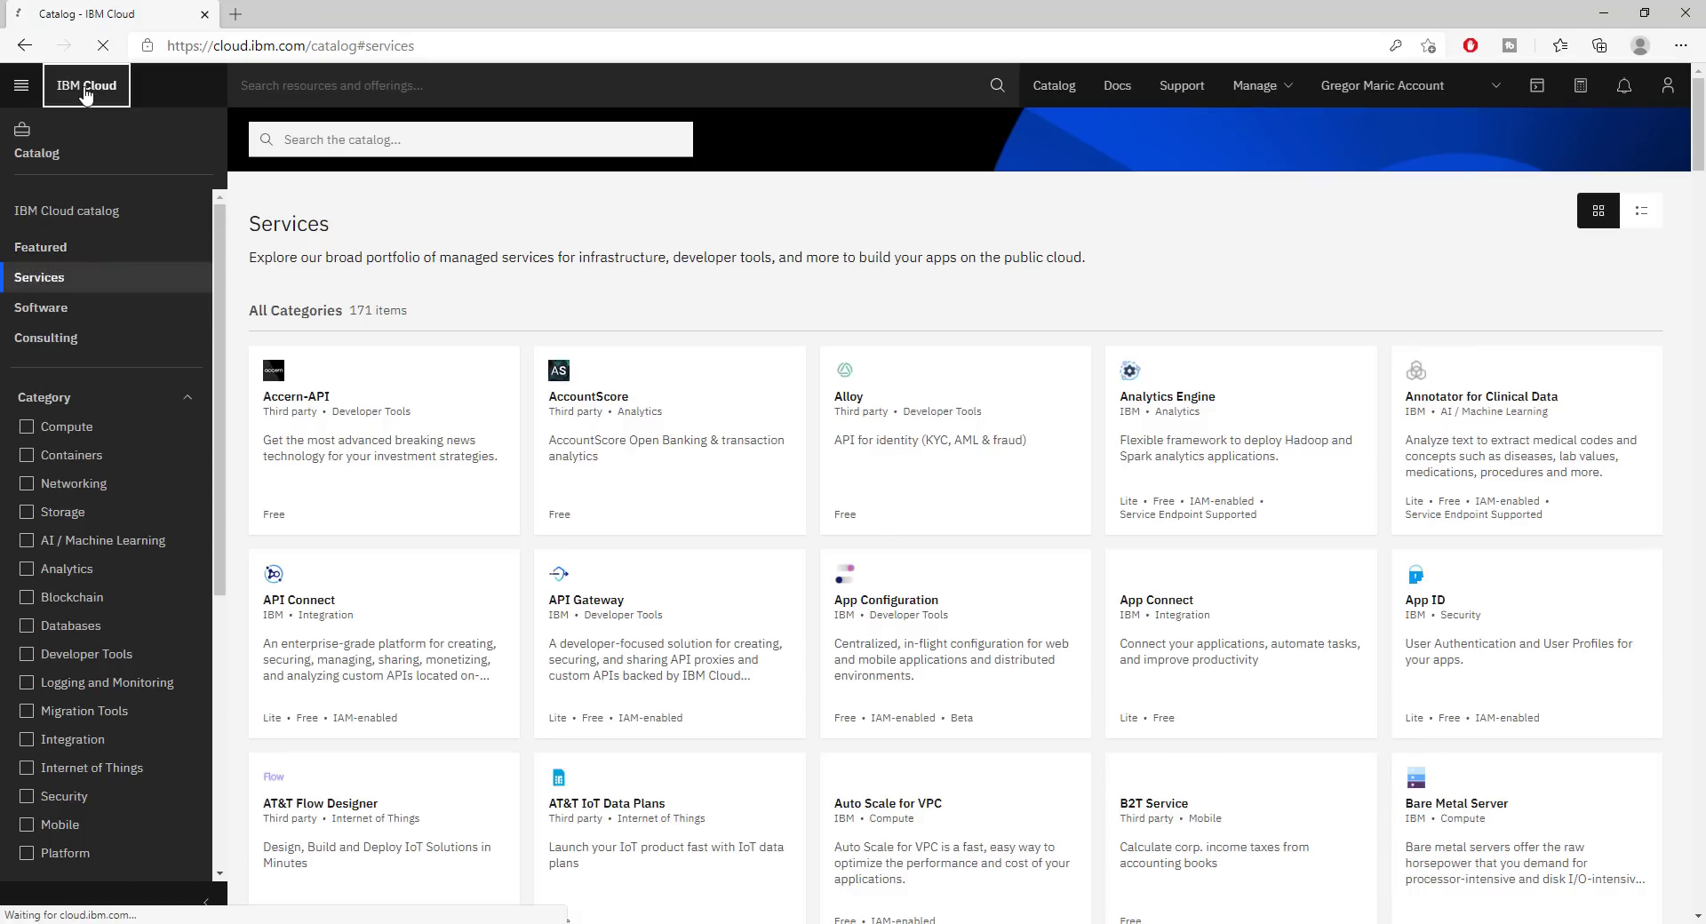
{"action": "left_click", "coordinate": [85, 85]}
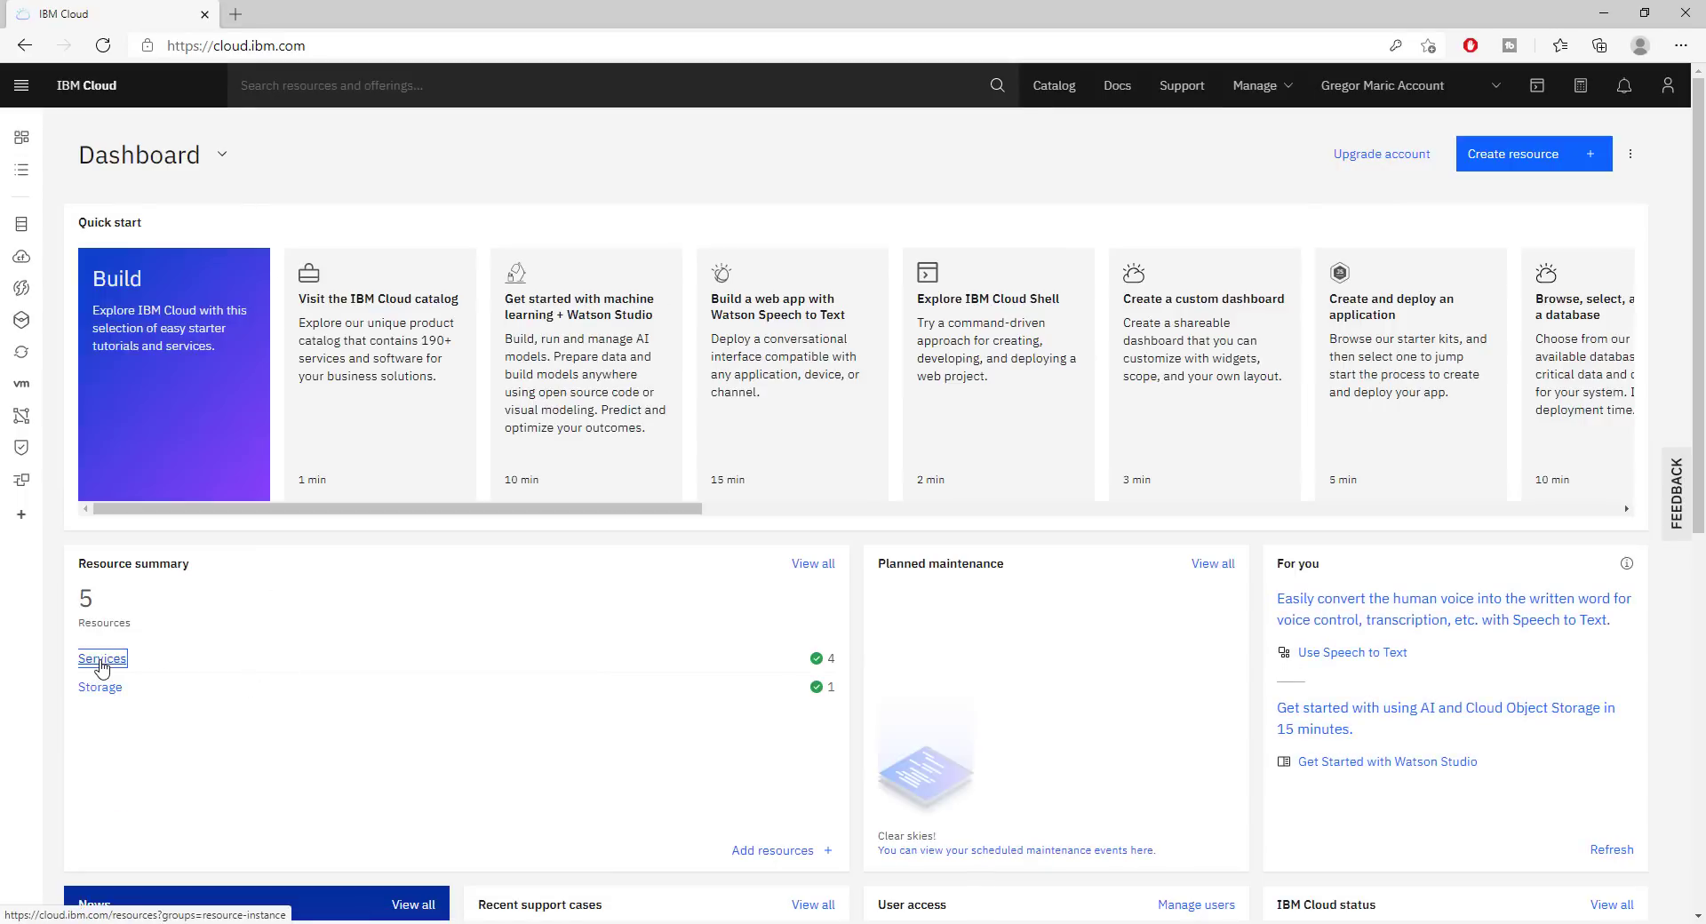
Open the resource list's Services group showing four active services and select Tone Analyzer-ht
{"action": "left_click", "coordinate": [103, 659]}
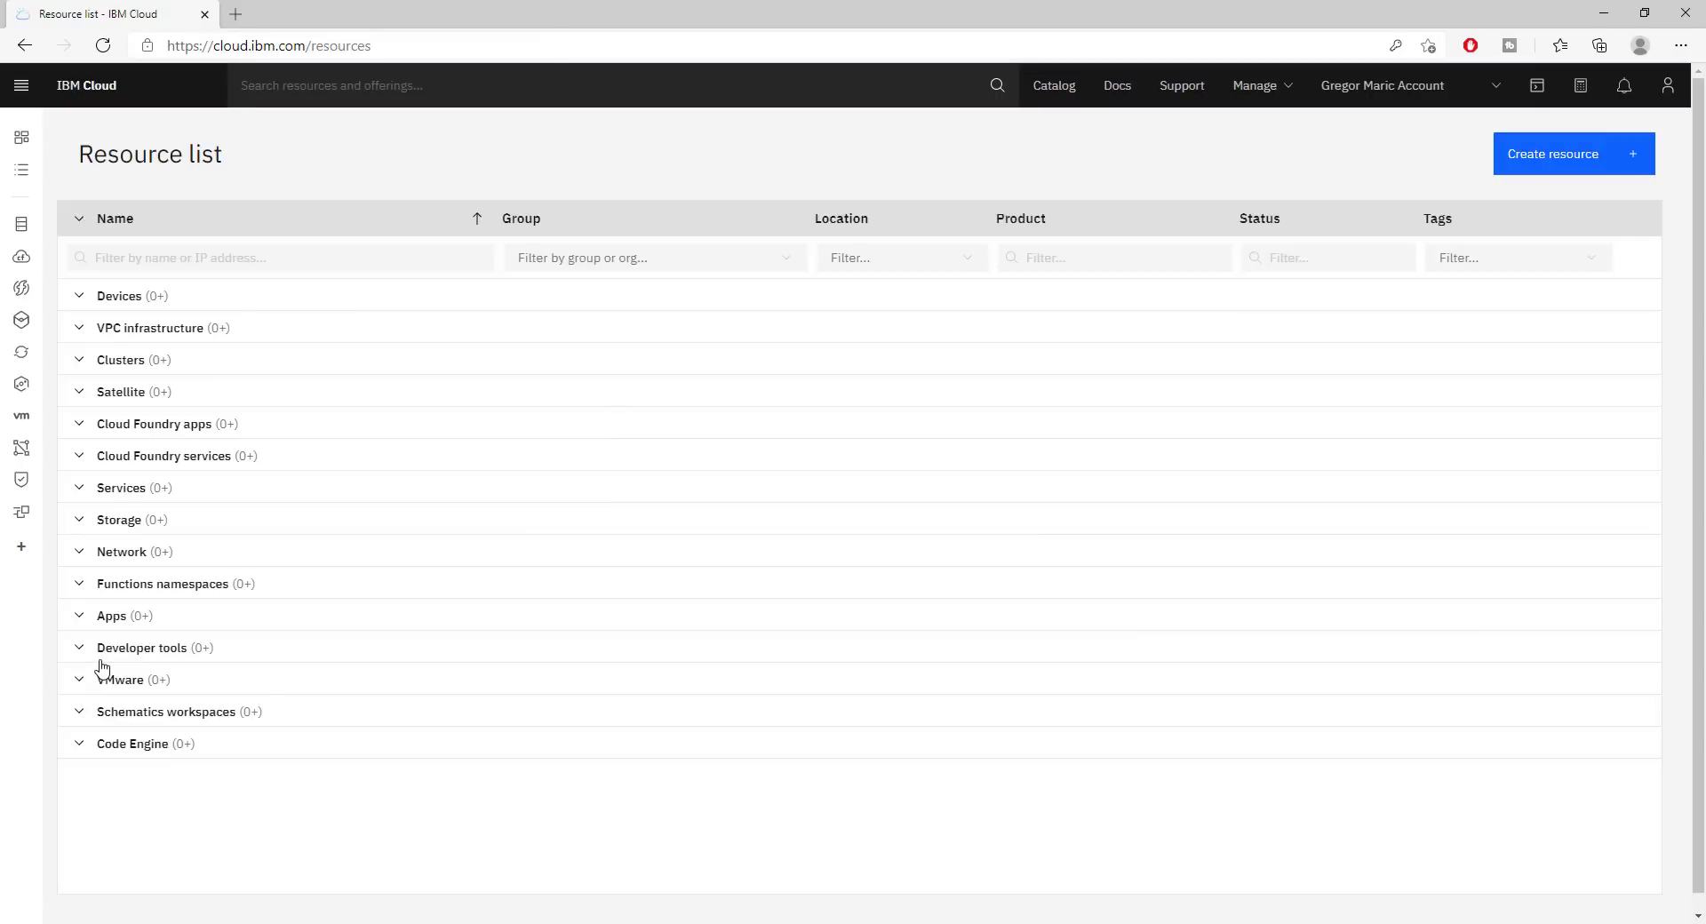
{"action": "left_click", "coordinate": [121, 487]}
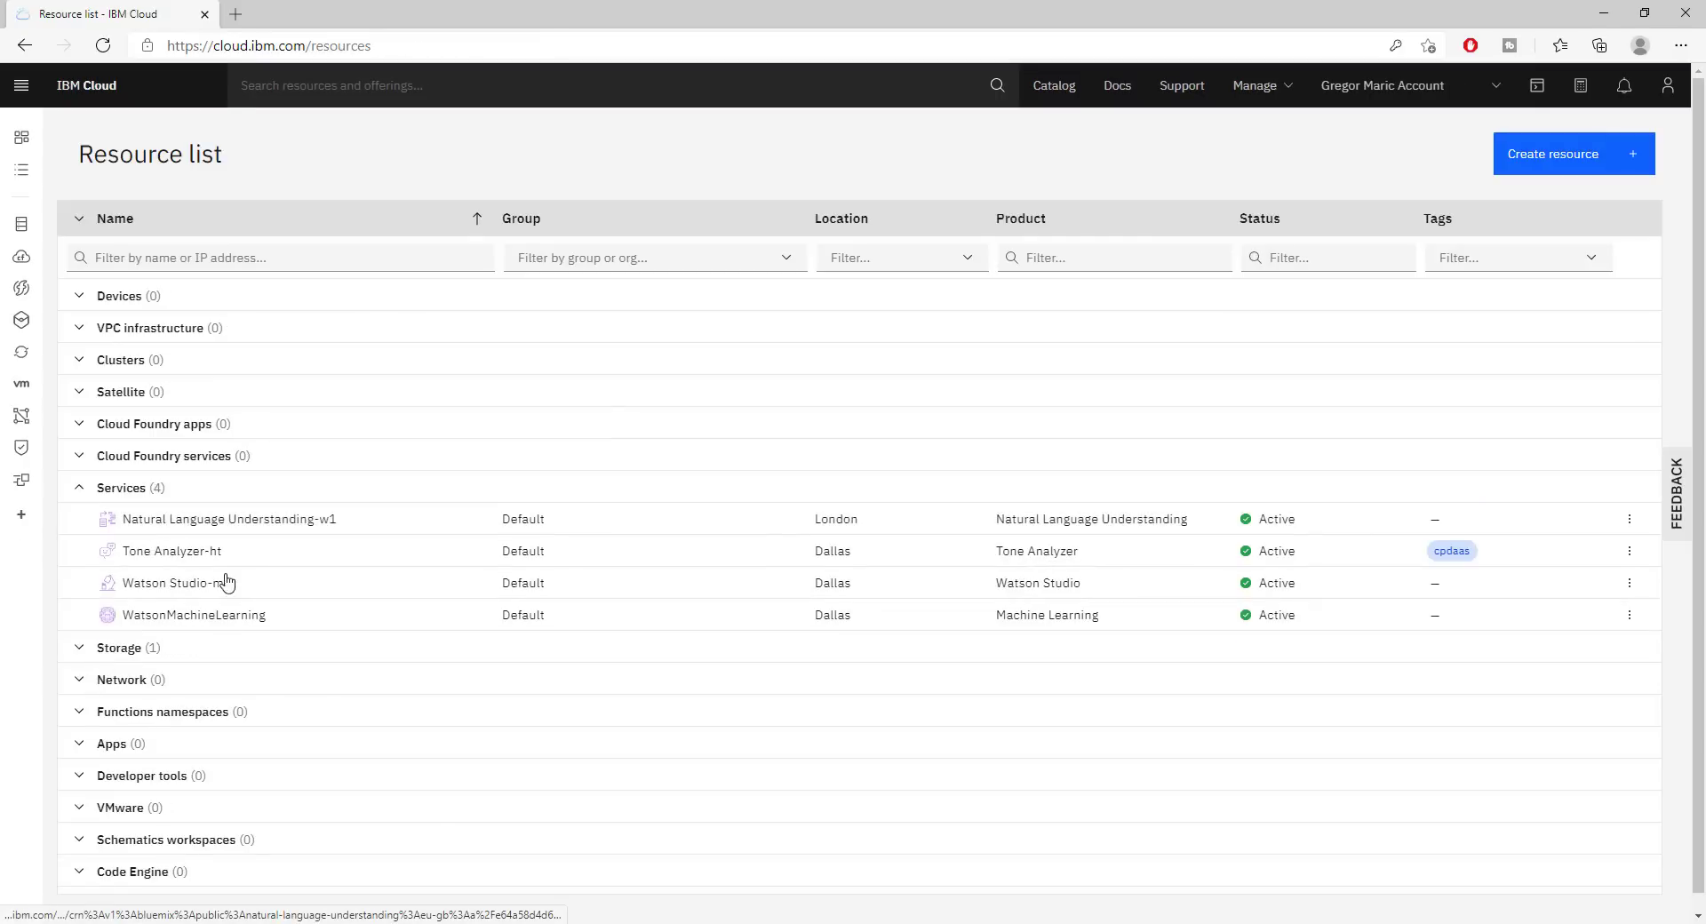
{"action": "mouse_move", "coordinate": [313, 545]}
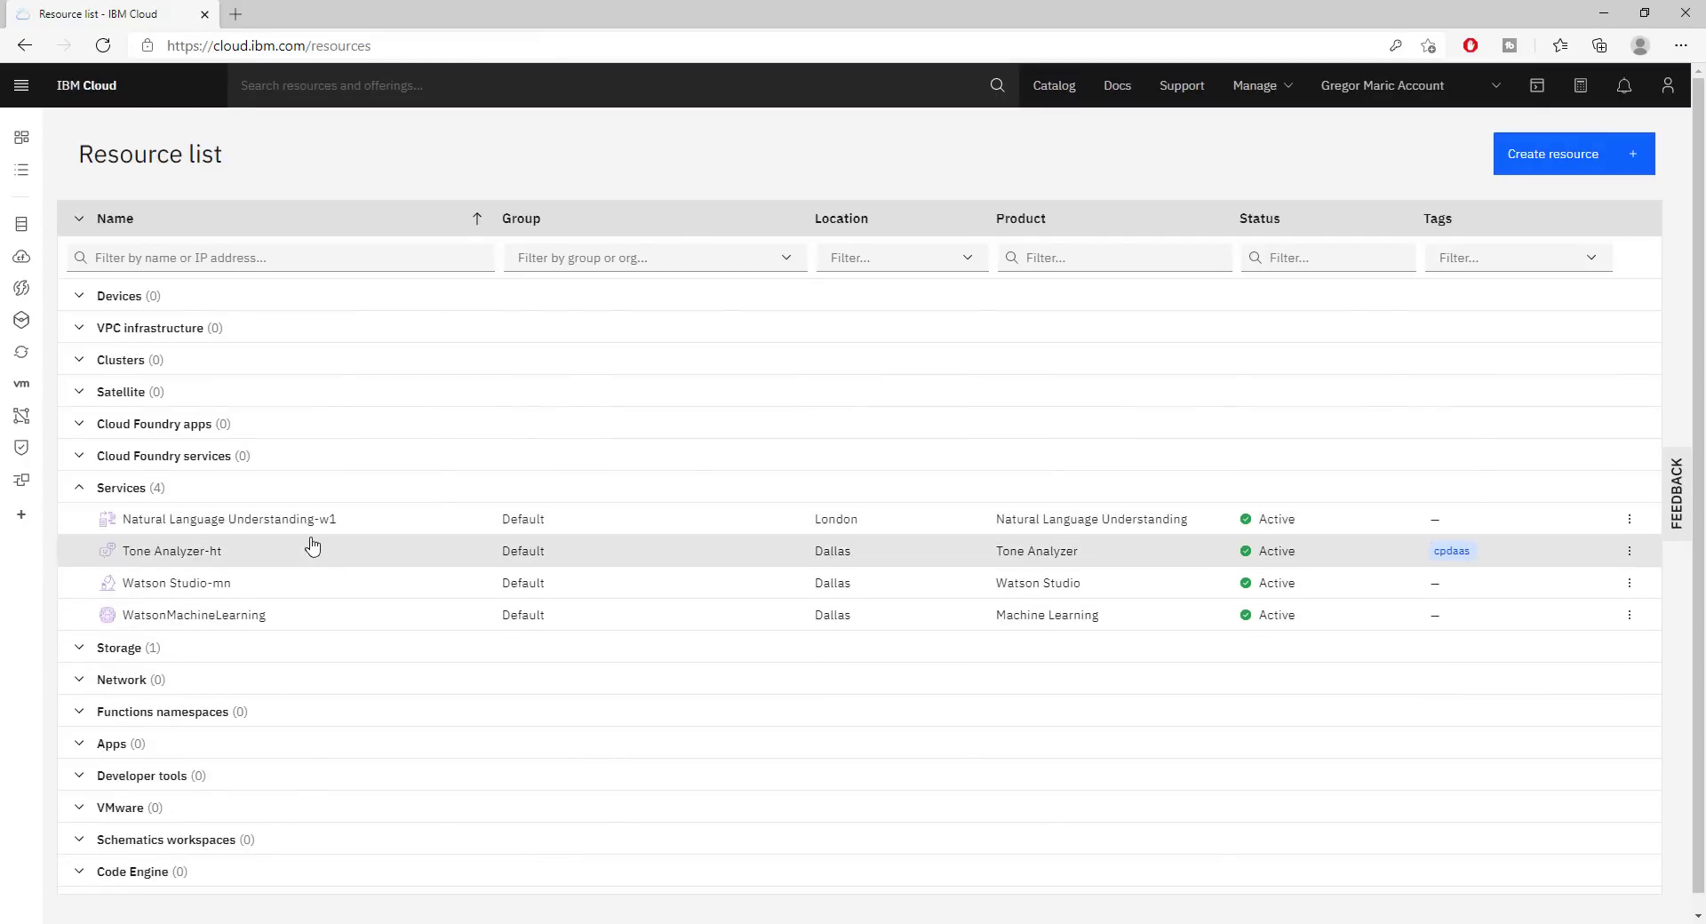
{"action": "mouse_move", "coordinate": [1119, 549]}
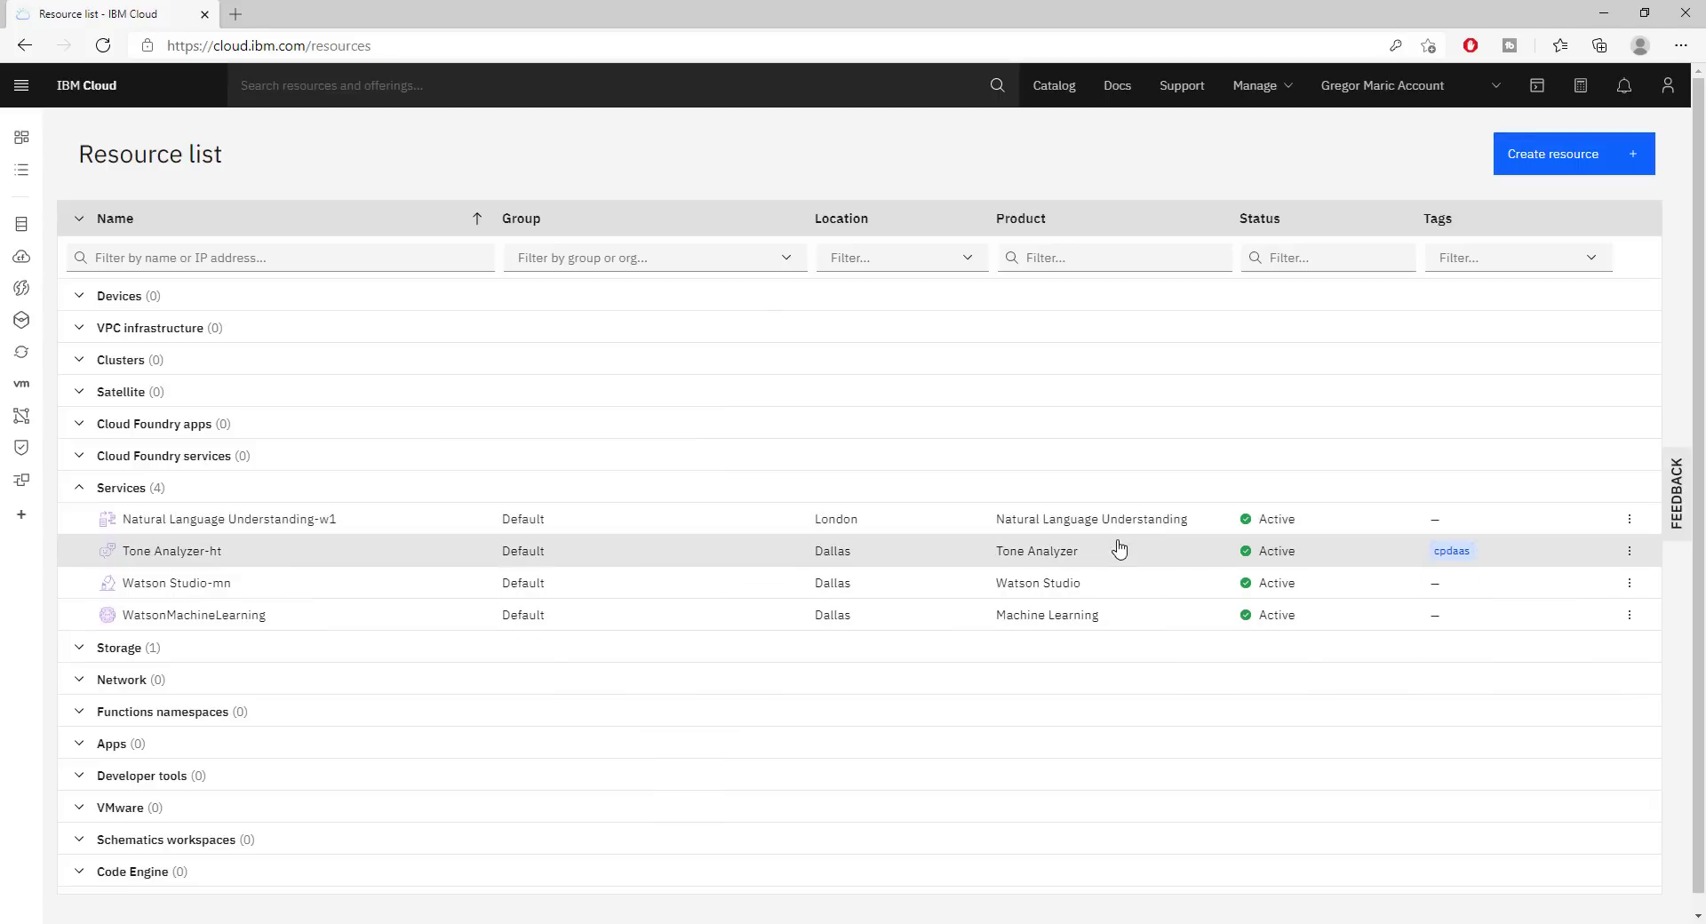
{"action": "mouse_move", "coordinate": [194, 613]}
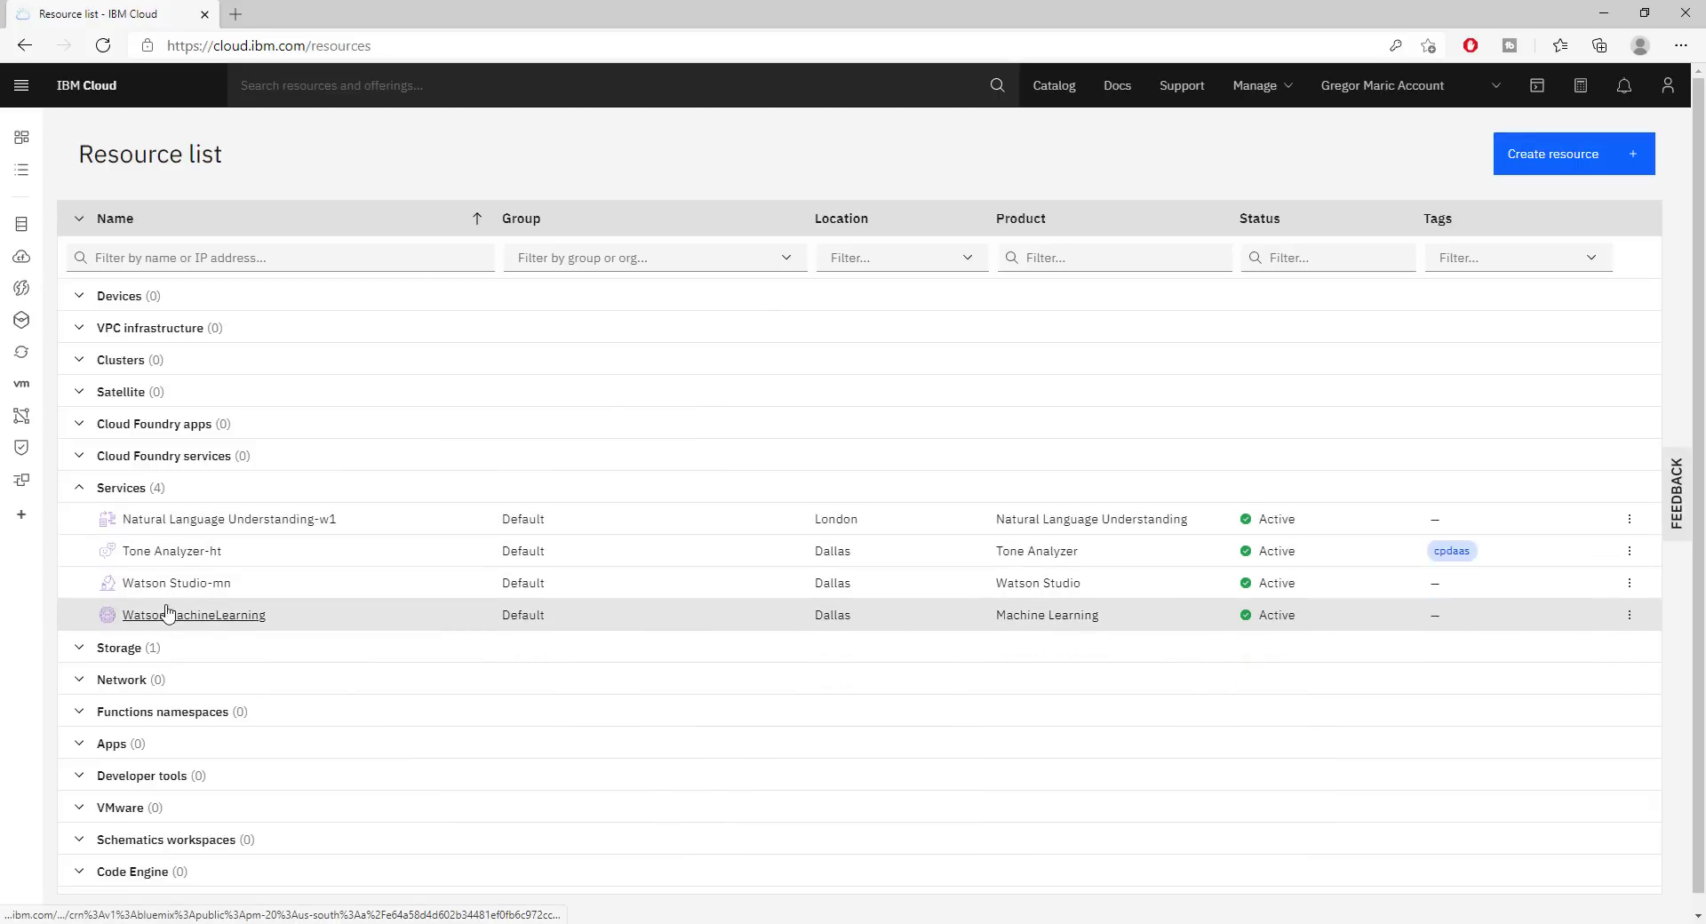
{"action": "mouse_move", "coordinate": [163, 554]}
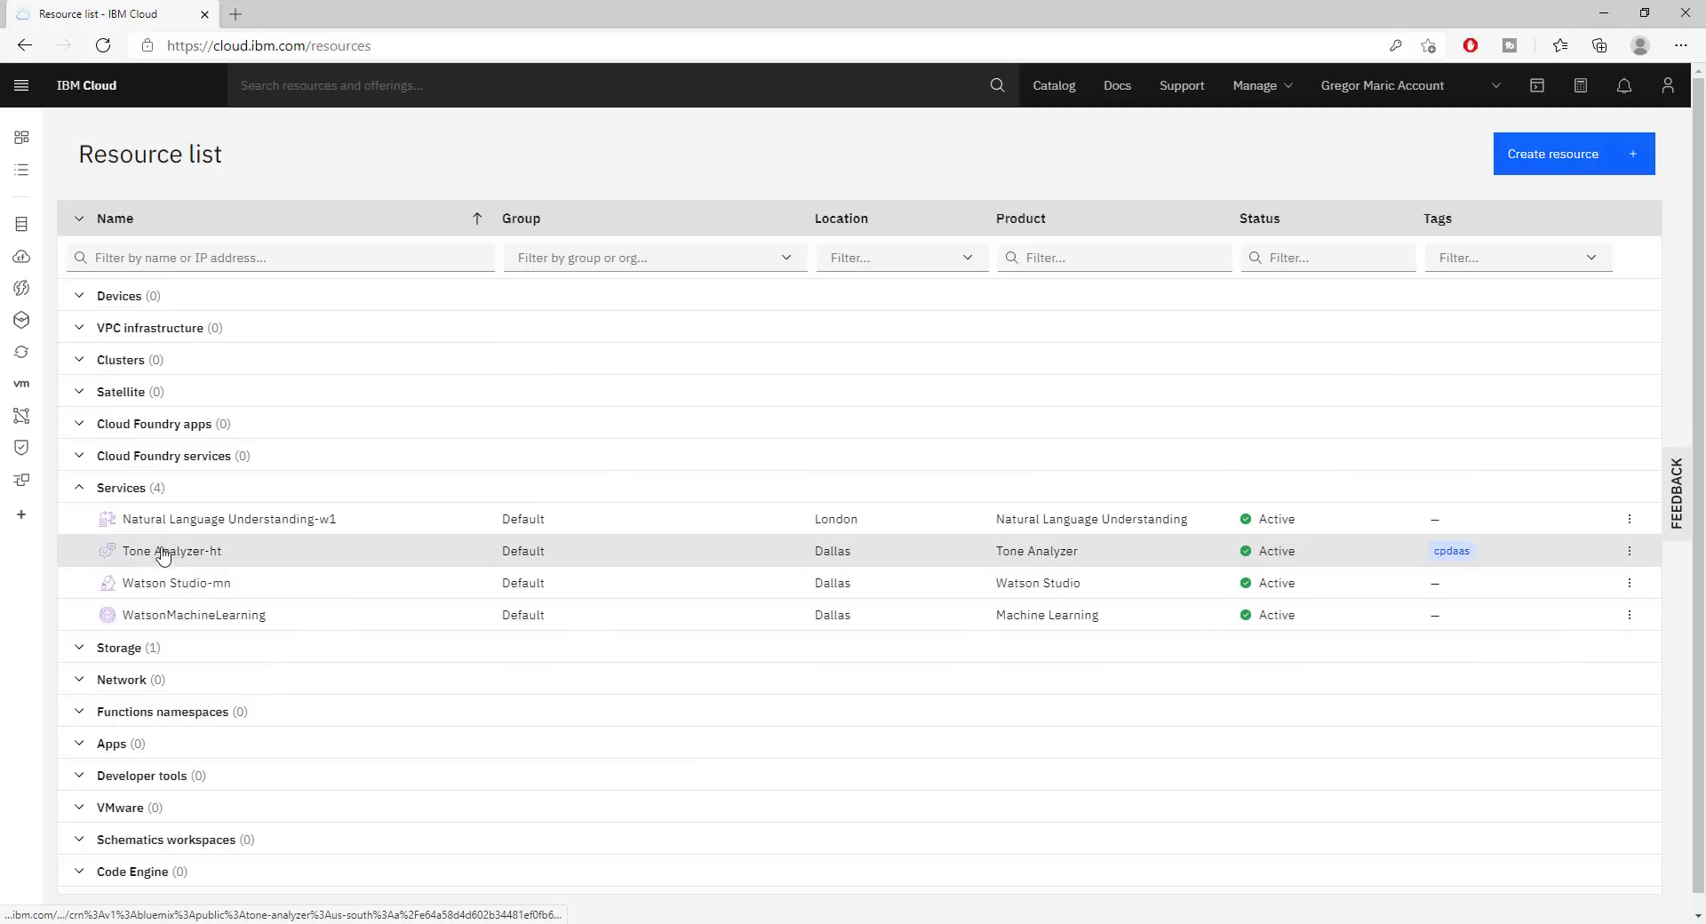
{"action": "left_click", "coordinate": [170, 551]}
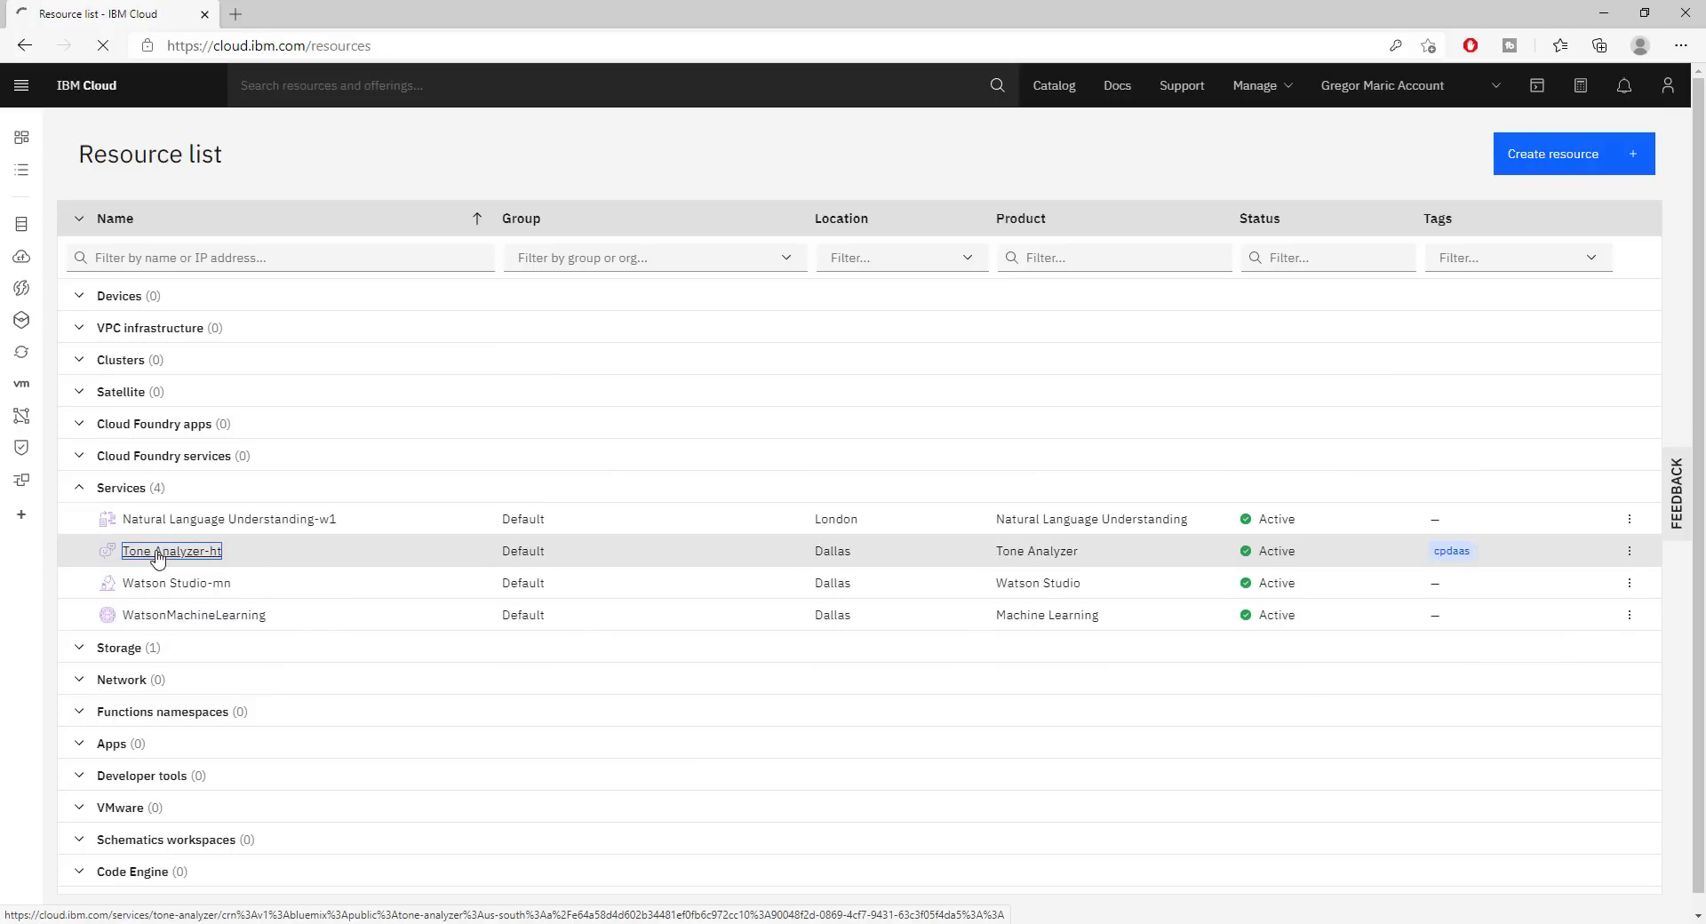
View Tone Analyzer-ht's empty connections page, then return to the resource list via the breadcrumb
{"action": "left_click", "coordinate": [170, 551]}
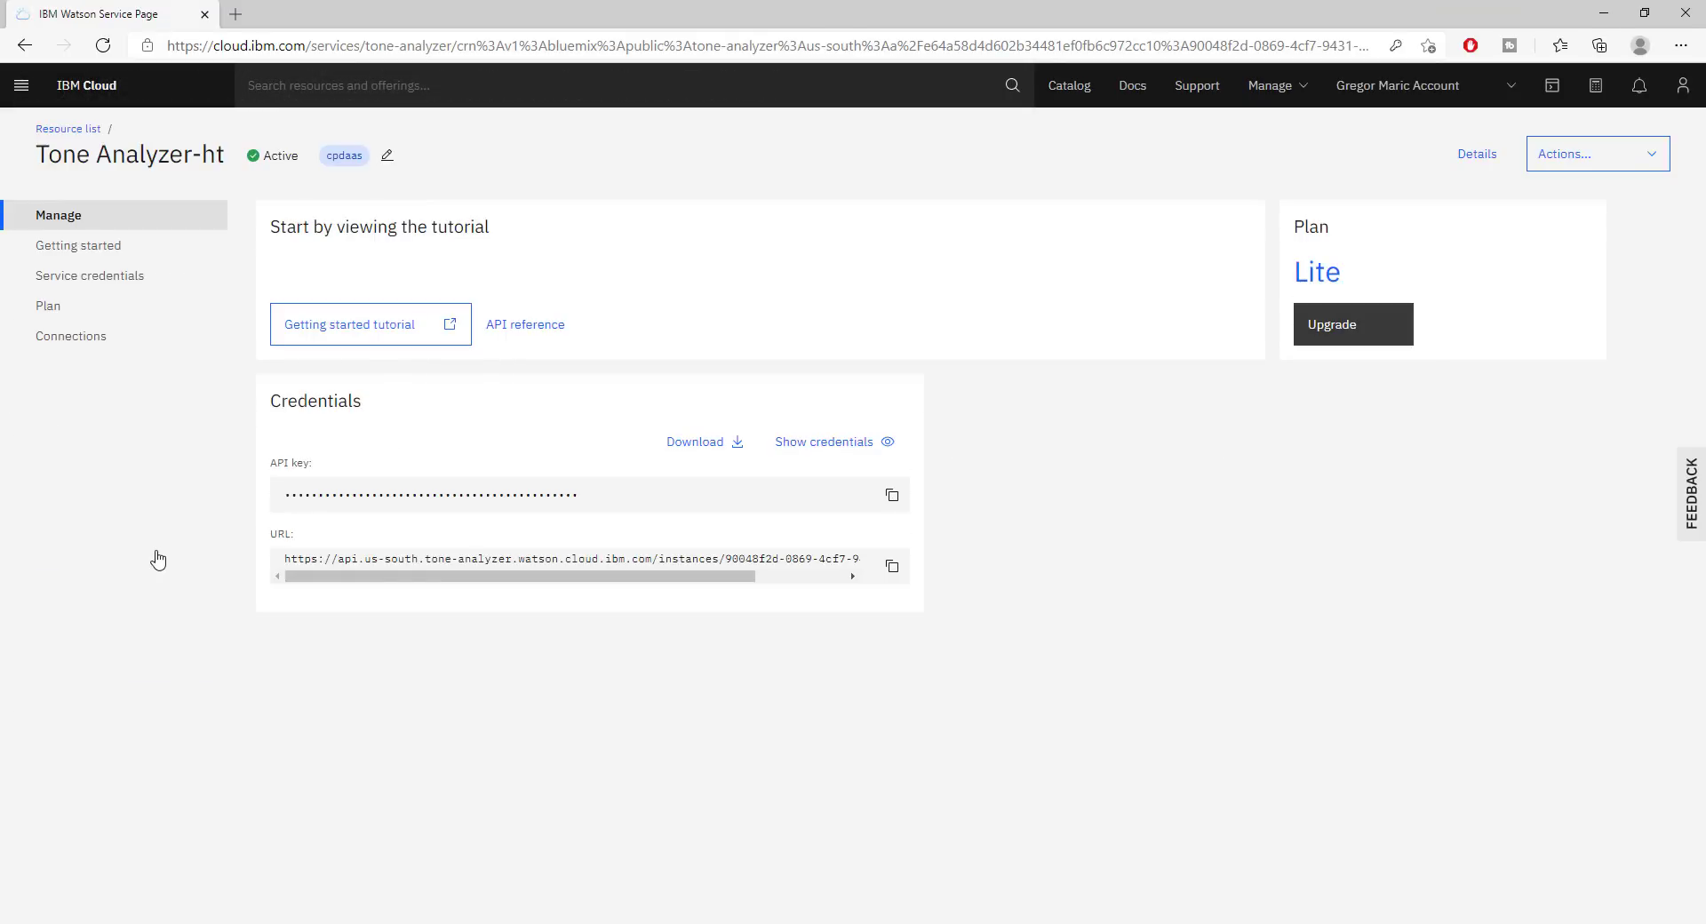
{"action": "mouse_move", "coordinate": [194, 304]}
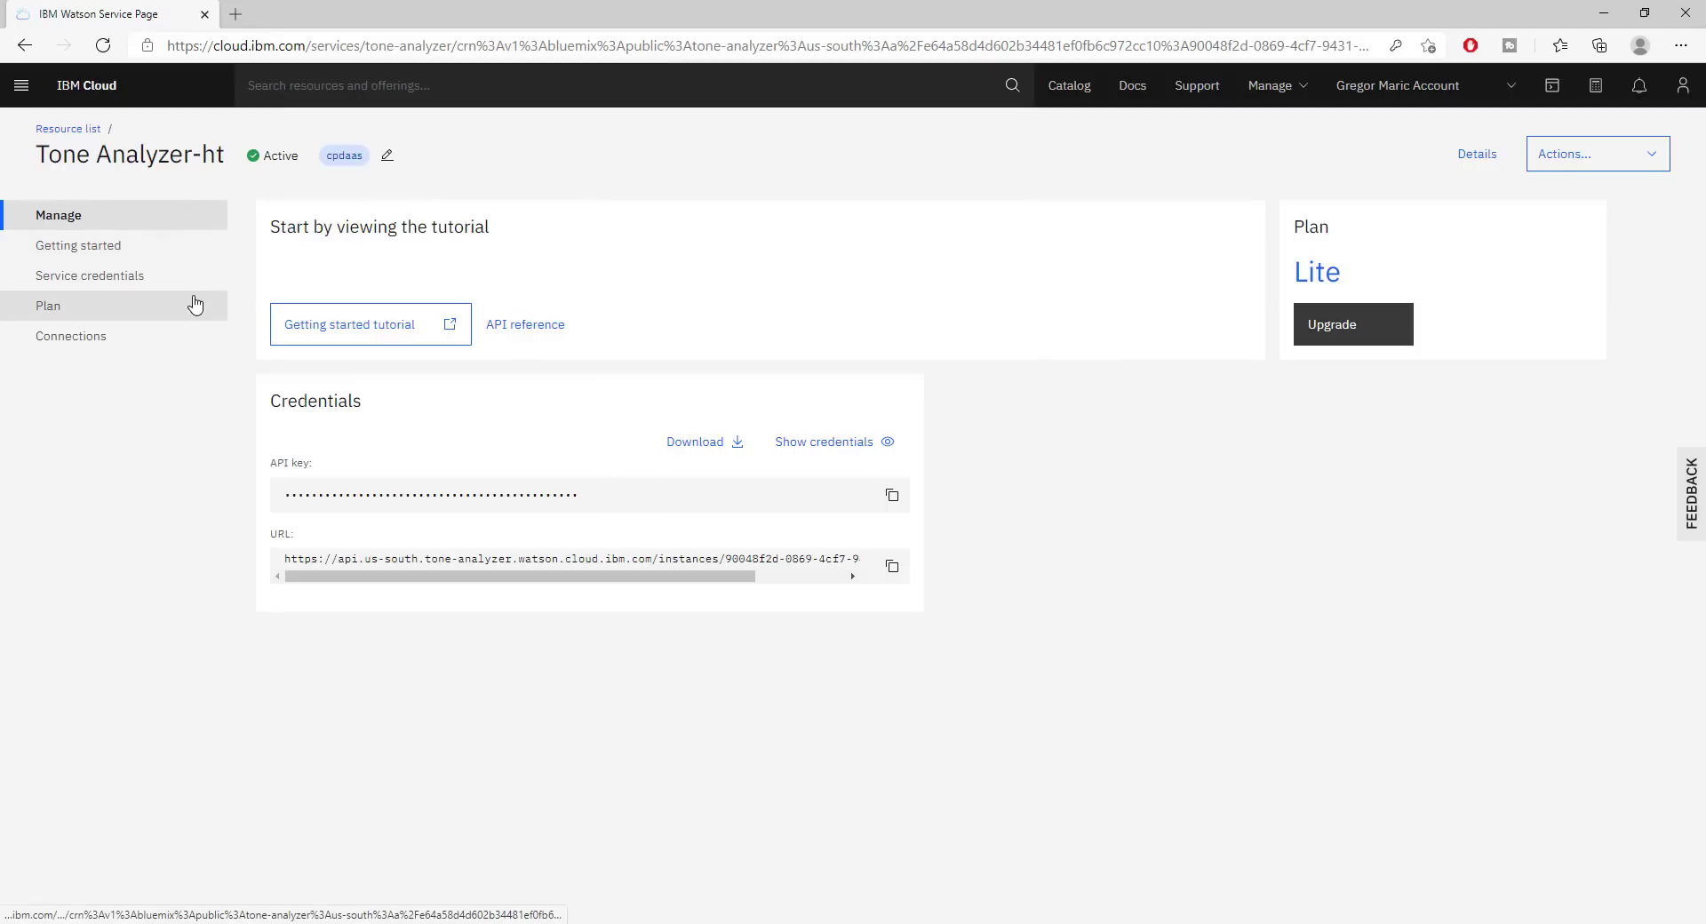
{"action": "left_click", "coordinate": [71, 335]}
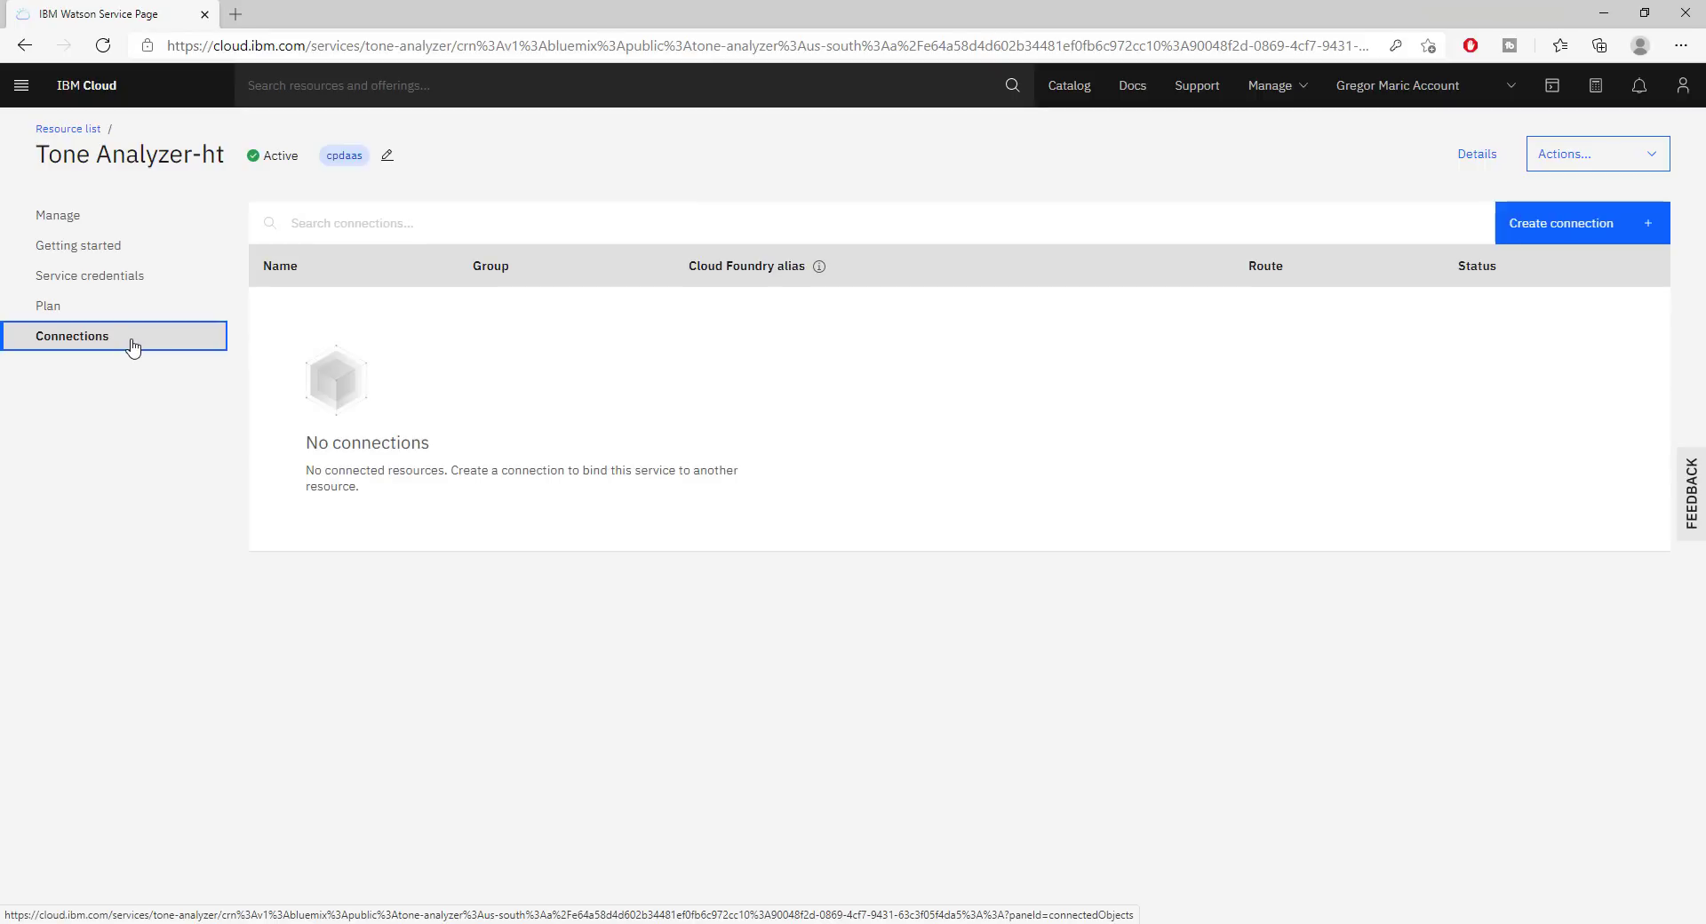
{"action": "mouse_move", "coordinate": [695, 272]}
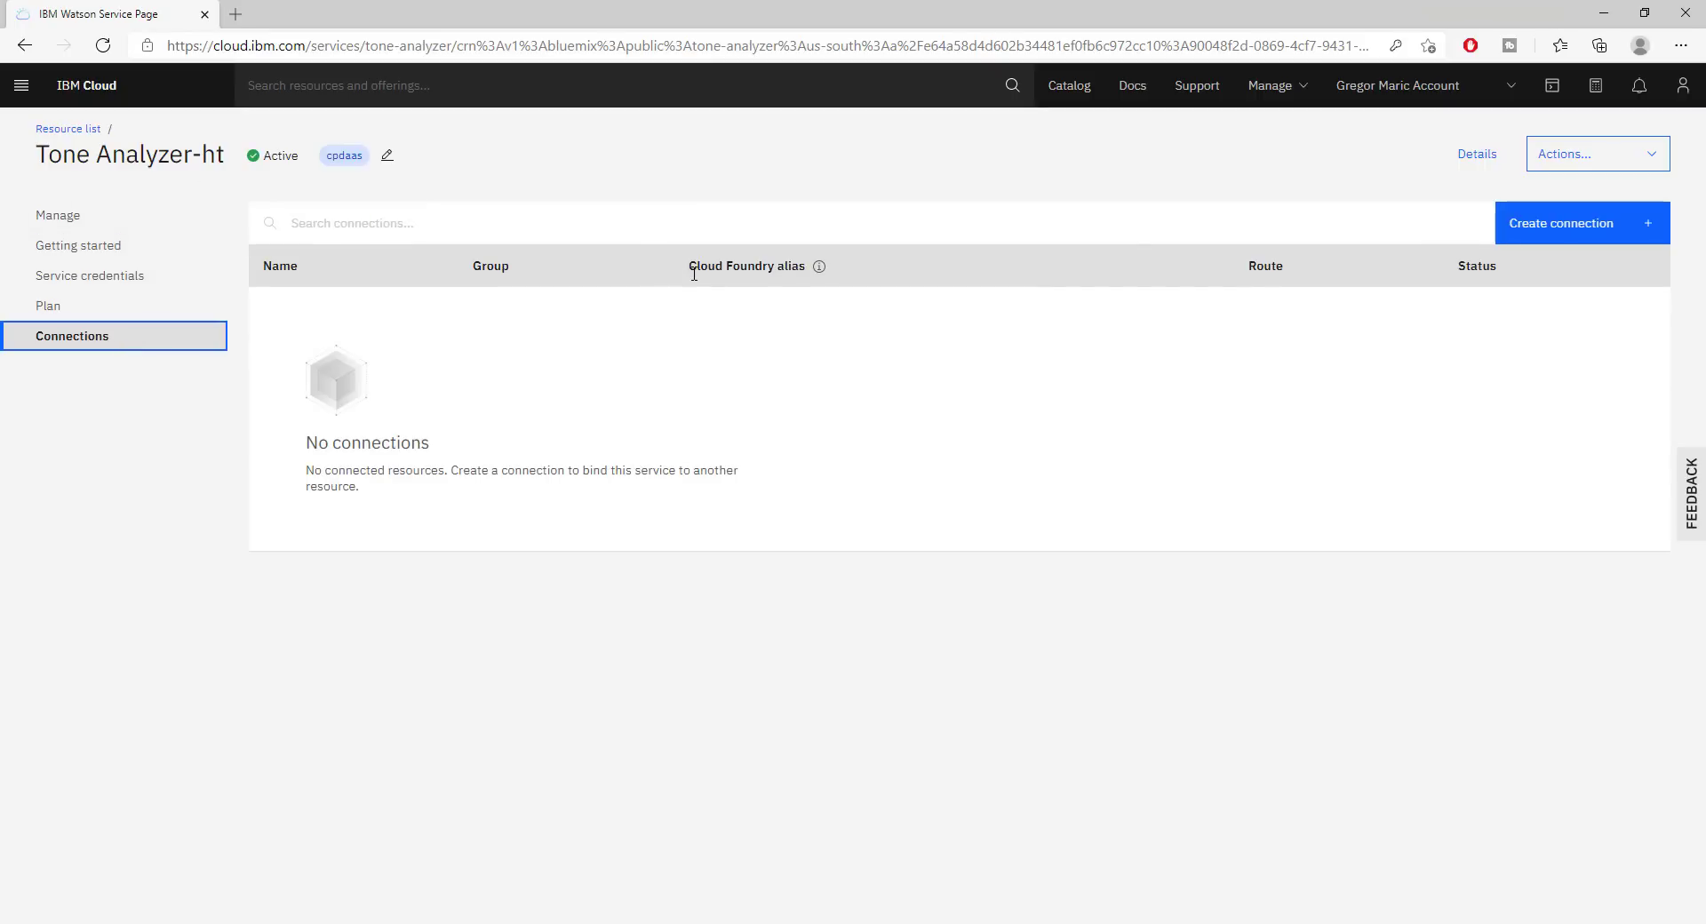
{"action": "mouse_move", "coordinate": [215, 242]}
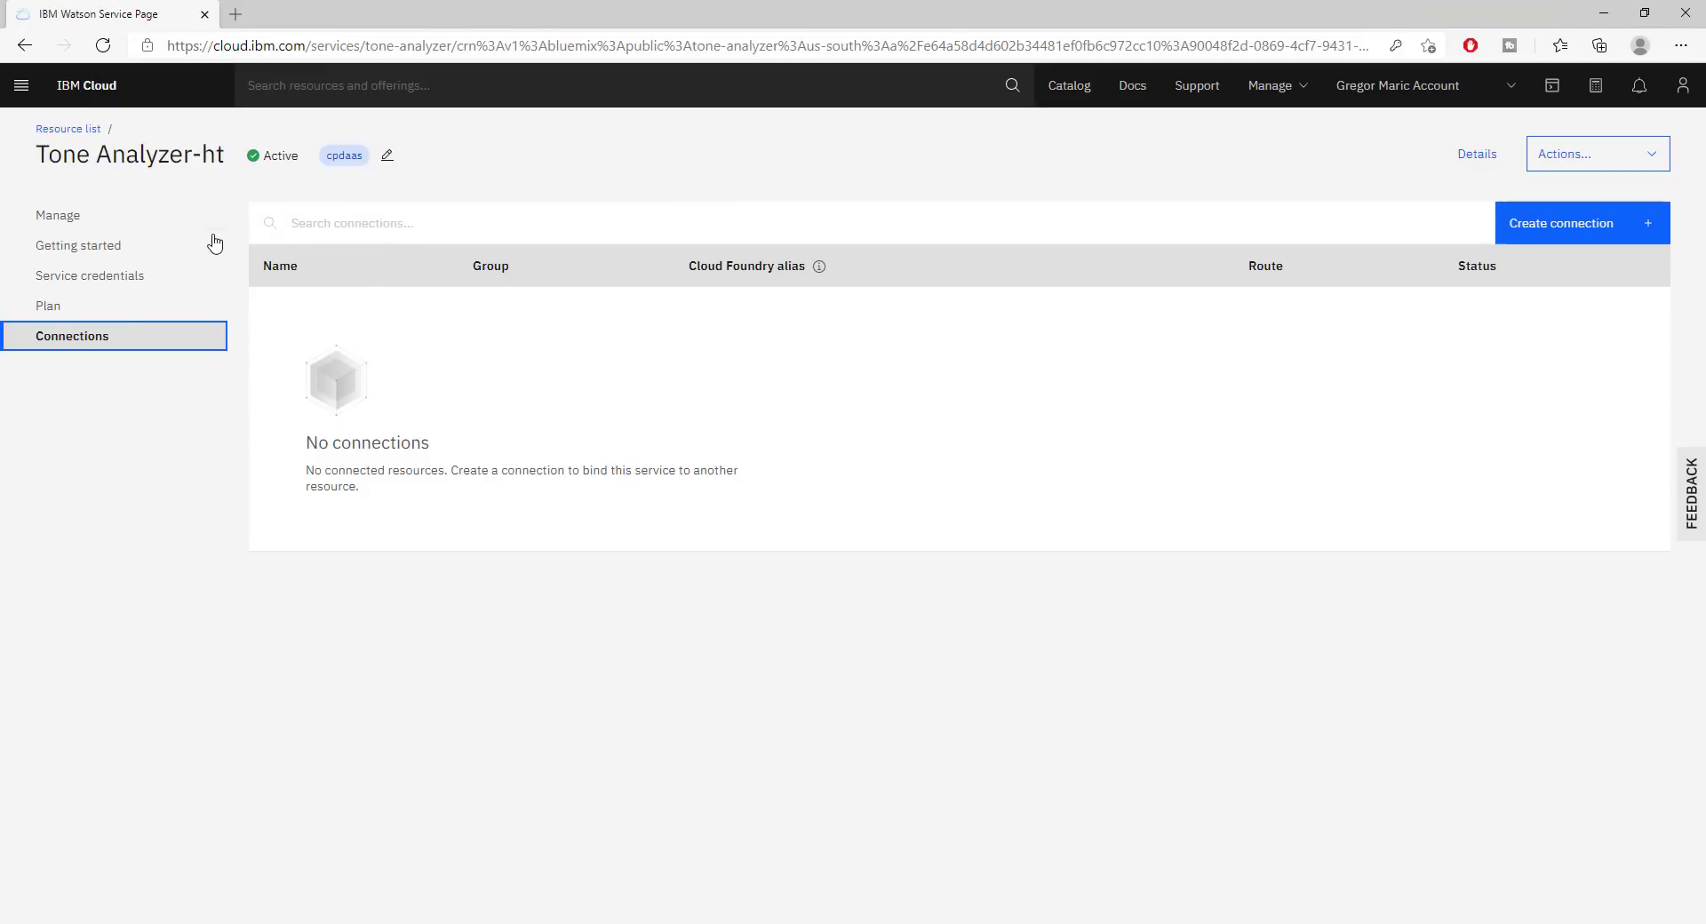
{"action": "mouse_move", "coordinate": [90, 187]}
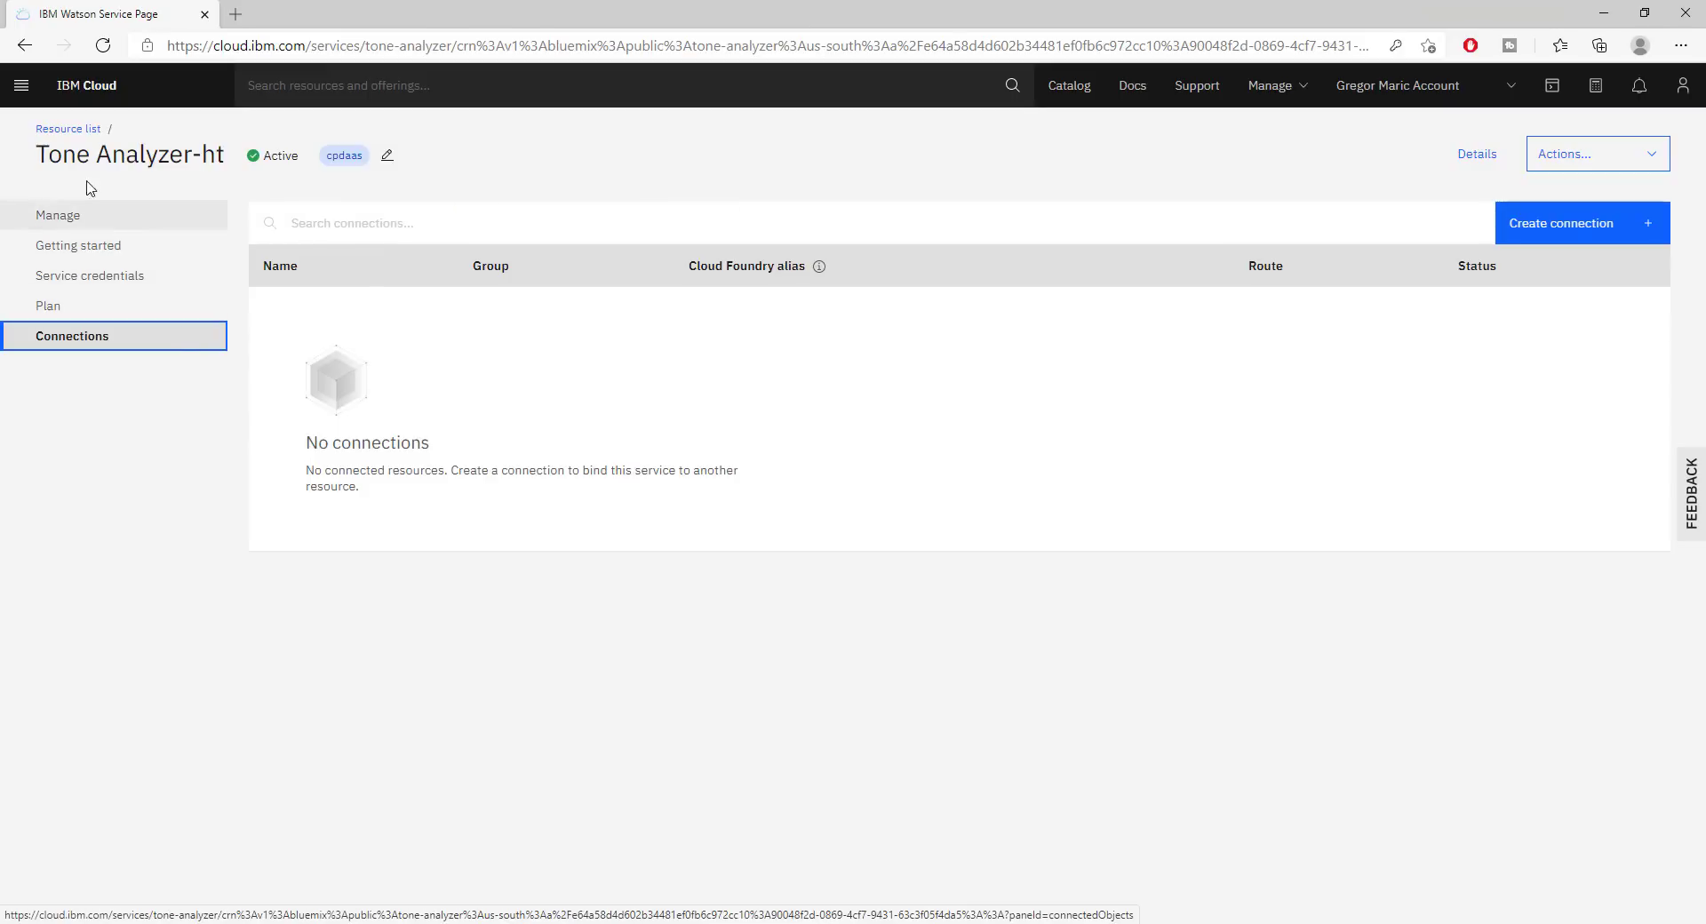
{"action": "mouse_move", "coordinate": [245, 264]}
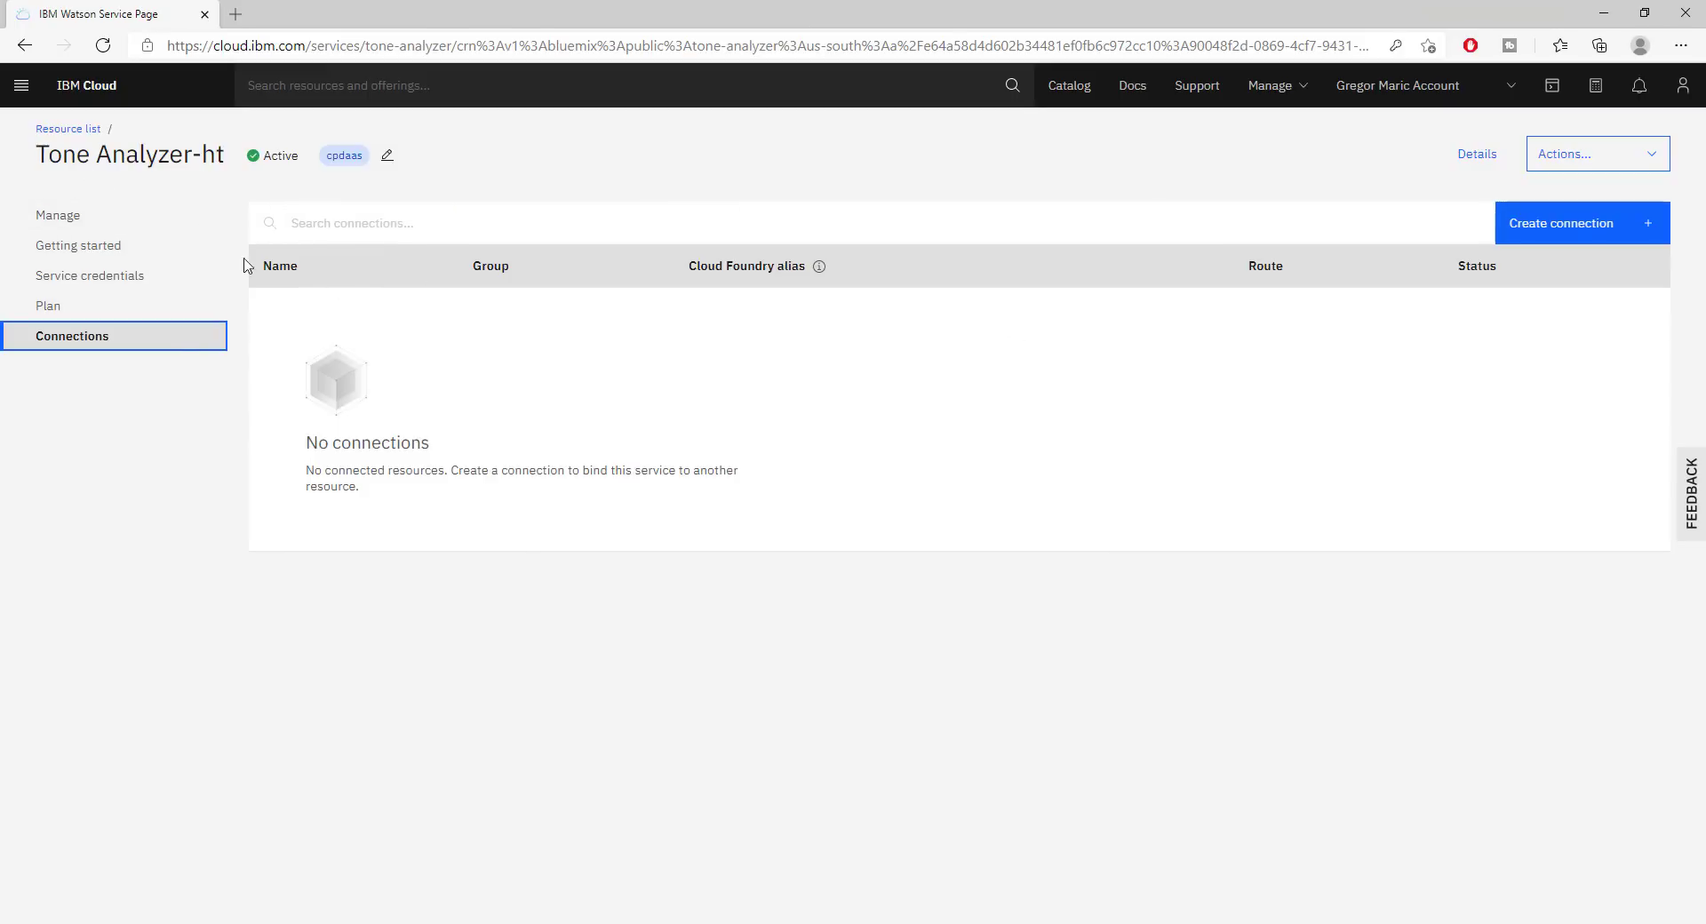
{"action": "left_click", "coordinate": [68, 128]}
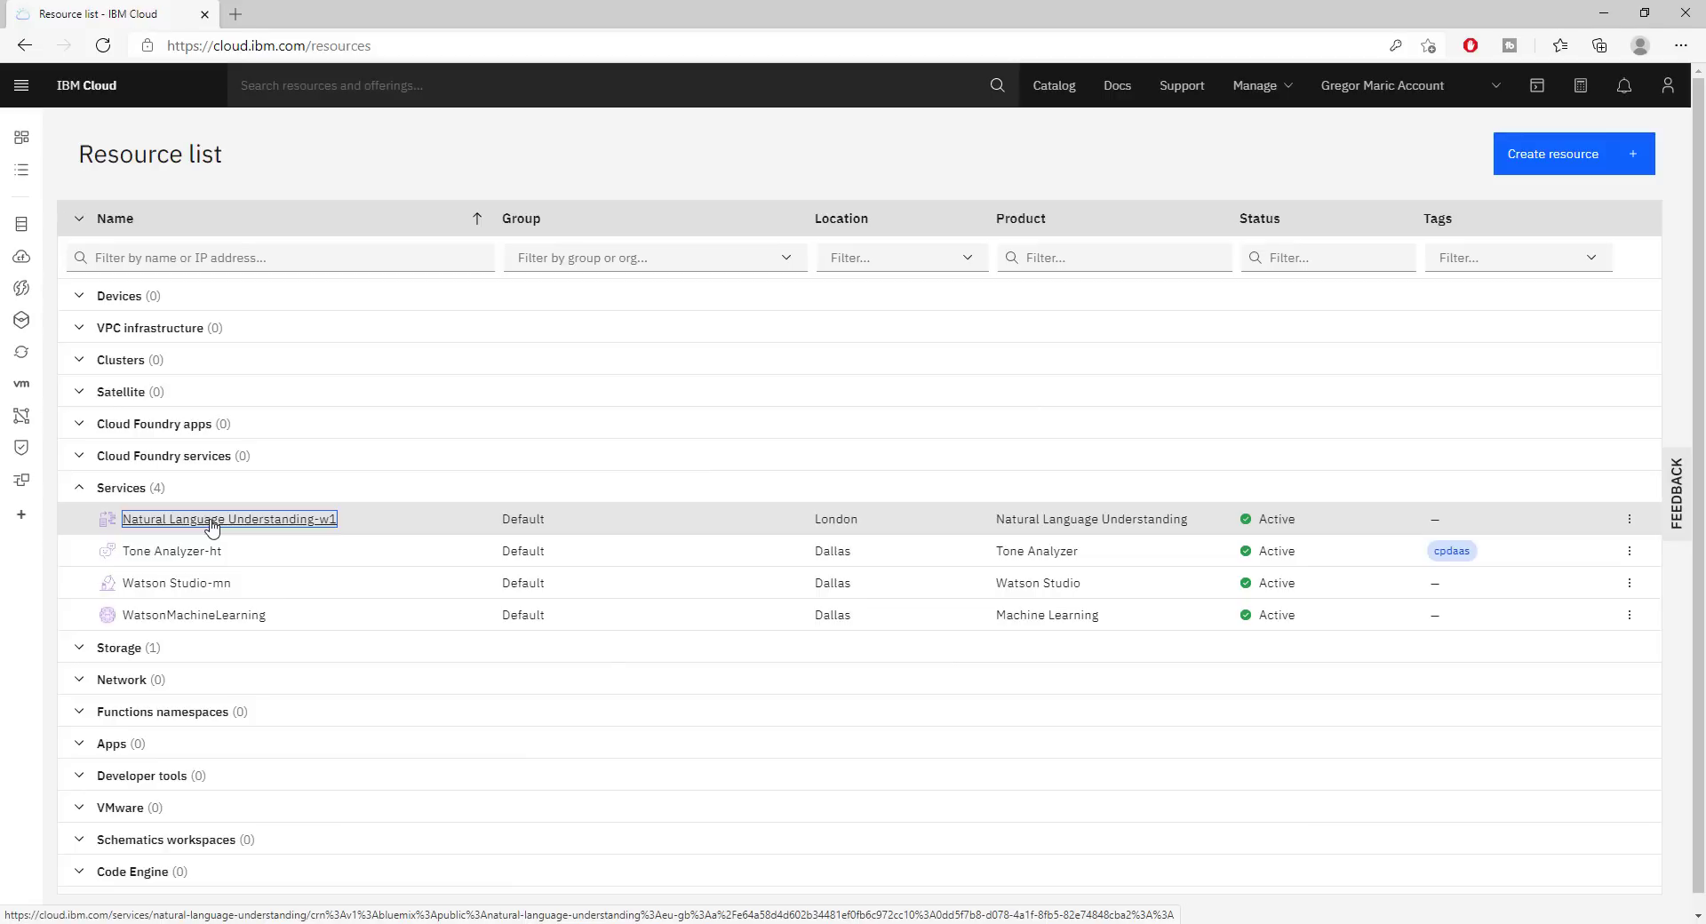
Open Natural Language Understanding-w1 and scroll through its getting-started tutorial with curl examples
{"action": "left_click", "coordinate": [228, 519]}
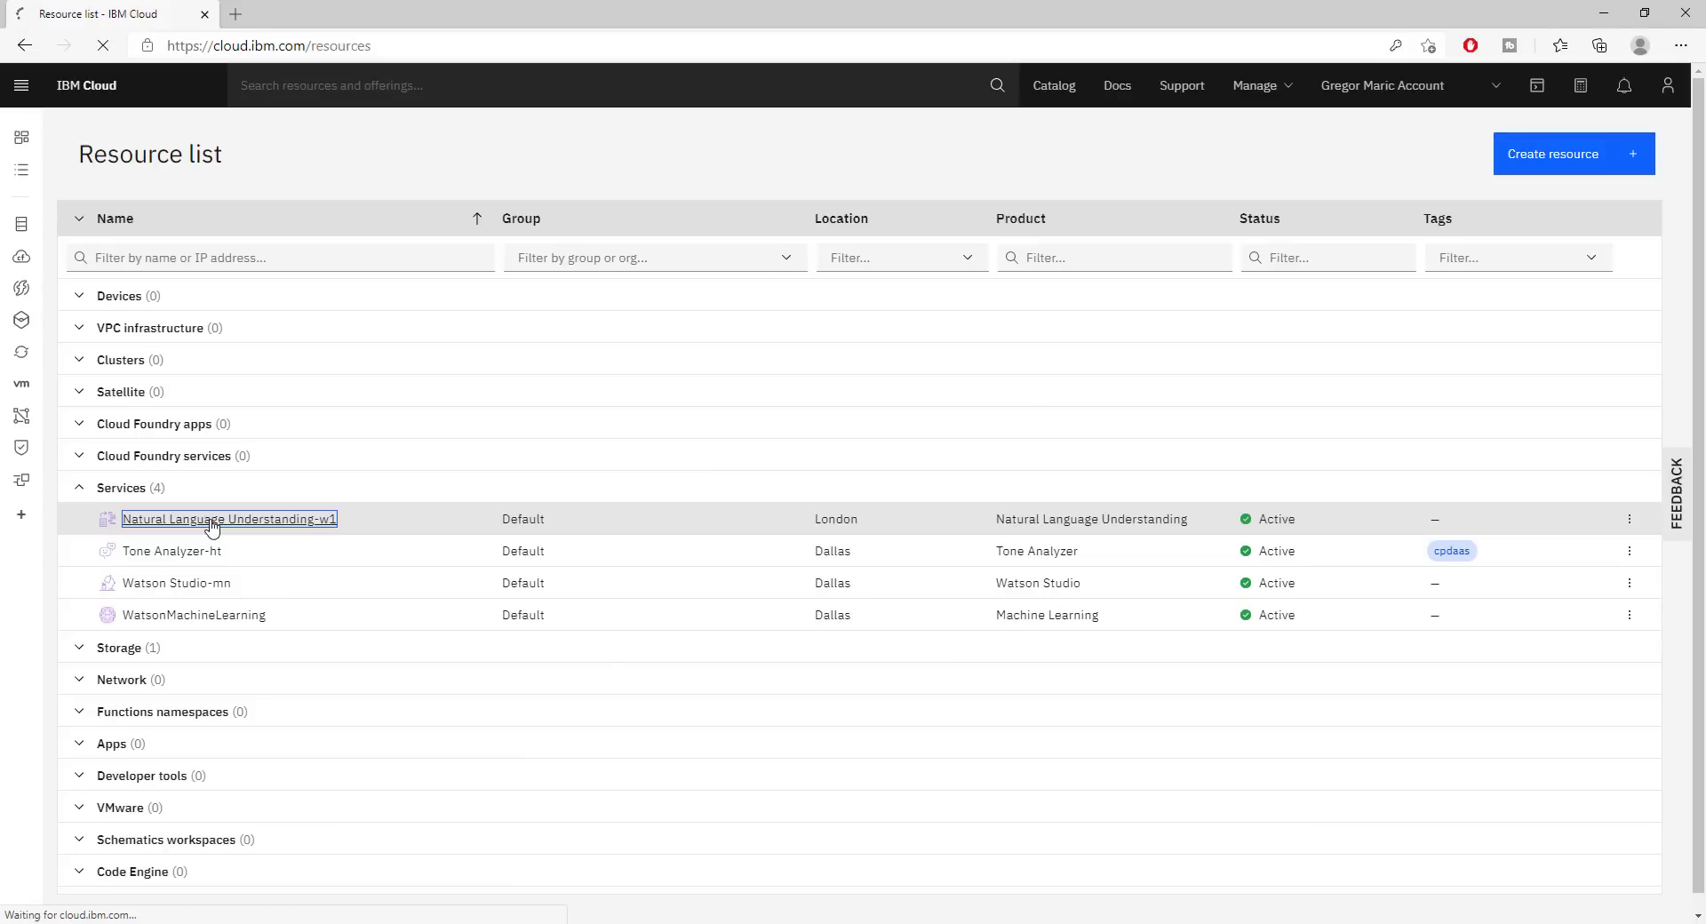
{"action": "left_click", "coordinate": [228, 519]}
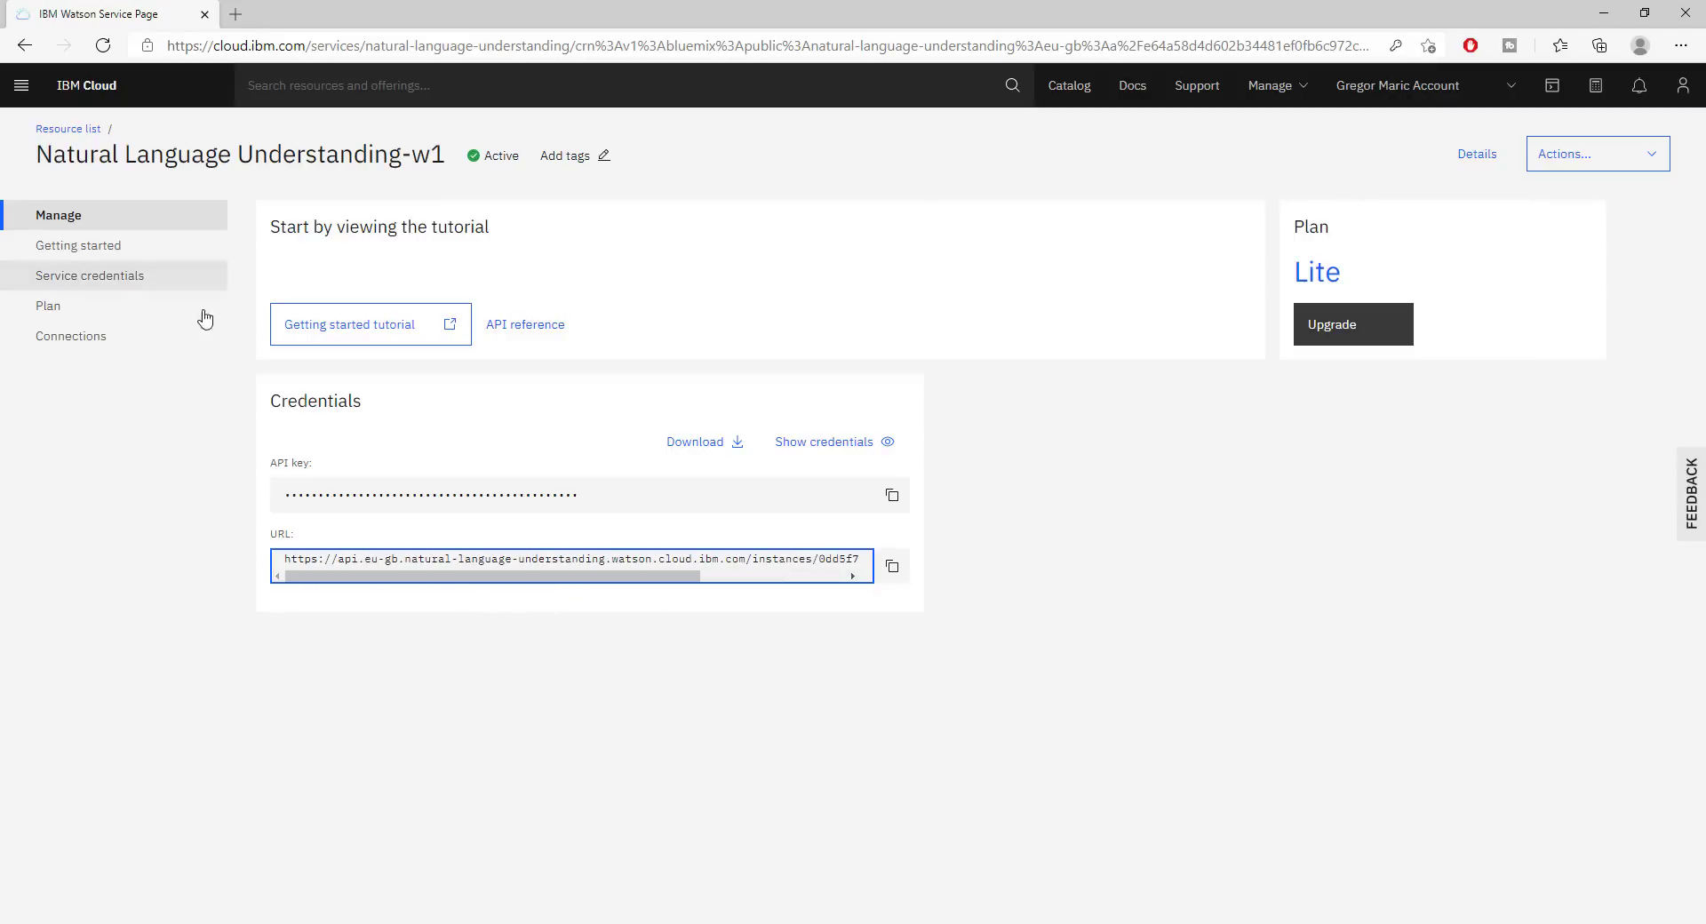
{"action": "mouse_move", "coordinate": [794, 482]}
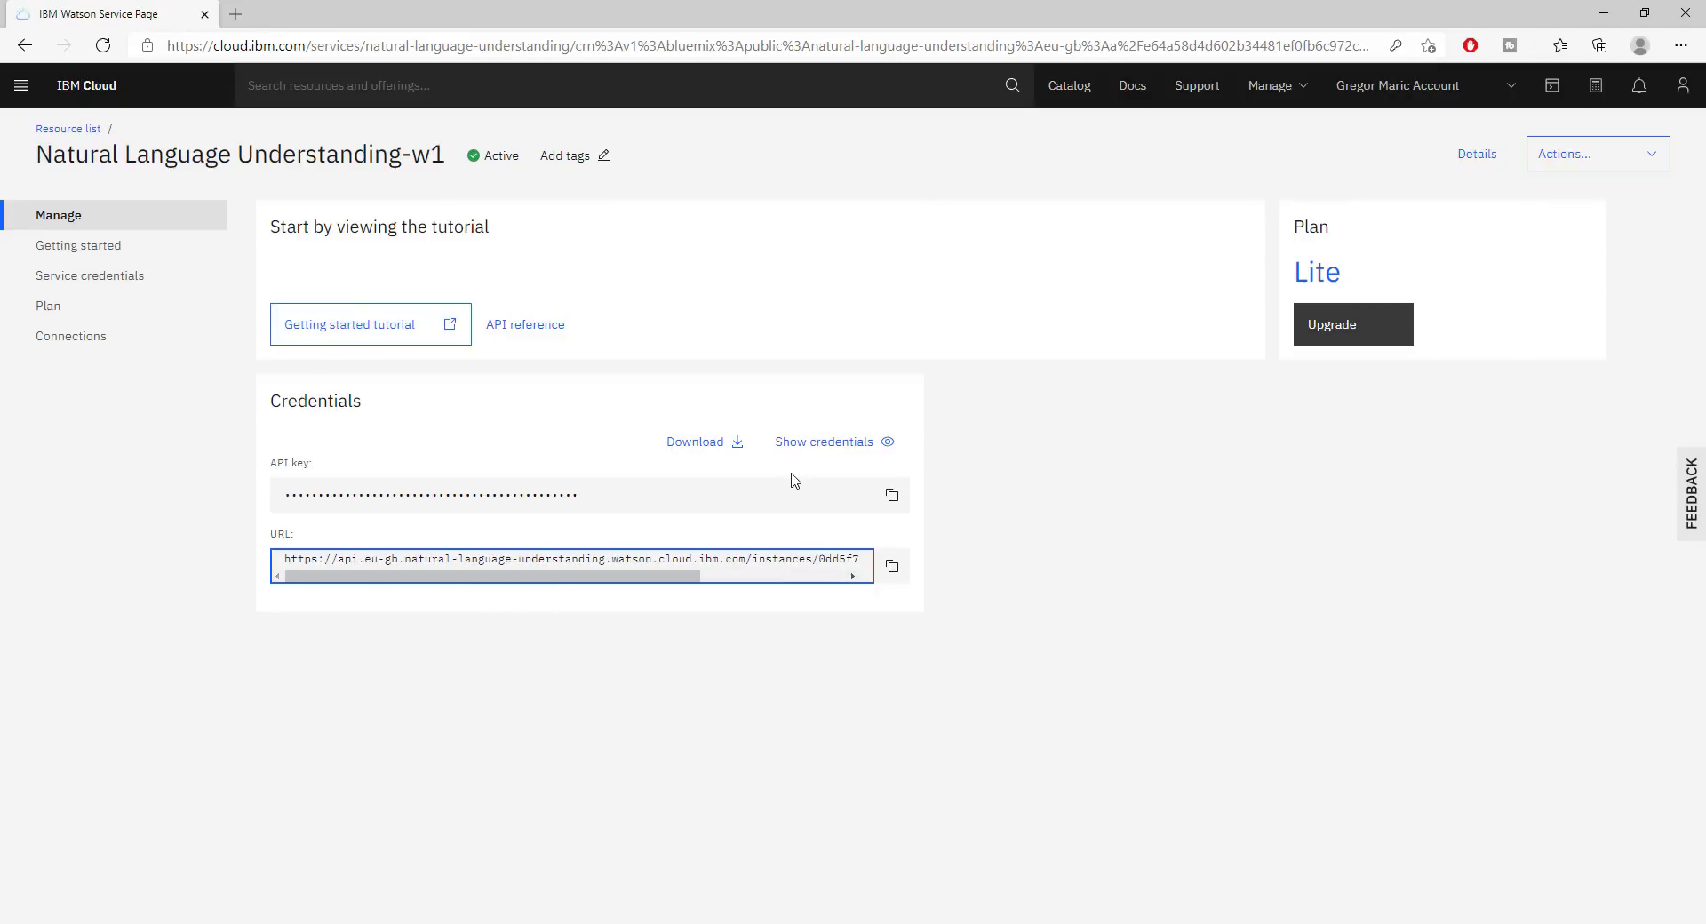
{"action": "mouse_move", "coordinate": [111, 245]}
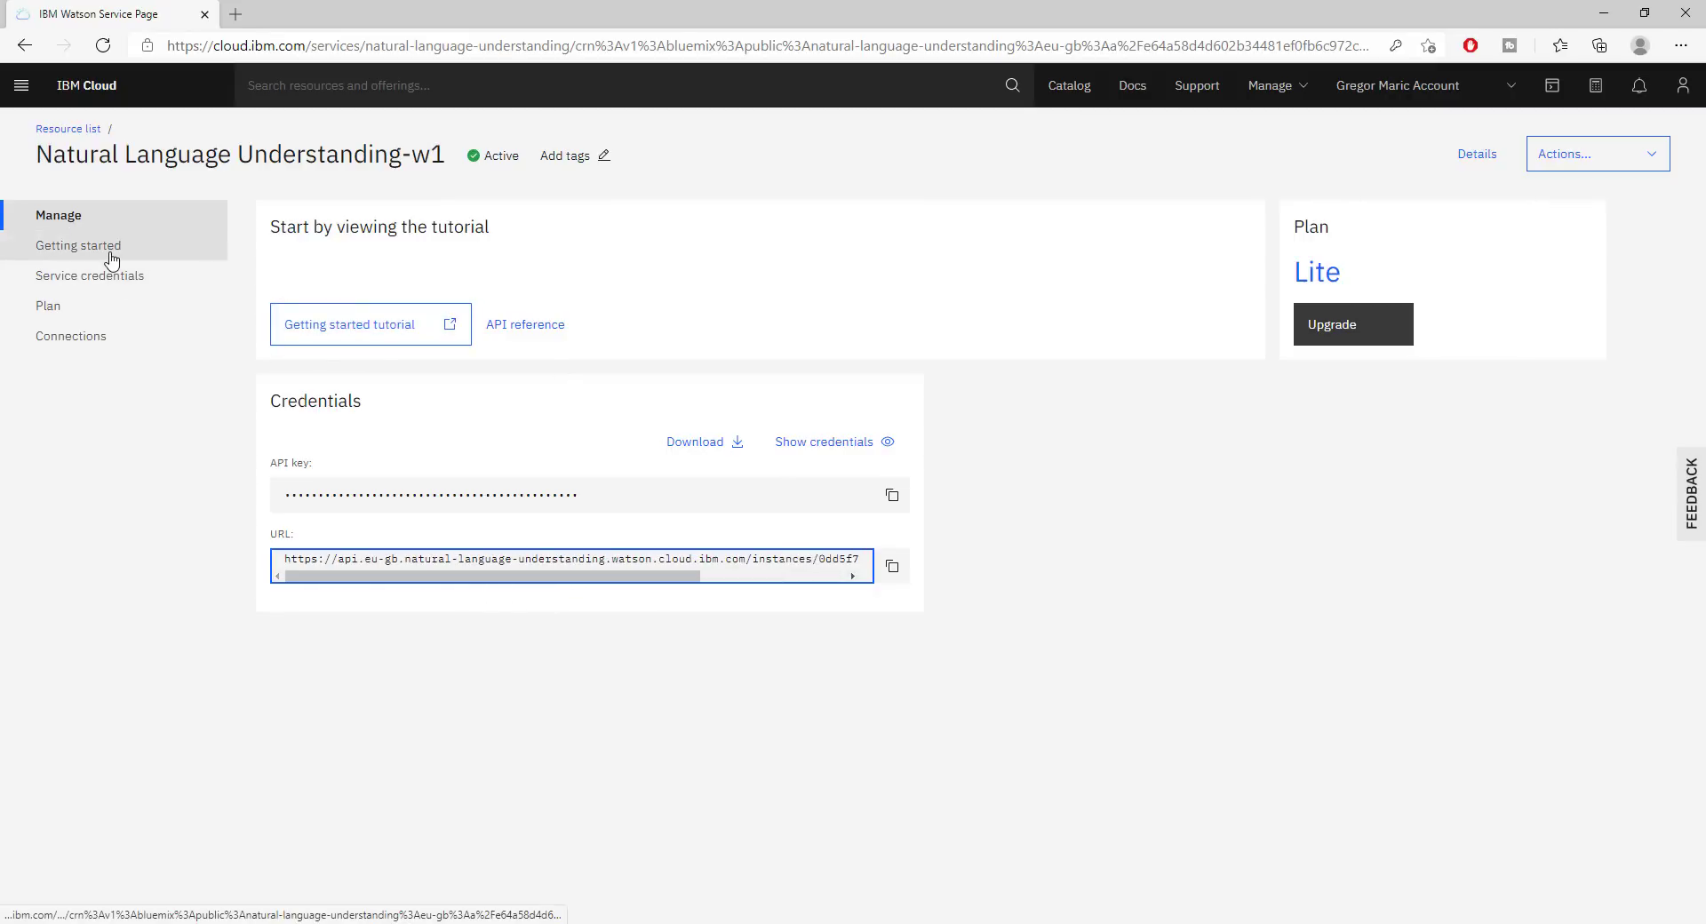
{"action": "left_click", "coordinate": [78, 246]}
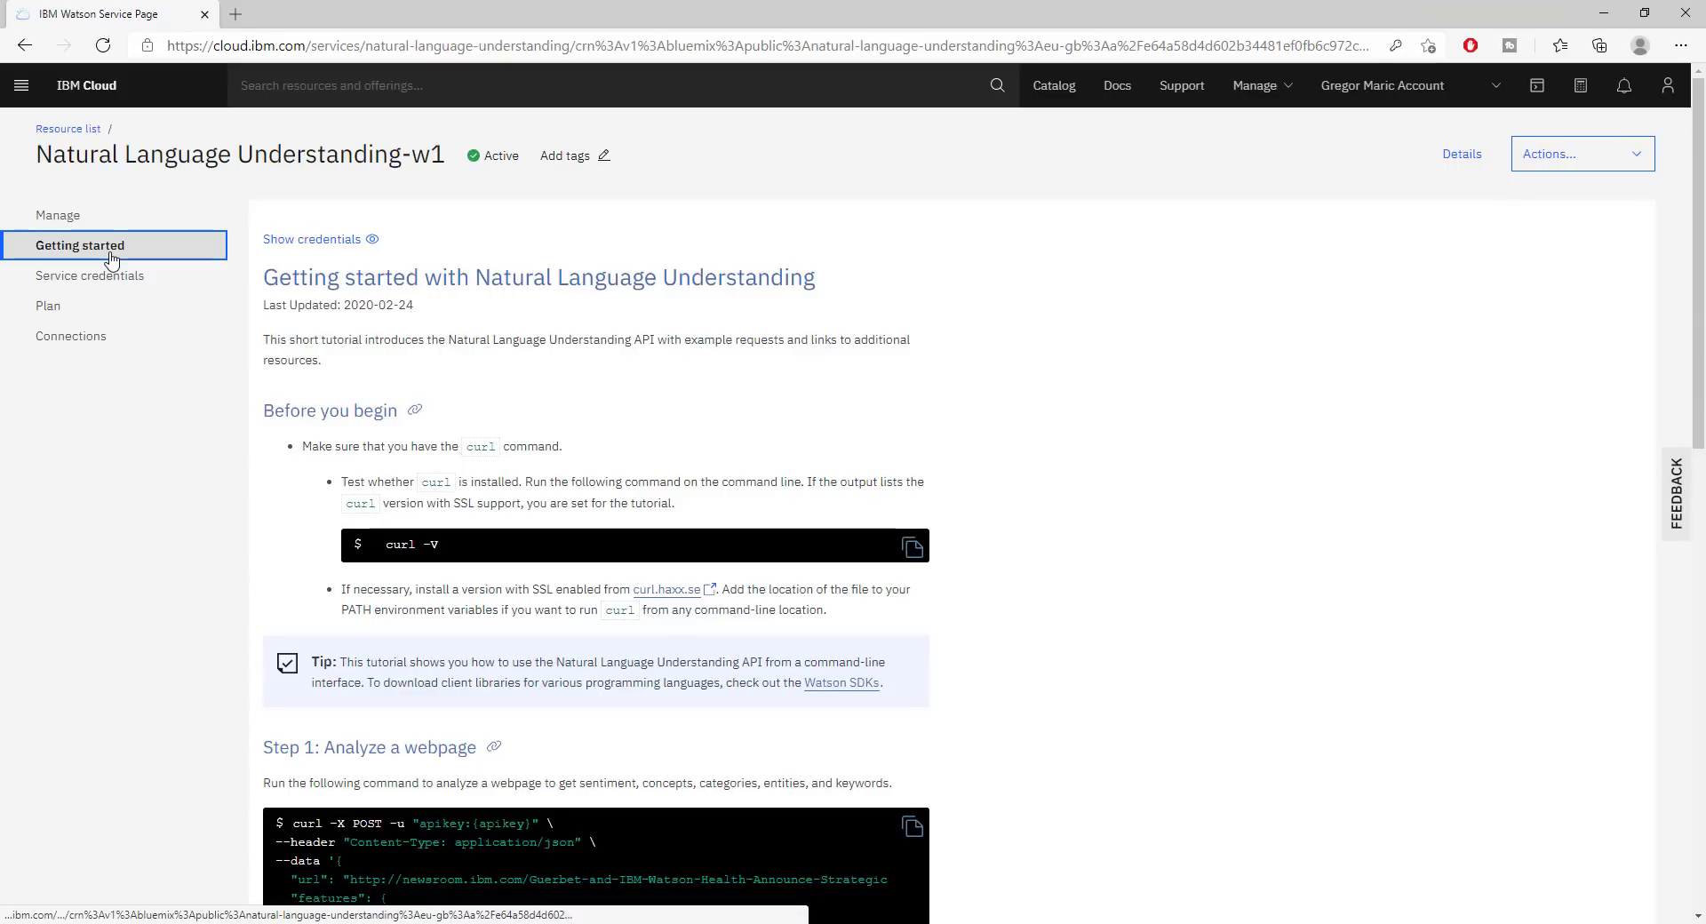
{"action": "scroll", "scroll_direction": "down", "scroll_amount": 3}
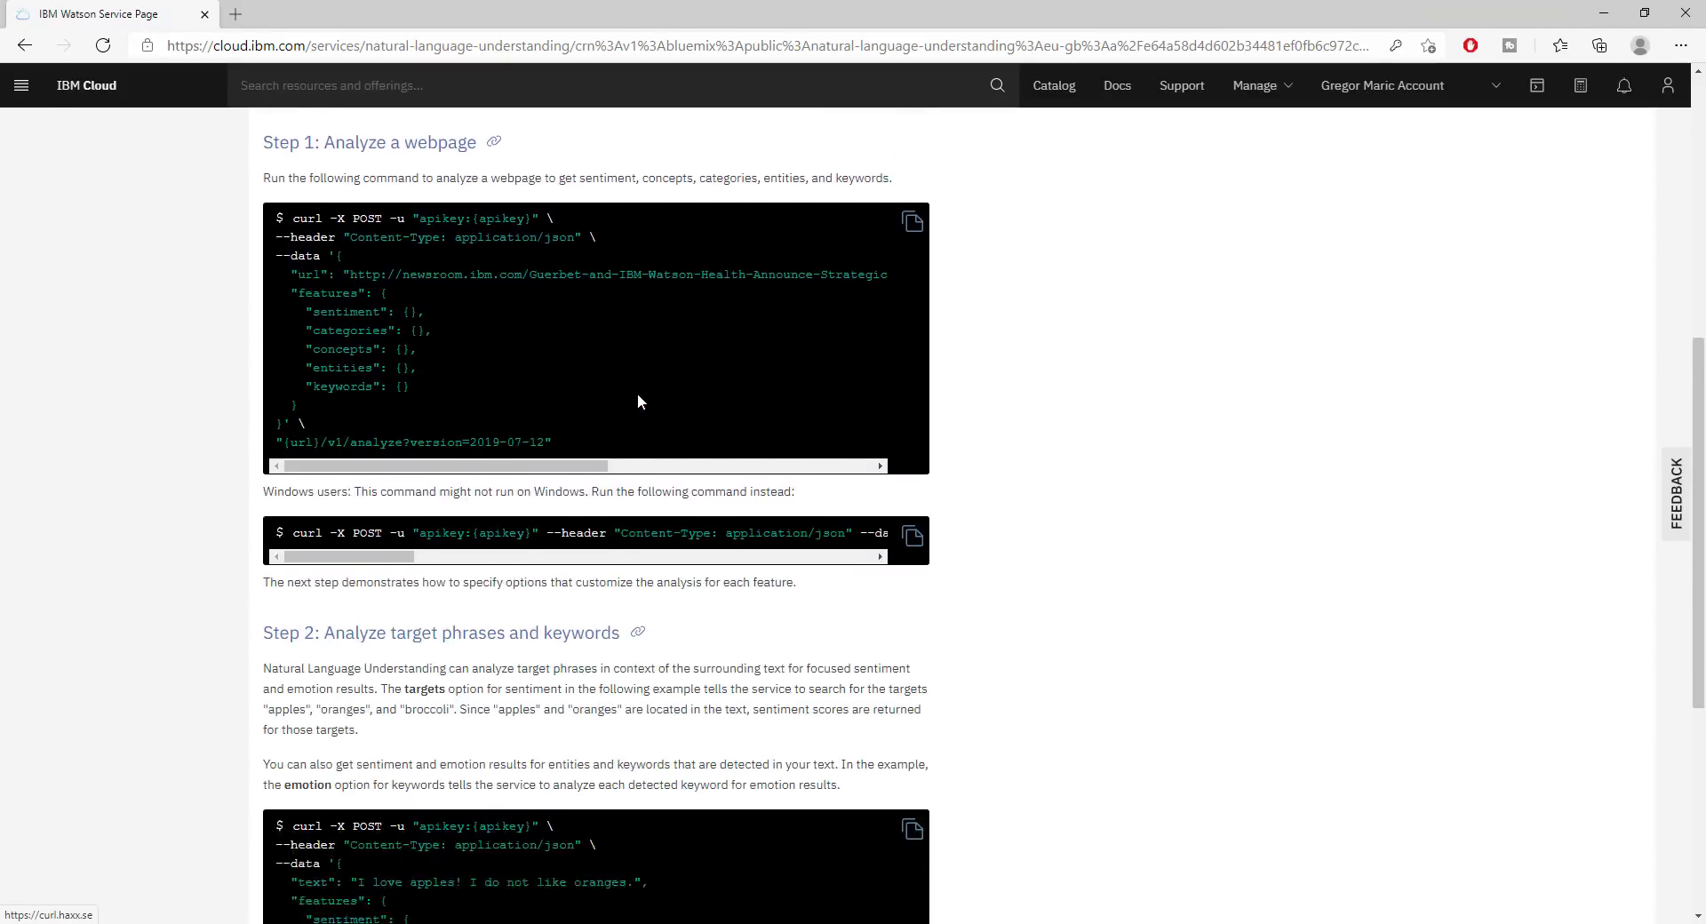
{"action": "scroll", "scroll_direction": "down", "scroll_amount": 3}
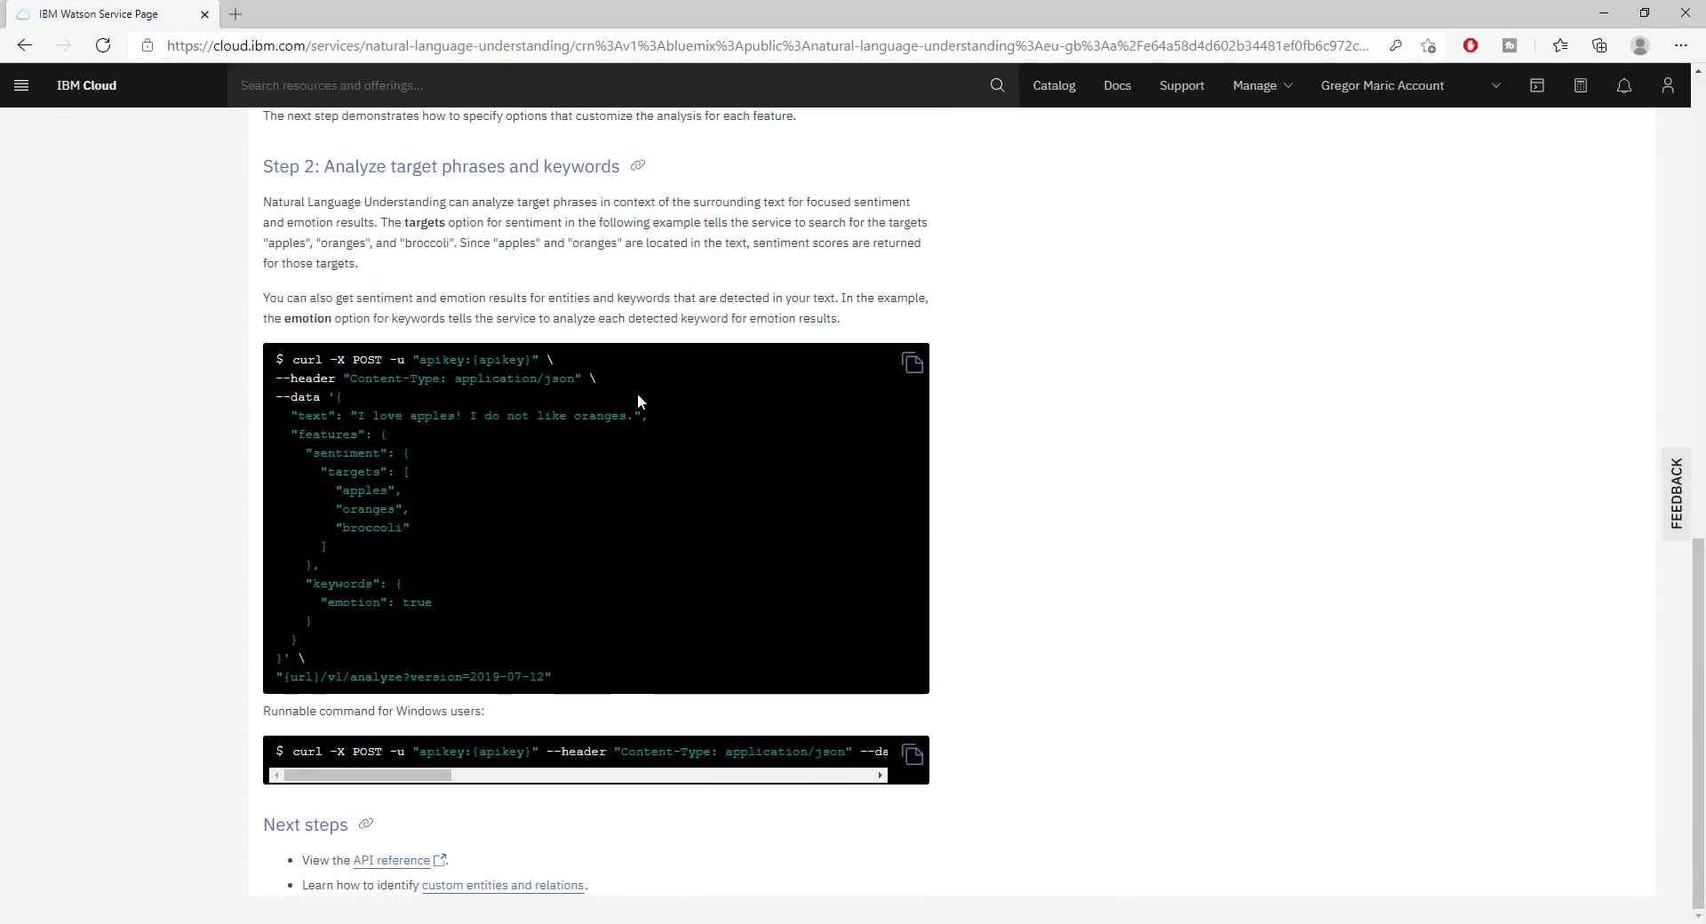
{"action": "scroll", "scroll_direction": "up", "scroll_amount": 3}
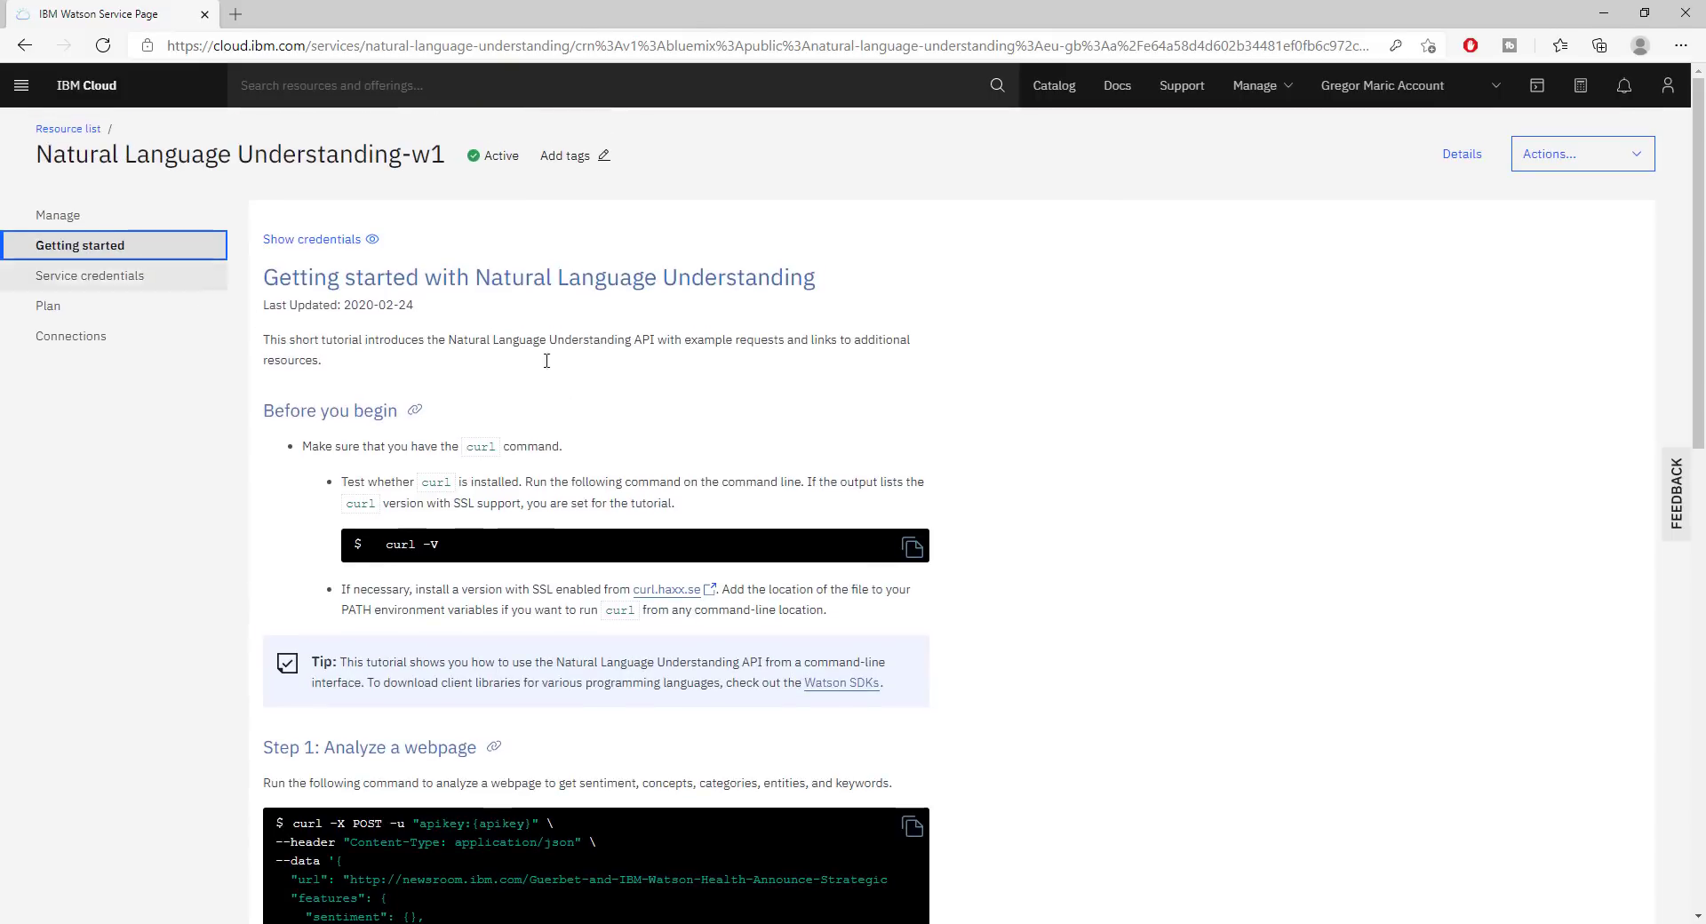
{"action": "mouse_move", "coordinate": [258, 244]}
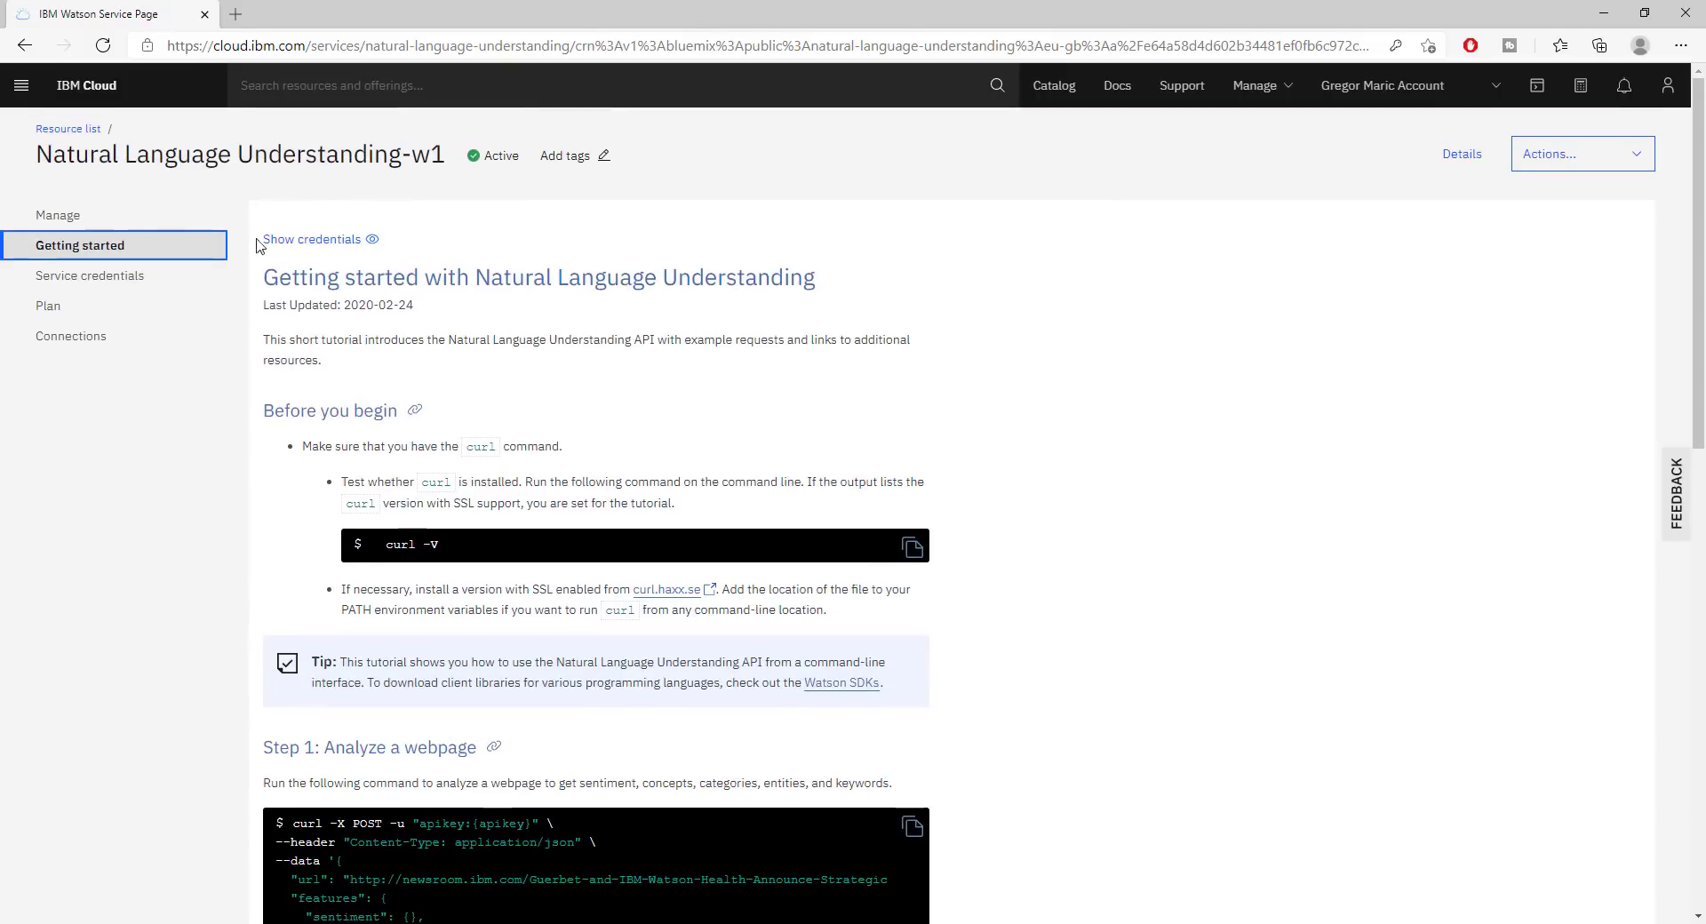
{"action": "mouse_move", "coordinate": [291, 266]}
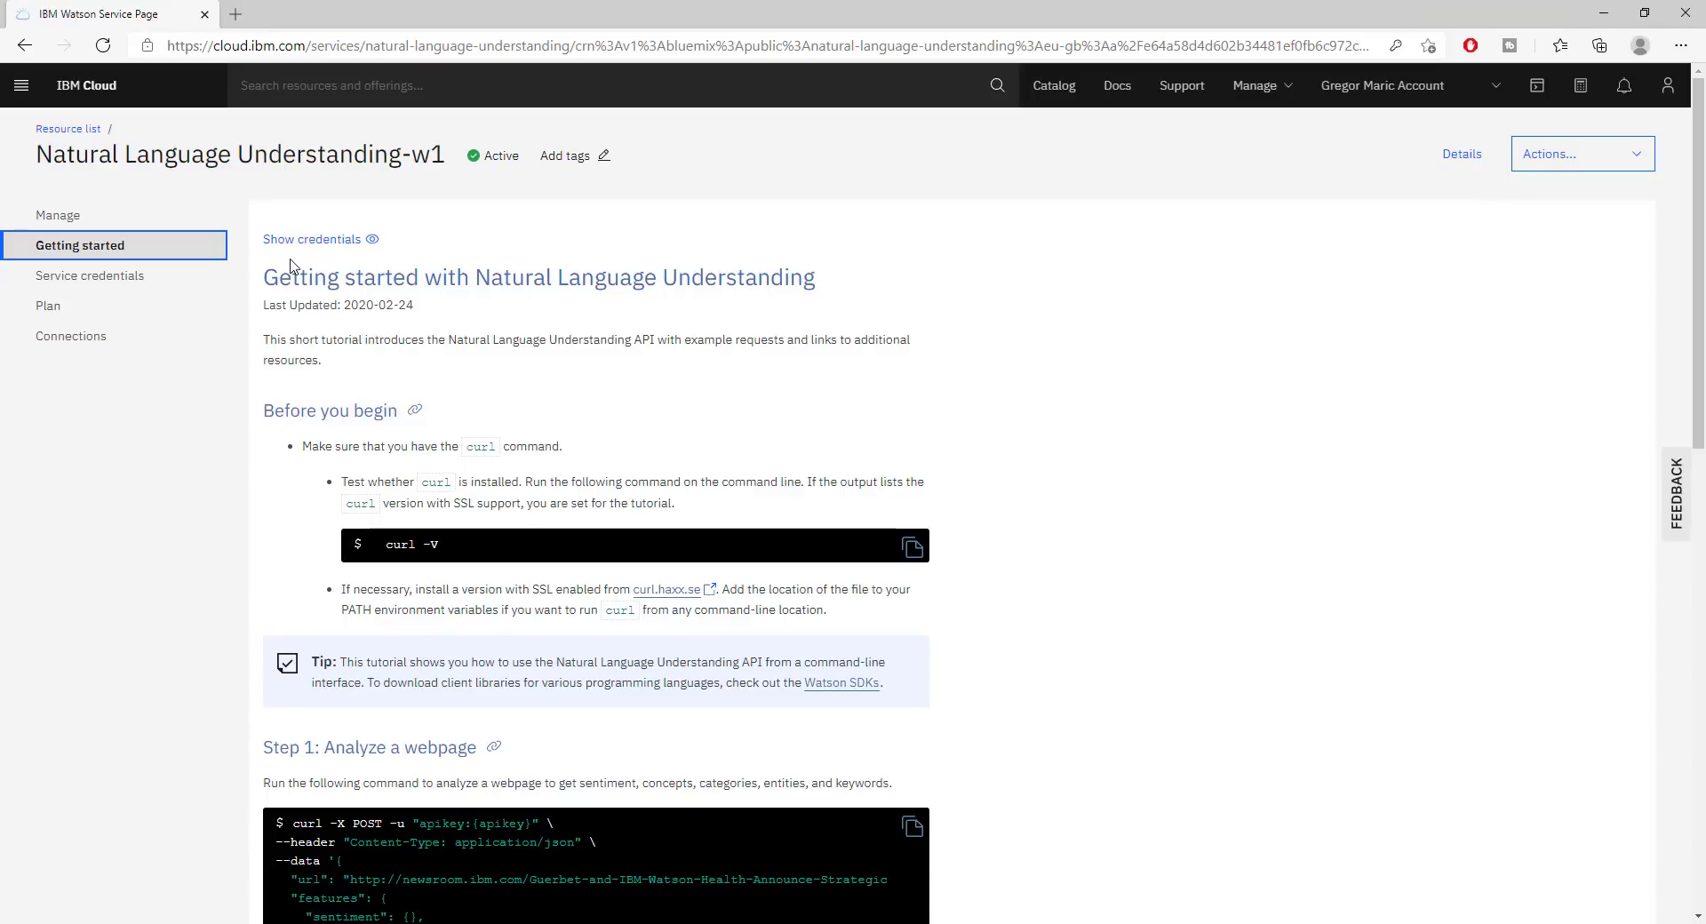
{"action": "mouse_move", "coordinate": [68, 128]}
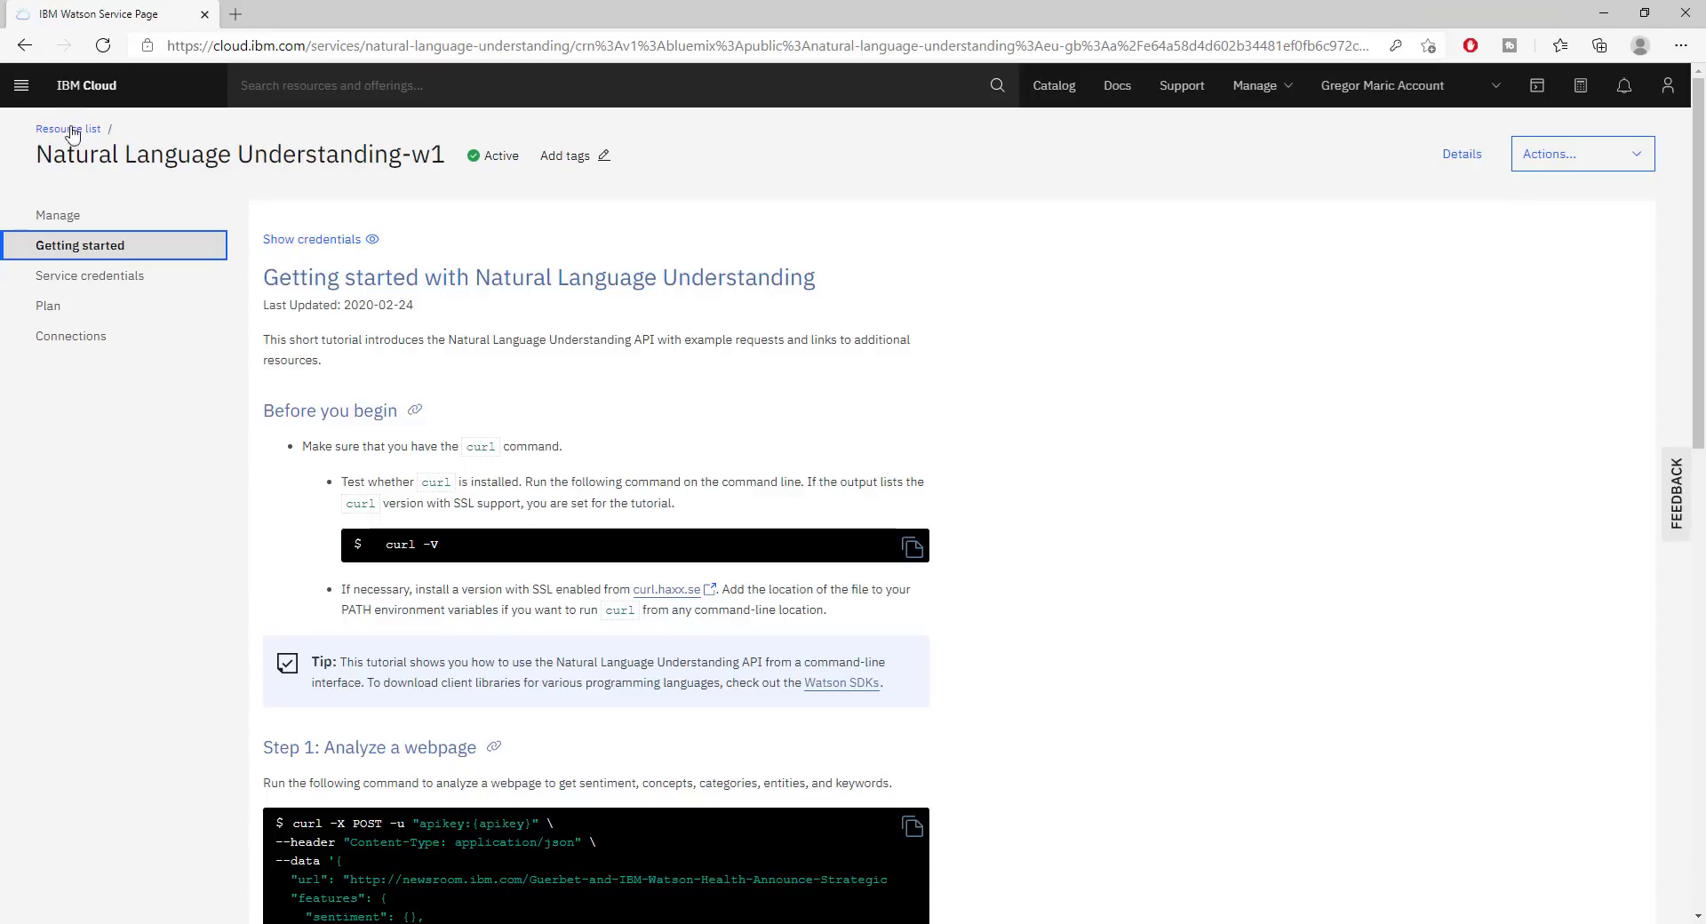
Return to the resource list, then show the catalog's Services category listing all 171 services
{"action": "left_click", "coordinate": [67, 128]}
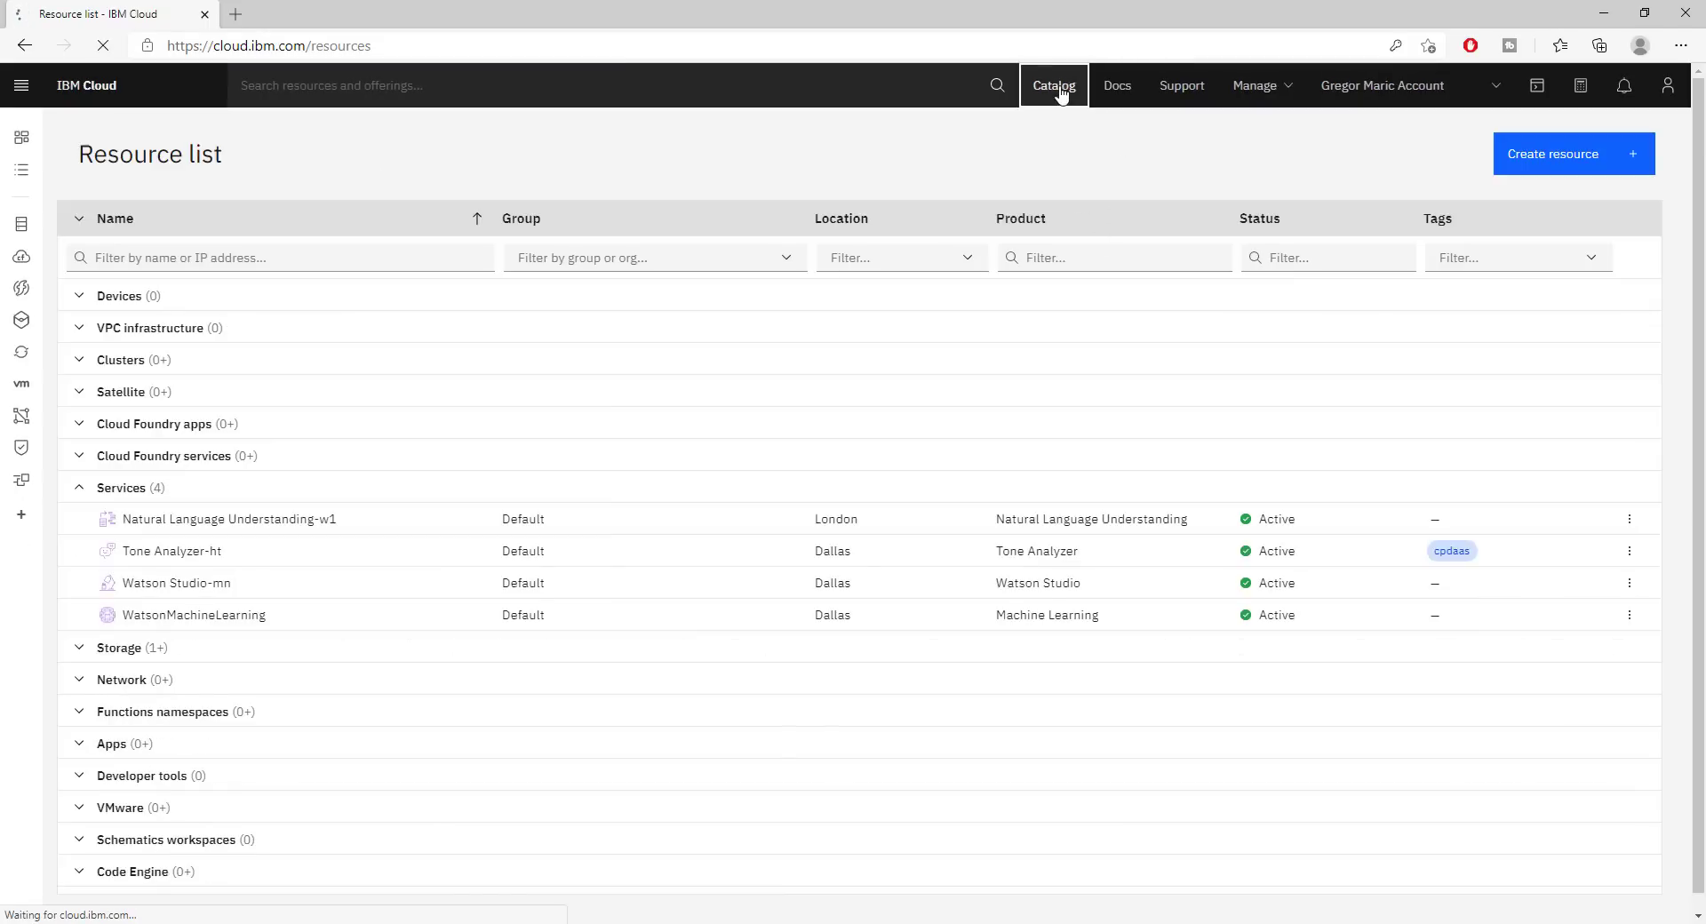
{"action": "left_click", "coordinate": [1053, 85]}
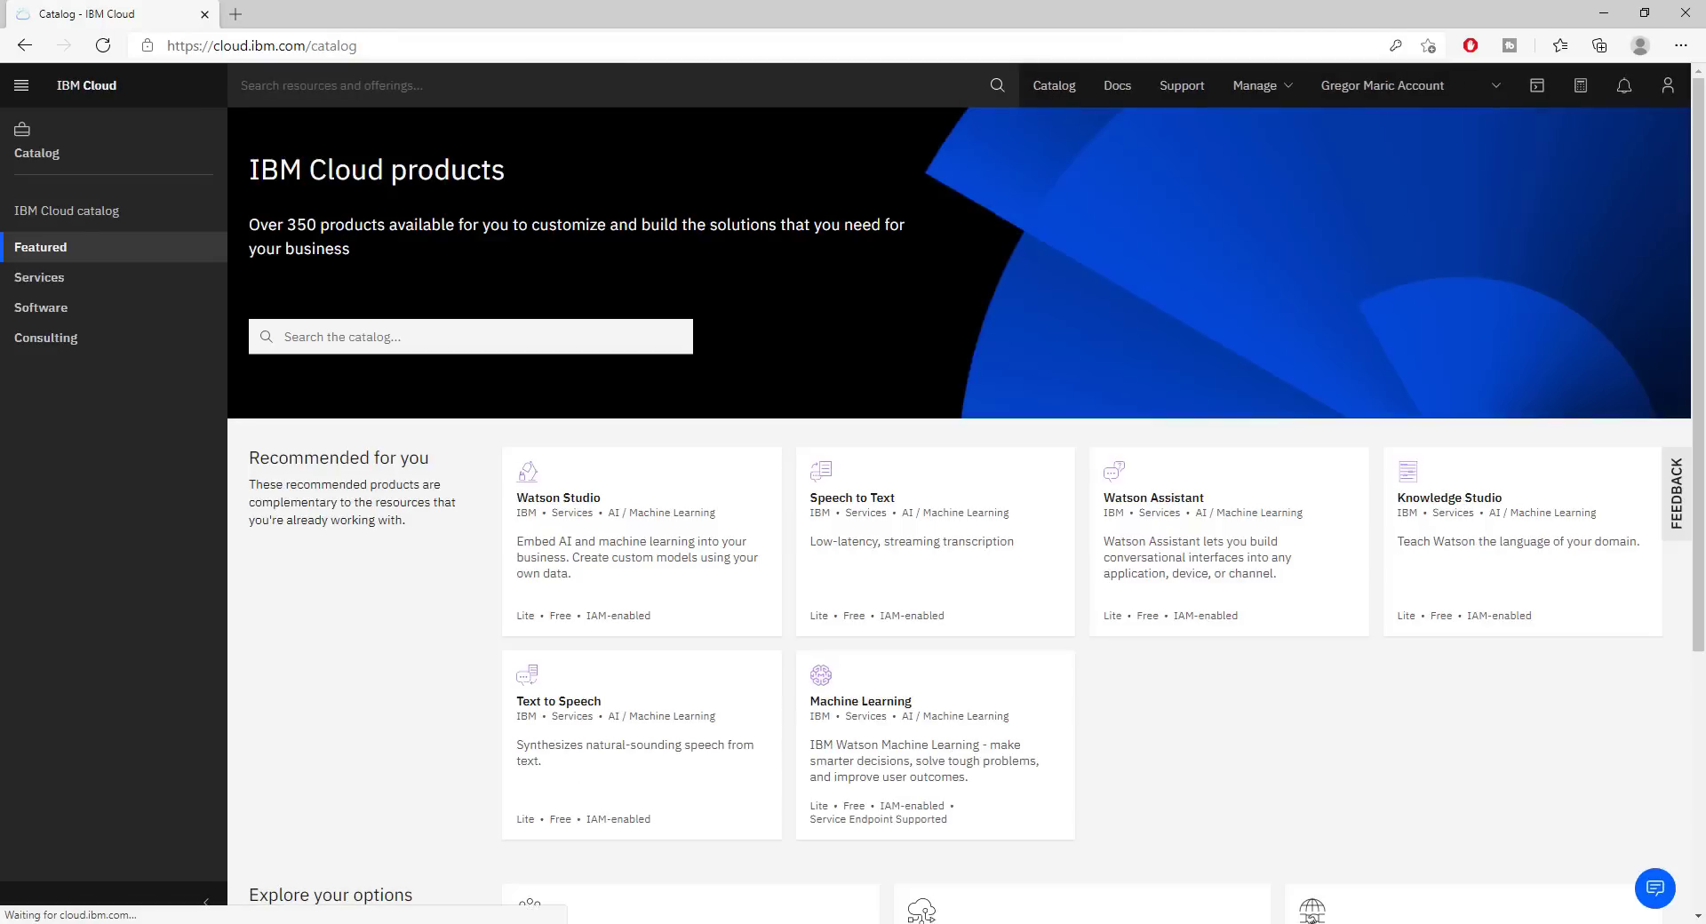
{"action": "left_click", "coordinate": [39, 277]}
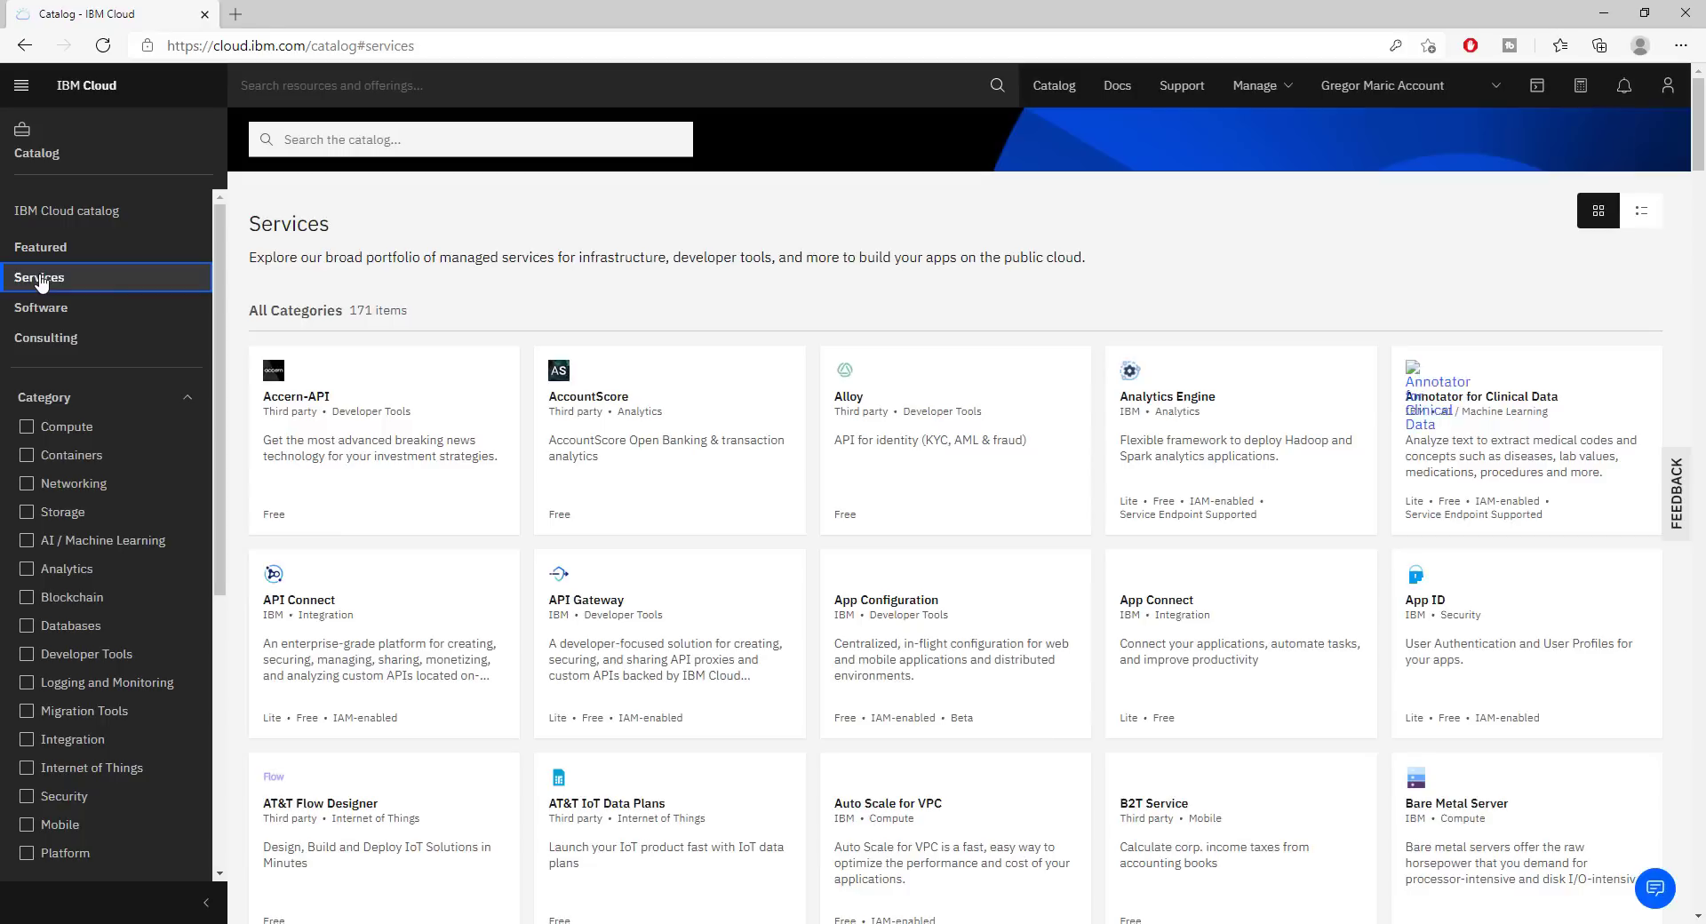
{"action": "mouse_move", "coordinate": [59, 544]}
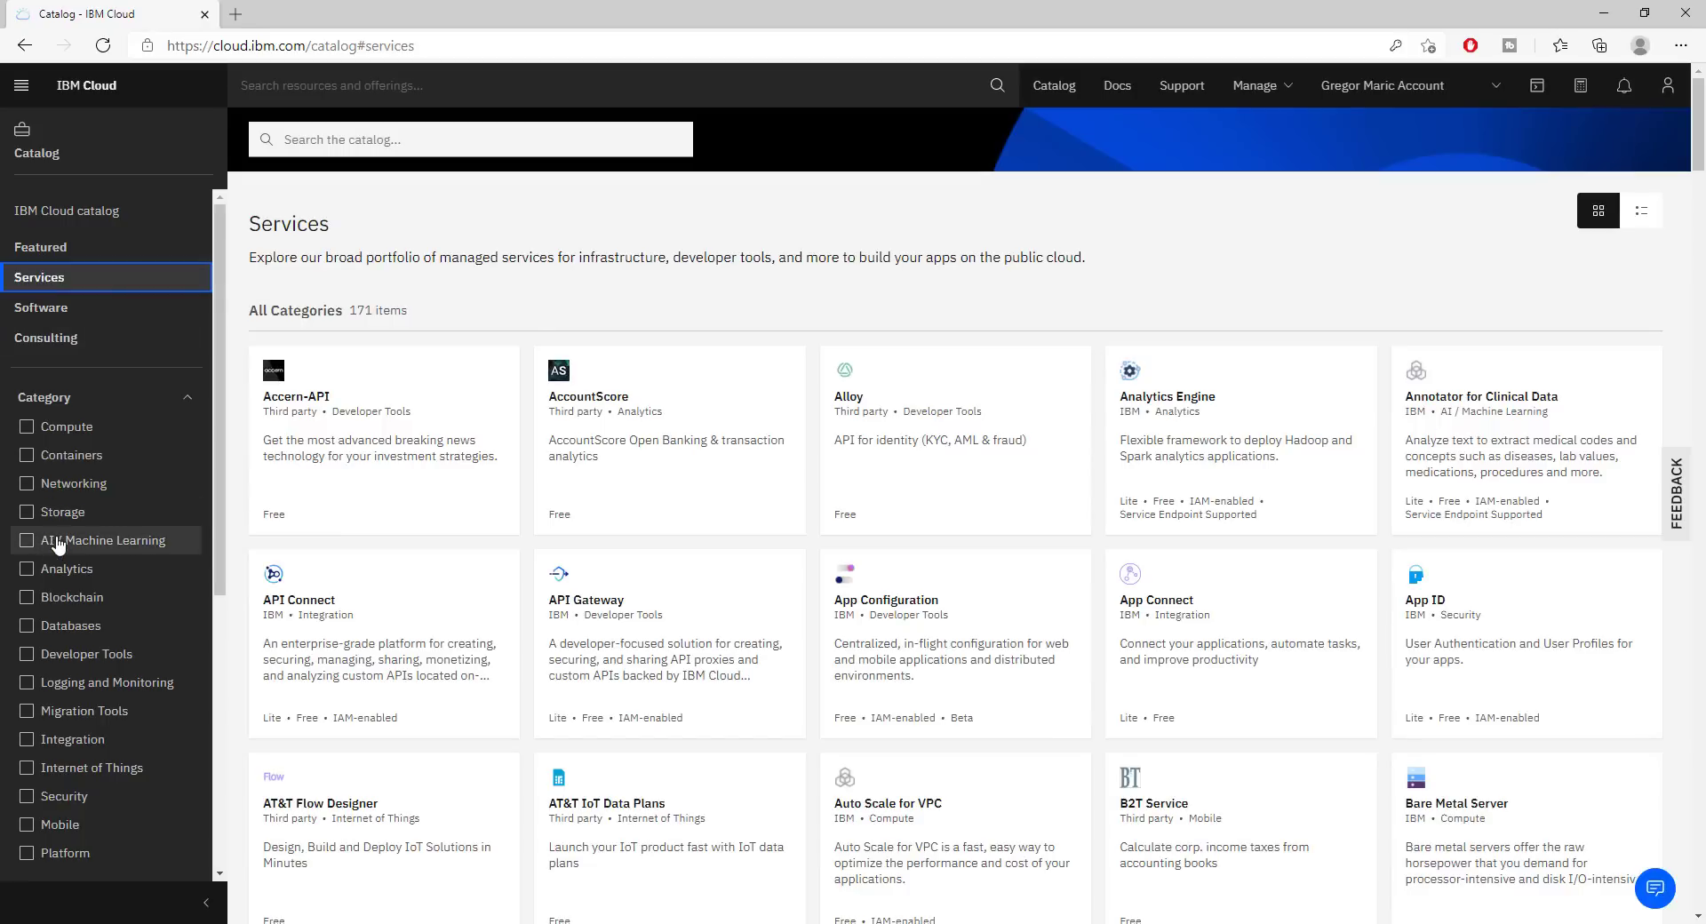
Filter the catalog to AI / Machine Learning, browse it, then clear the filter to show all 171 services
{"action": "left_click", "coordinate": [27, 540]}
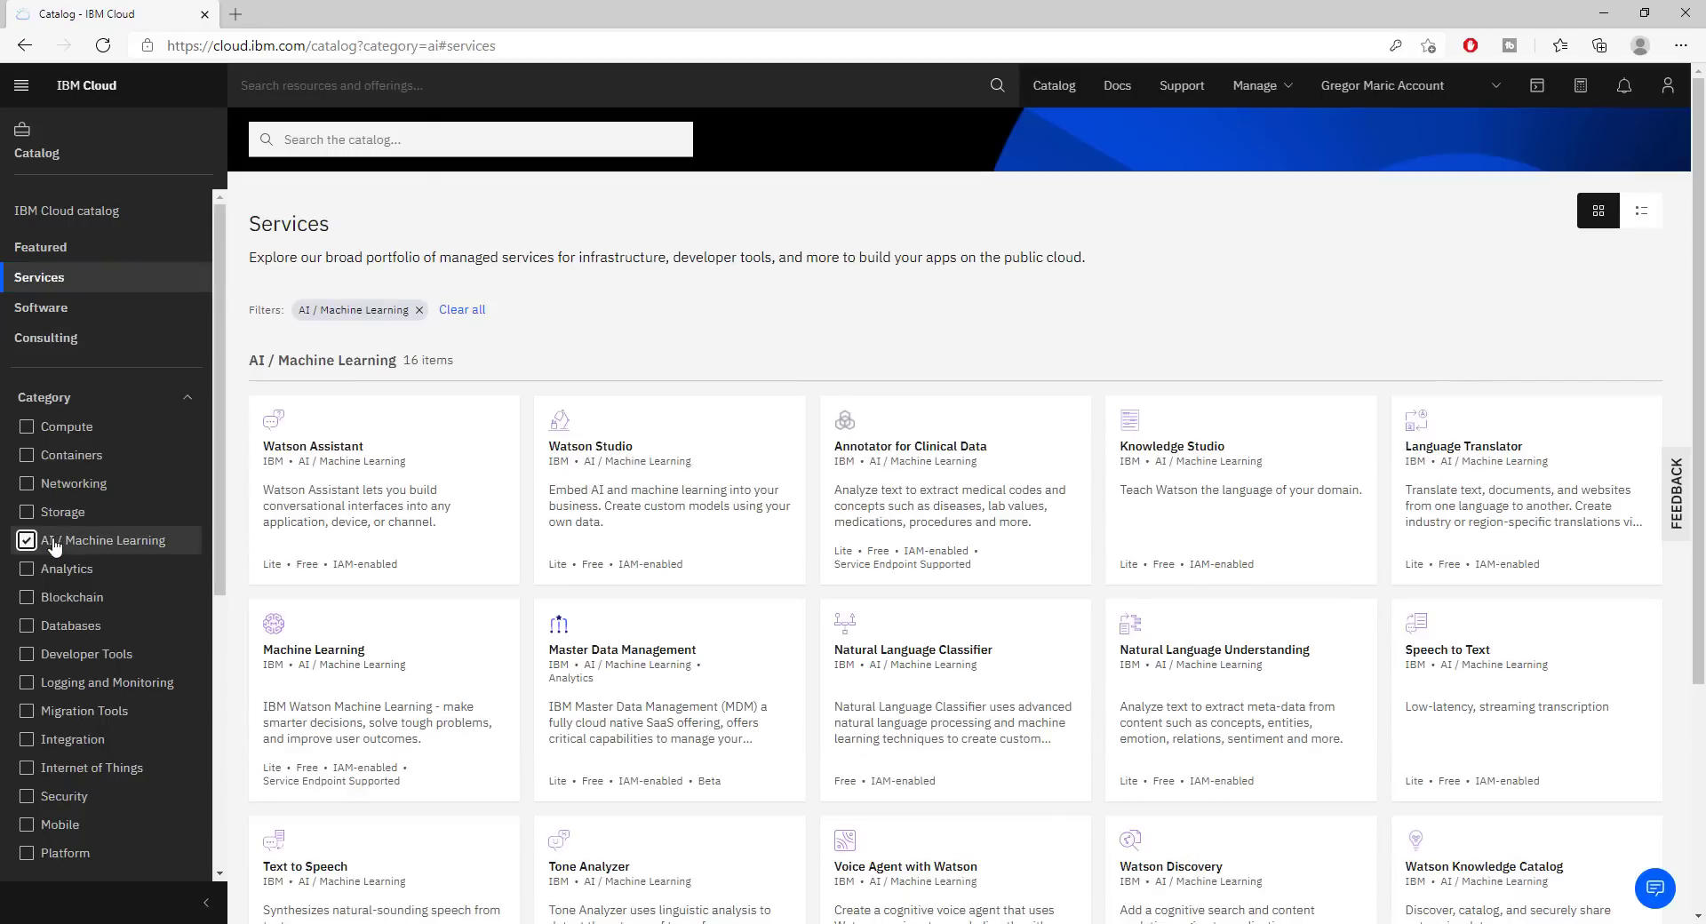
{"action": "mouse_move", "coordinate": [498, 481]}
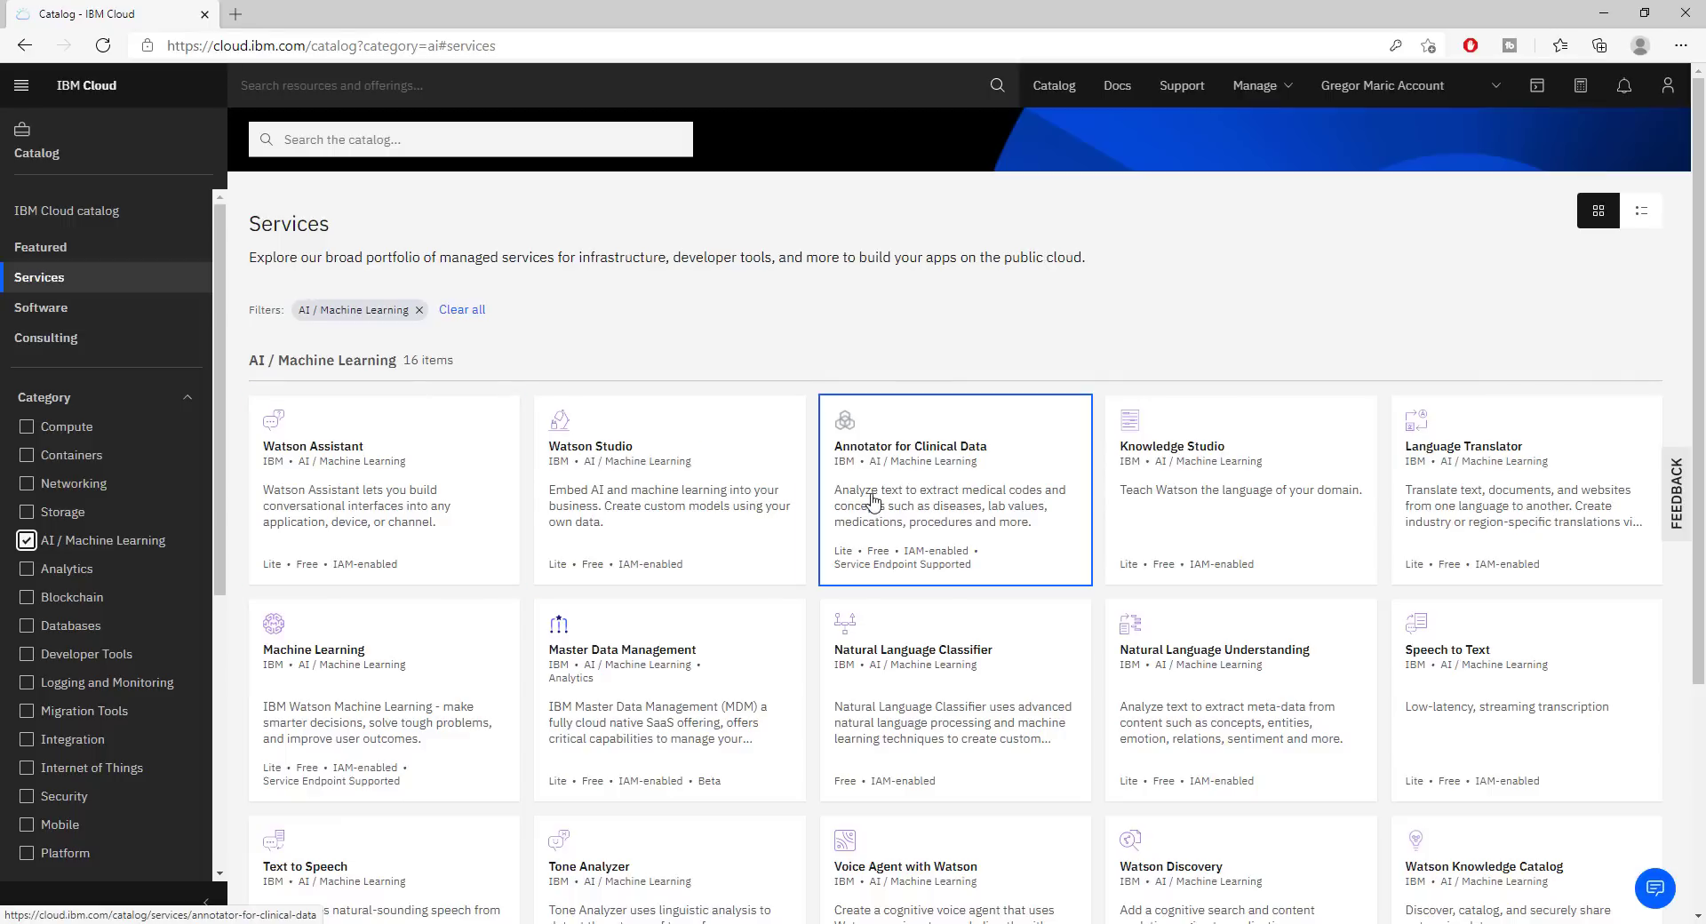
{"action": "mouse_move", "coordinate": [1269, 490]}
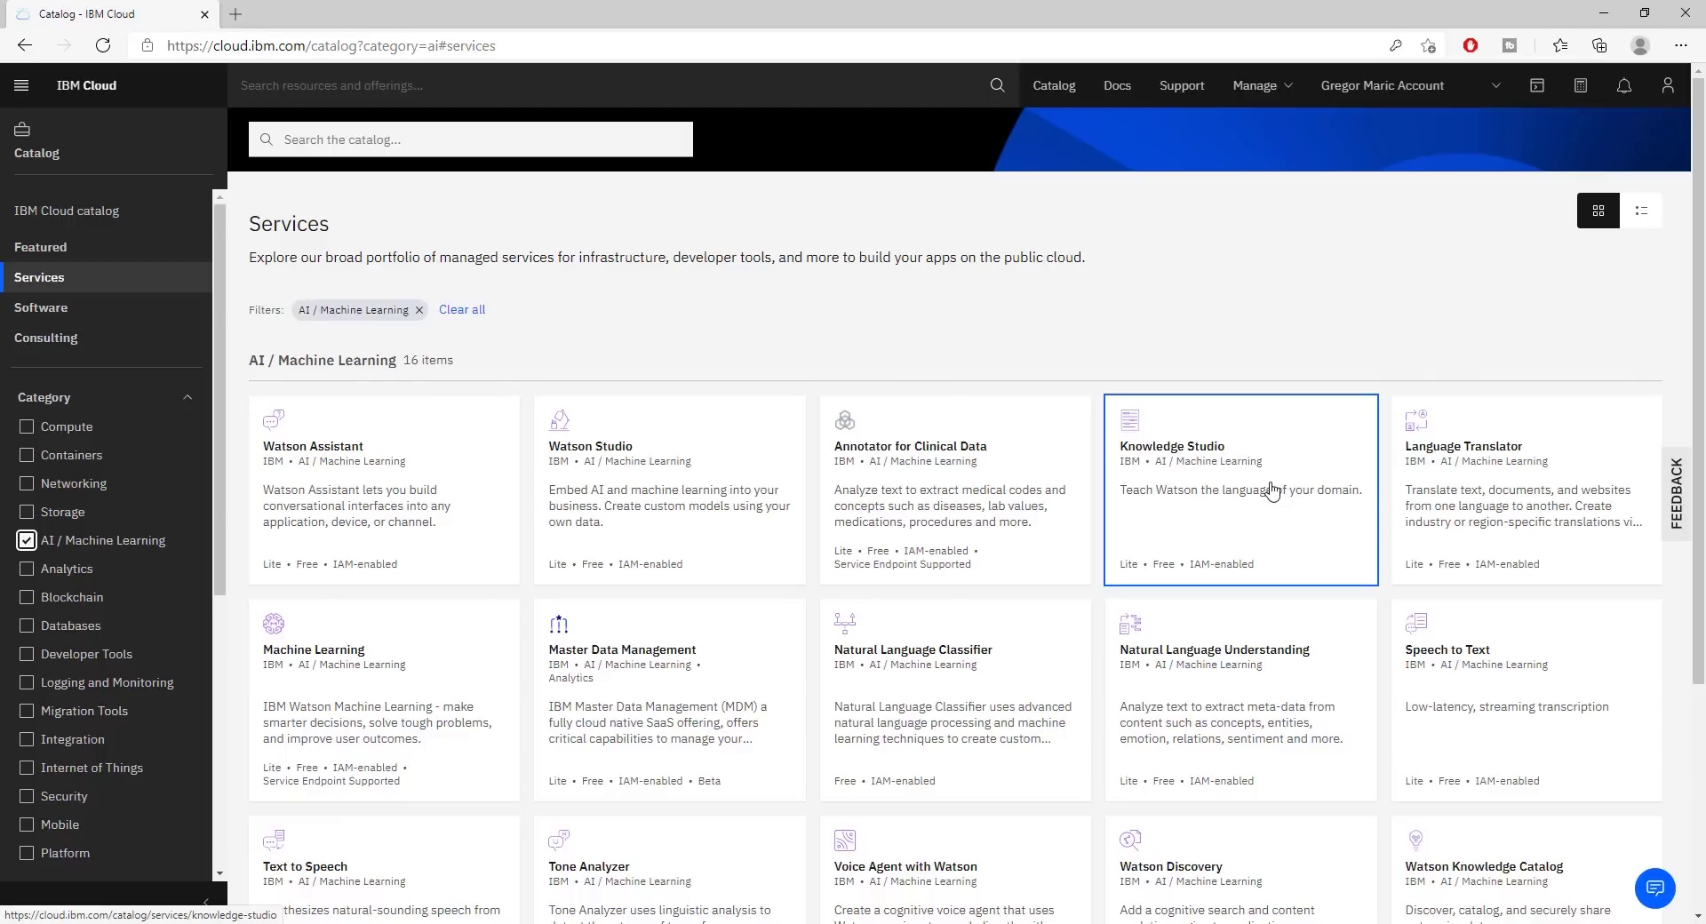
{"action": "mouse_move", "coordinate": [1403, 487]}
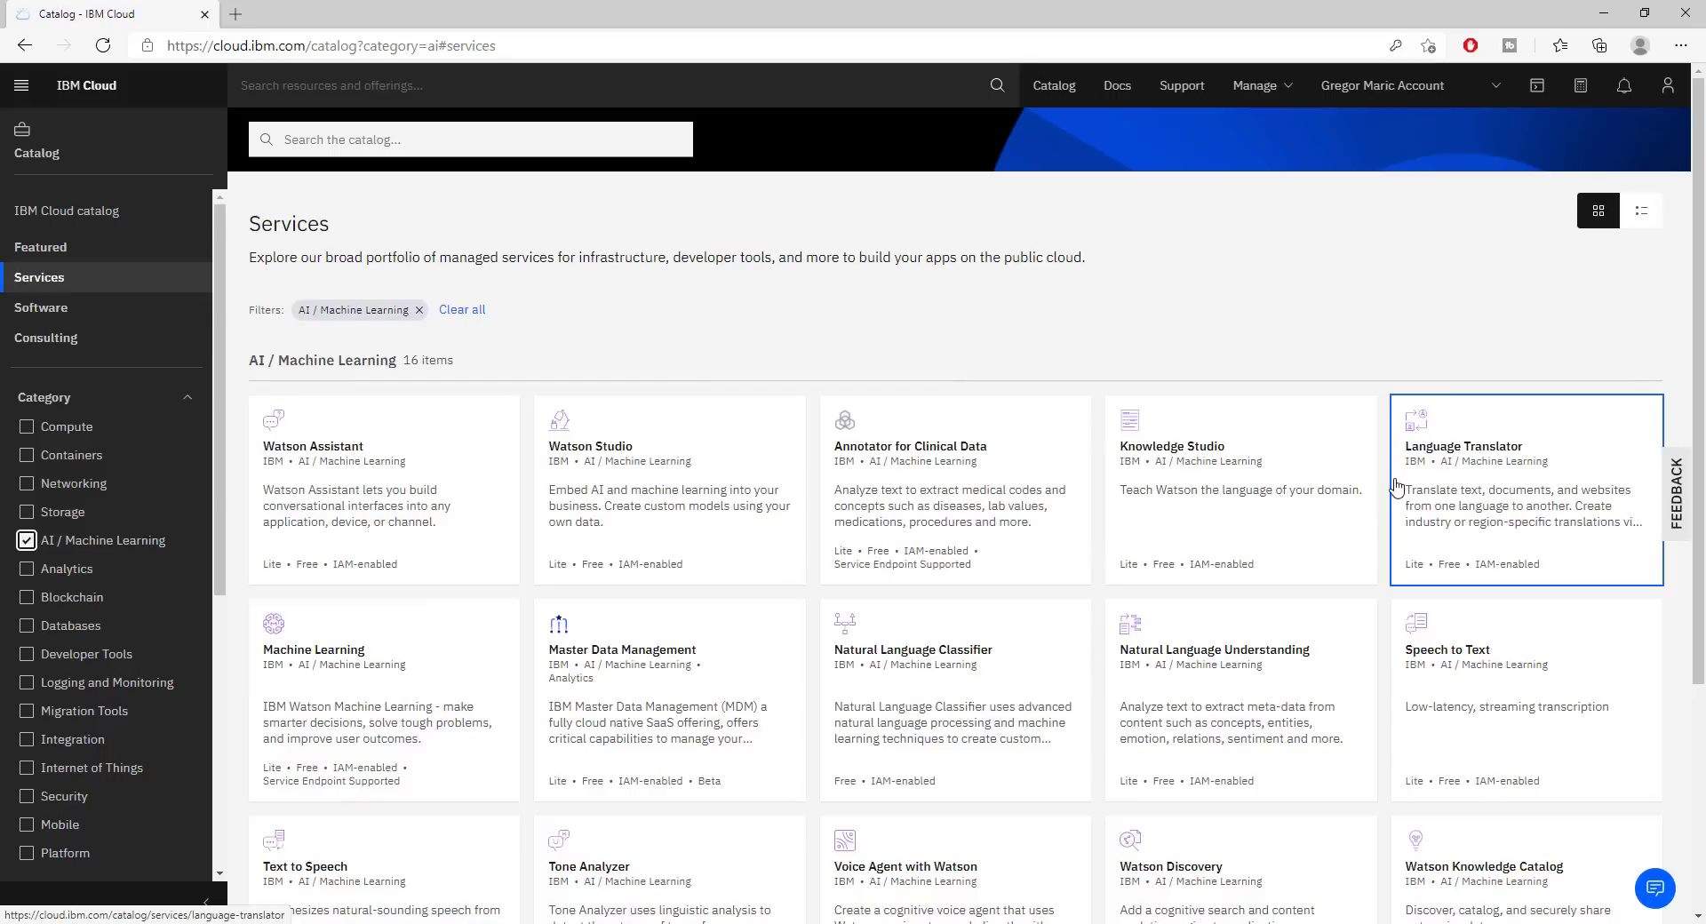
{"action": "mouse_move", "coordinate": [1343, 484]}
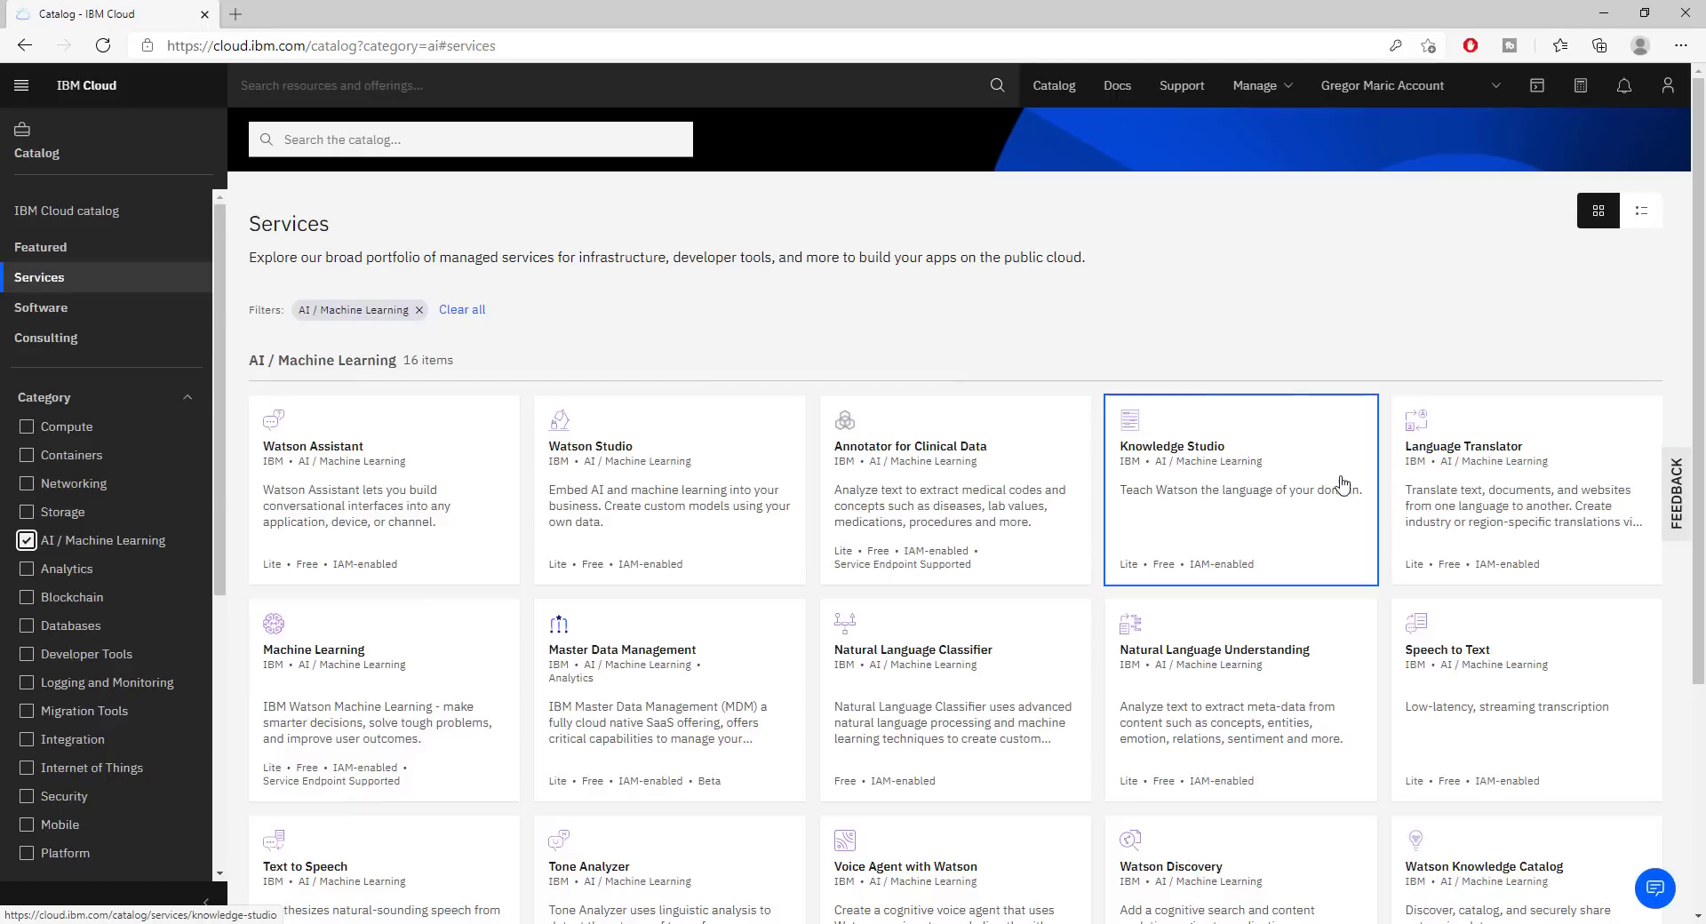
{"action": "scroll", "scroll_direction": "down", "scroll_amount": 3}
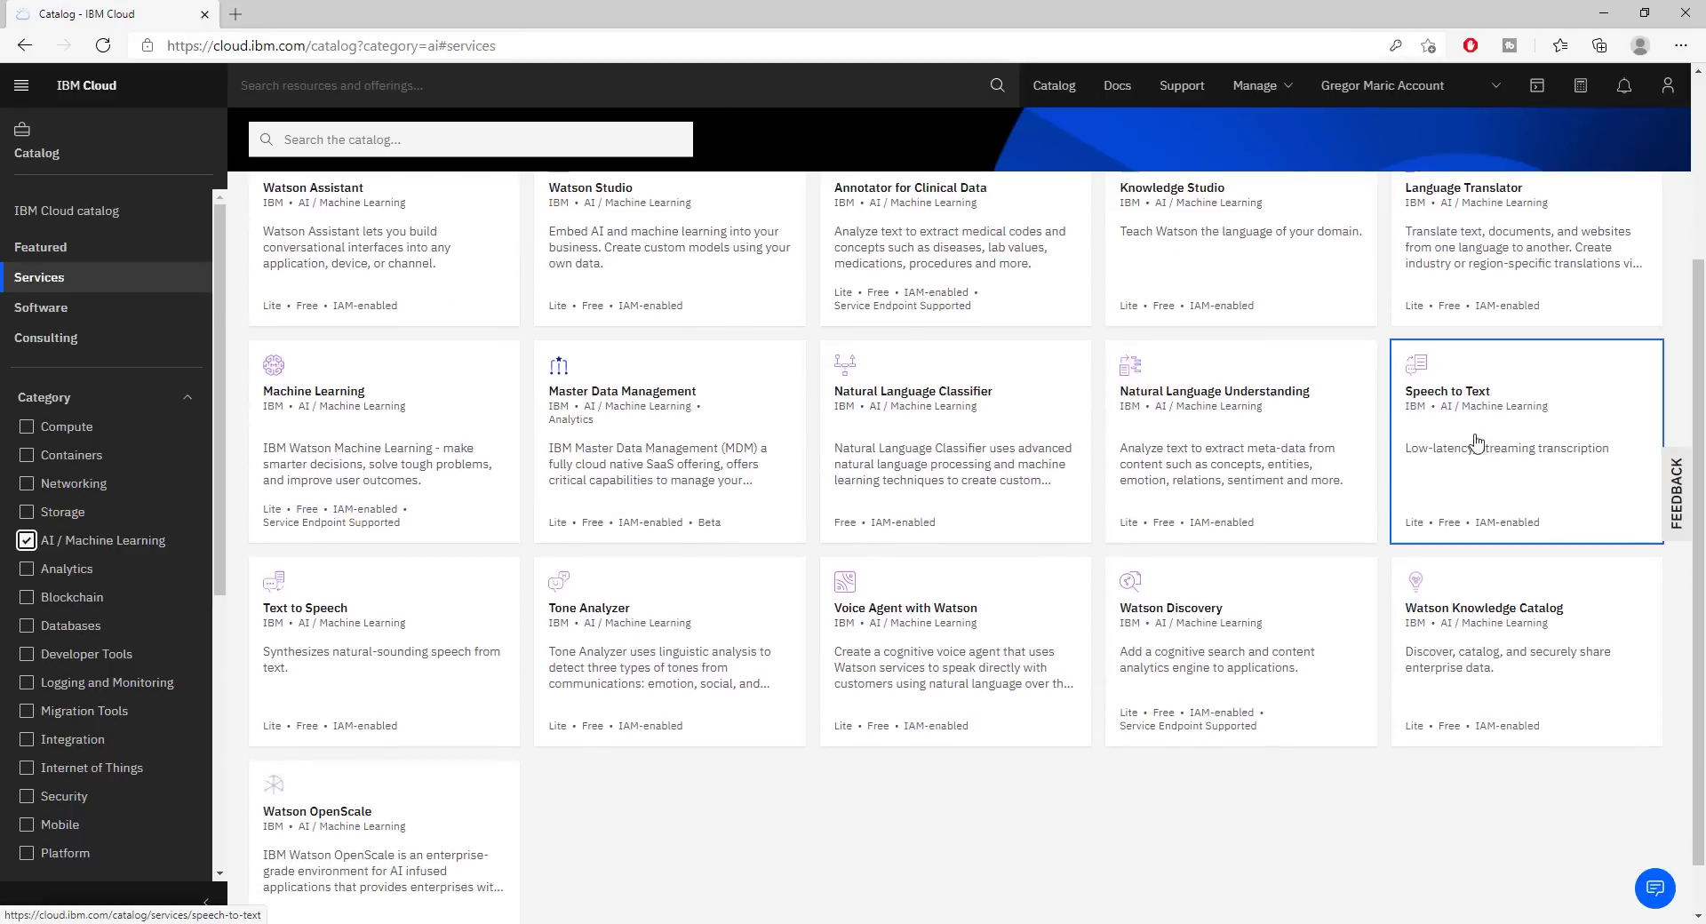
{"action": "mouse_move", "coordinate": [924, 412]}
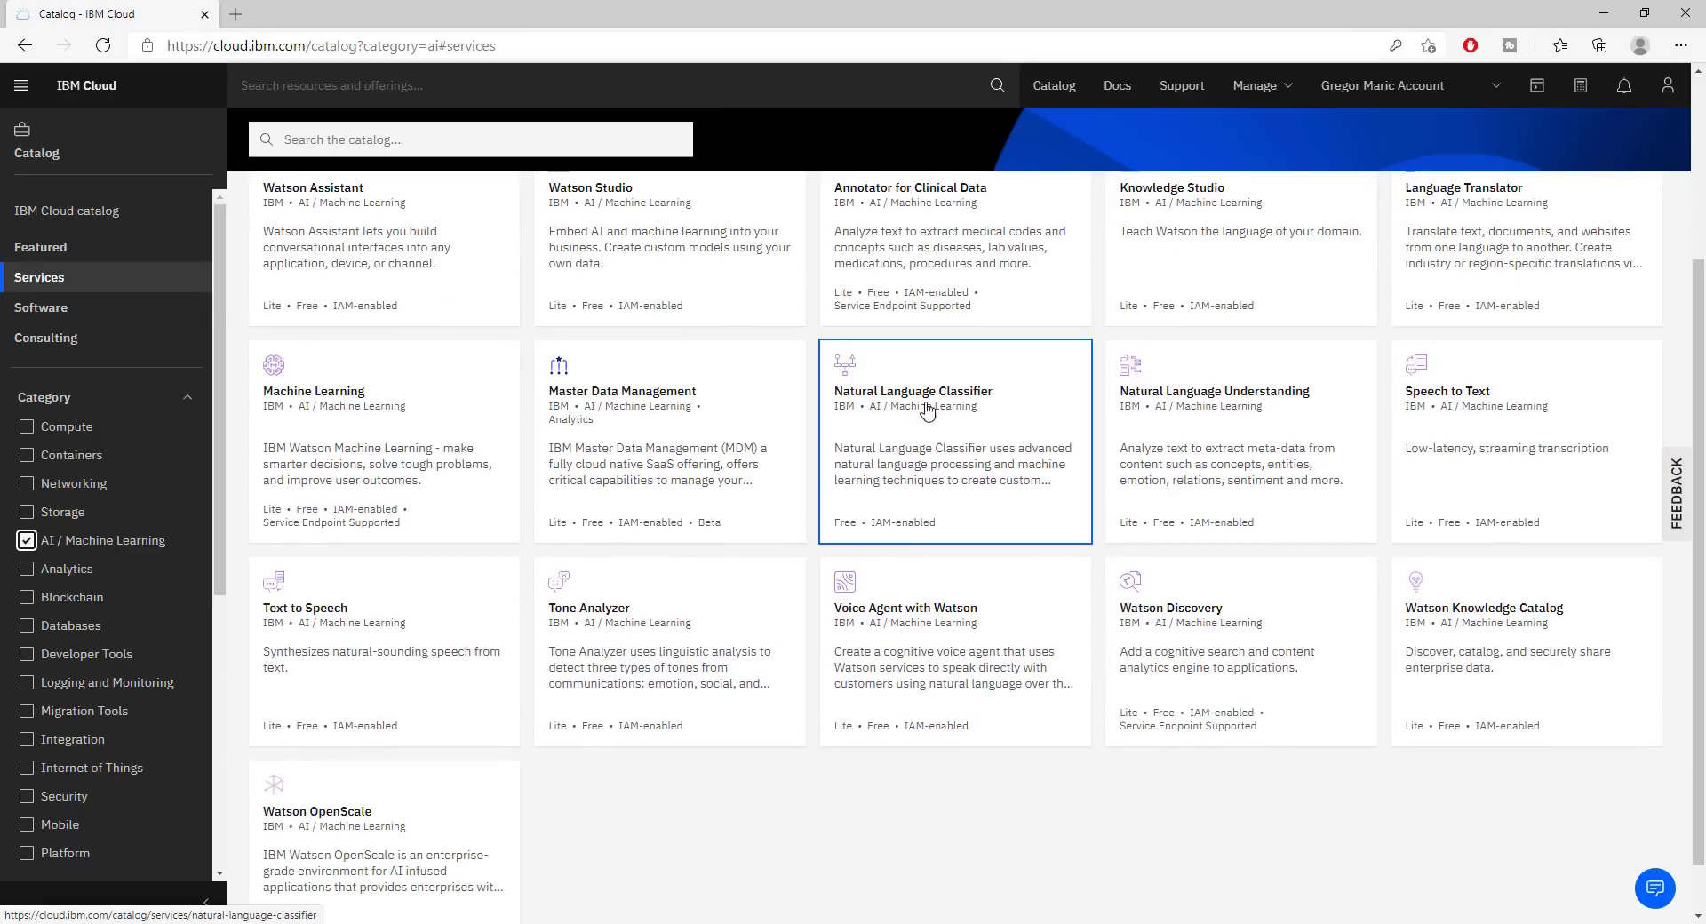
{"action": "mouse_move", "coordinate": [895, 645]}
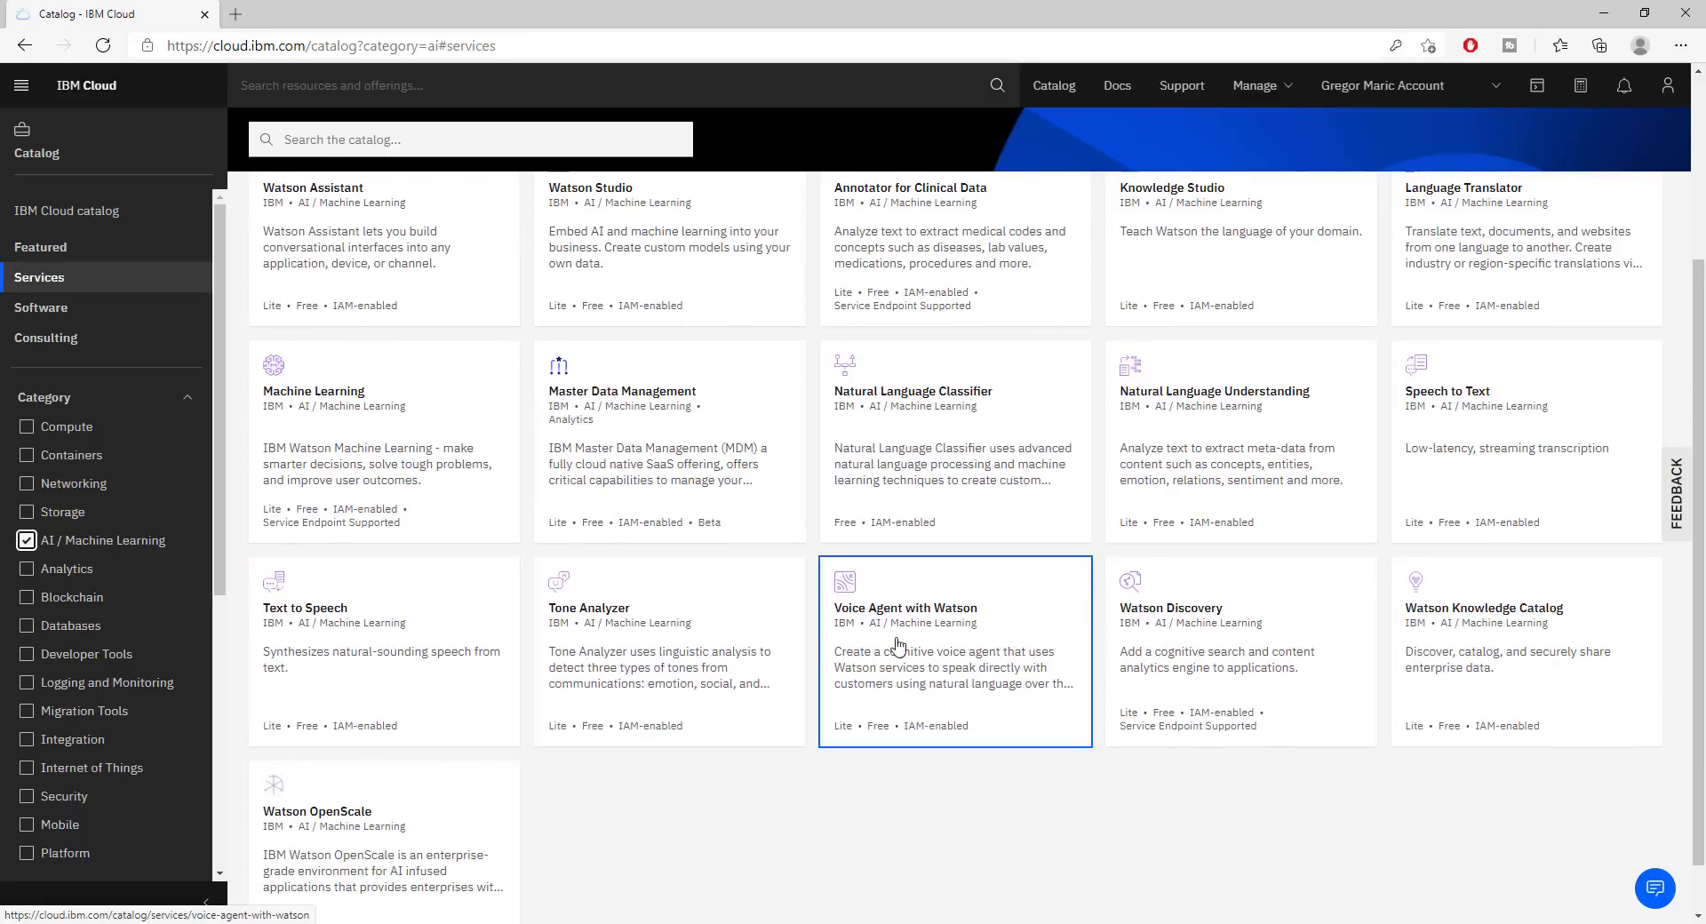
{"action": "scroll", "scroll_direction": "up", "scroll_amount": 3}
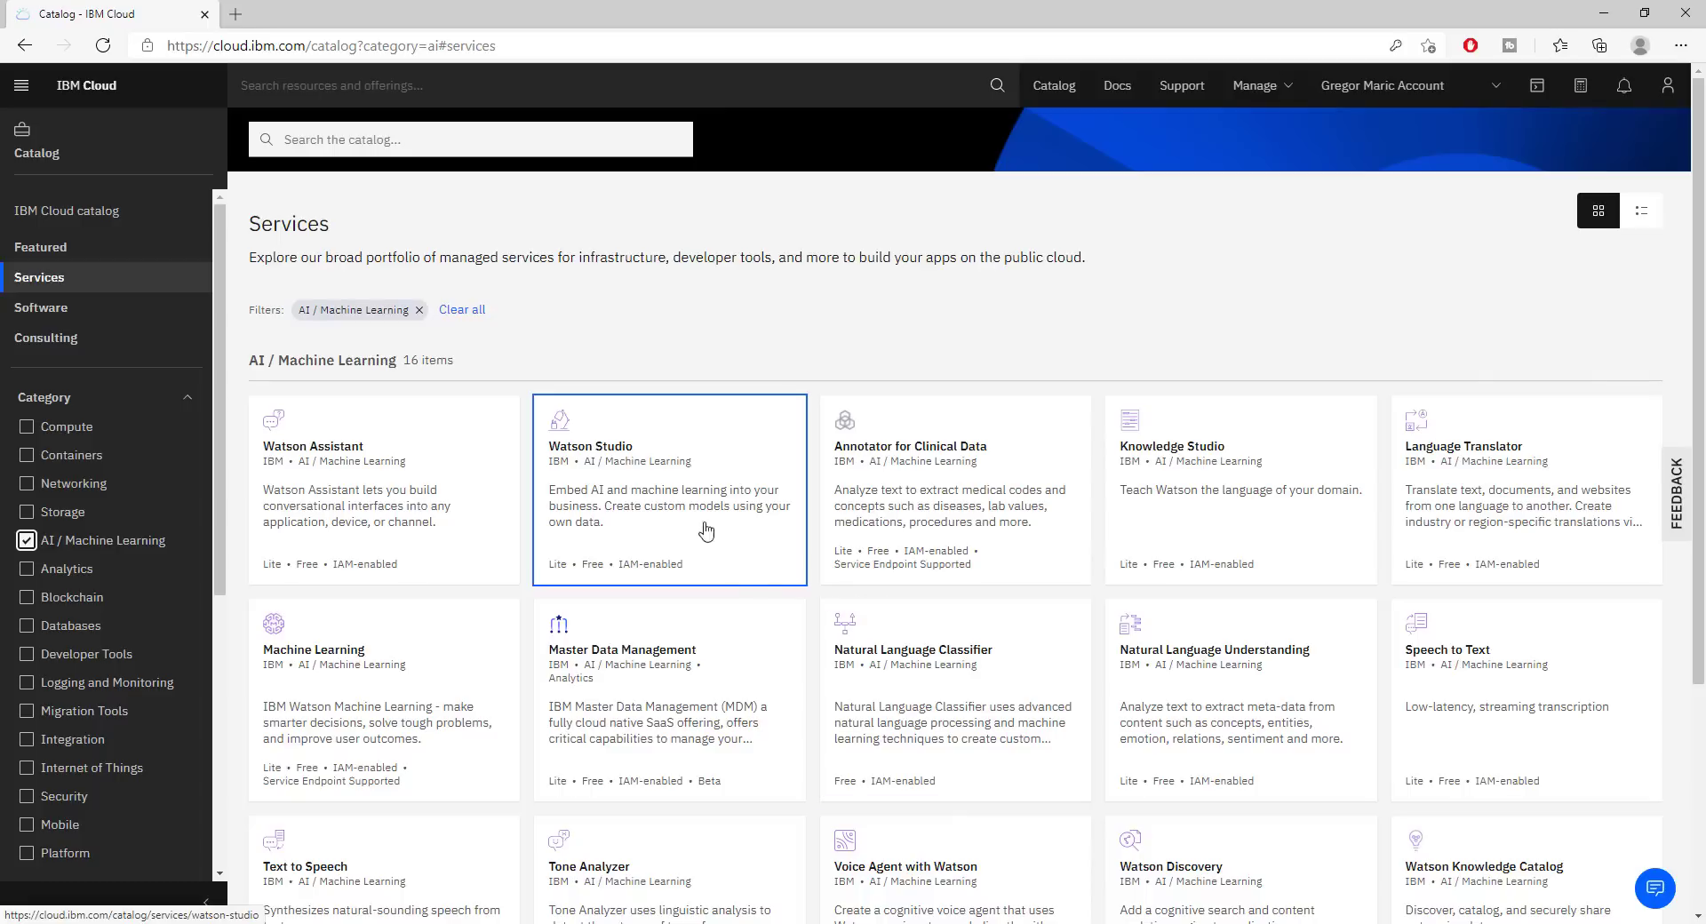
{"action": "mouse_move", "coordinate": [666, 512]}
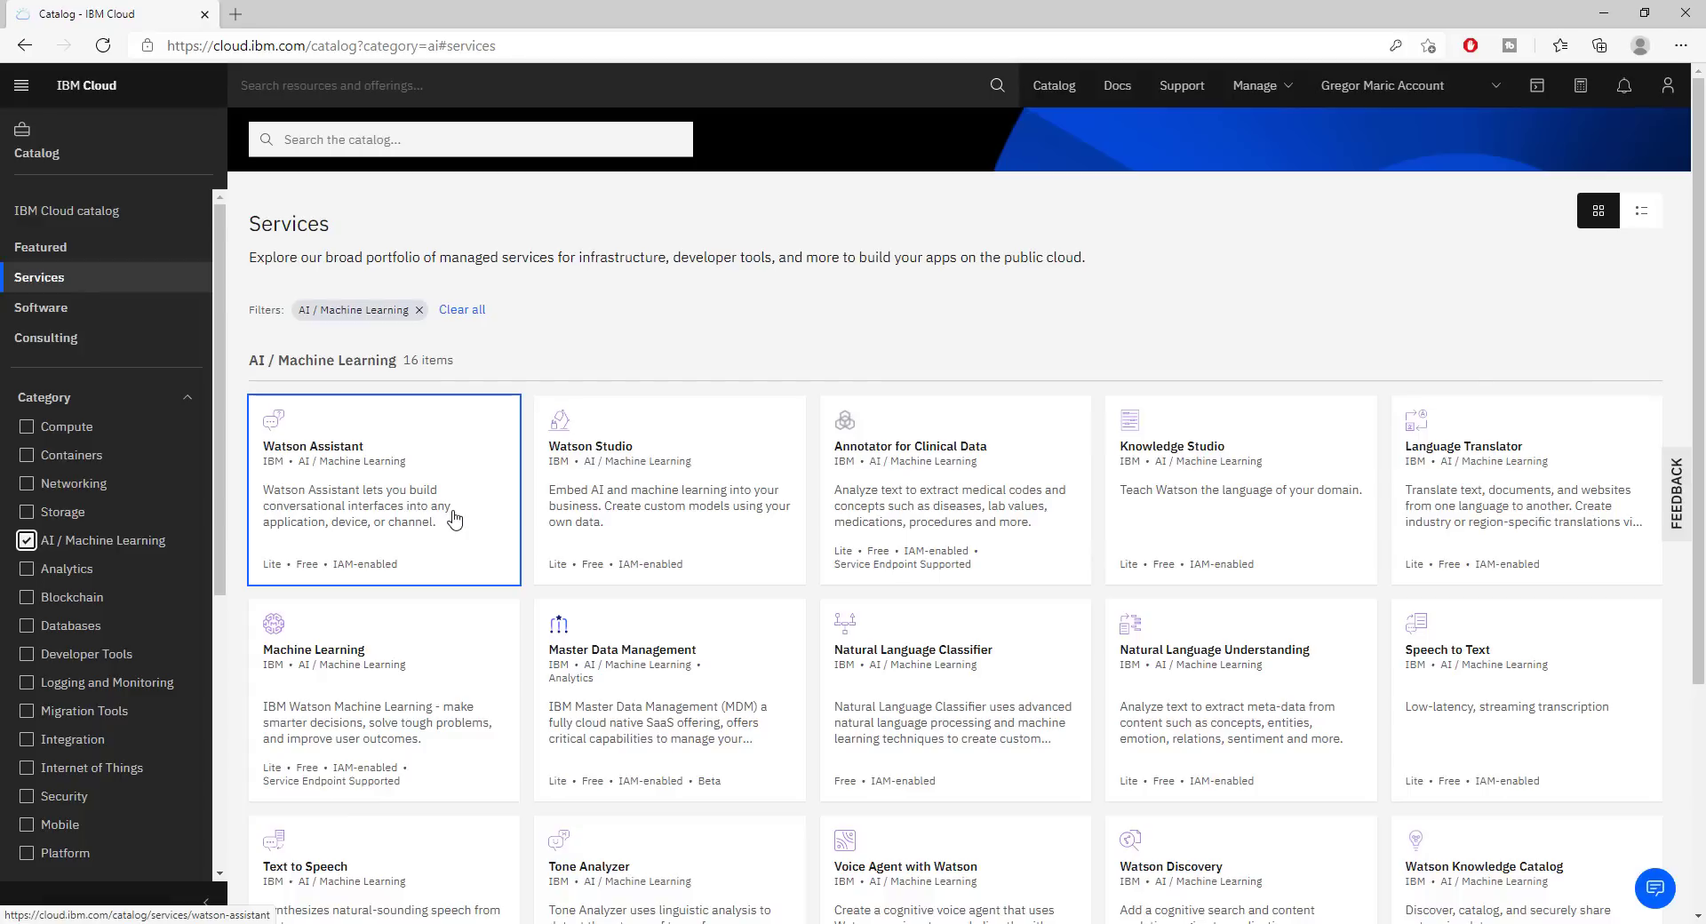
{"action": "scroll", "scroll_direction": "down", "scroll_amount": 3}
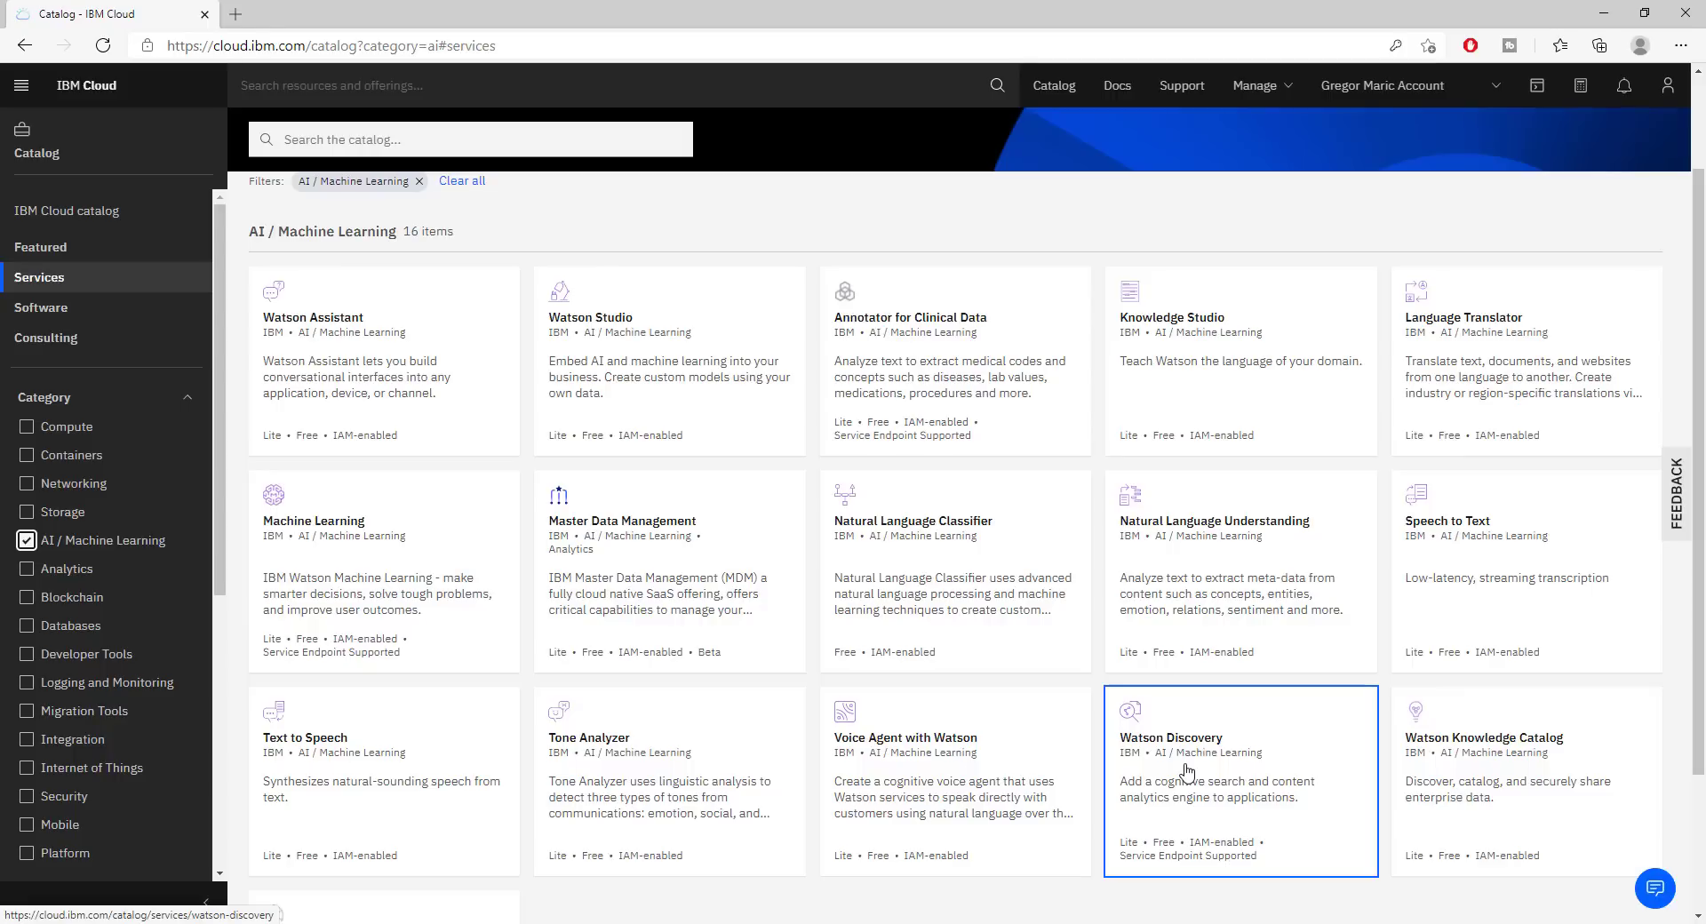
{"action": "mouse_move", "coordinate": [229, 338]}
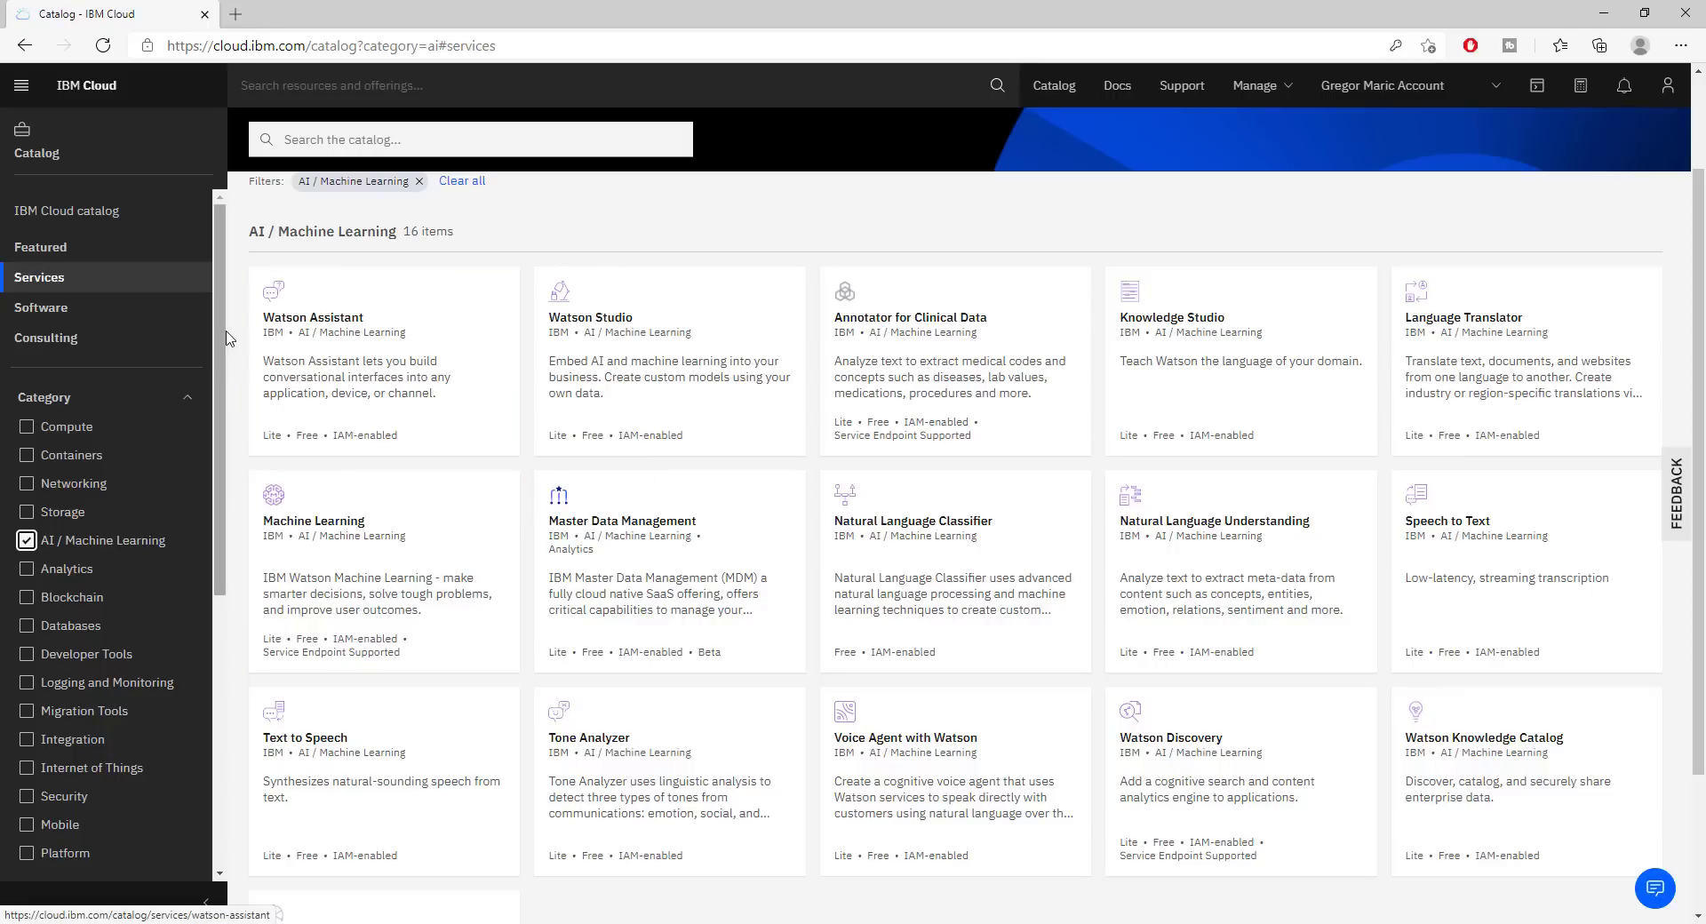
{"action": "mouse_move", "coordinate": [1230, 812]}
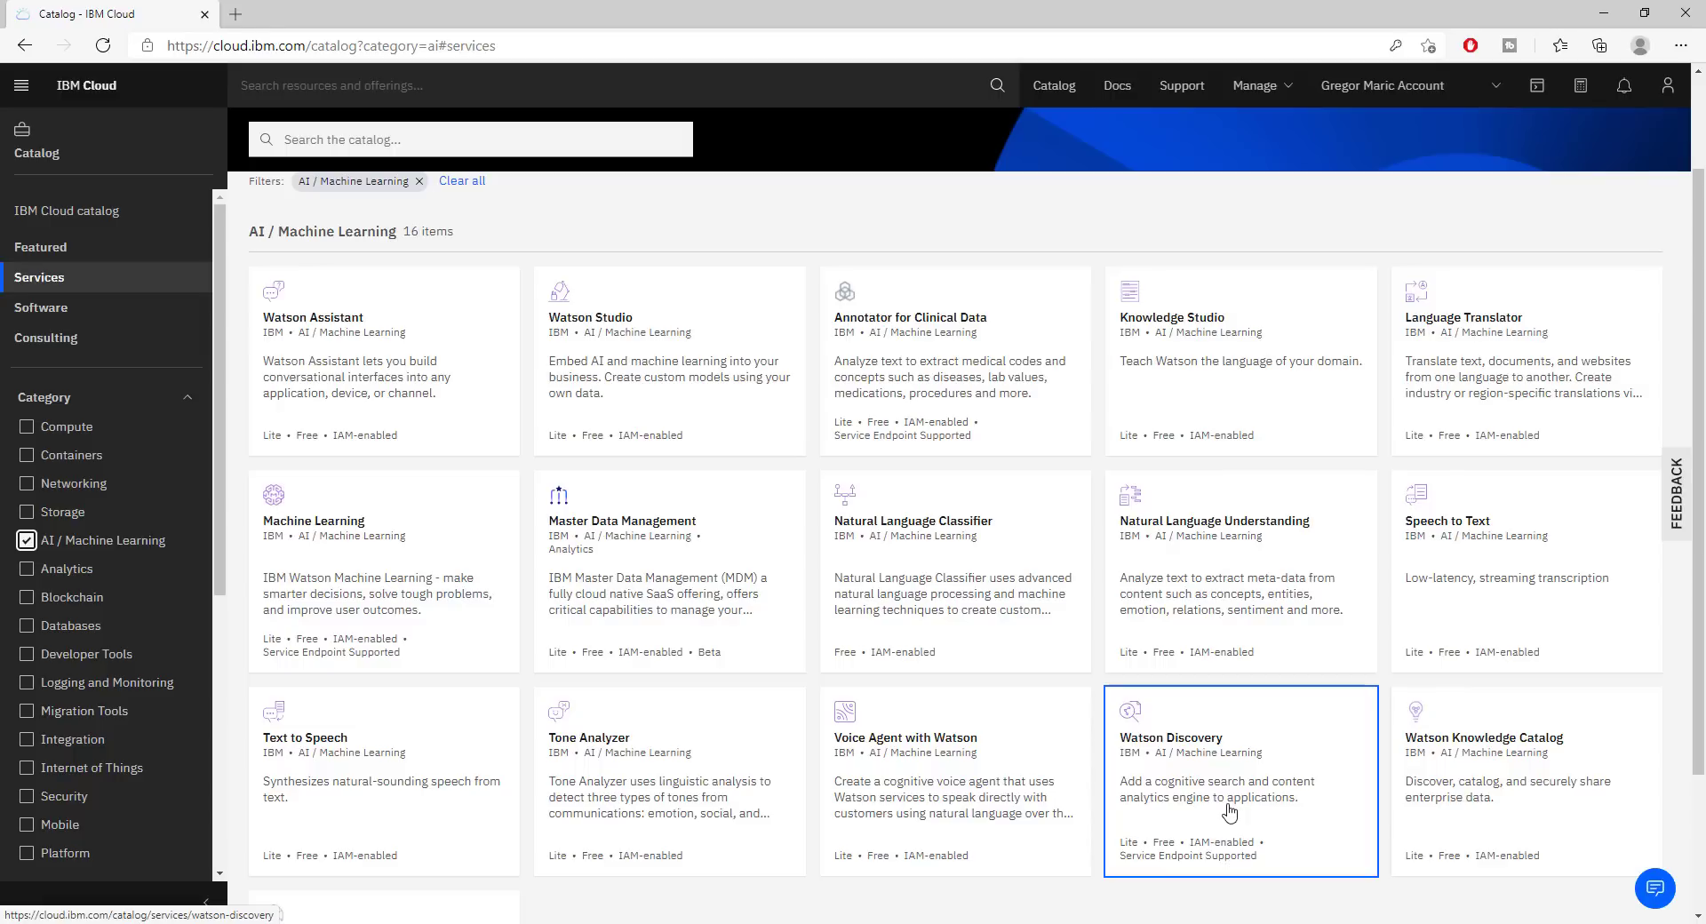
{"action": "mouse_move", "coordinate": [1246, 789]}
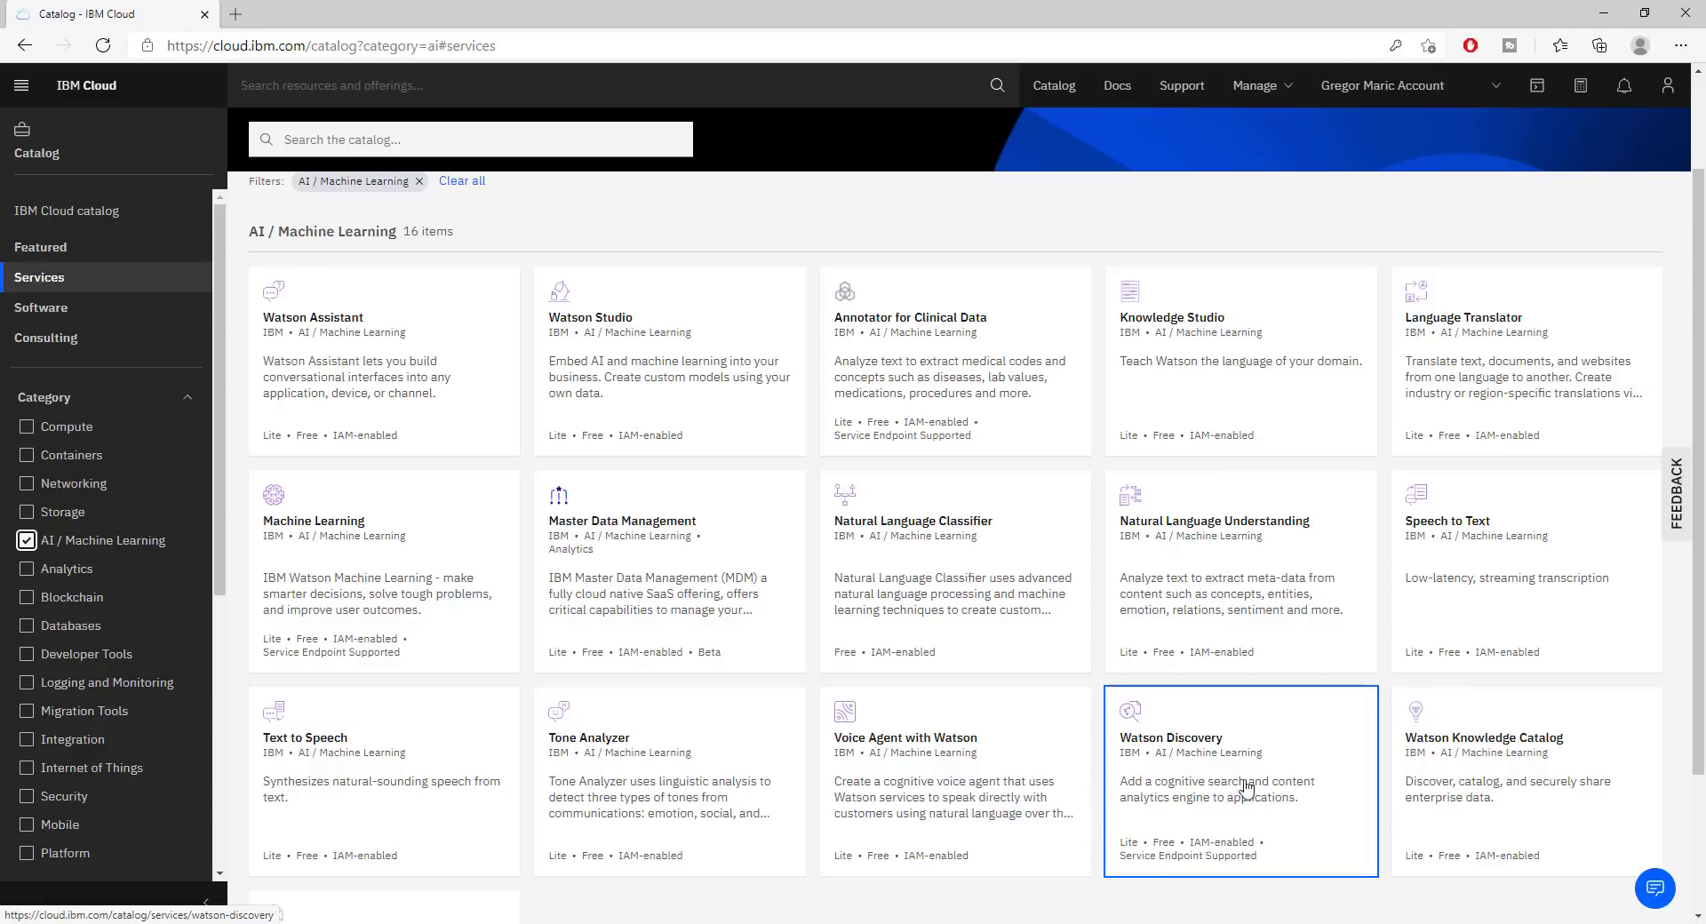
{"action": "mouse_move", "coordinate": [359, 389]}
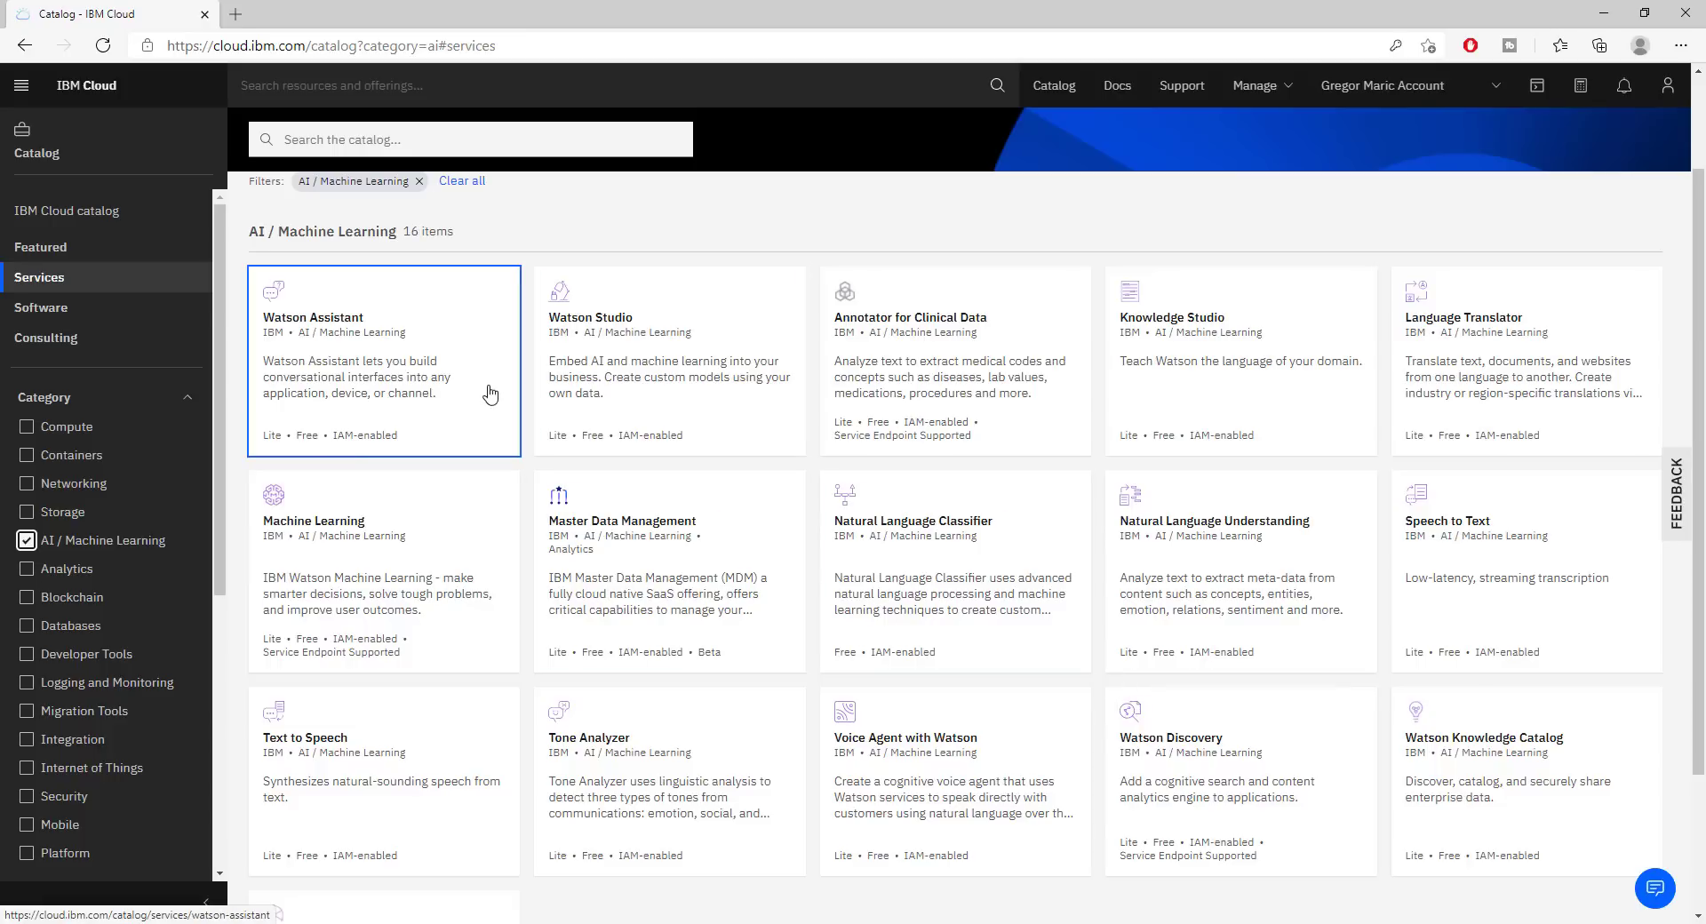
{"action": "mouse_move", "coordinate": [713, 357]}
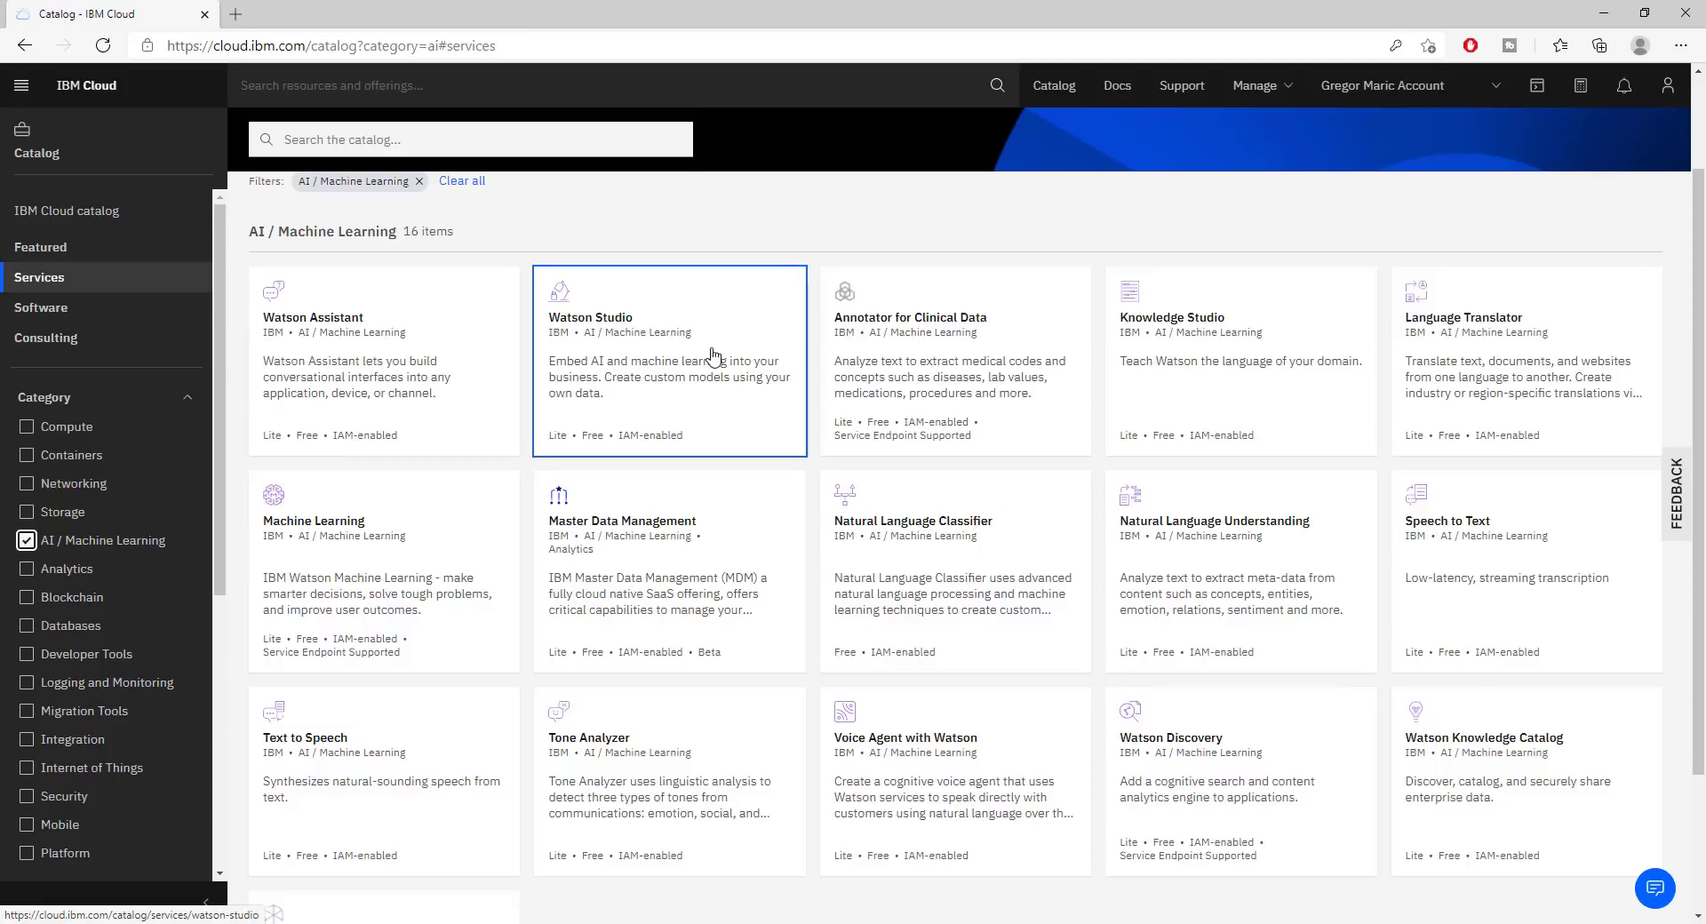
{"action": "left_click", "coordinate": [670, 359]}
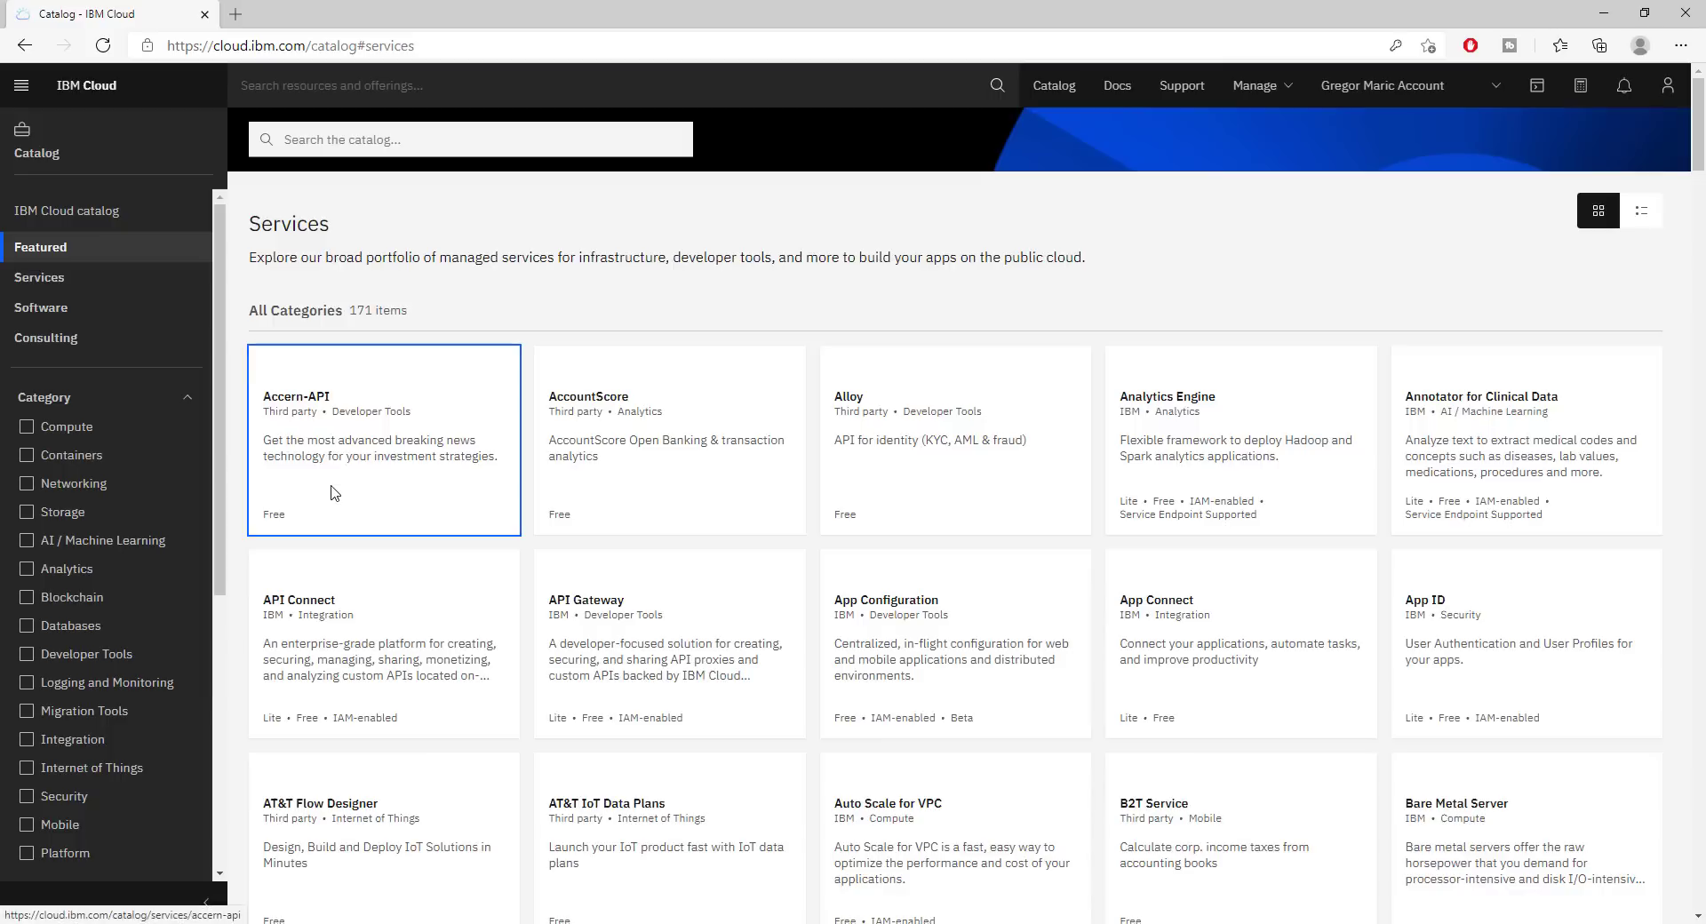
From the Dashboard, list the provisioned services, expand the Services group and select Watson Studio-mn
{"action": "left_click", "coordinate": [39, 277]}
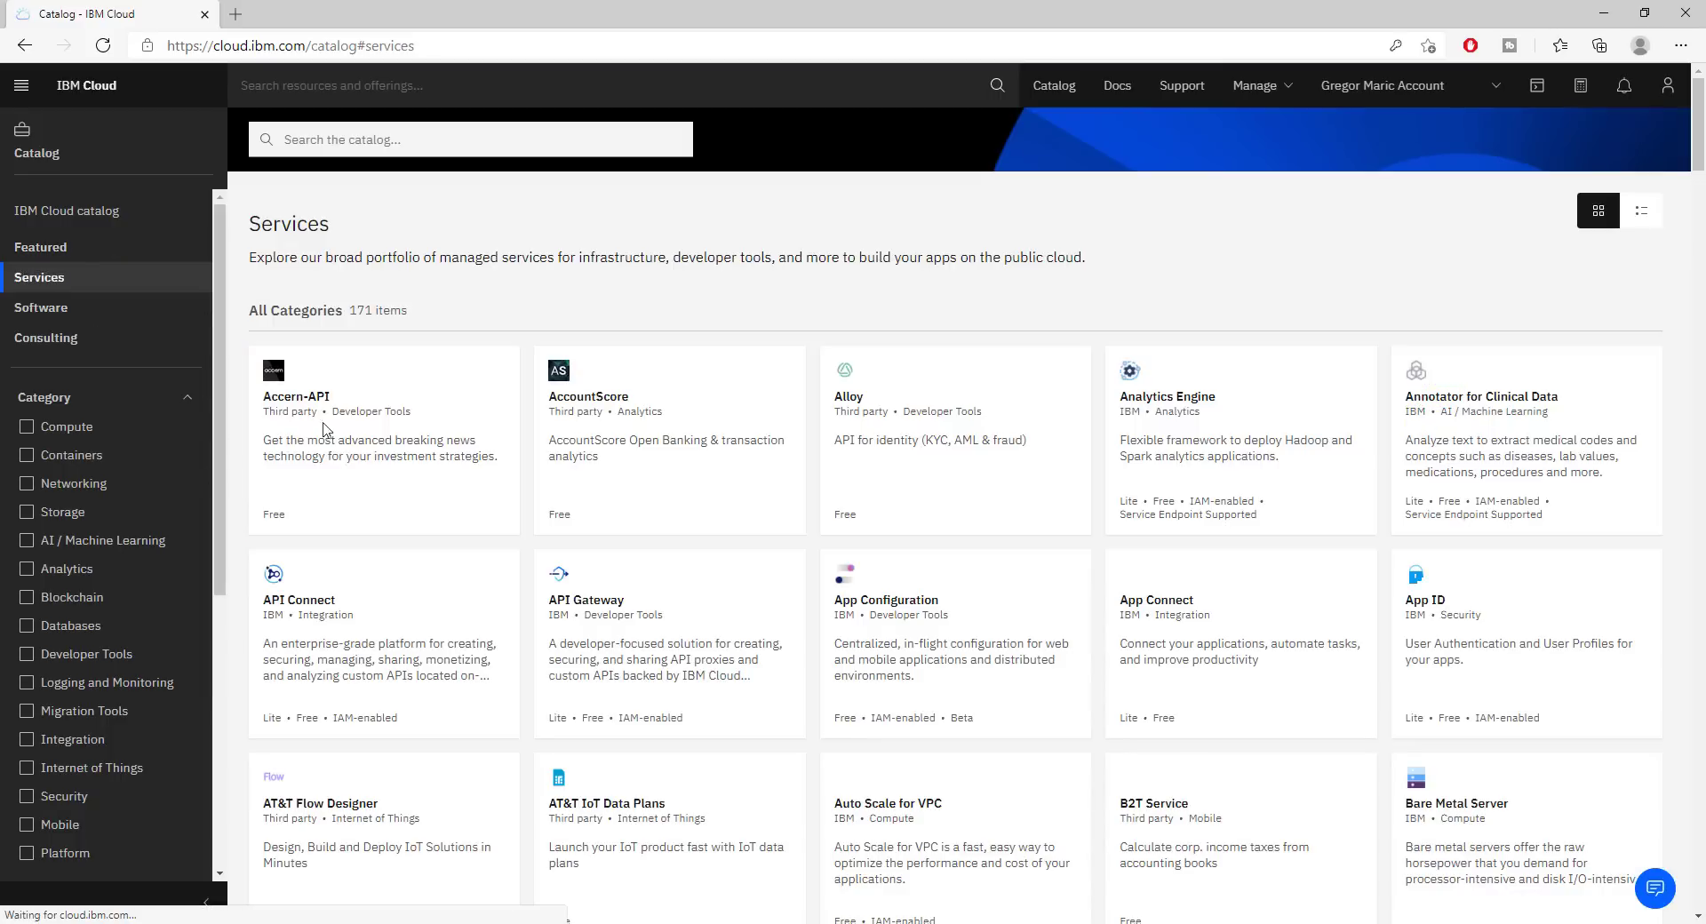
{"action": "mouse_move", "coordinate": [1052, 86]}
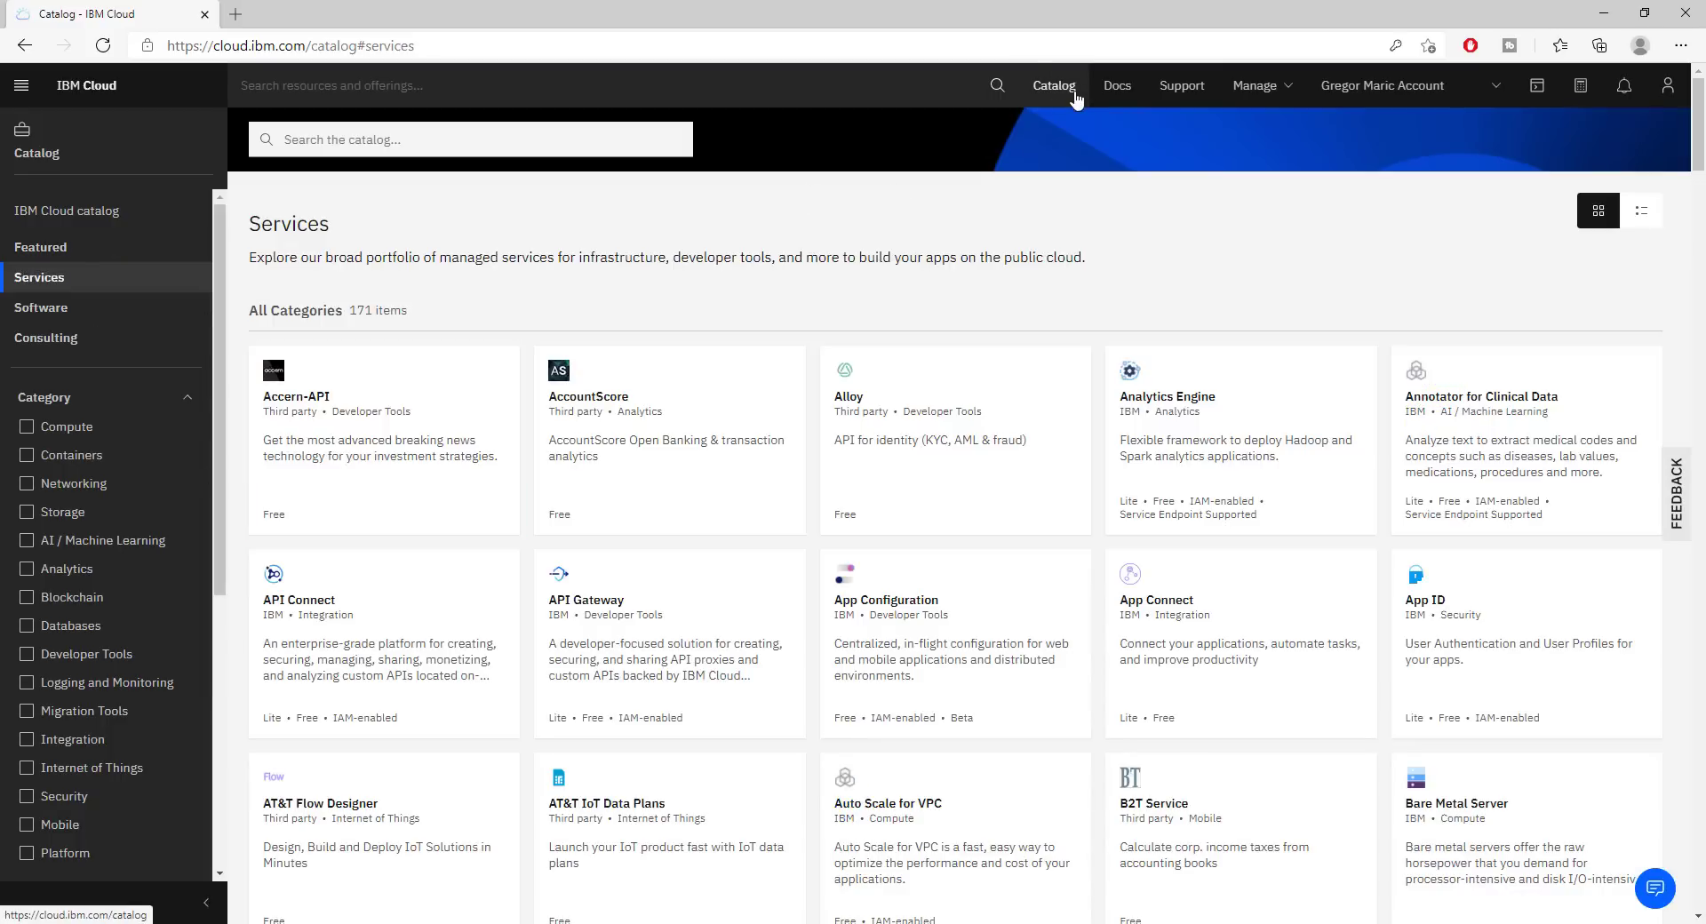
{"action": "left_click", "coordinate": [85, 85]}
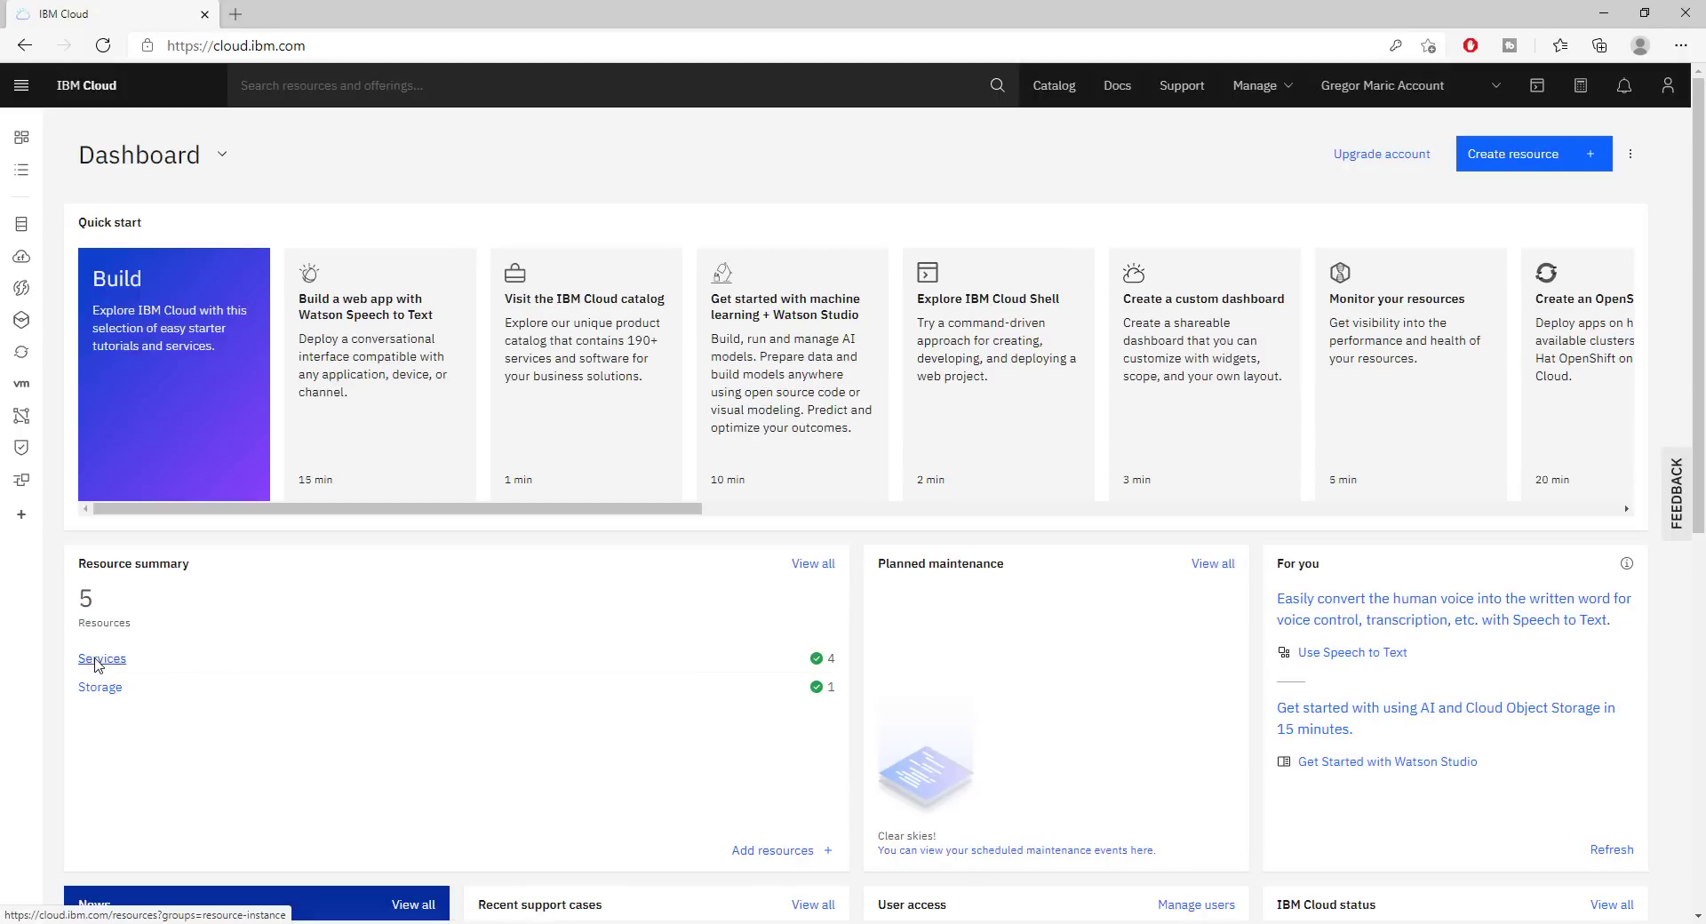
{"action": "left_click", "coordinate": [101, 659]}
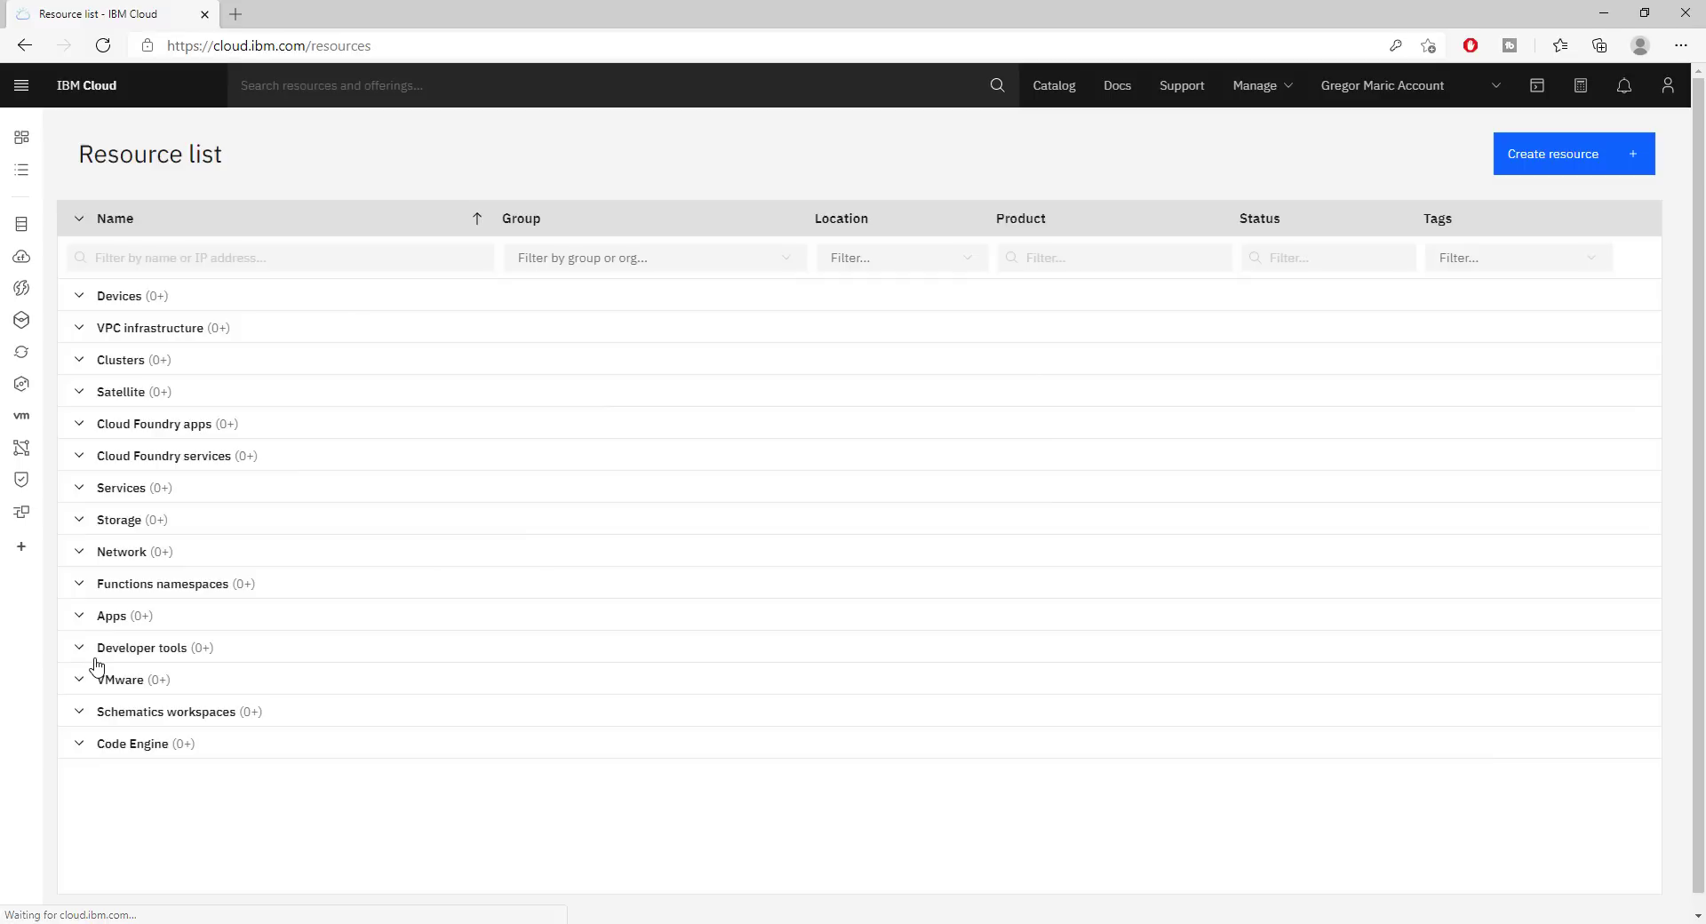
{"action": "left_click", "coordinate": [123, 487]}
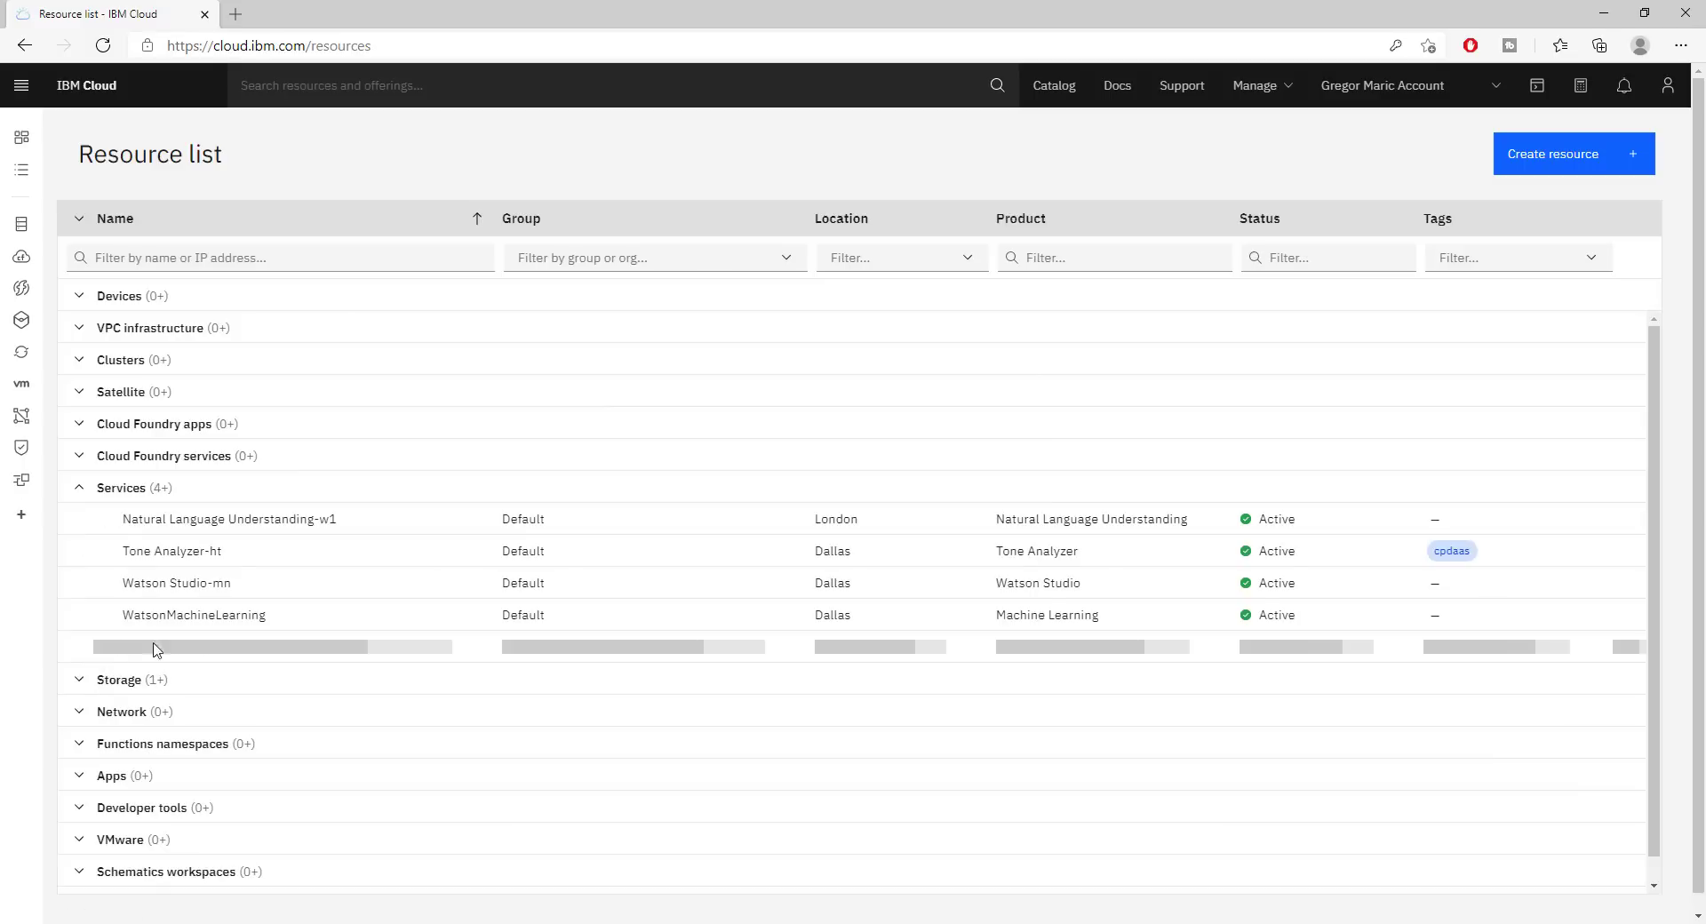
{"action": "left_click", "coordinate": [176, 583]}
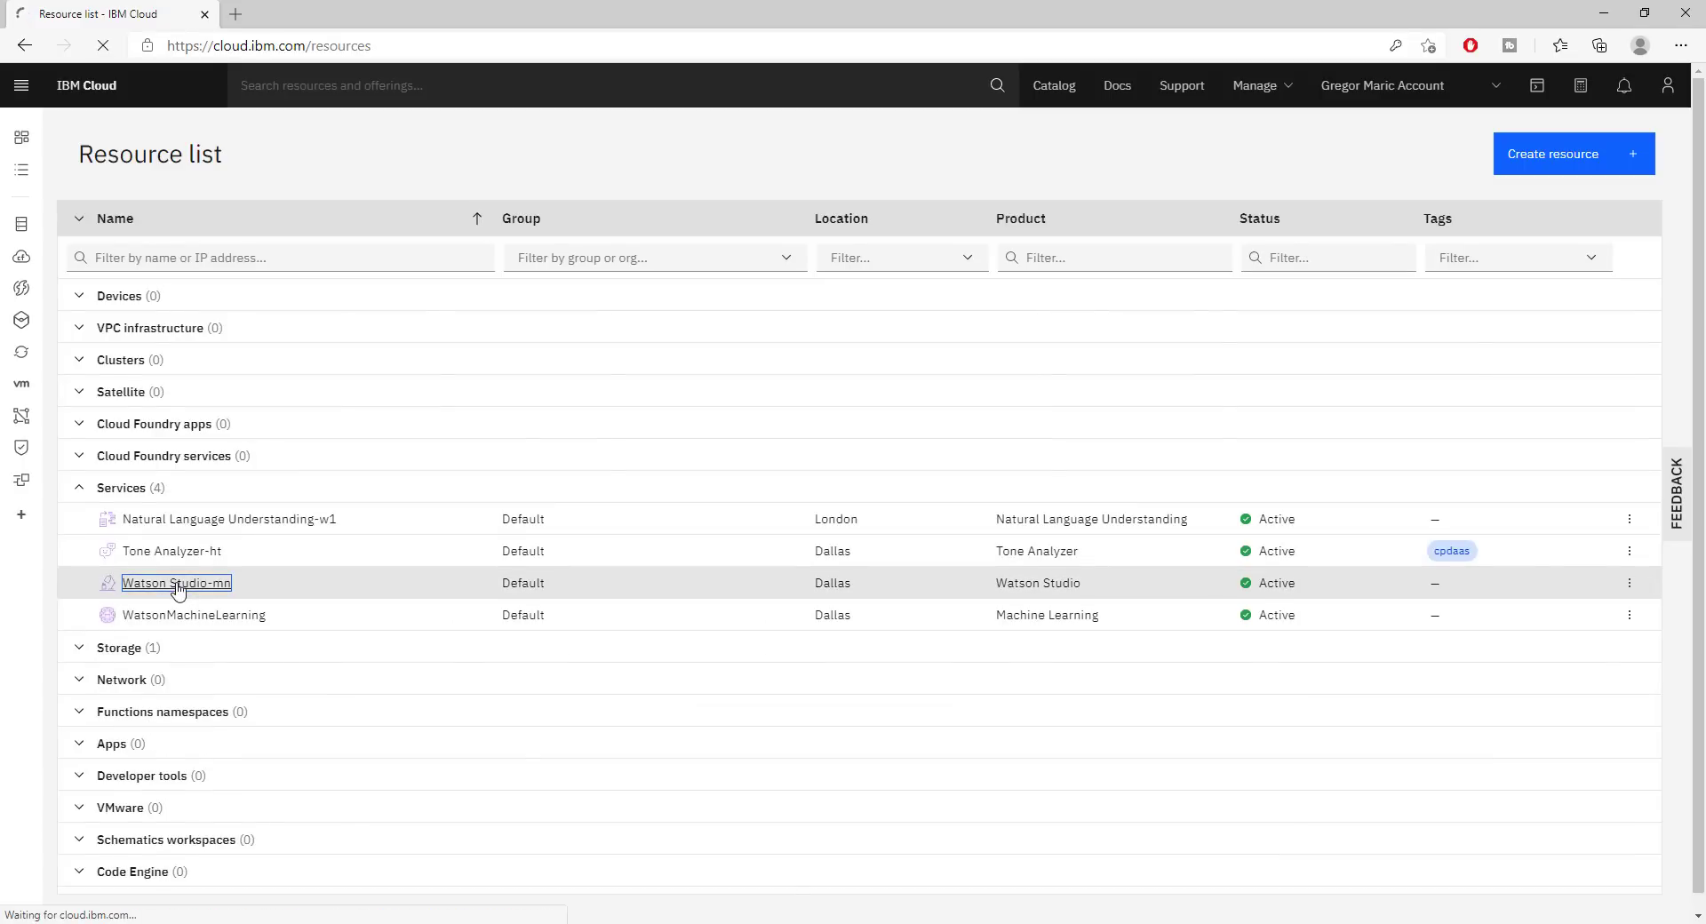
Launch Watson Studio-mn with Get Started so the Cloud Pak for Data welcome overview appears
{"action": "left_click", "coordinate": [176, 583]}
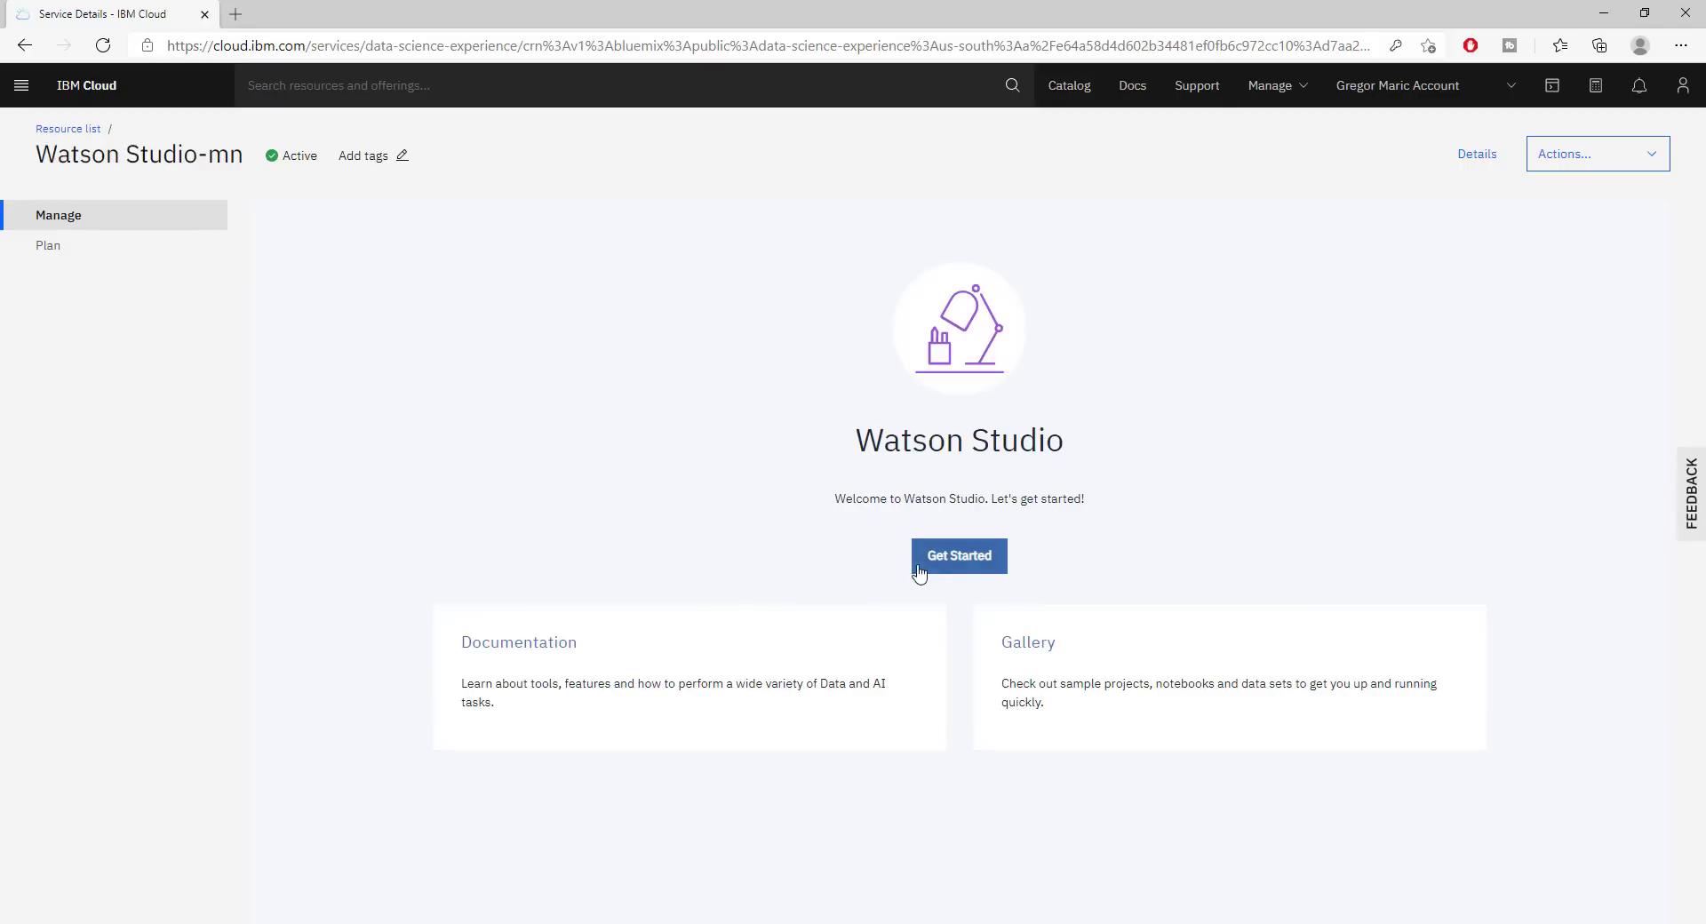
{"action": "left_click", "coordinate": [958, 555]}
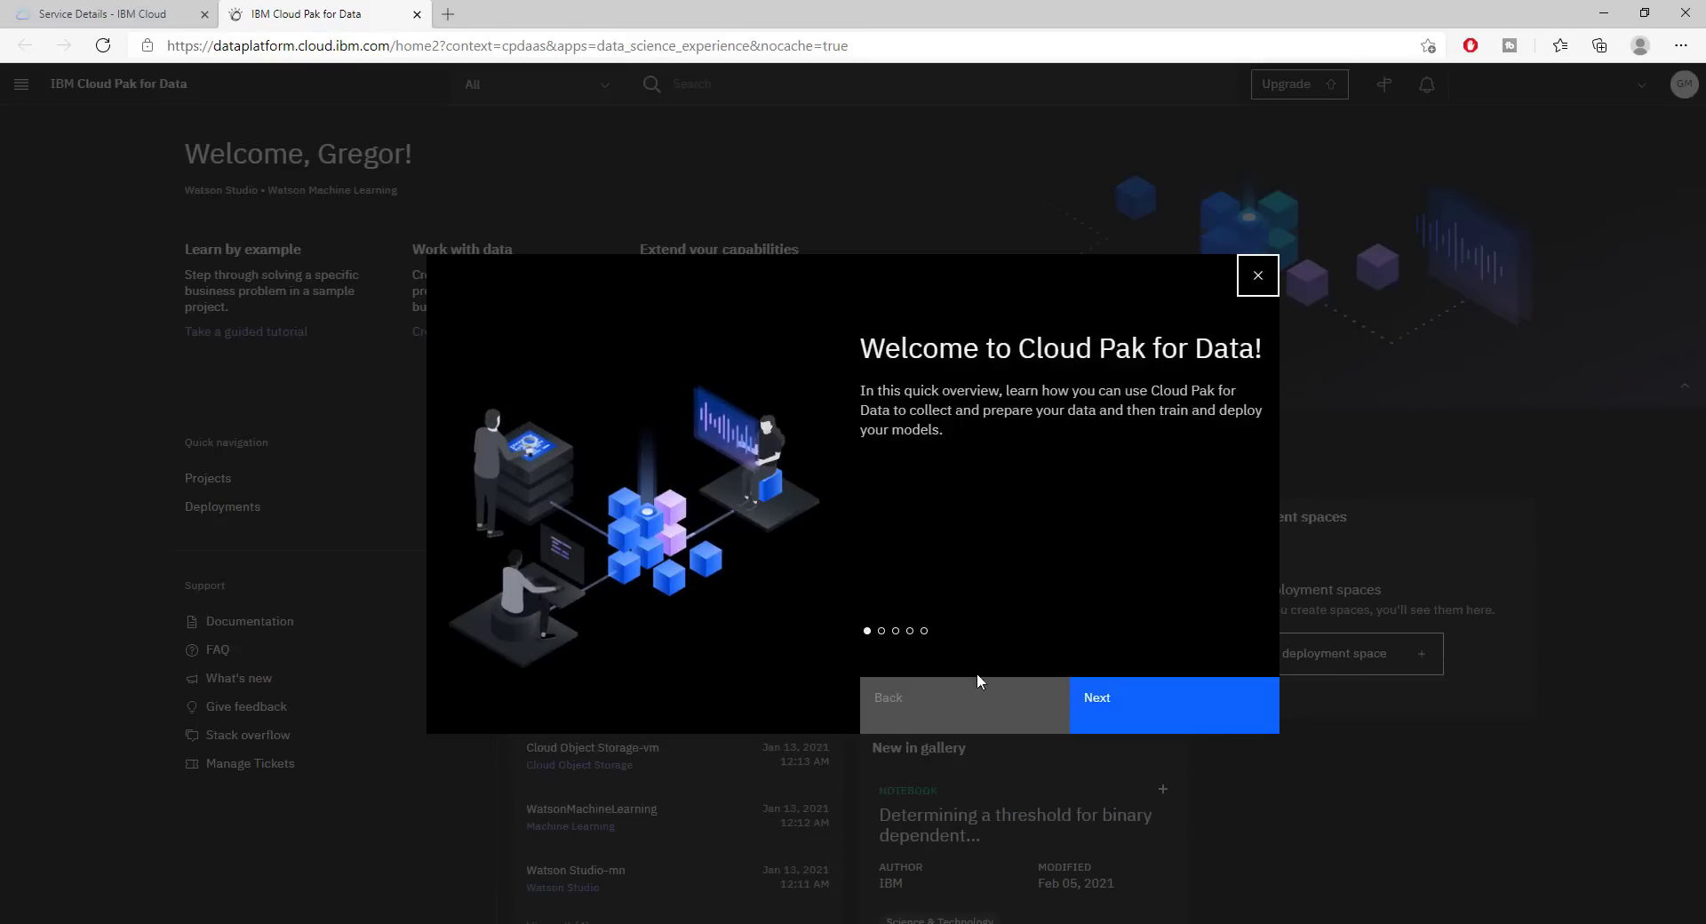
Advance the welcome tour slides, dismiss the Learn by example tip and move through the first tour tips
{"action": "left_click", "coordinate": [1175, 704]}
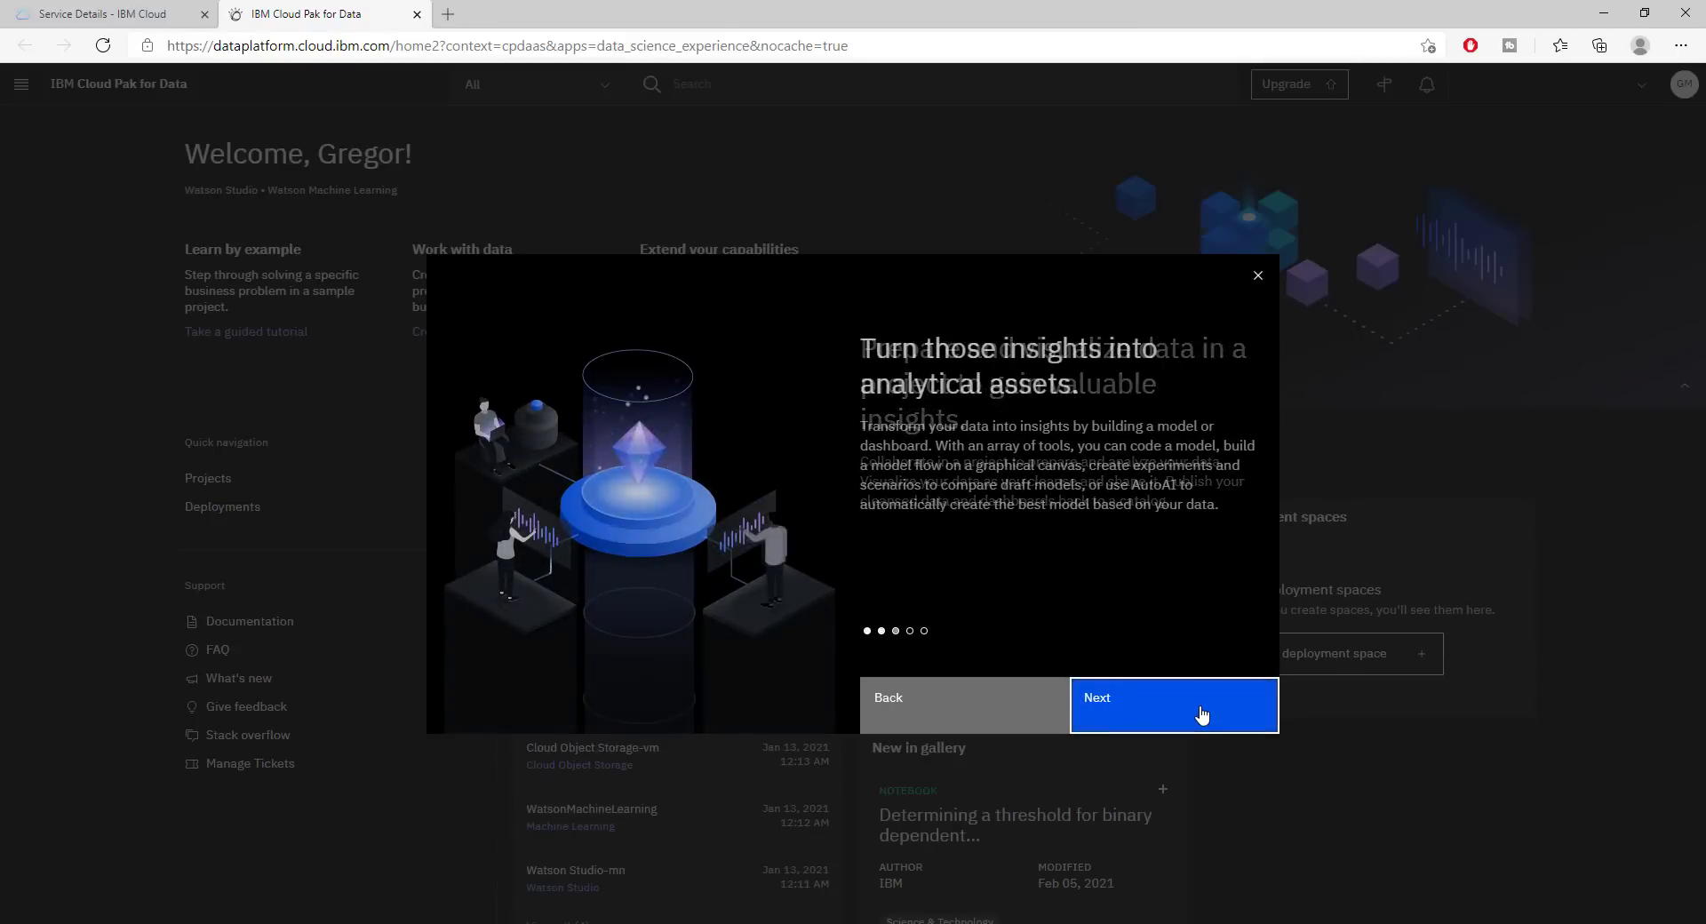
{"action": "left_click", "coordinate": [1173, 704]}
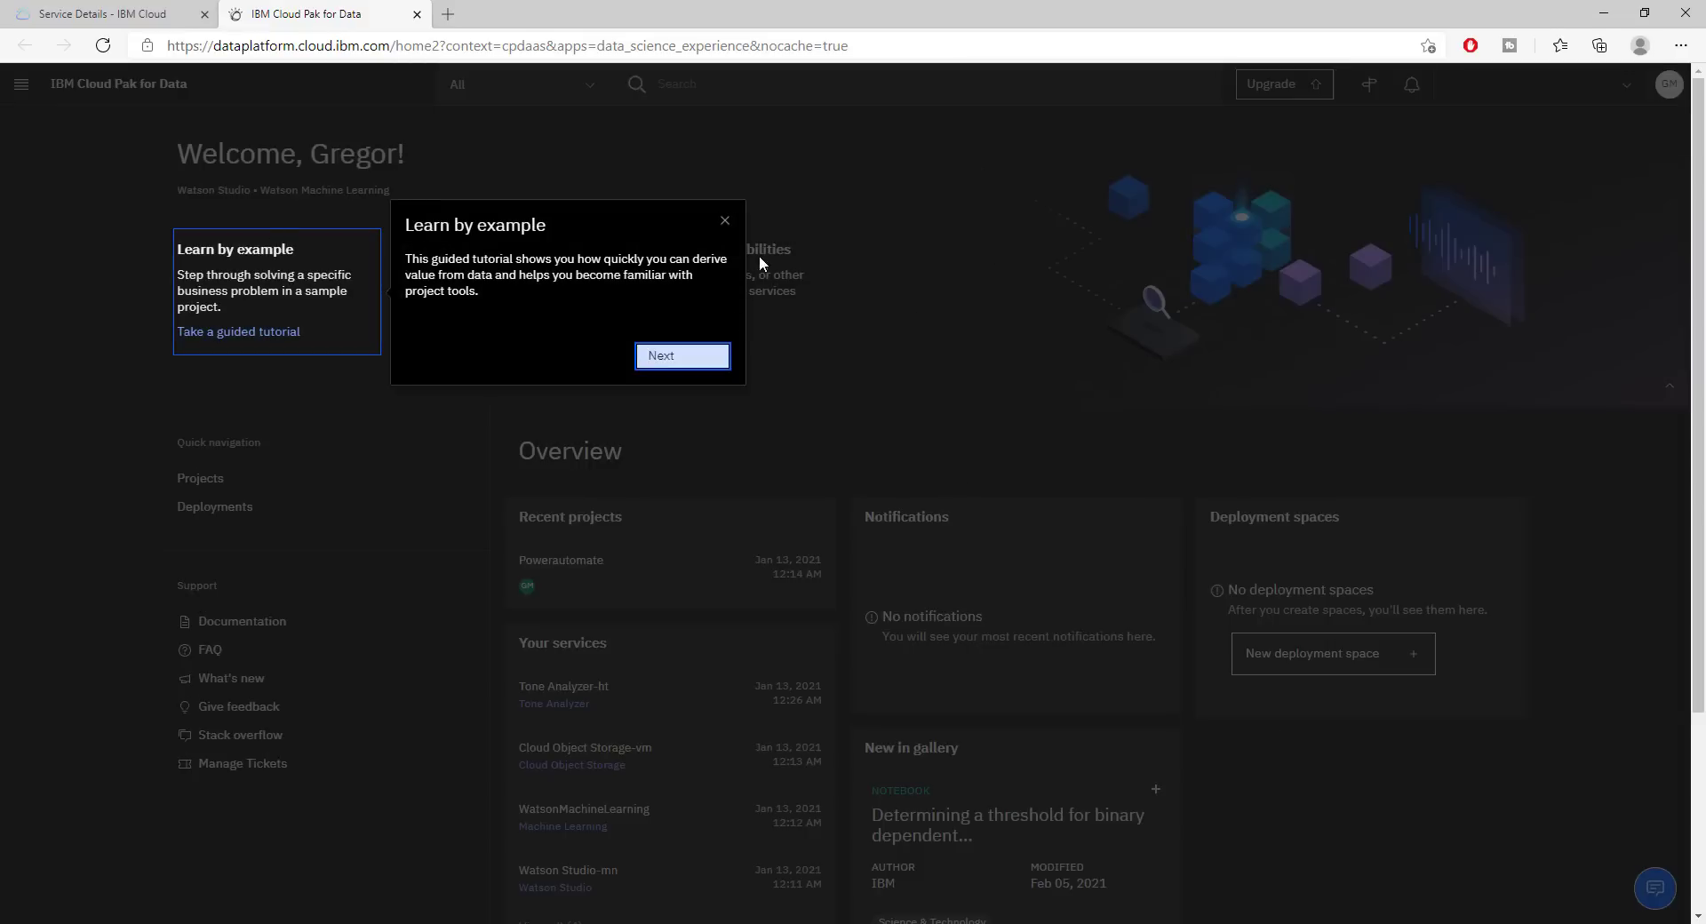
{"action": "left_click", "coordinate": [725, 220]}
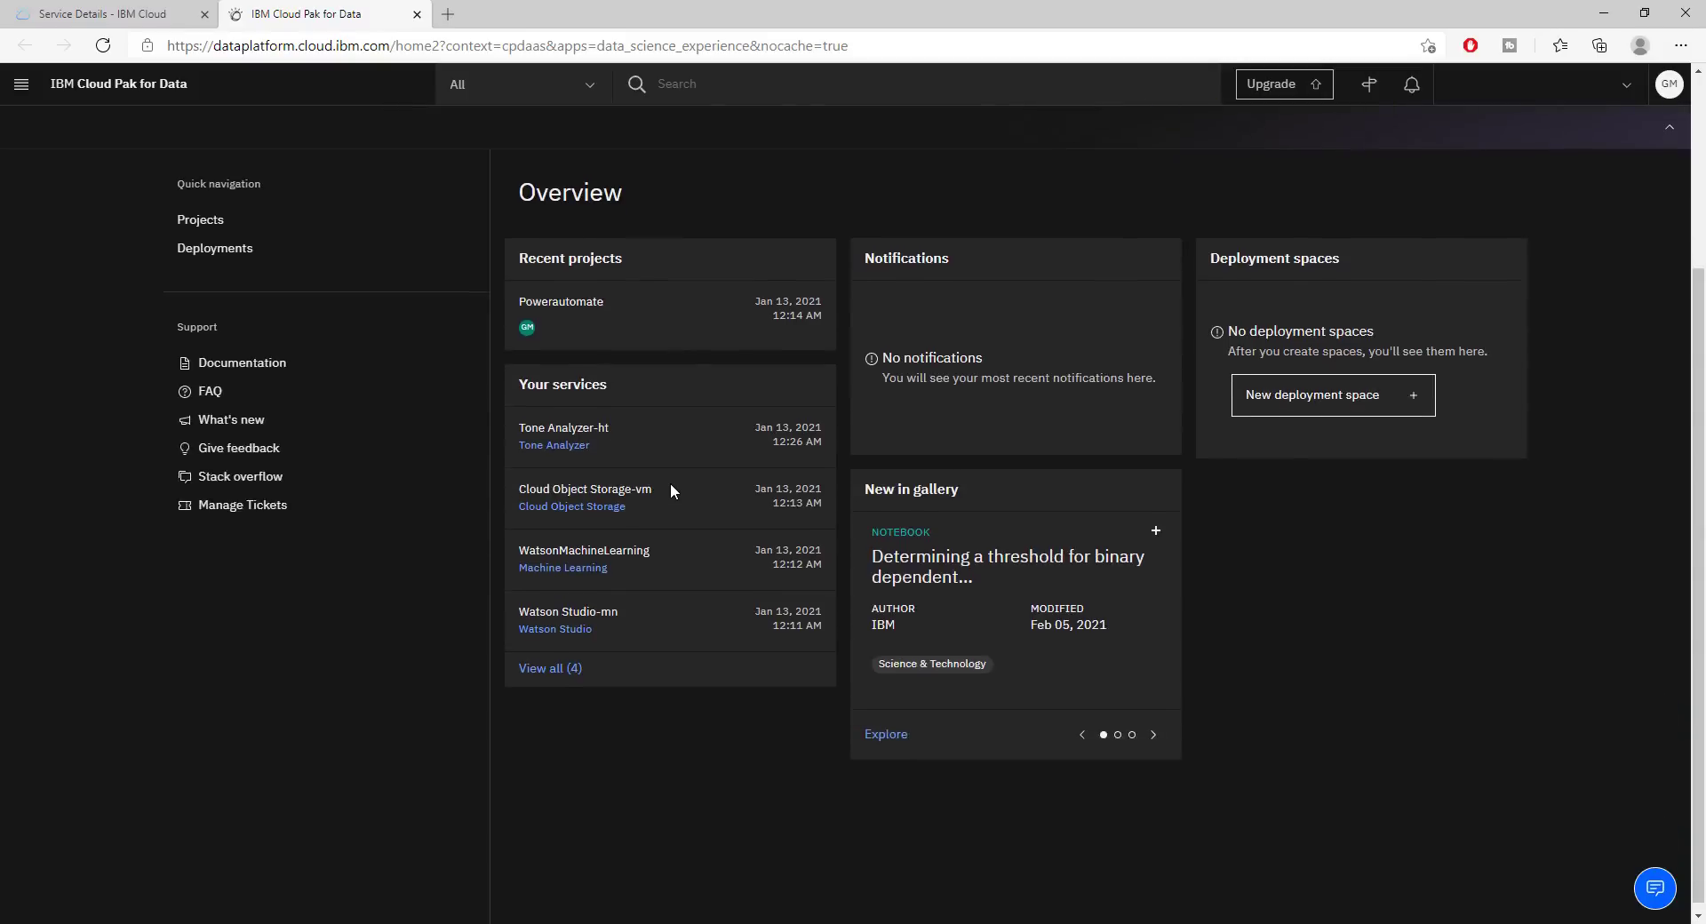
{"action": "left_click", "coordinate": [1368, 83]}
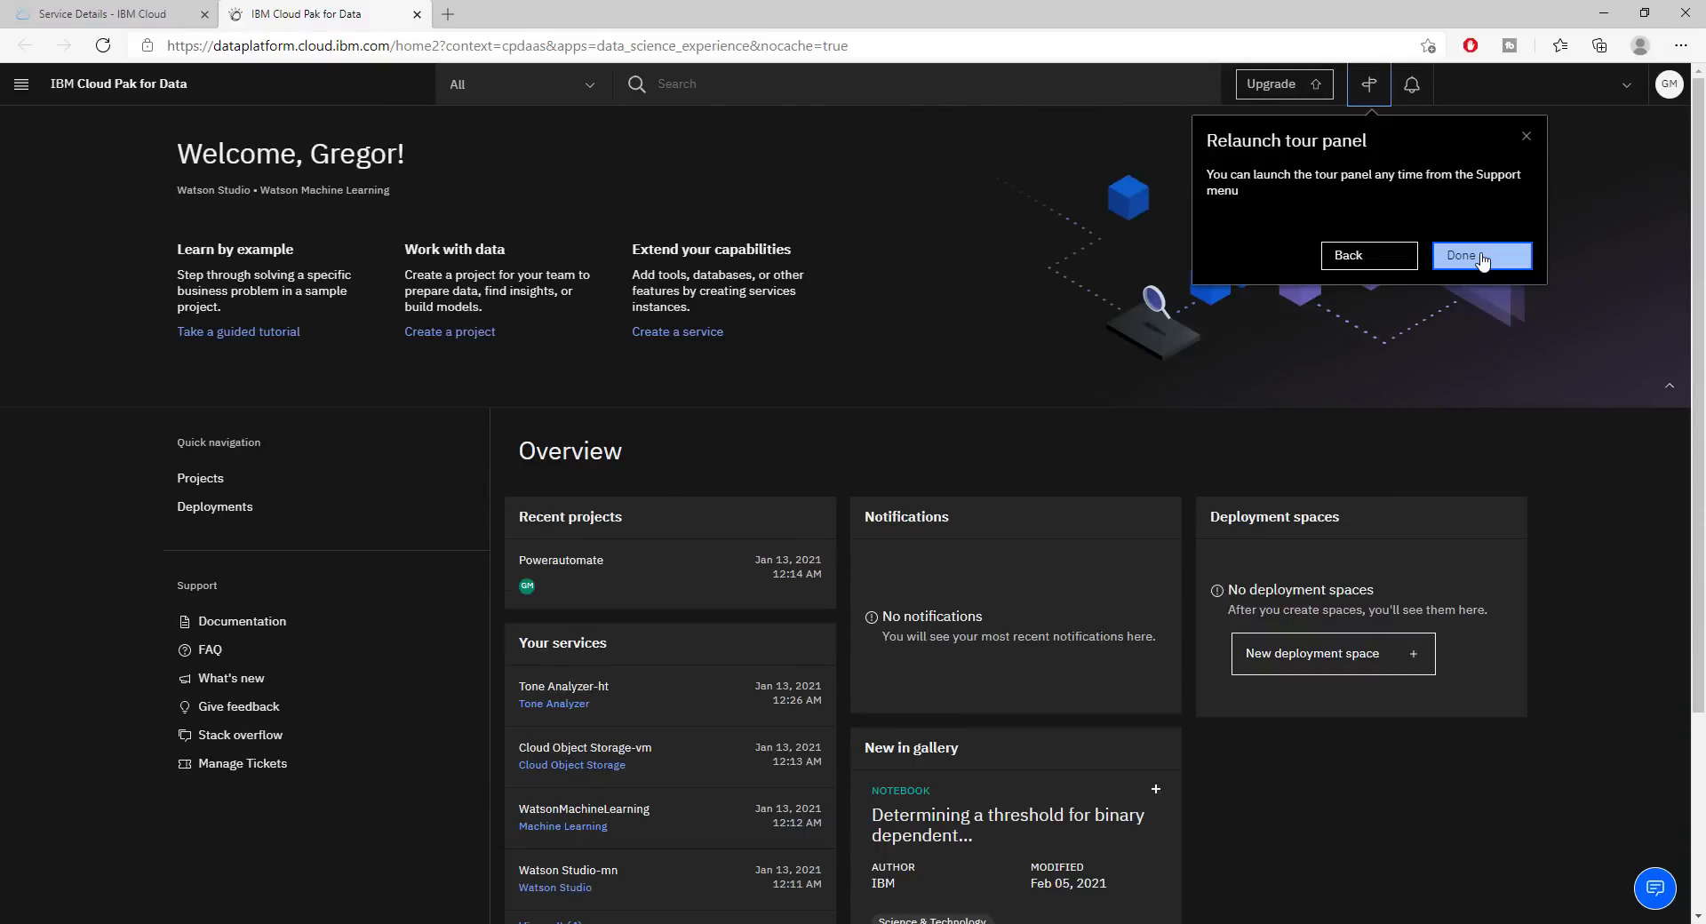
{"action": "left_click", "coordinate": [1480, 254]}
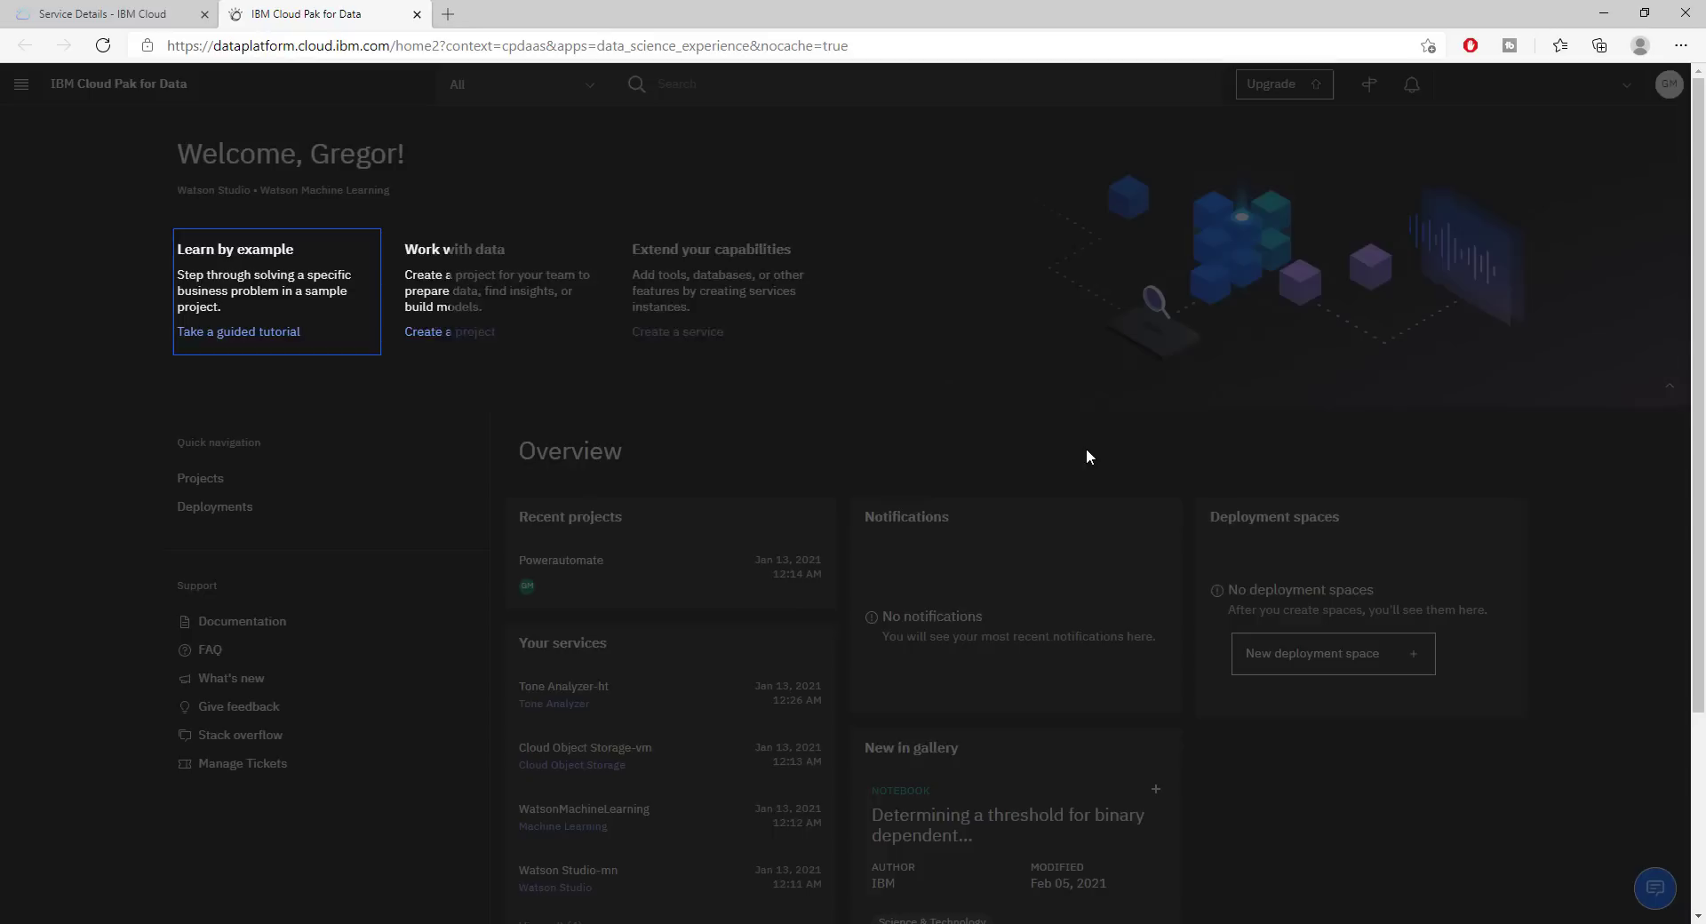
{"action": "left_click", "coordinate": [238, 338]}
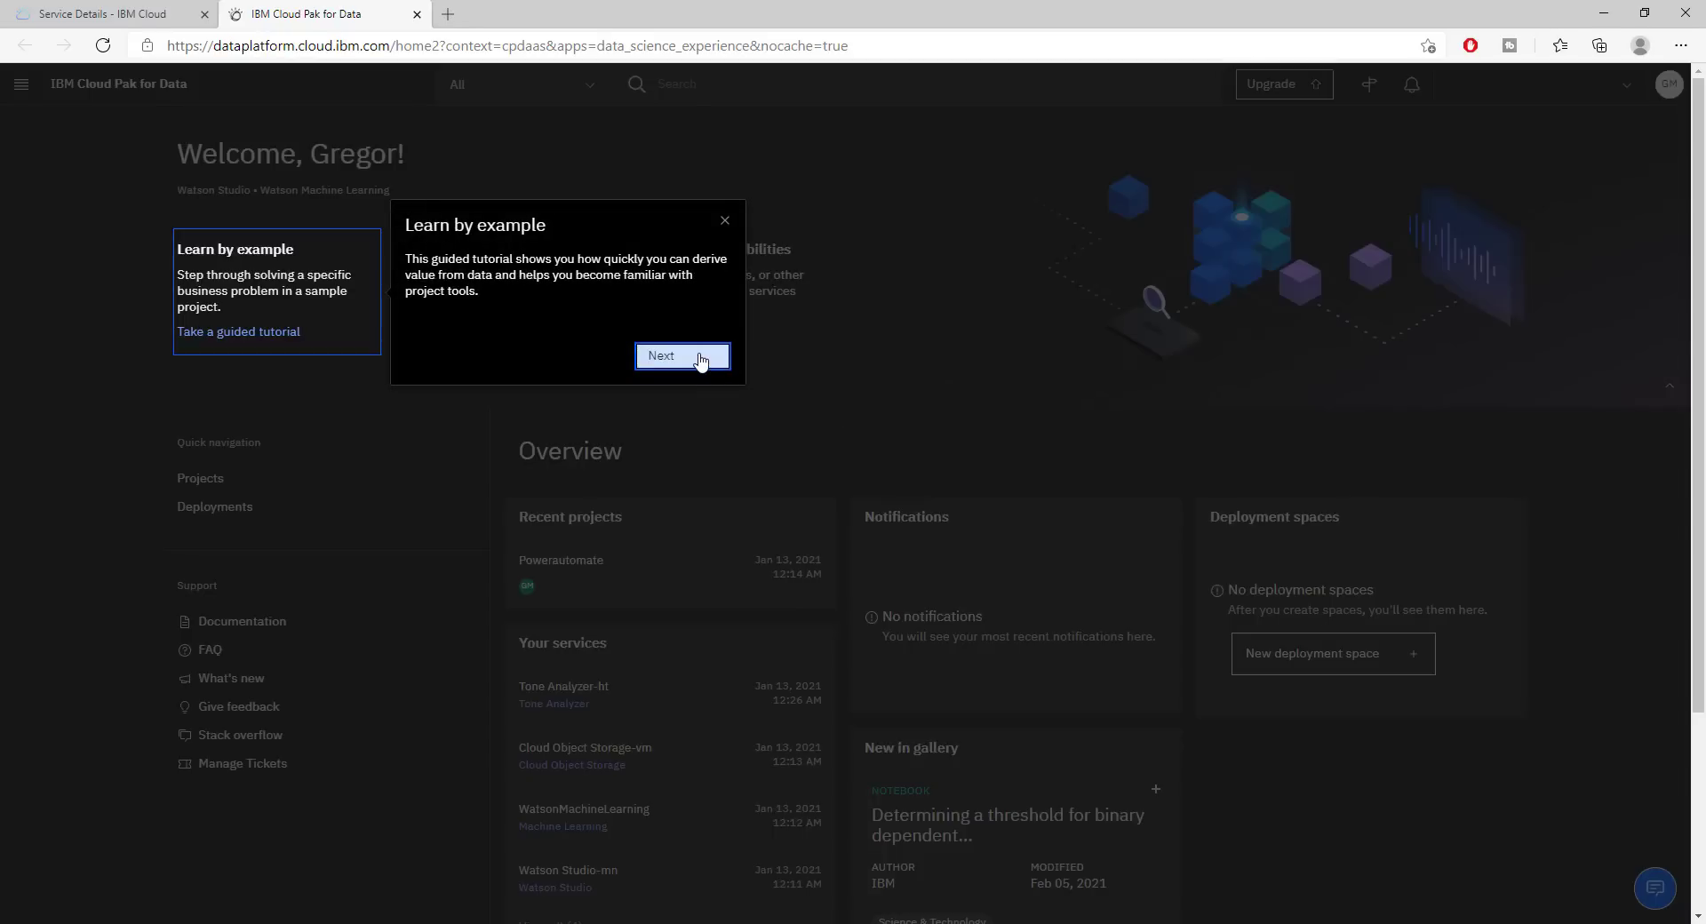
{"action": "left_click", "coordinate": [681, 356]}
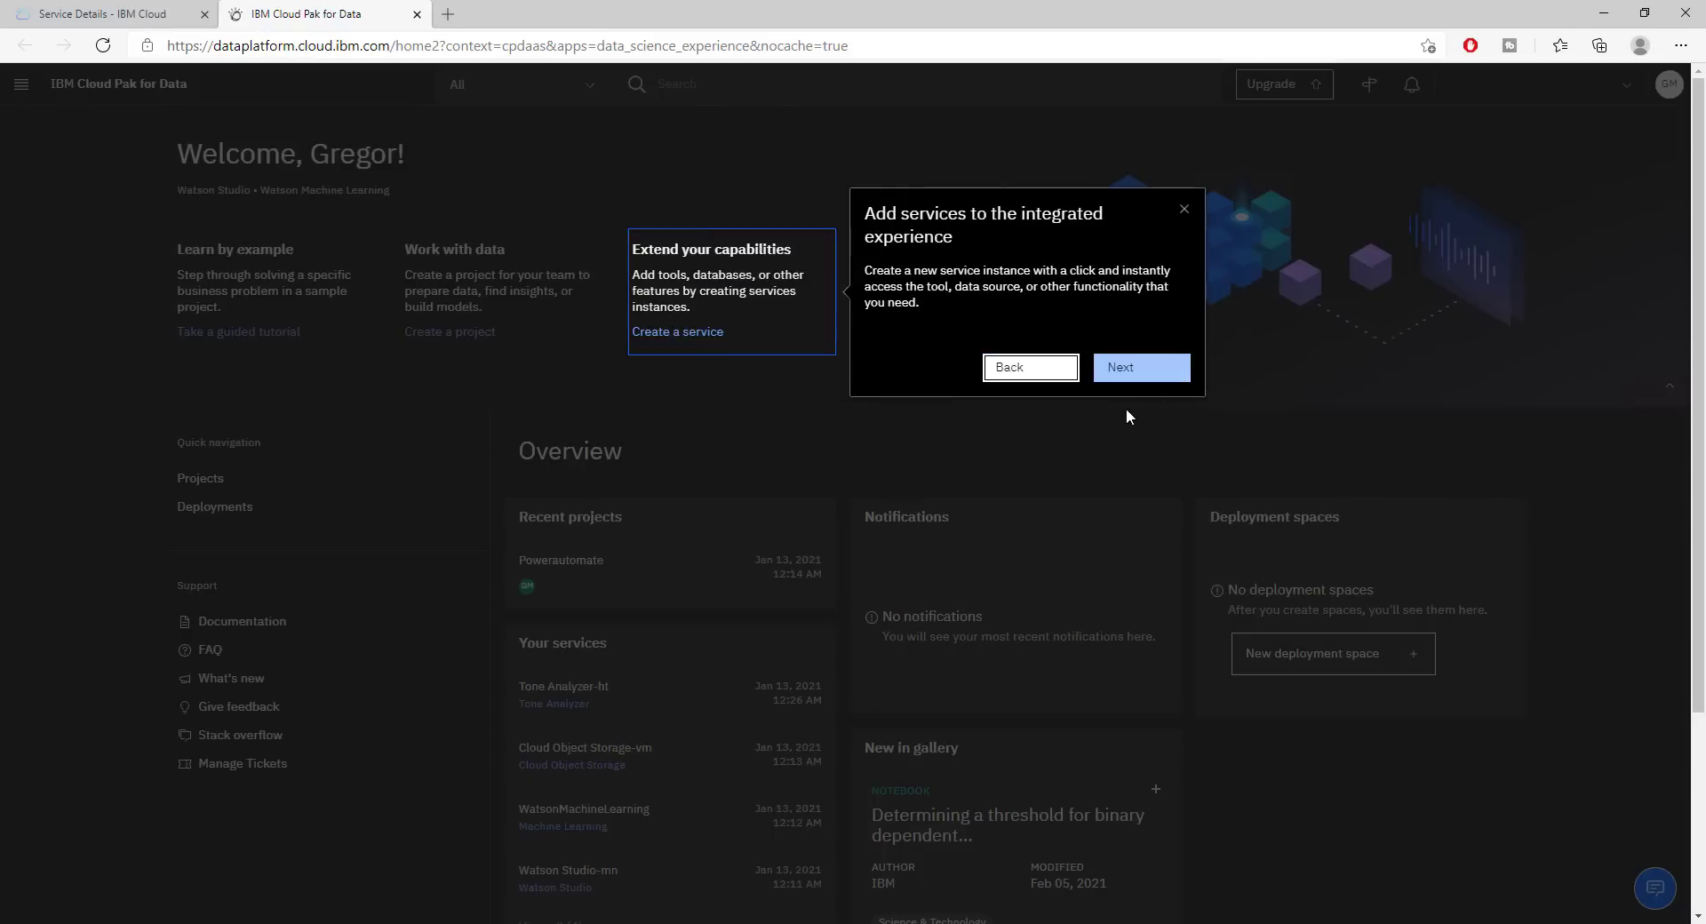
{"action": "left_click", "coordinate": [1183, 210]}
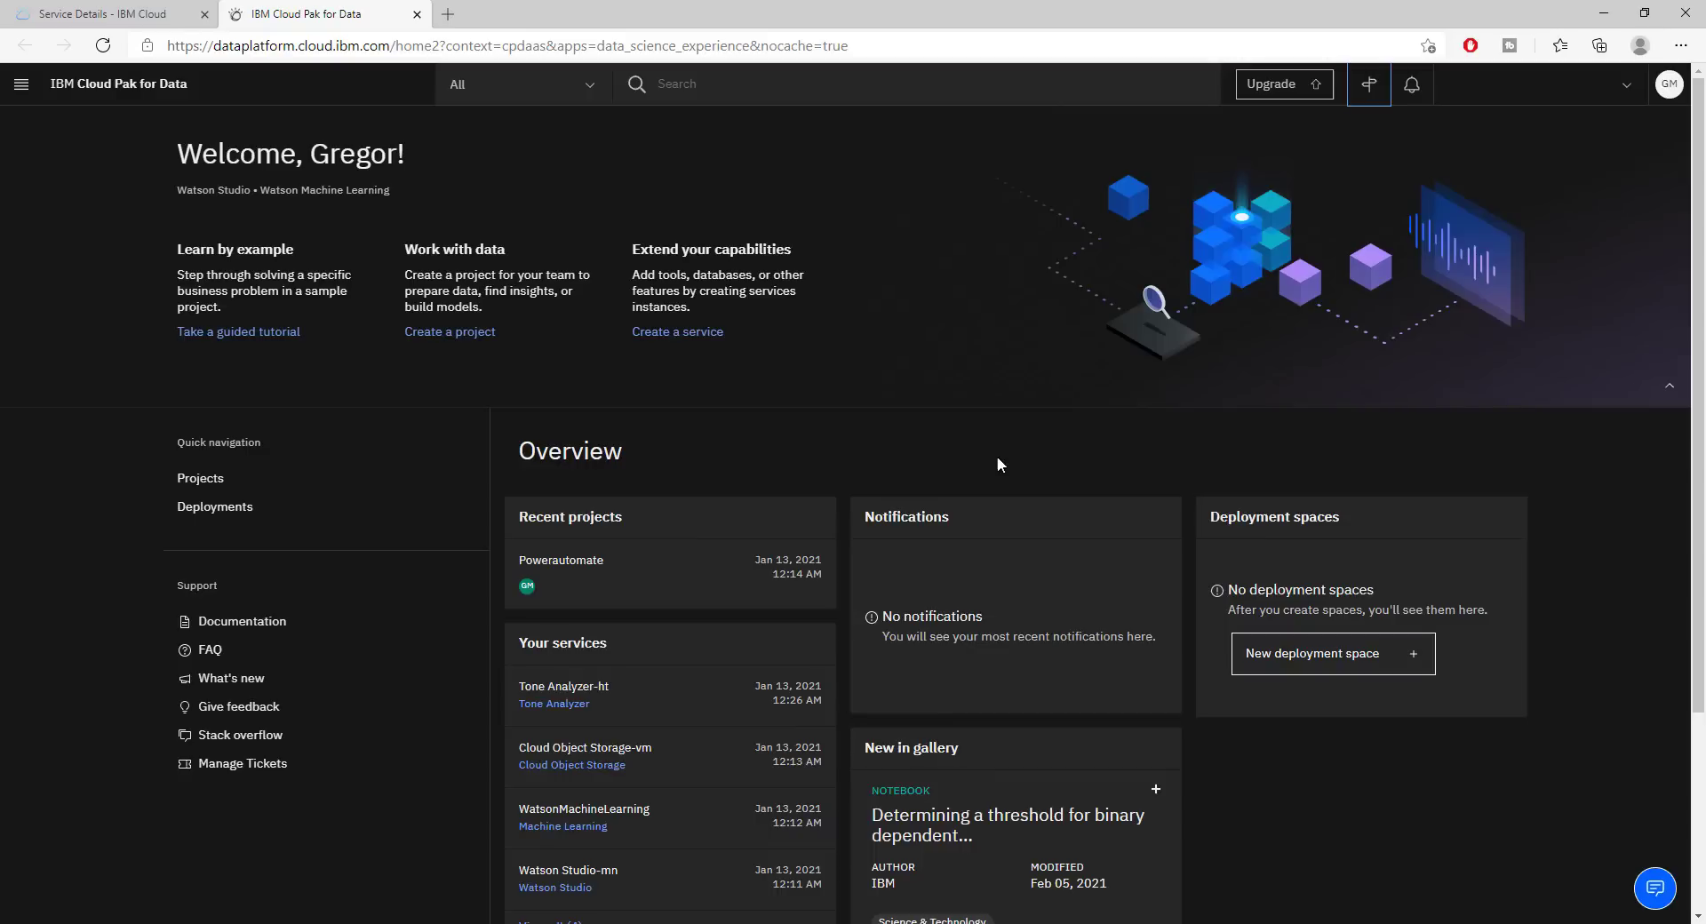
Finish and relaunch the guided tour twice, dismissing its opening tip each time
{"action": "left_click", "coordinate": [1368, 83]}
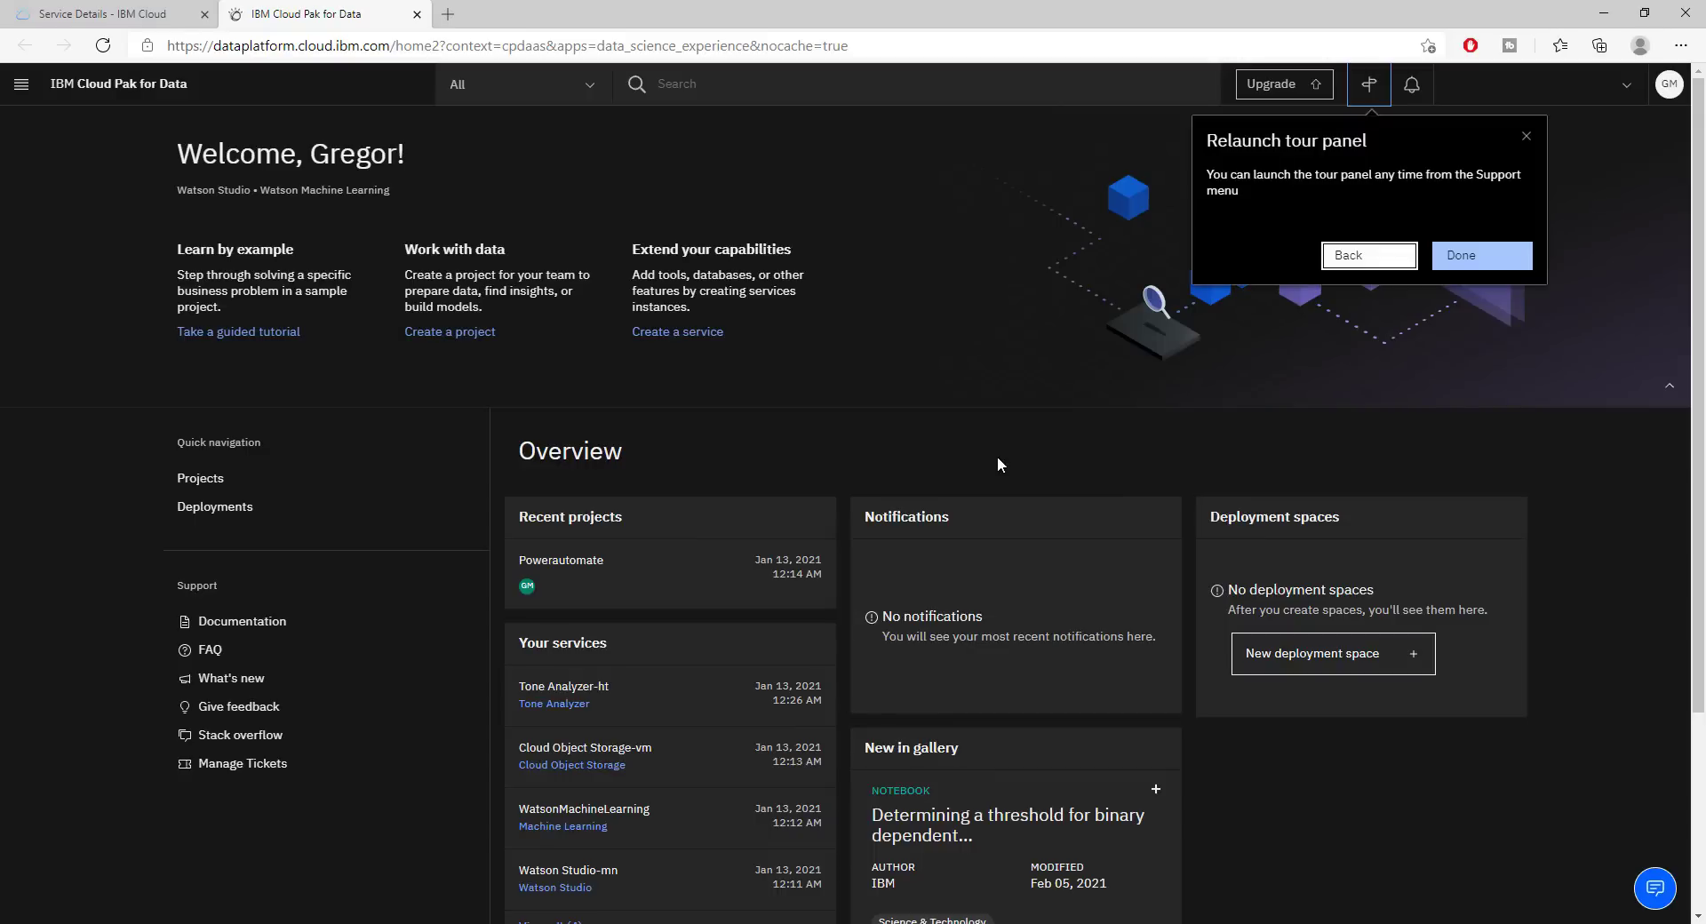
{"action": "left_click", "coordinate": [1480, 255]}
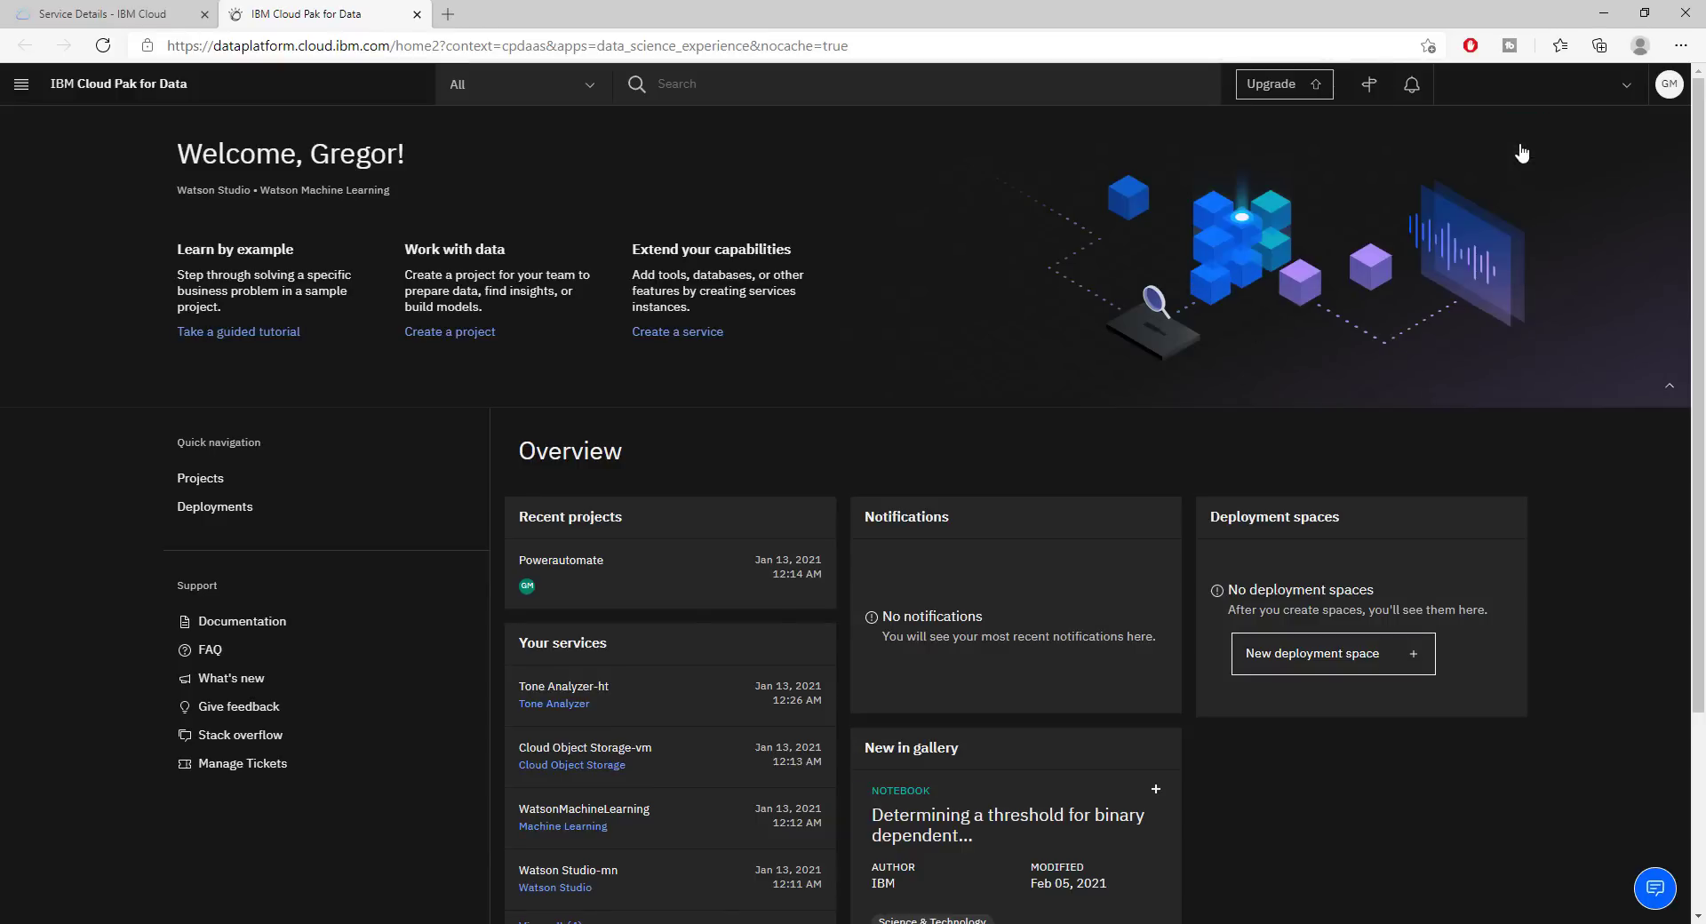
{"action": "left_click", "coordinate": [237, 331]}
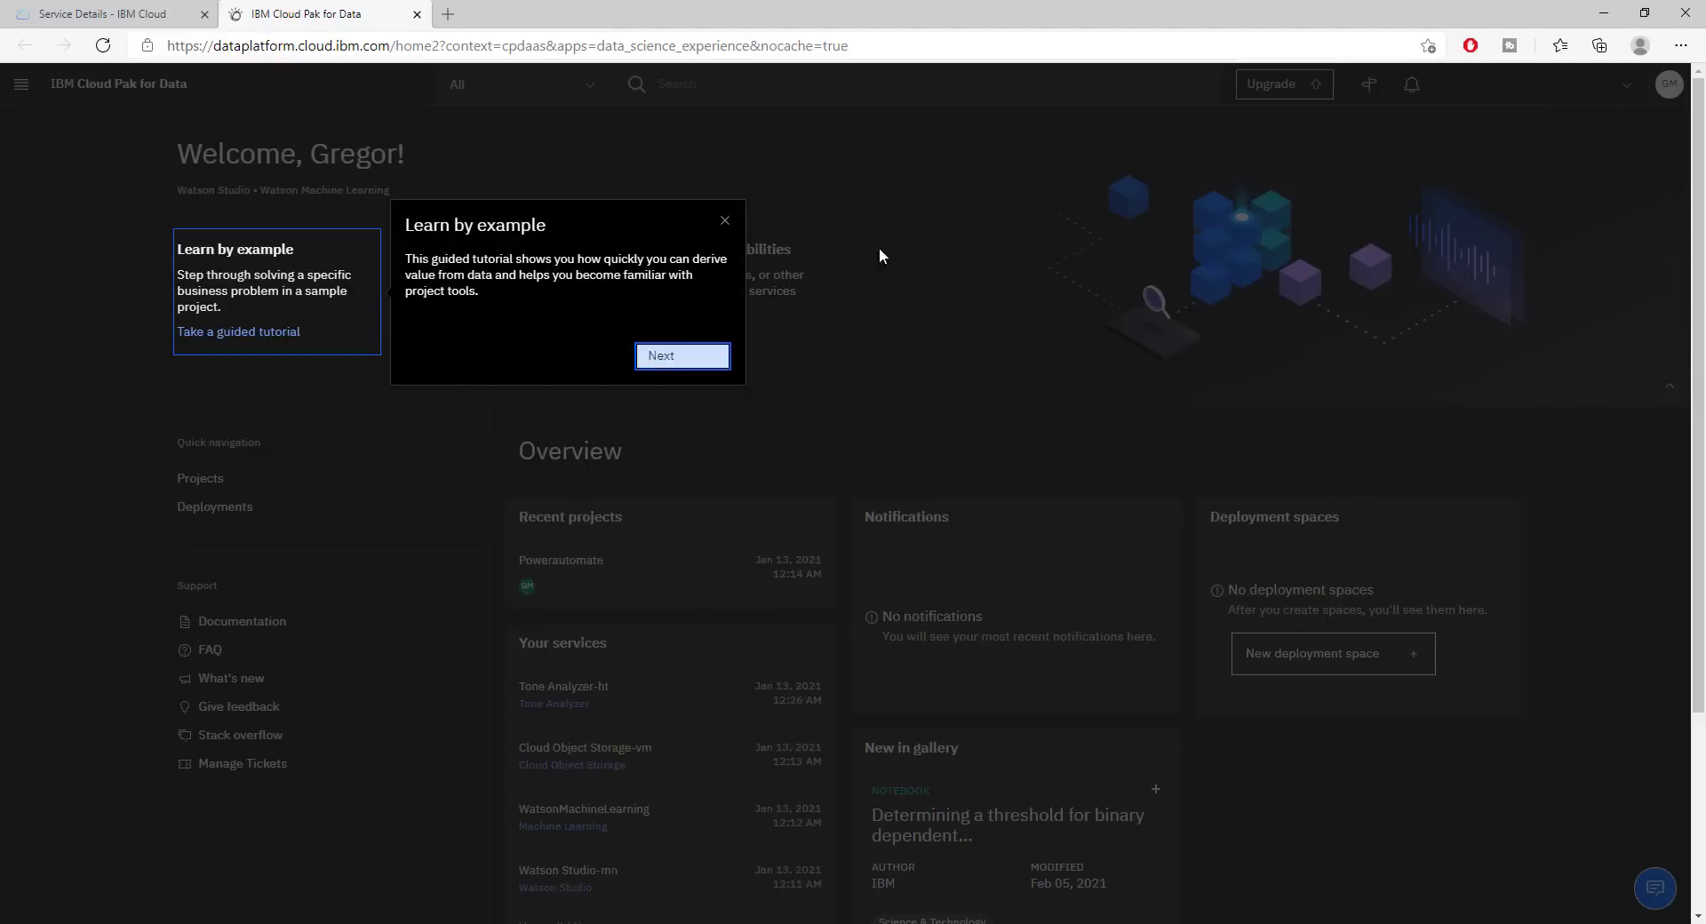
{"action": "left_click", "coordinate": [725, 220]}
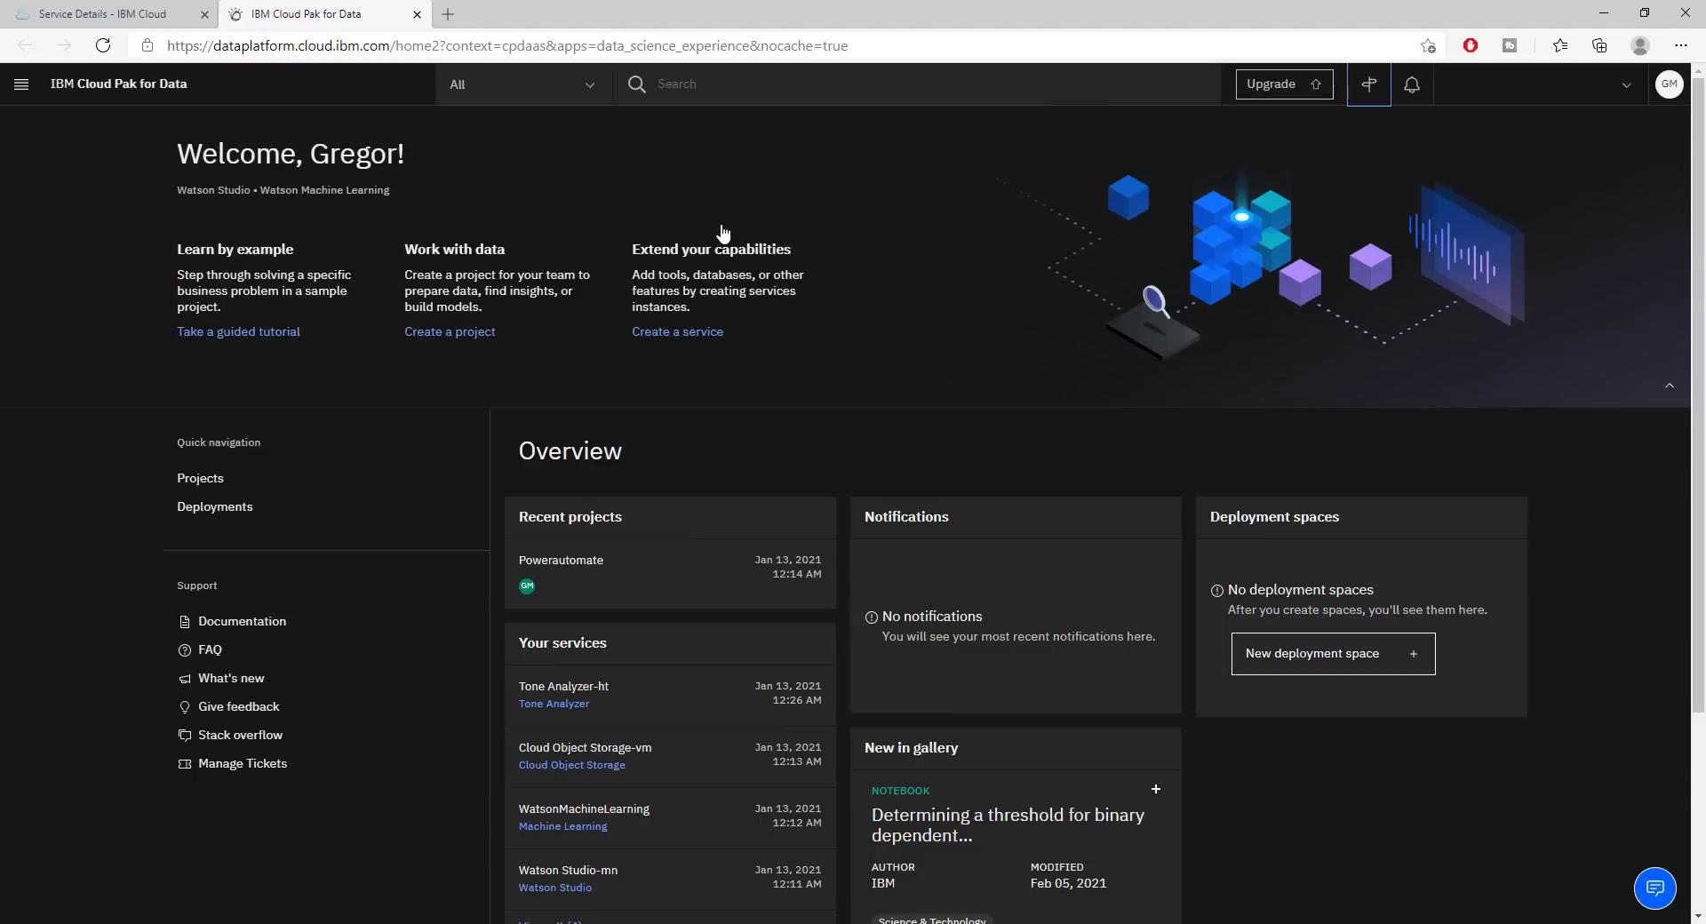
{"action": "left_click", "coordinate": [1369, 83]}
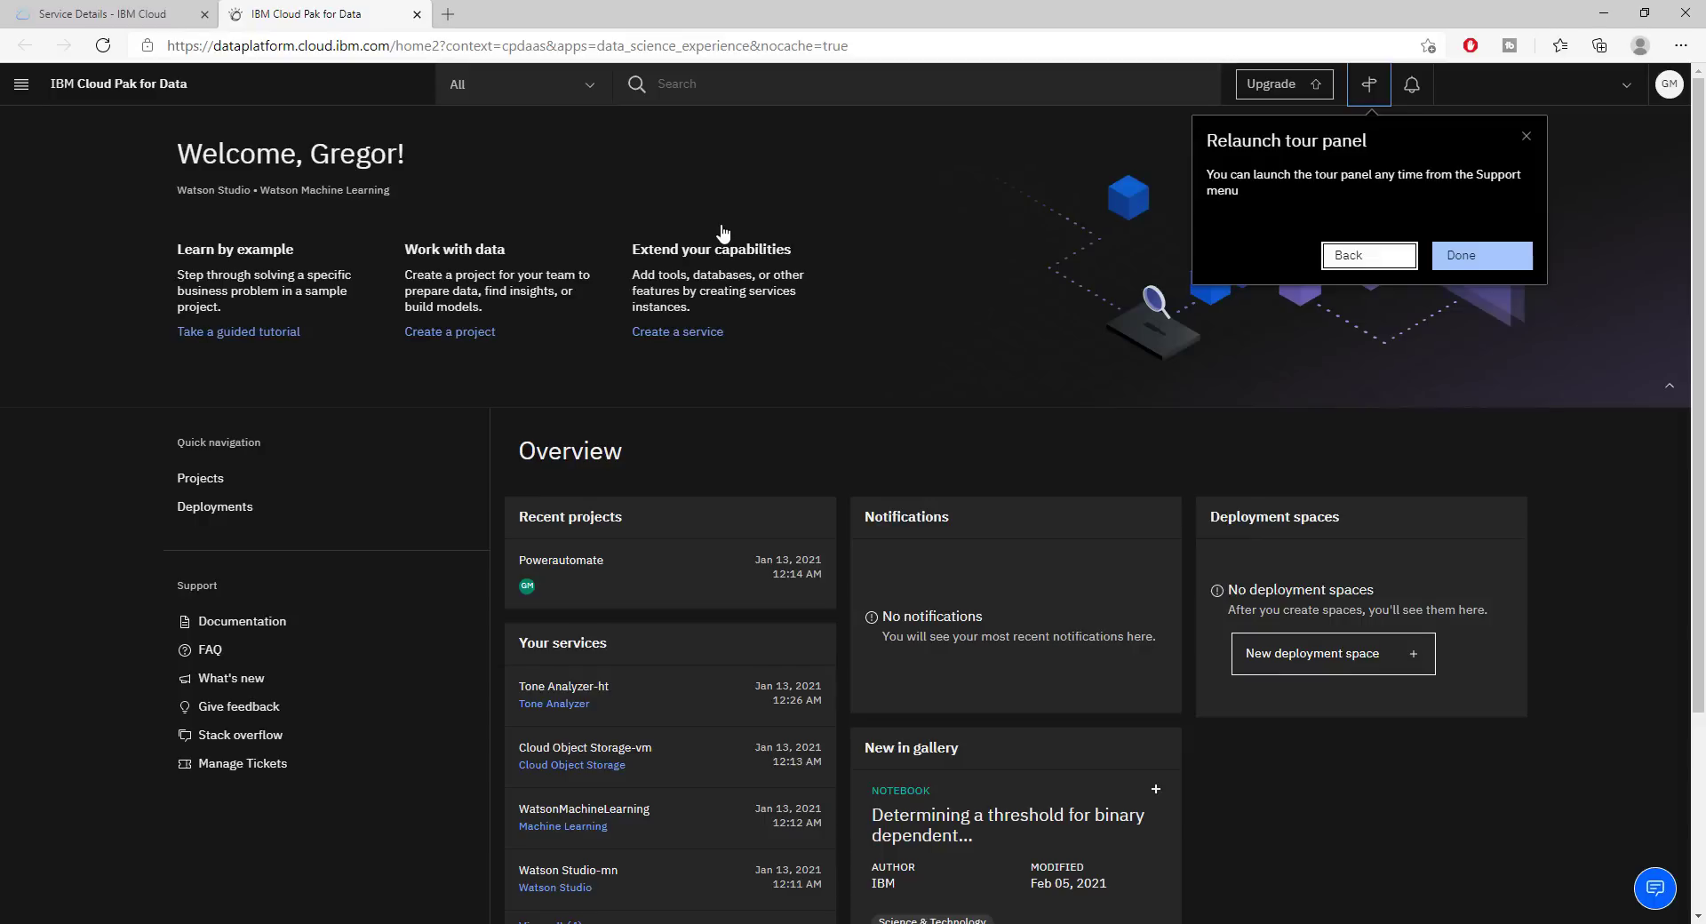
{"action": "left_click", "coordinate": [1480, 254]}
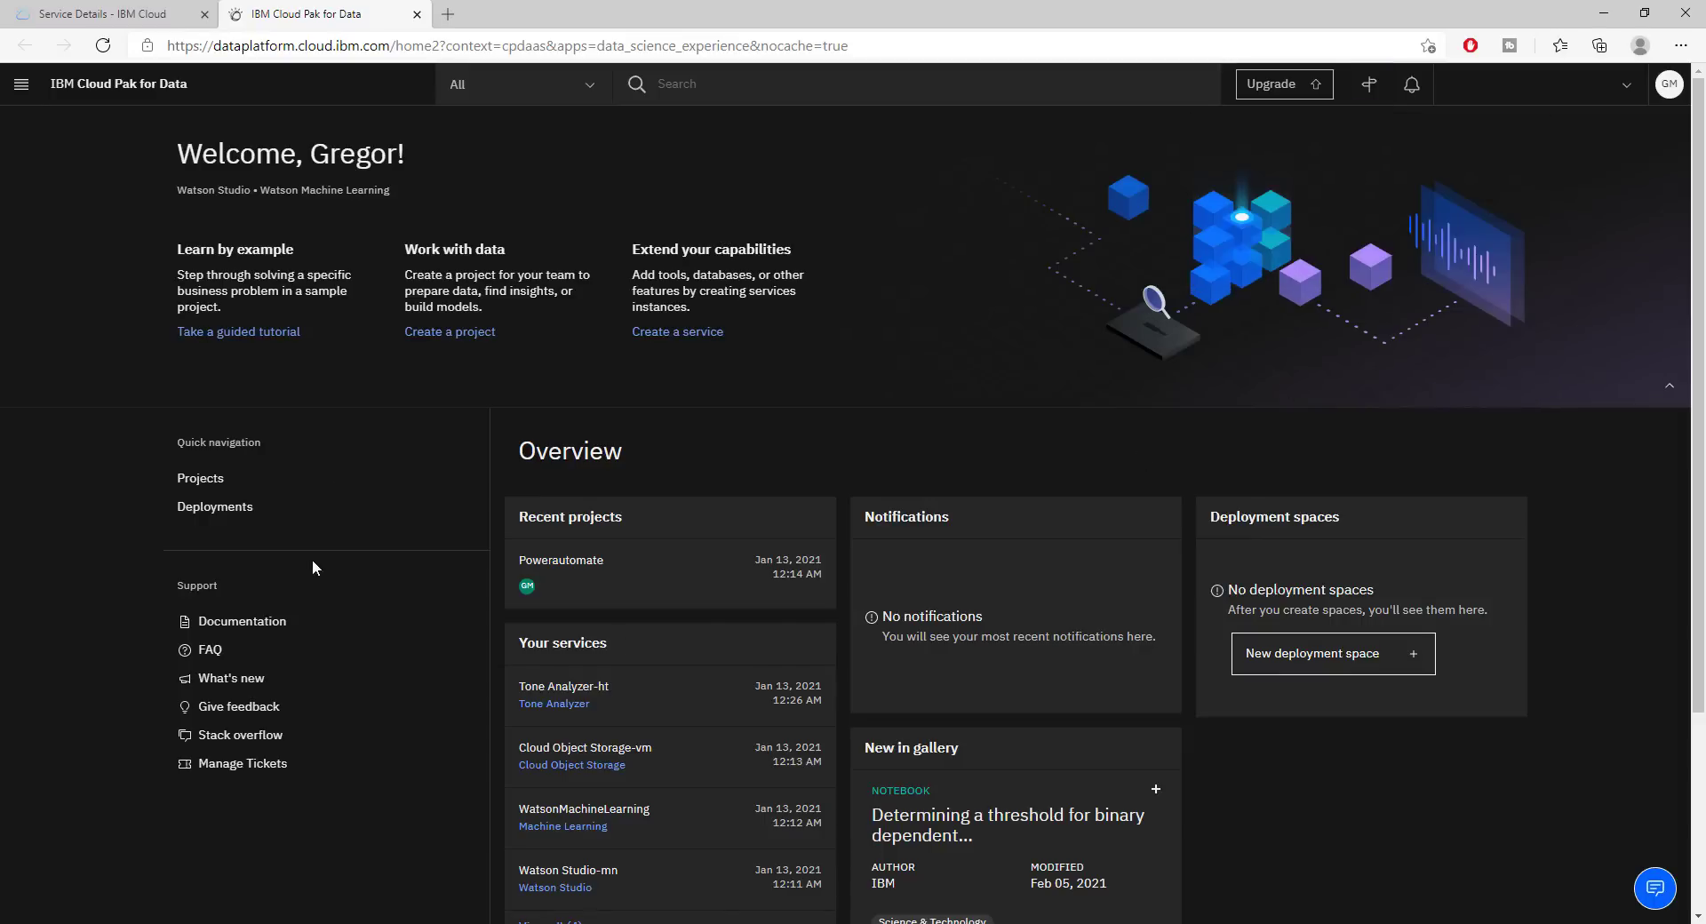
{"action": "left_click", "coordinate": [236, 331]}
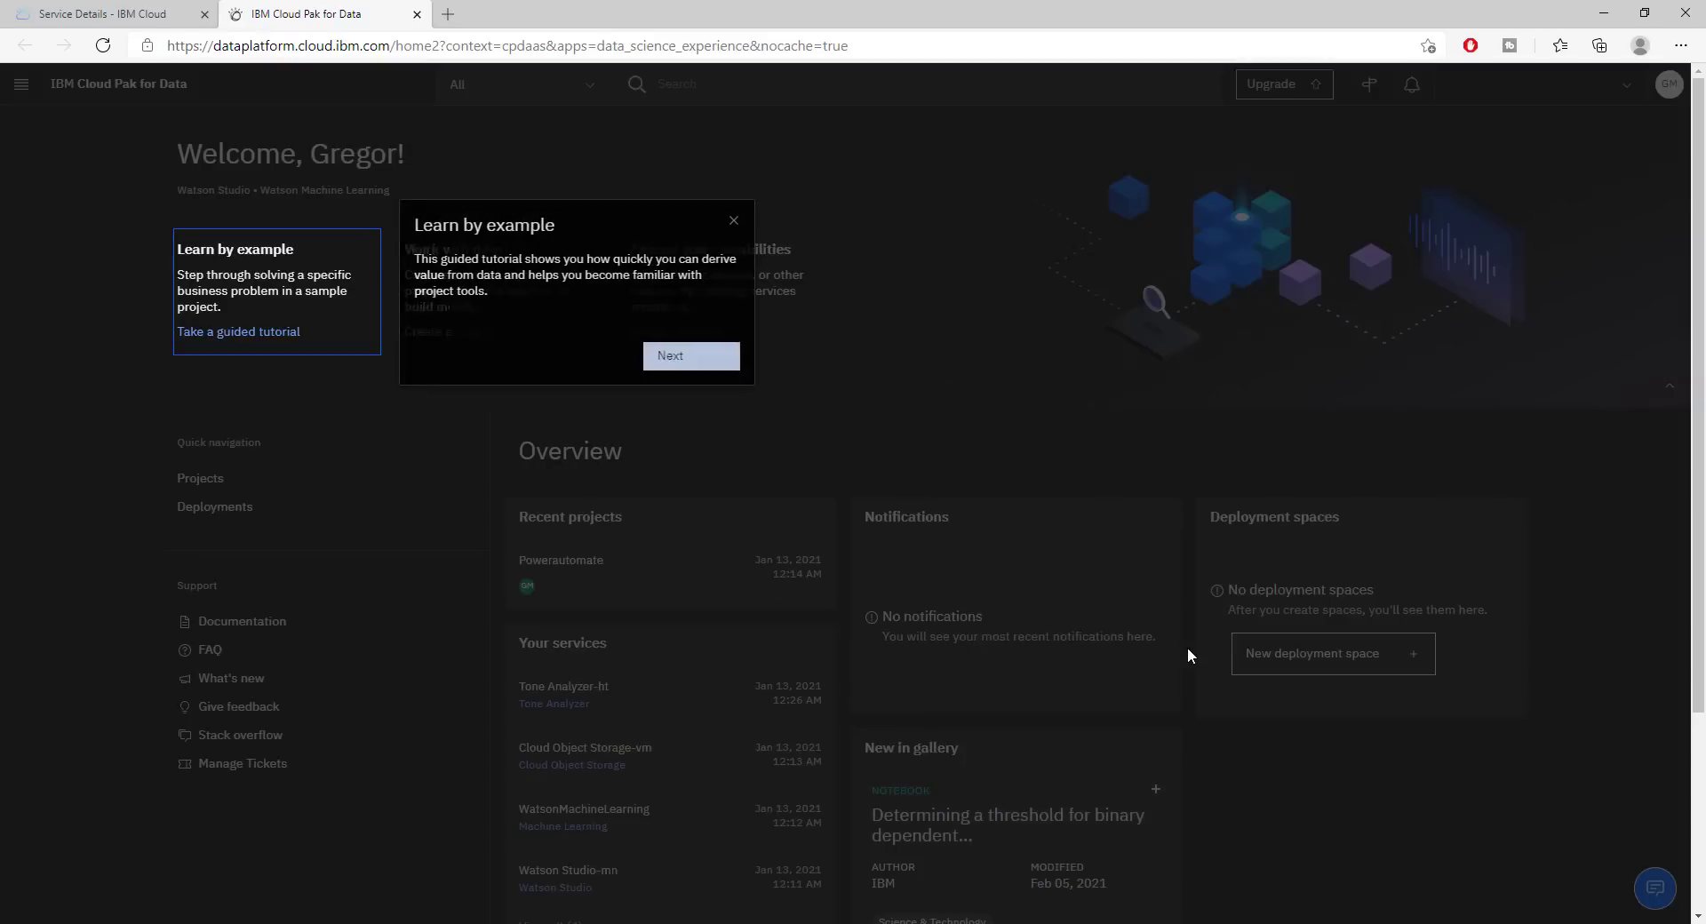
{"action": "left_click", "coordinate": [734, 220]}
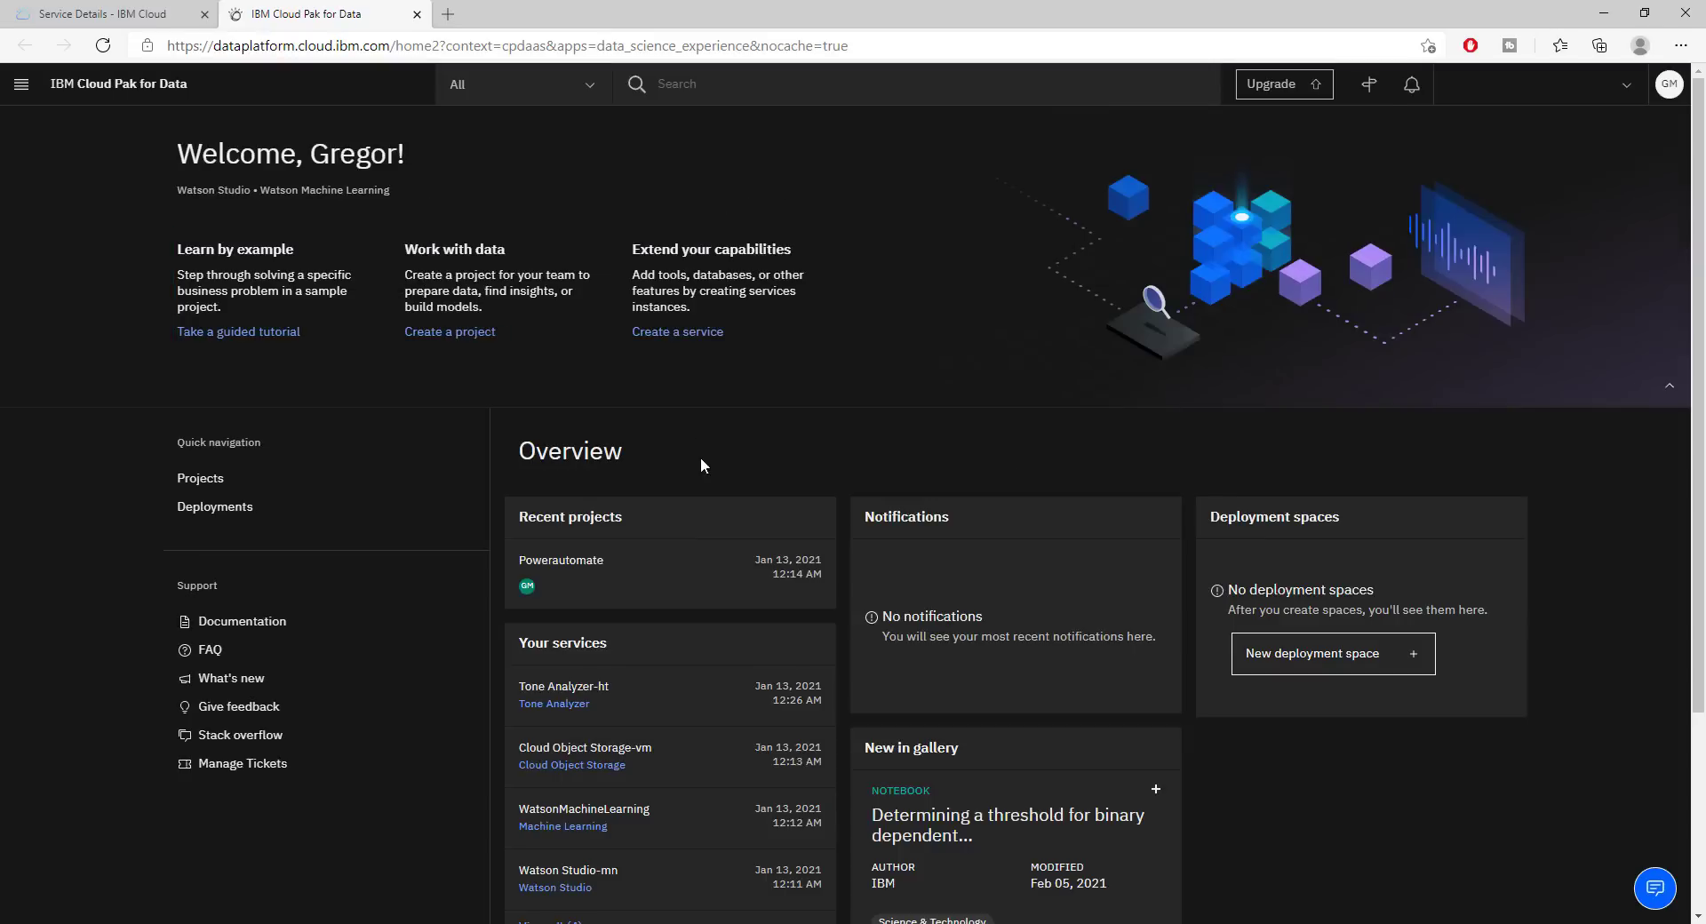
Go Back on the Relaunch tour panel and advance the tour to its navigation menu step
{"action": "left_click", "coordinate": [1368, 83]}
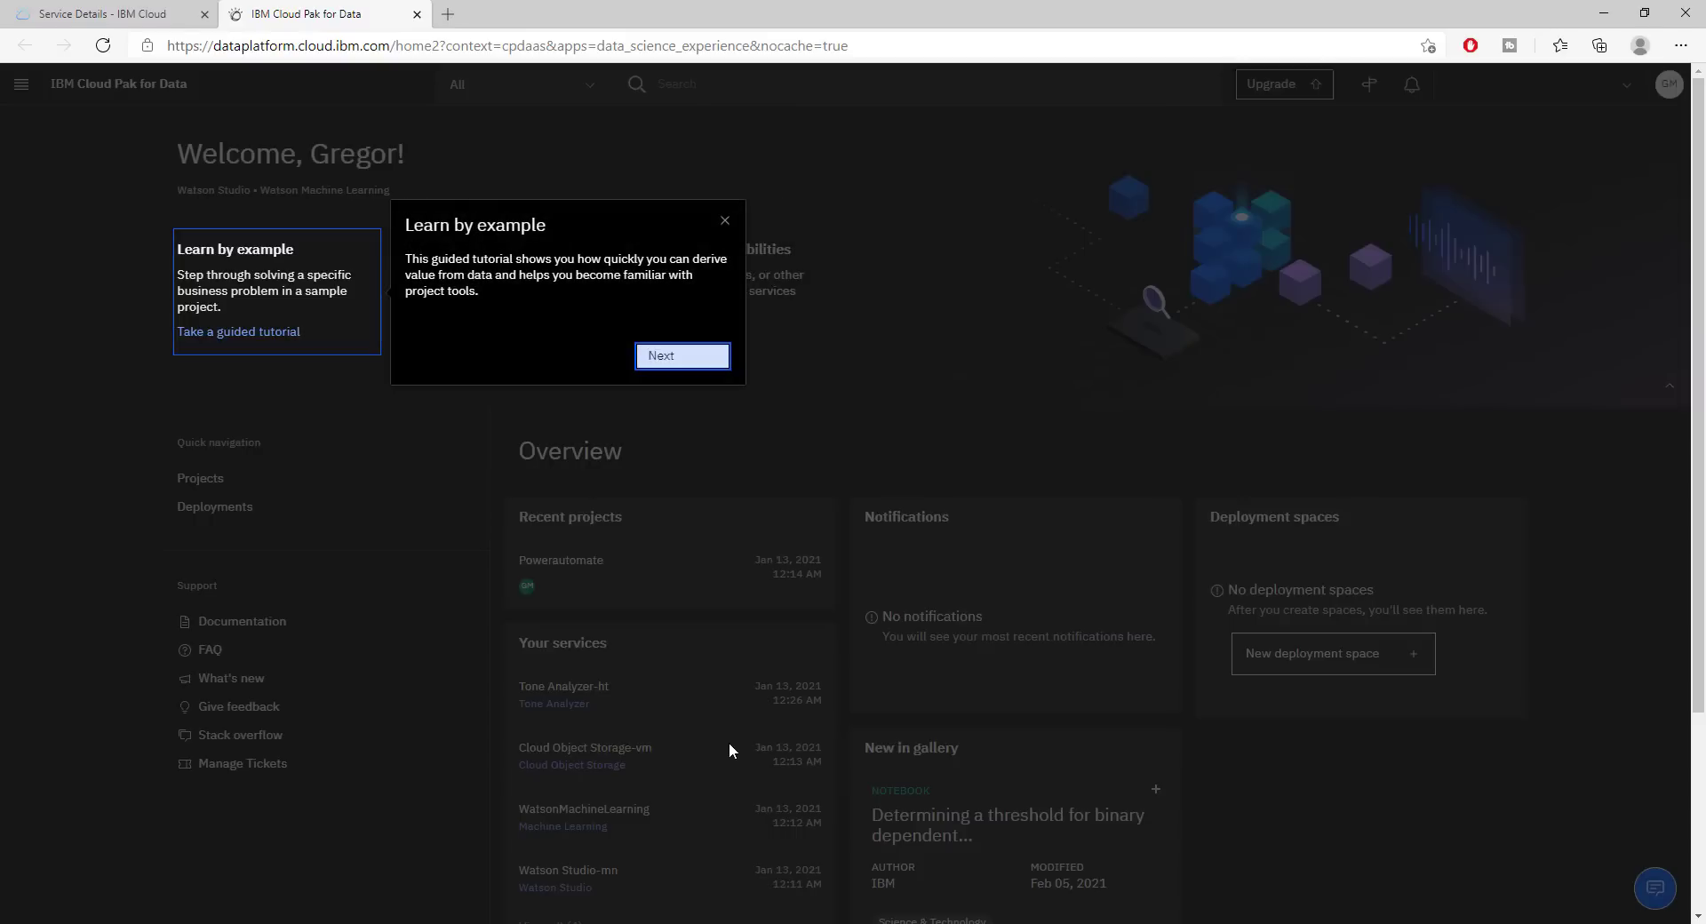
{"action": "left_click", "coordinate": [723, 221]}
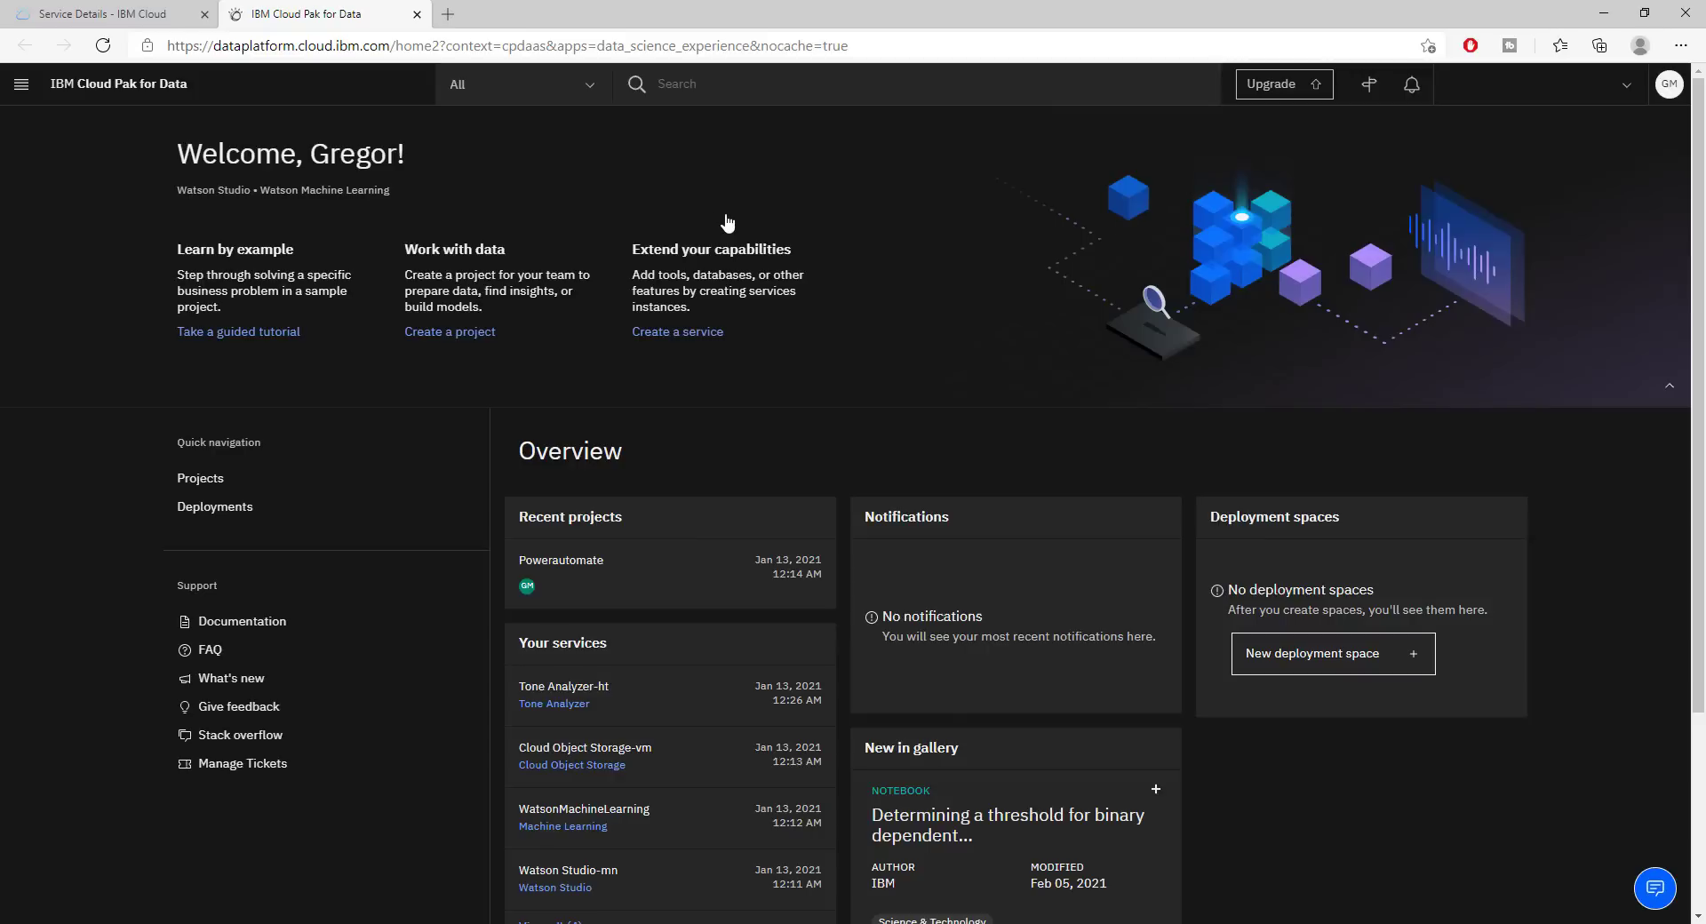
{"action": "left_click", "coordinate": [1369, 84]}
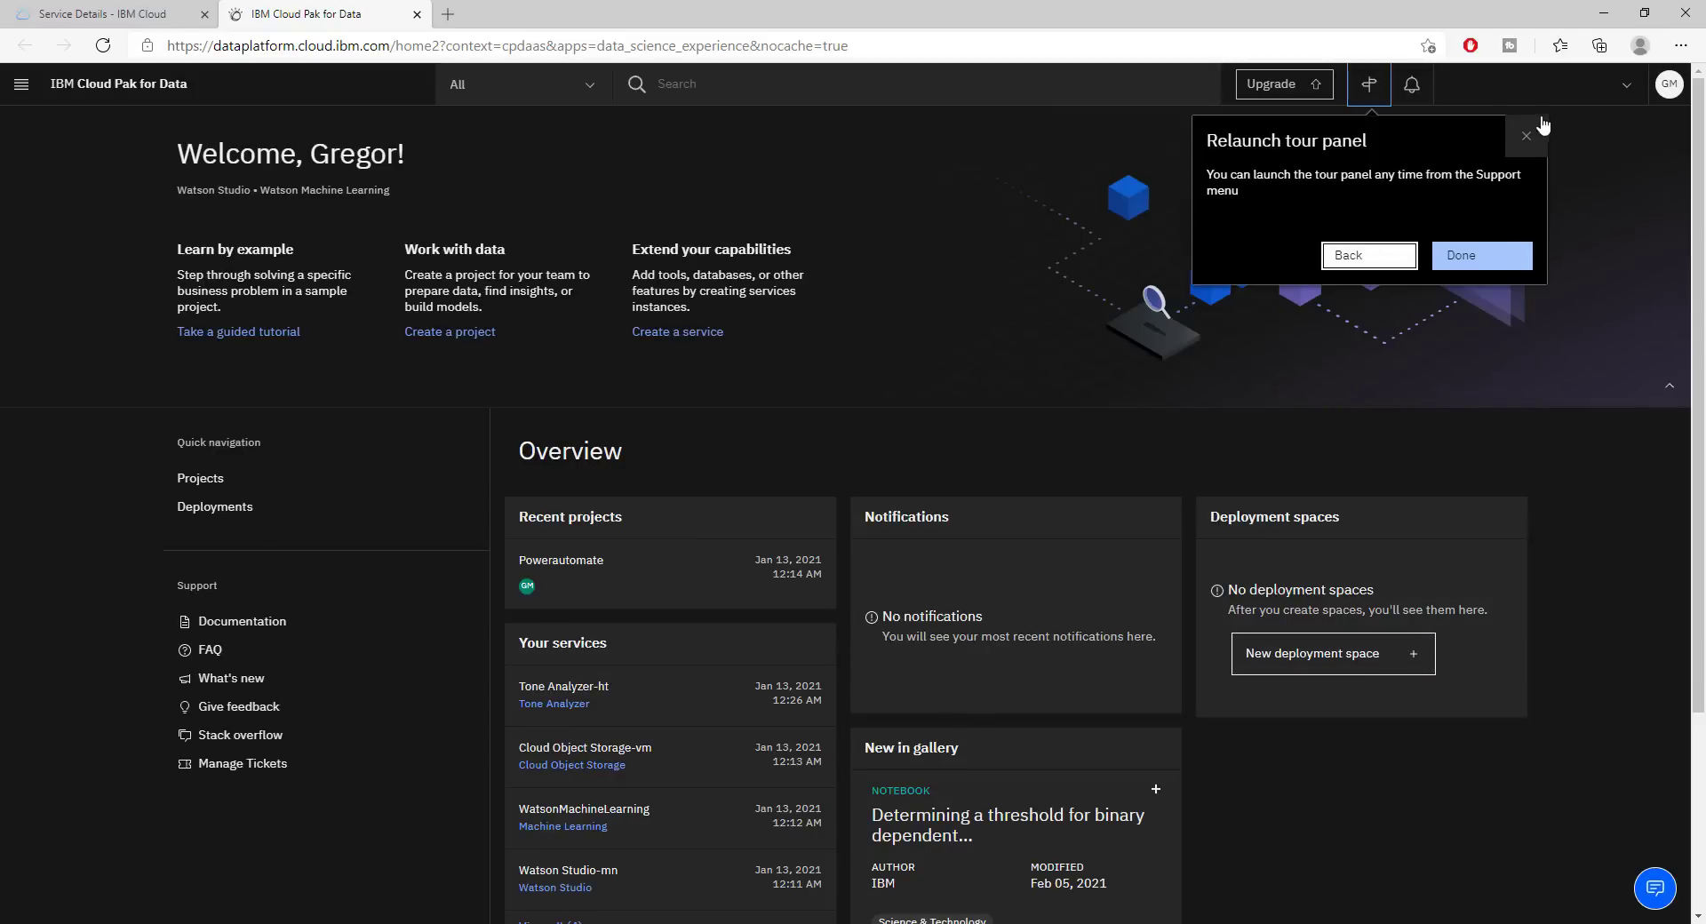
{"action": "left_click", "coordinate": [1525, 137]}
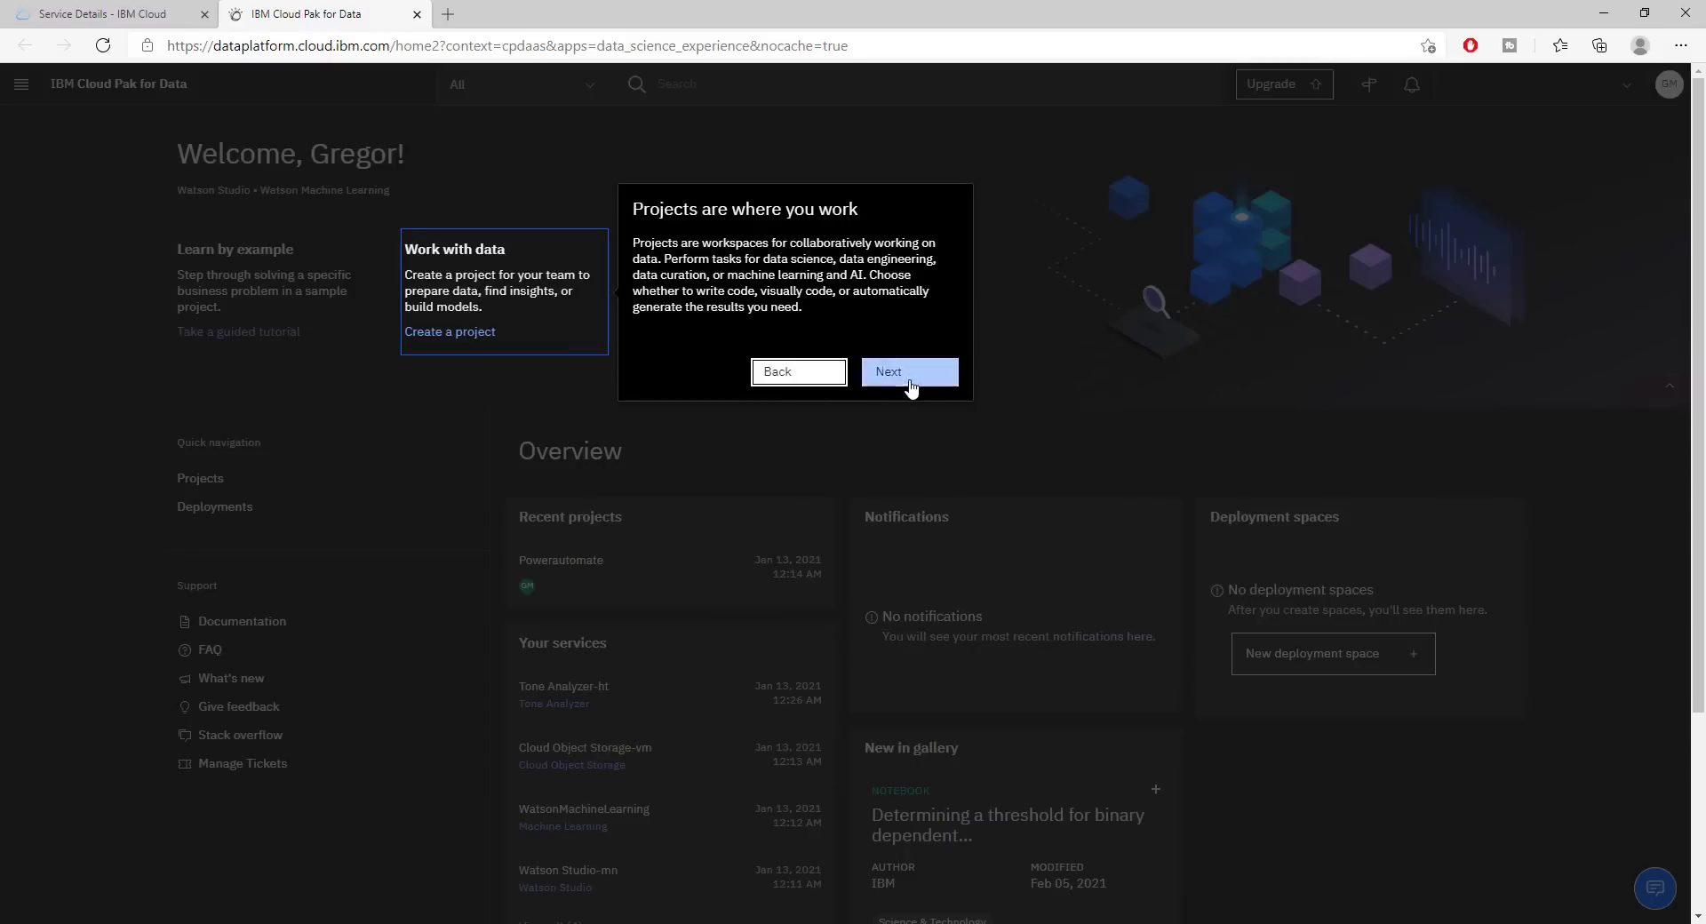
{"action": "left_click", "coordinate": [908, 372]}
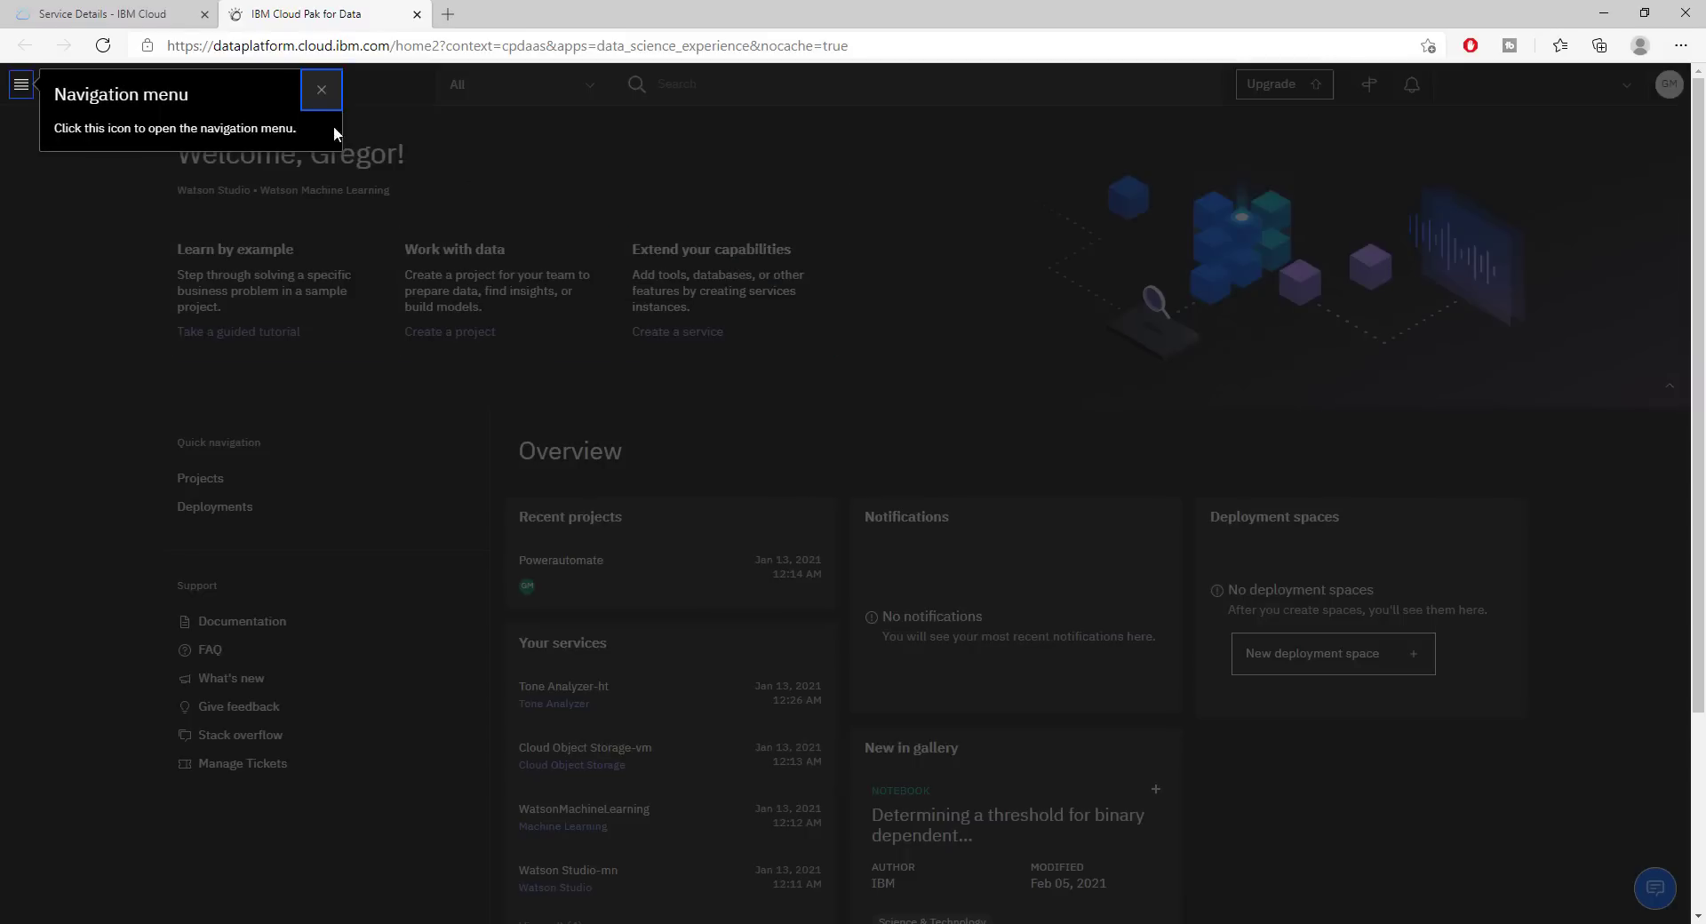
{"action": "left_click", "coordinate": [322, 89]}
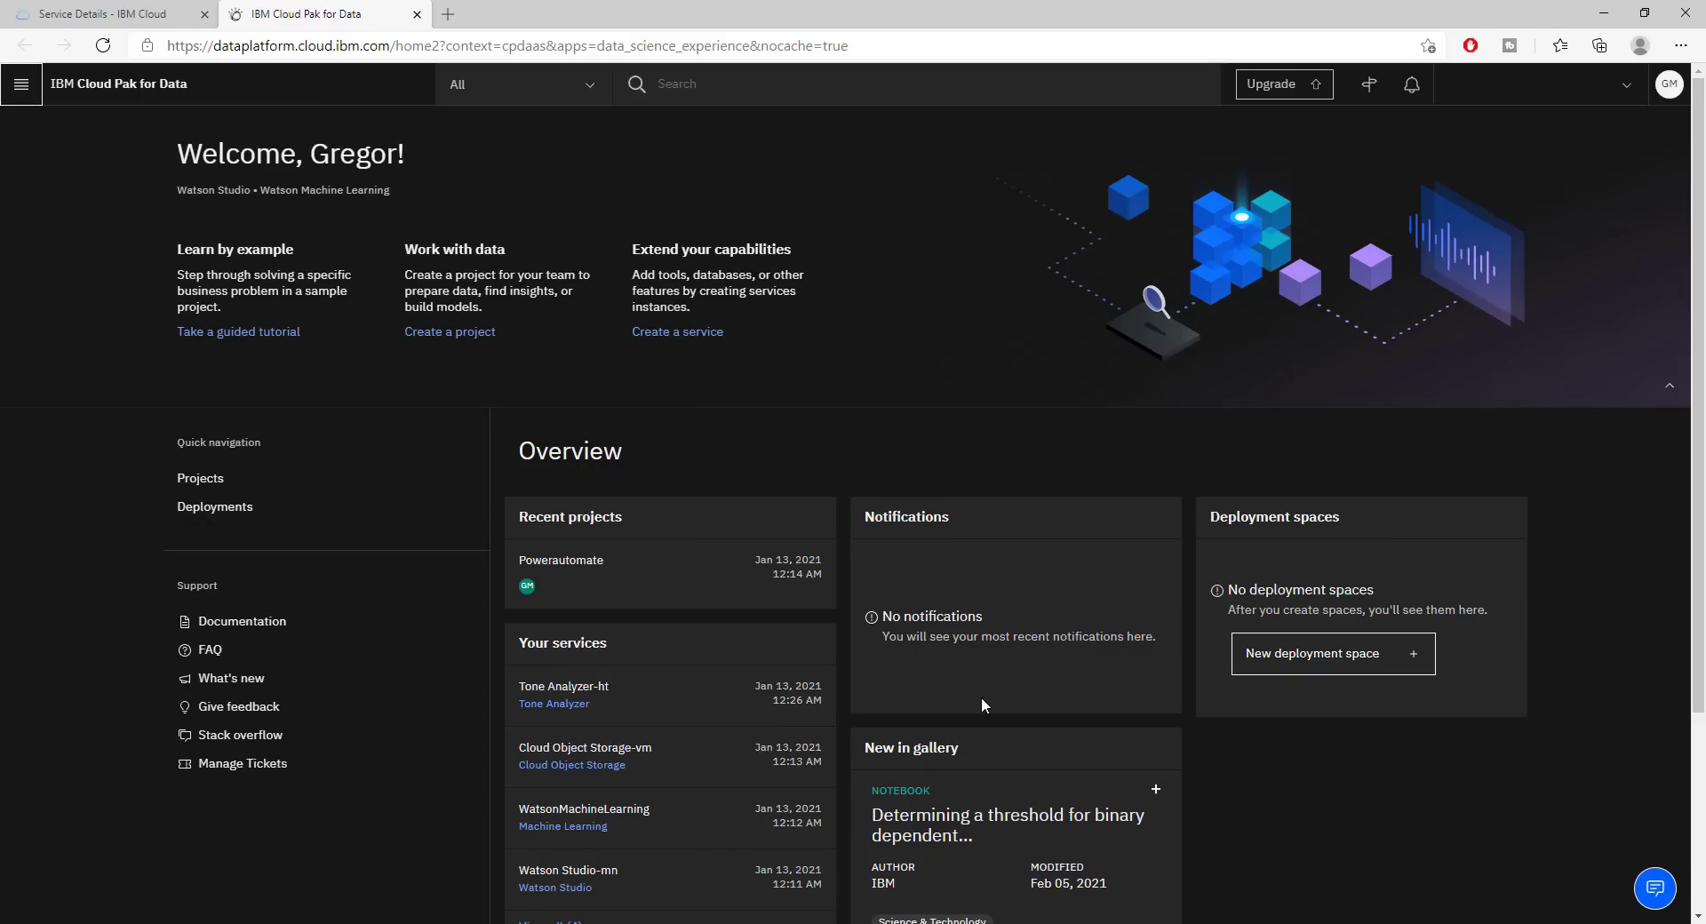
{"action": "left_click", "coordinate": [237, 330]}
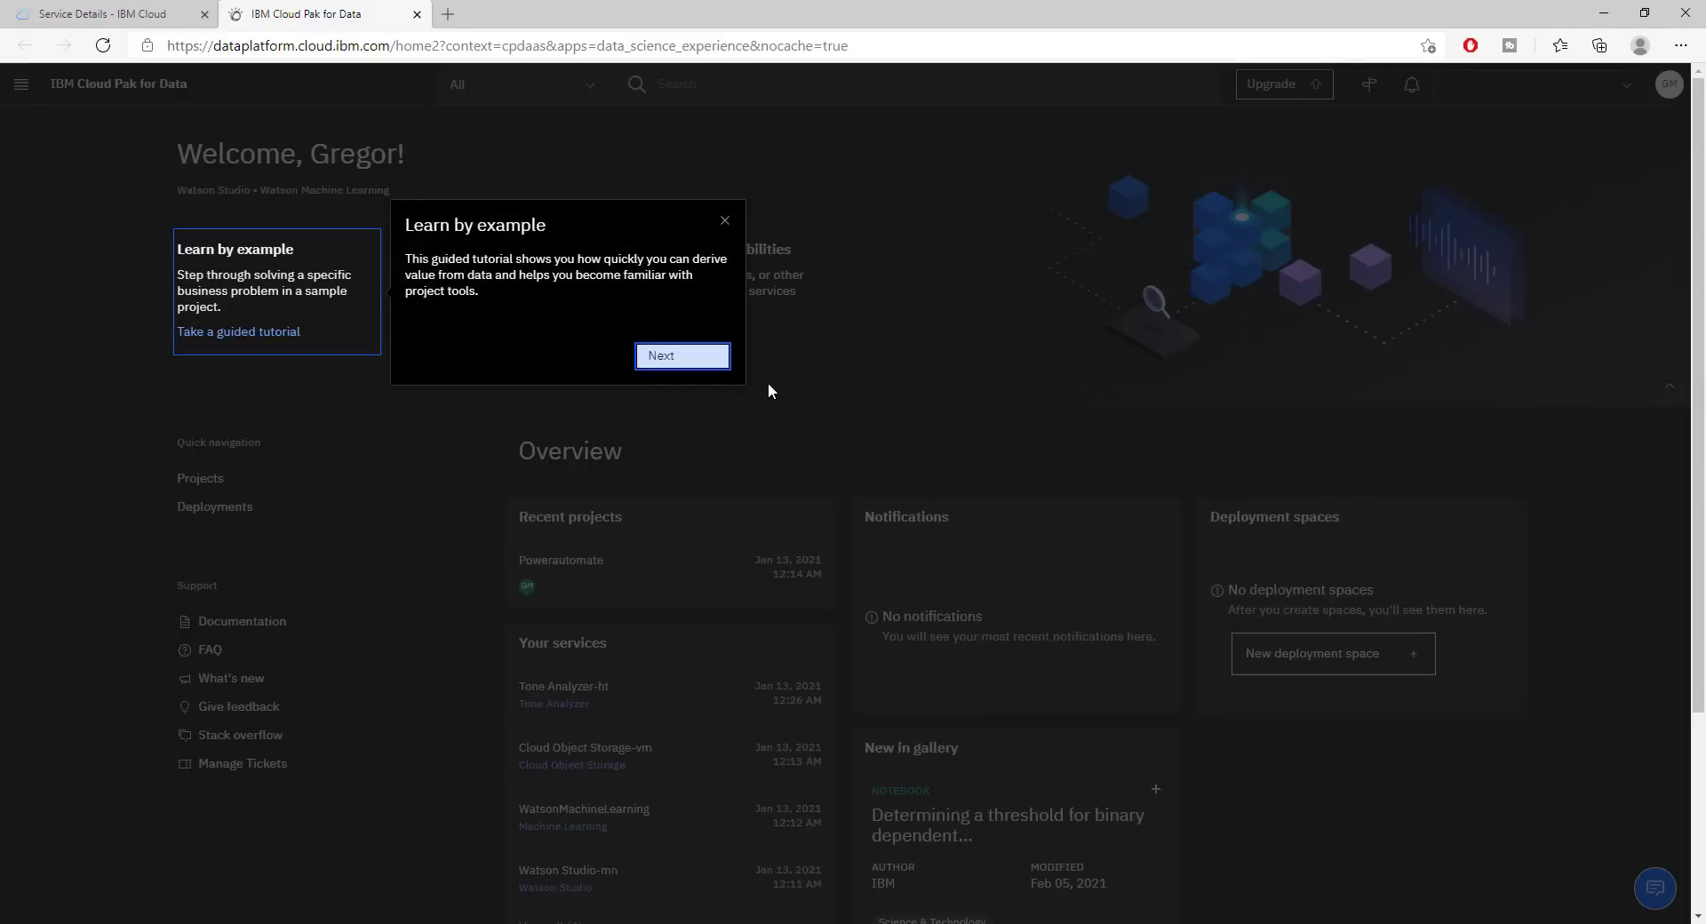
{"action": "mouse_move", "coordinate": [705, 370]}
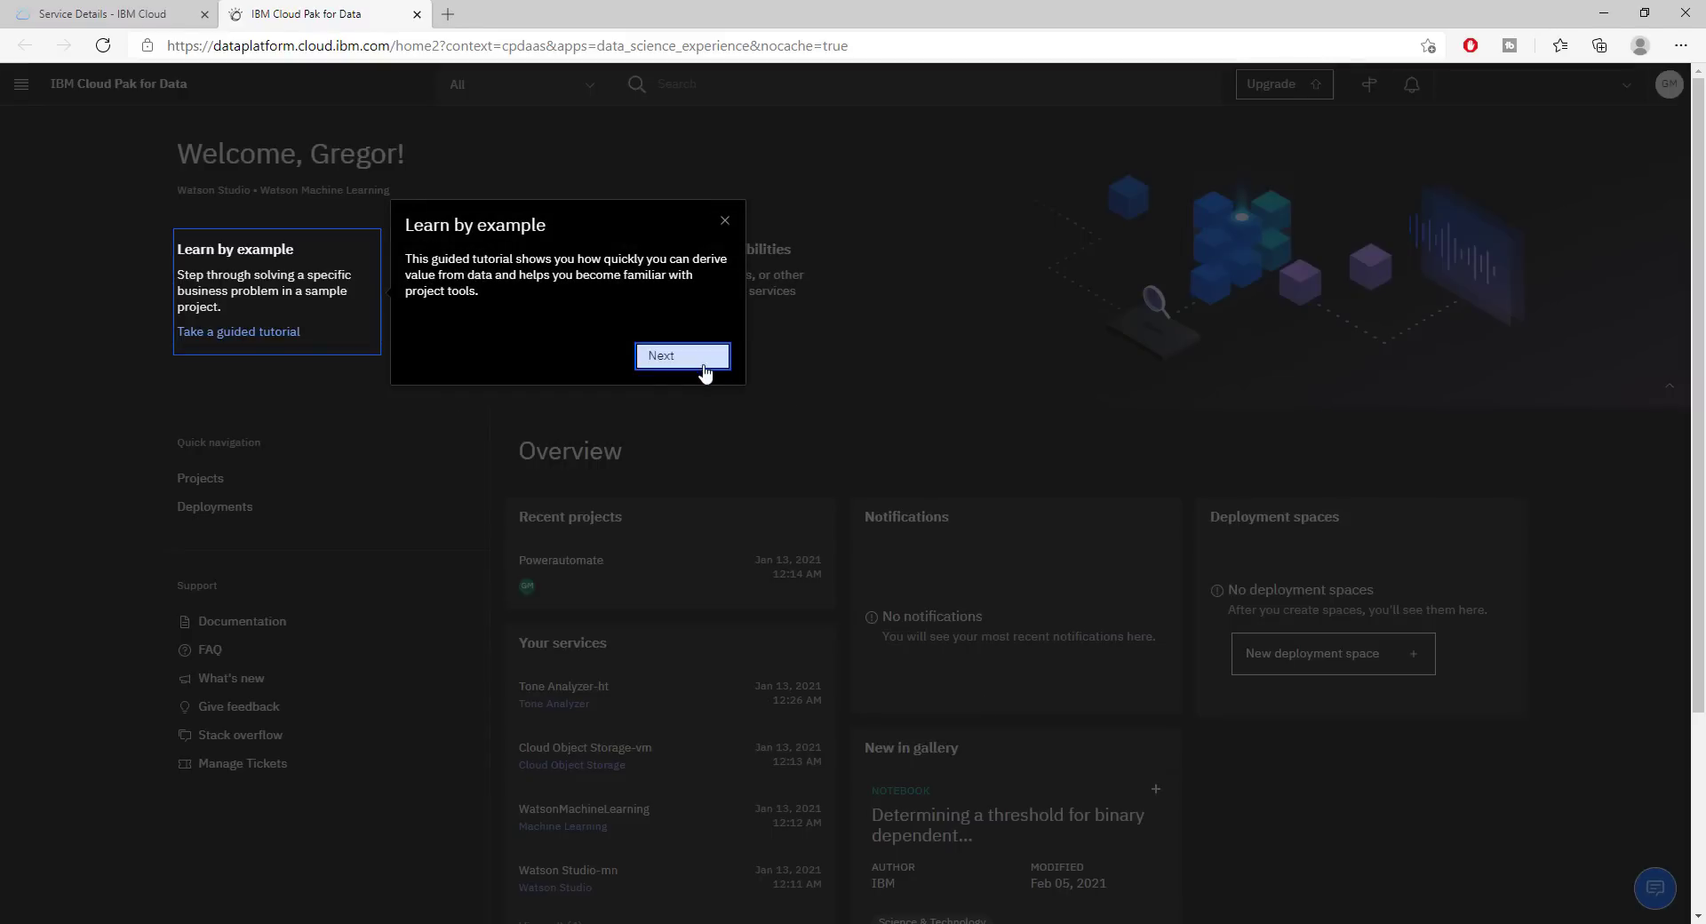
{"action": "left_click", "coordinate": [659, 355]}
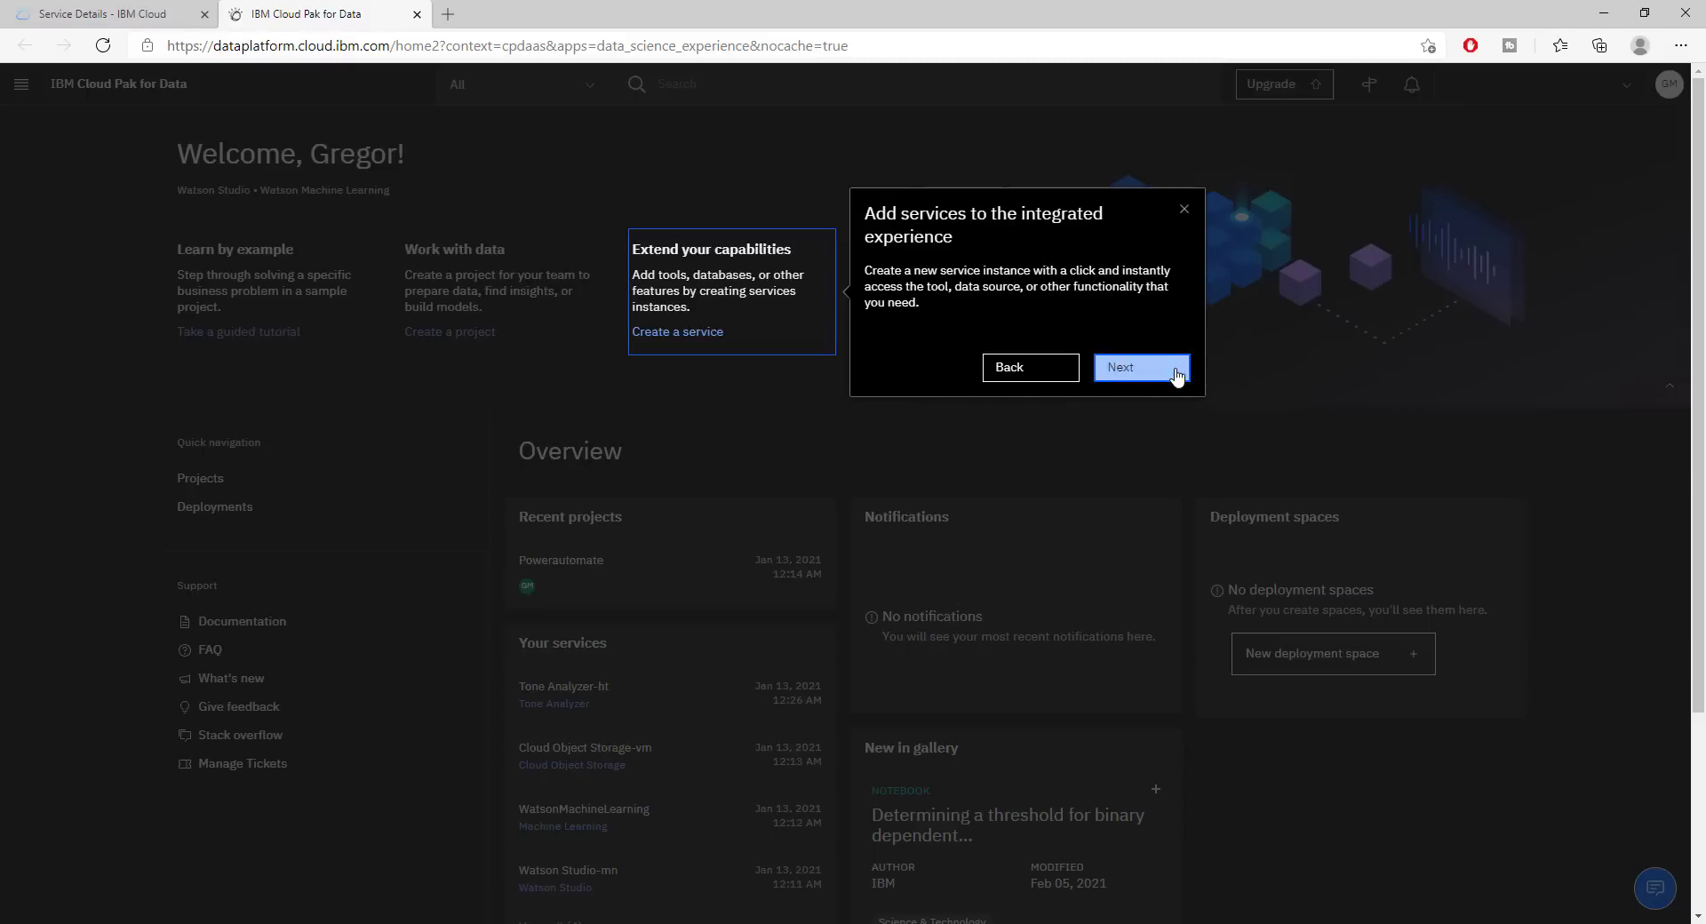
{"action": "left_click", "coordinate": [1140, 366]}
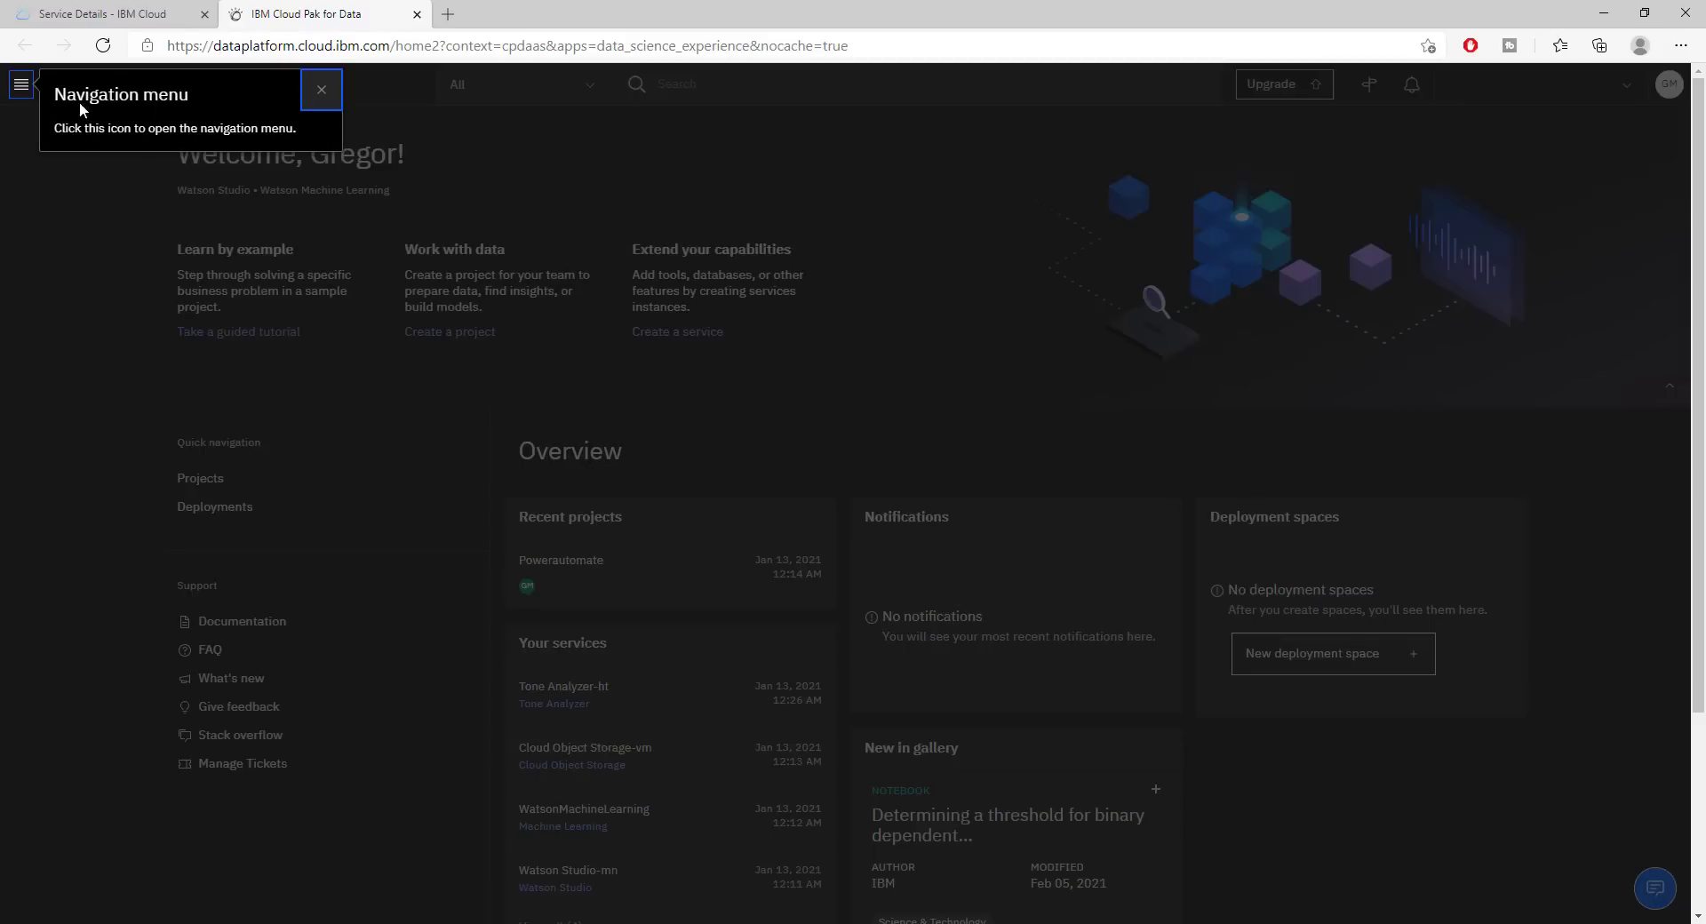
Expand Projects in the navigation menu, finish its tour note, and open Jobs for all projects
{"action": "left_click", "coordinate": [21, 84]}
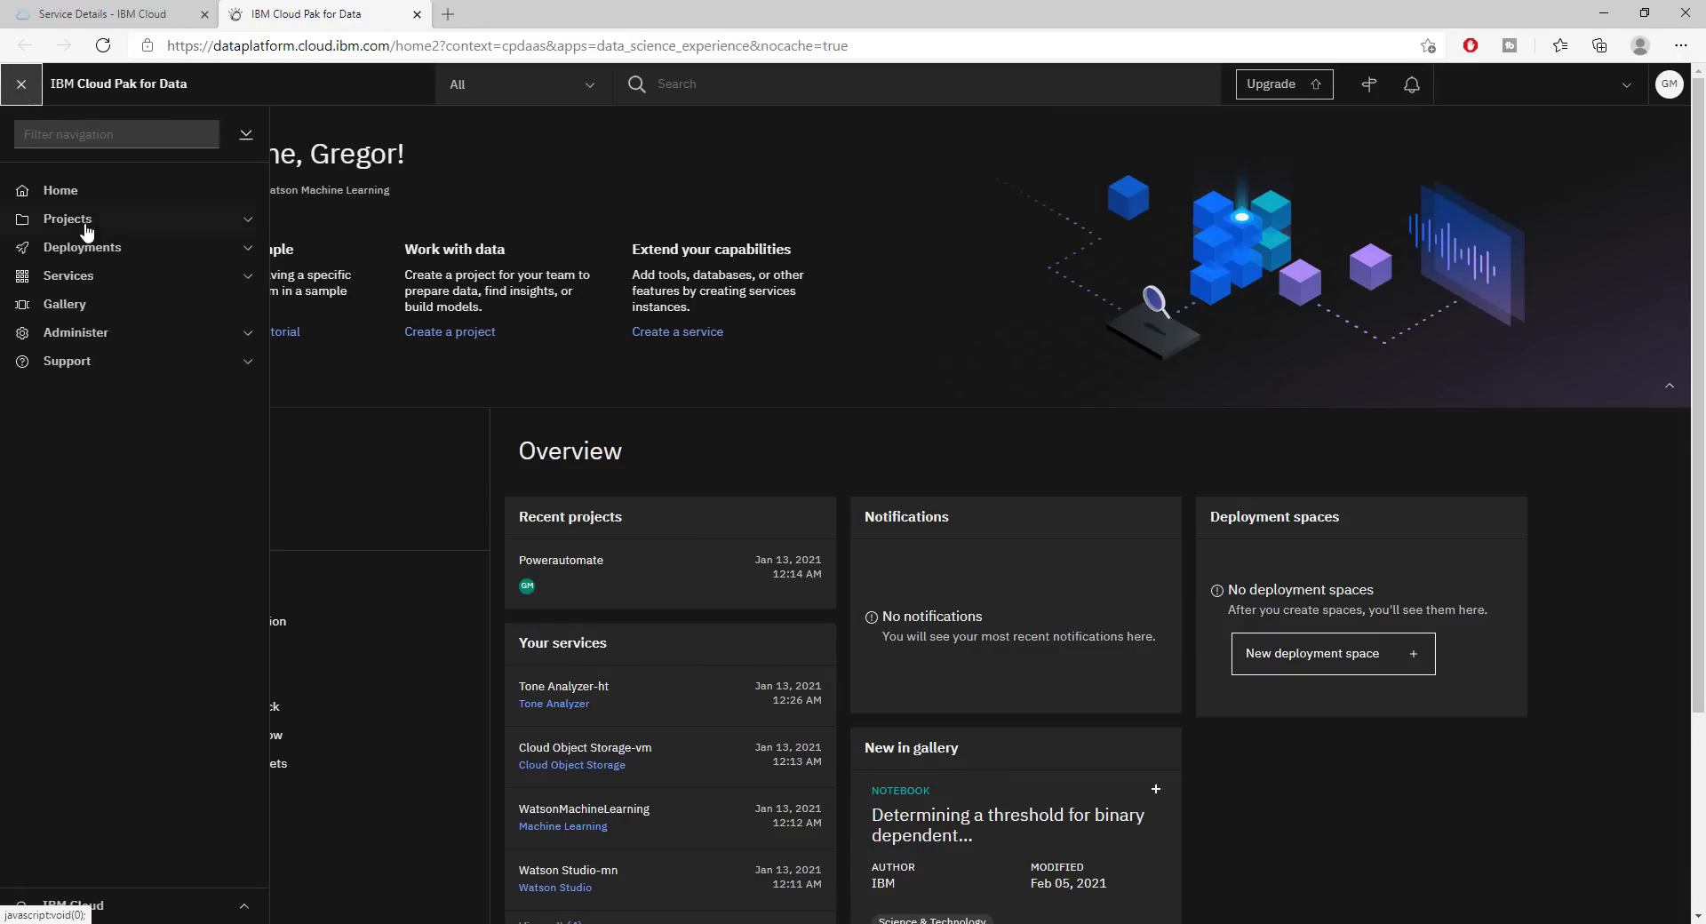
{"action": "left_click", "coordinate": [68, 219]}
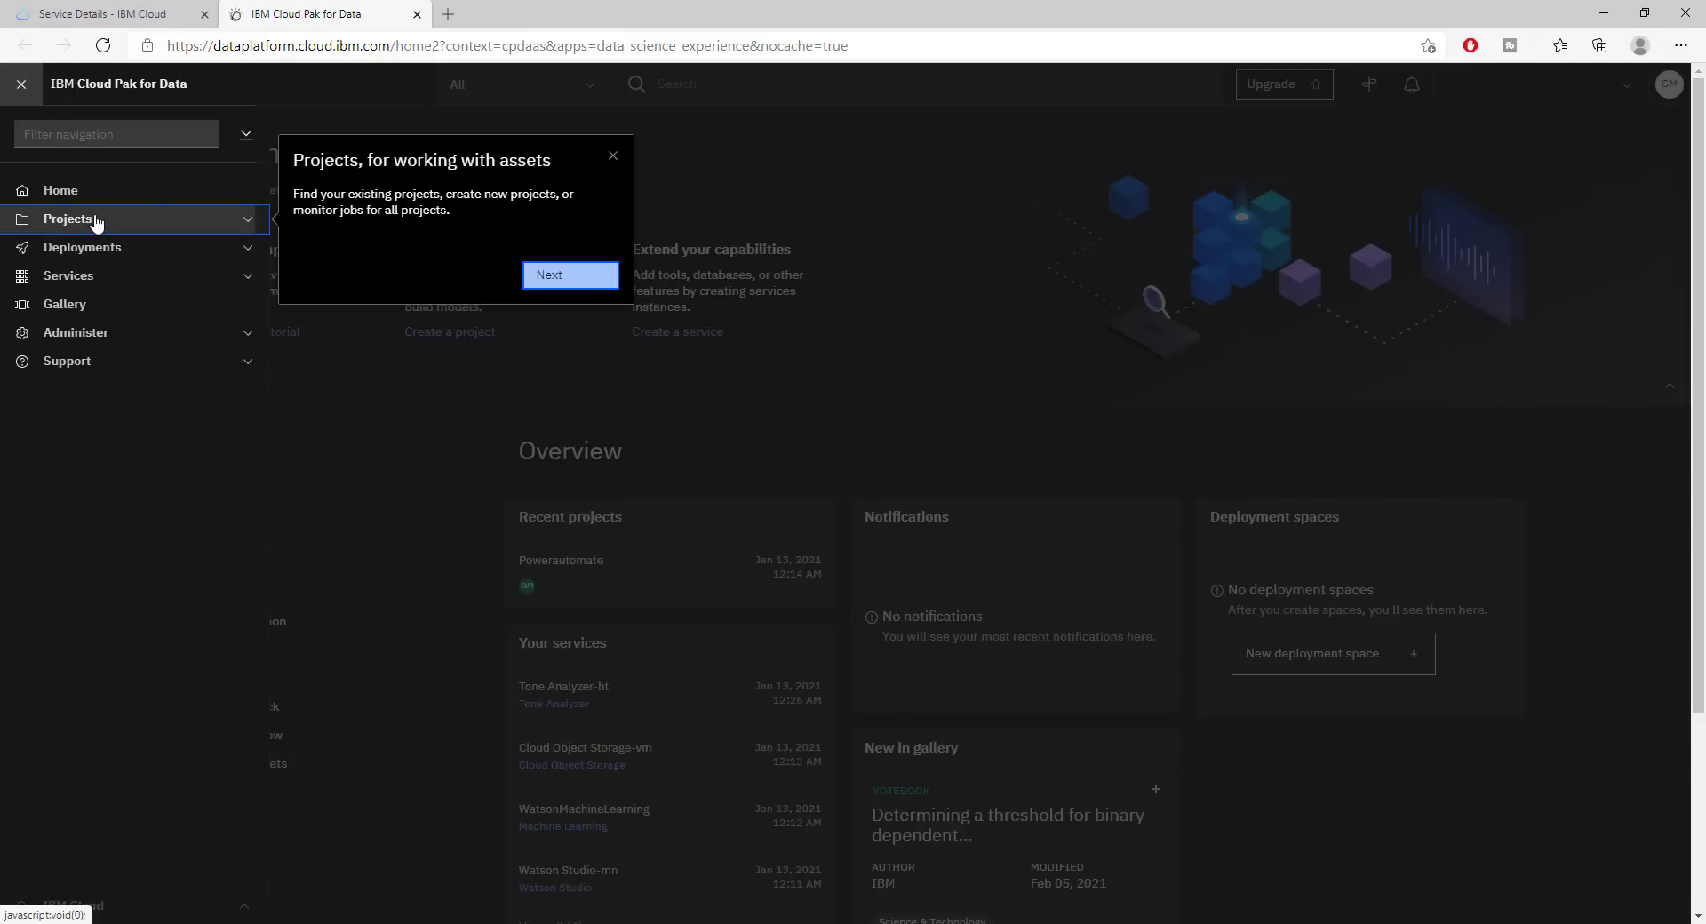
{"action": "mouse_move", "coordinate": [255, 238]}
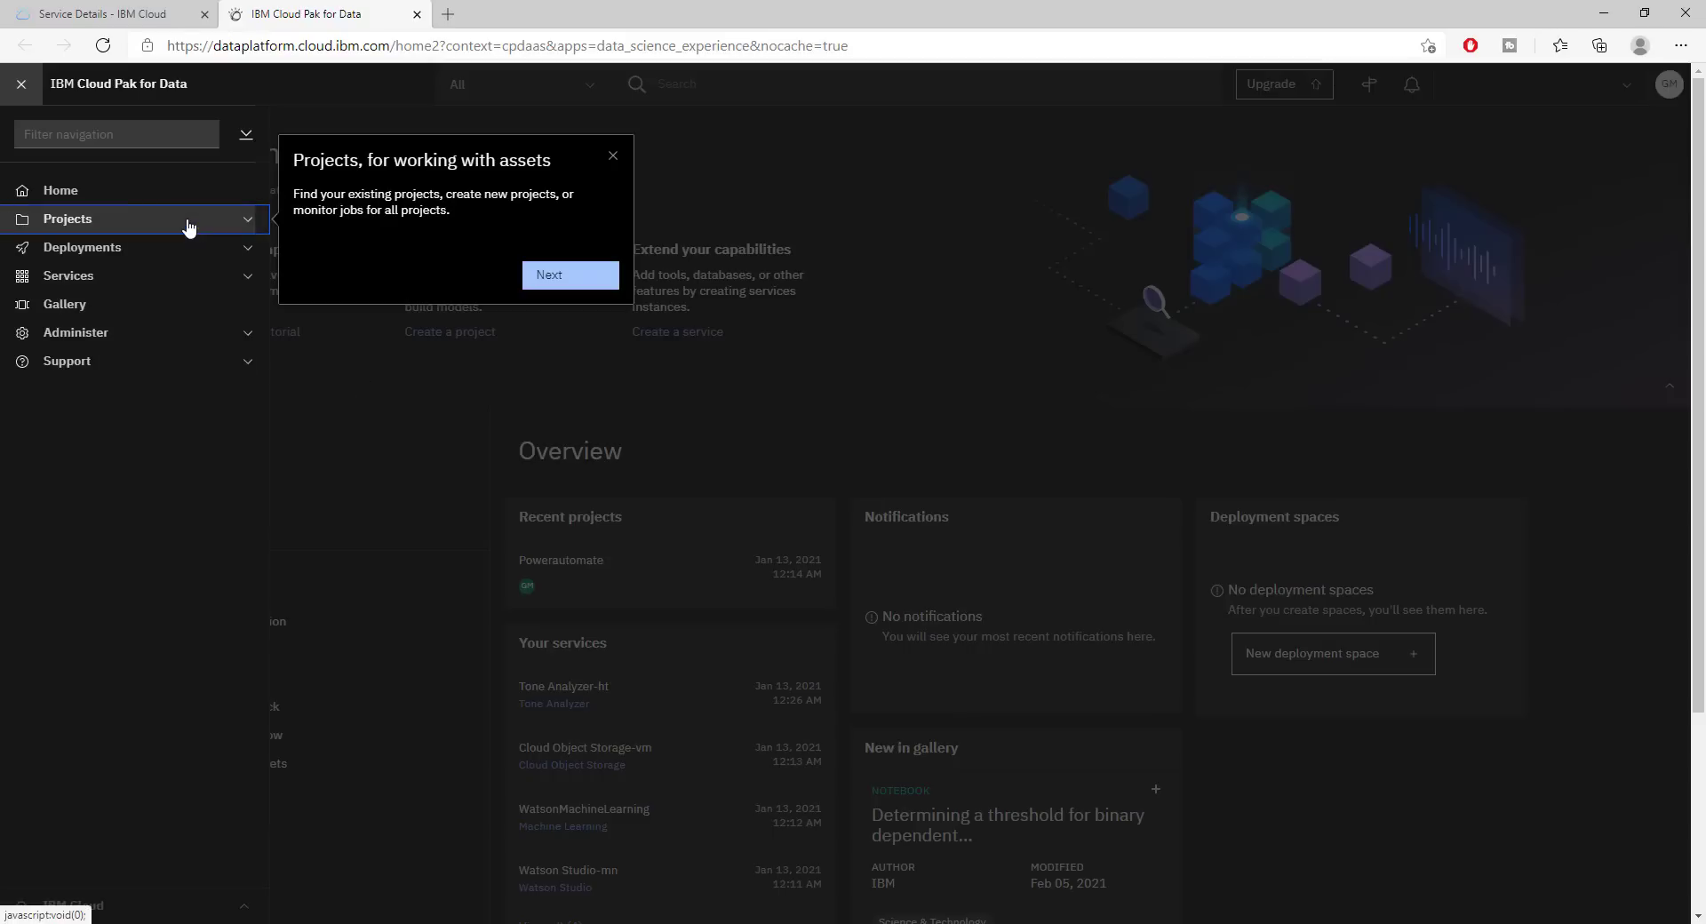
{"action": "left_click", "coordinate": [66, 218]}
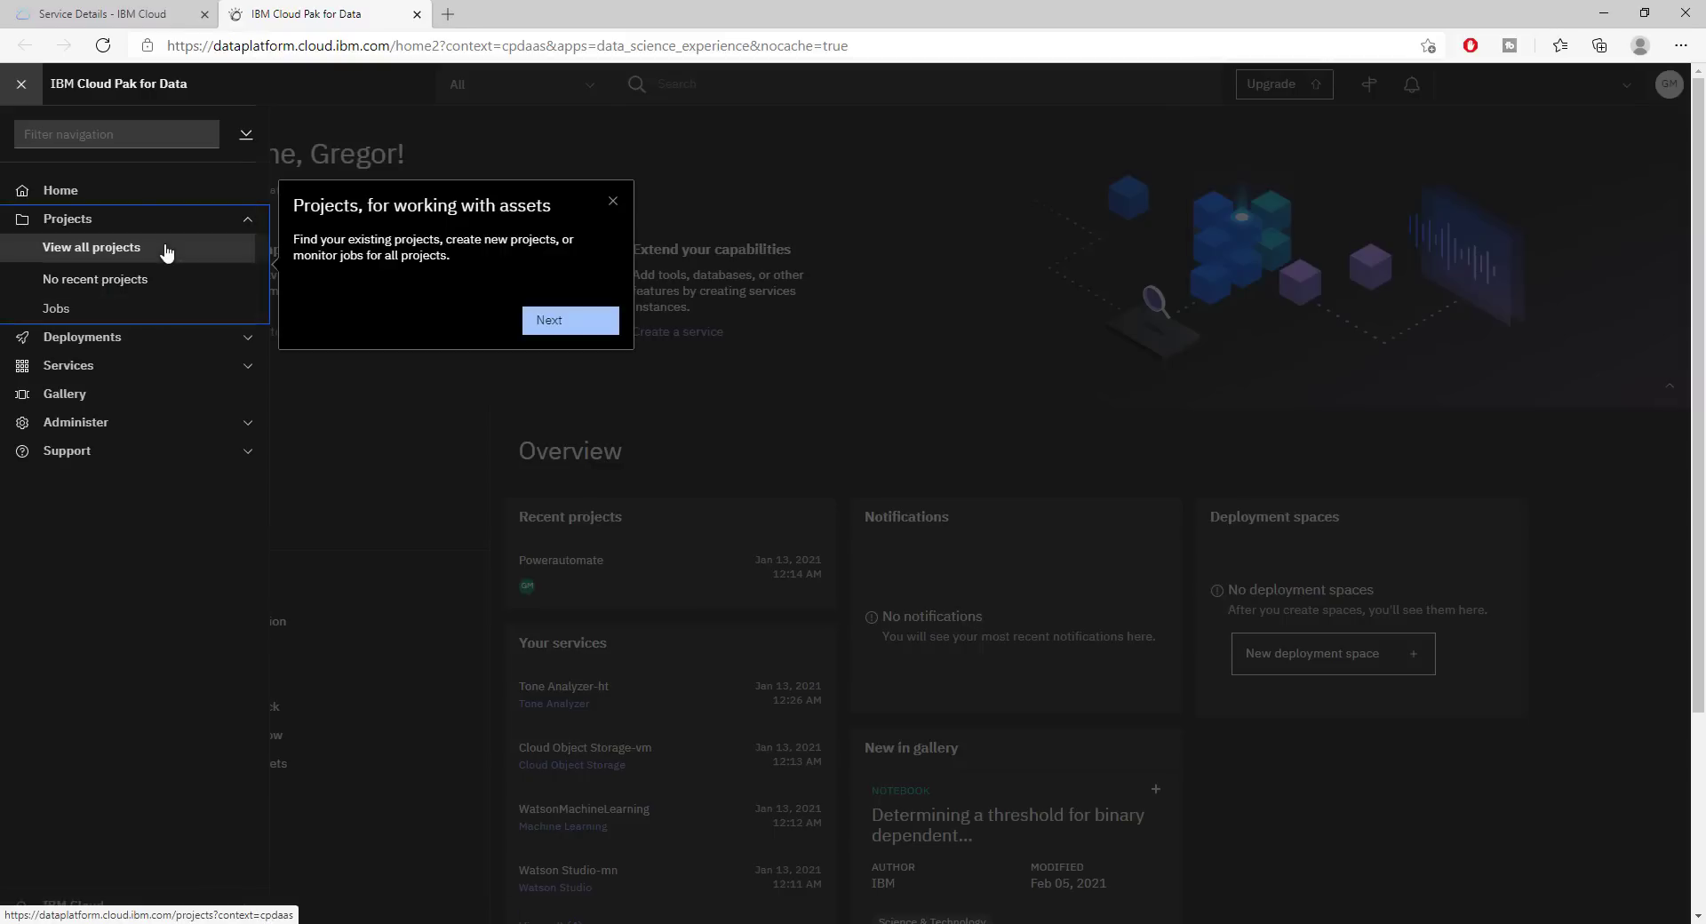
{"action": "mouse_move", "coordinate": [570, 320]}
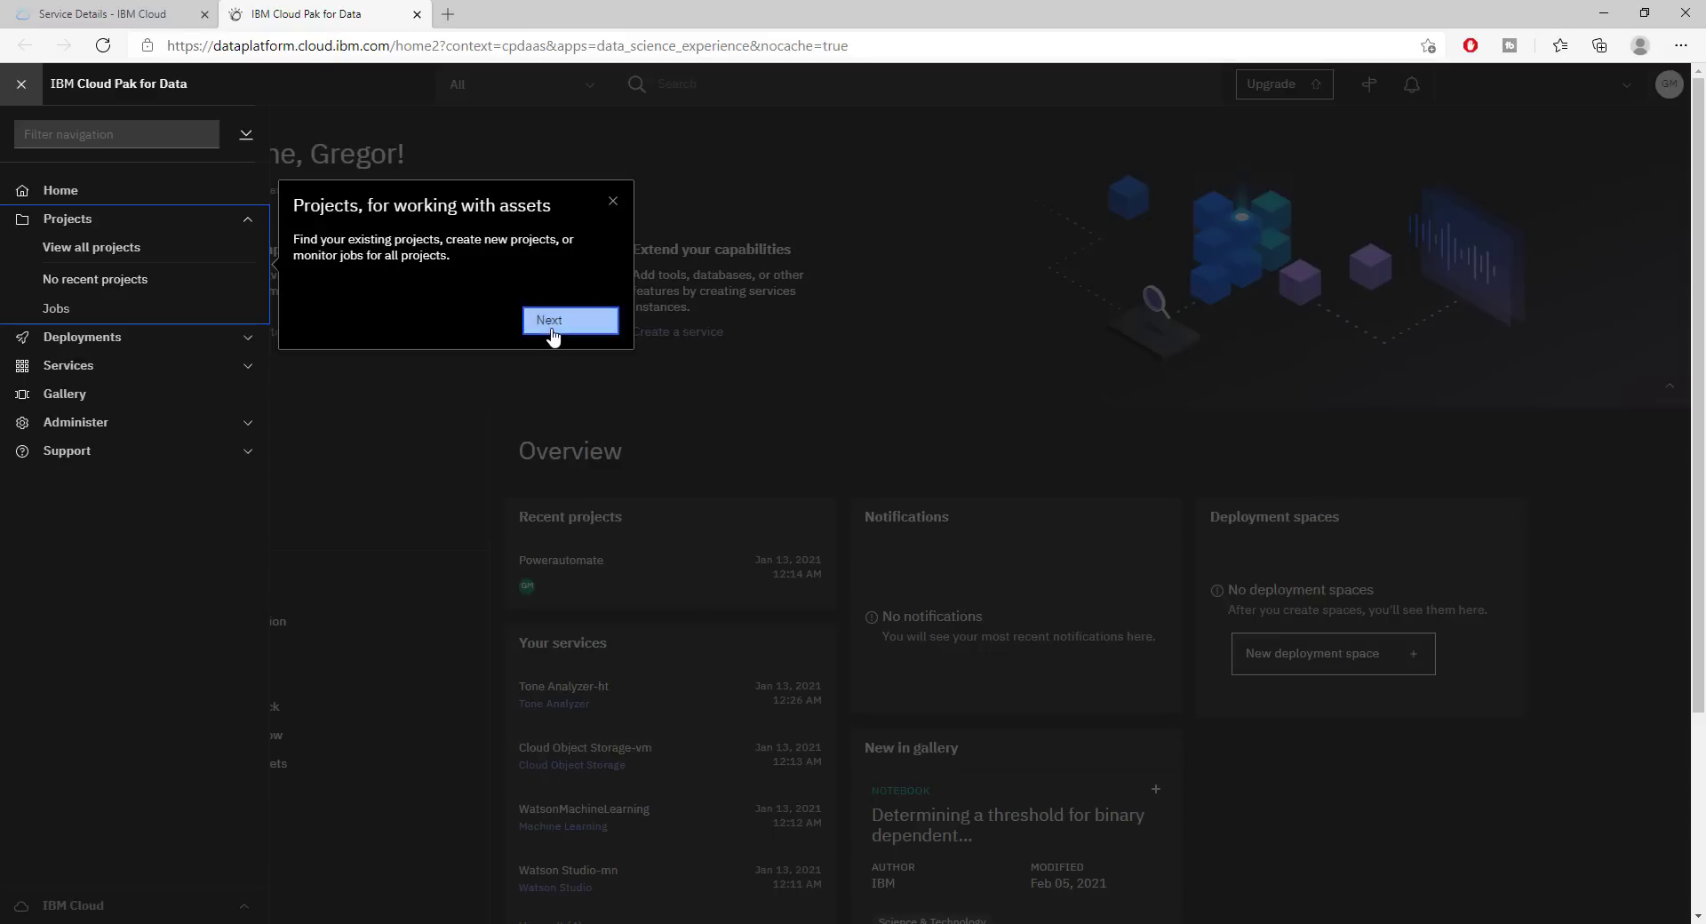
{"action": "left_click", "coordinate": [570, 319]}
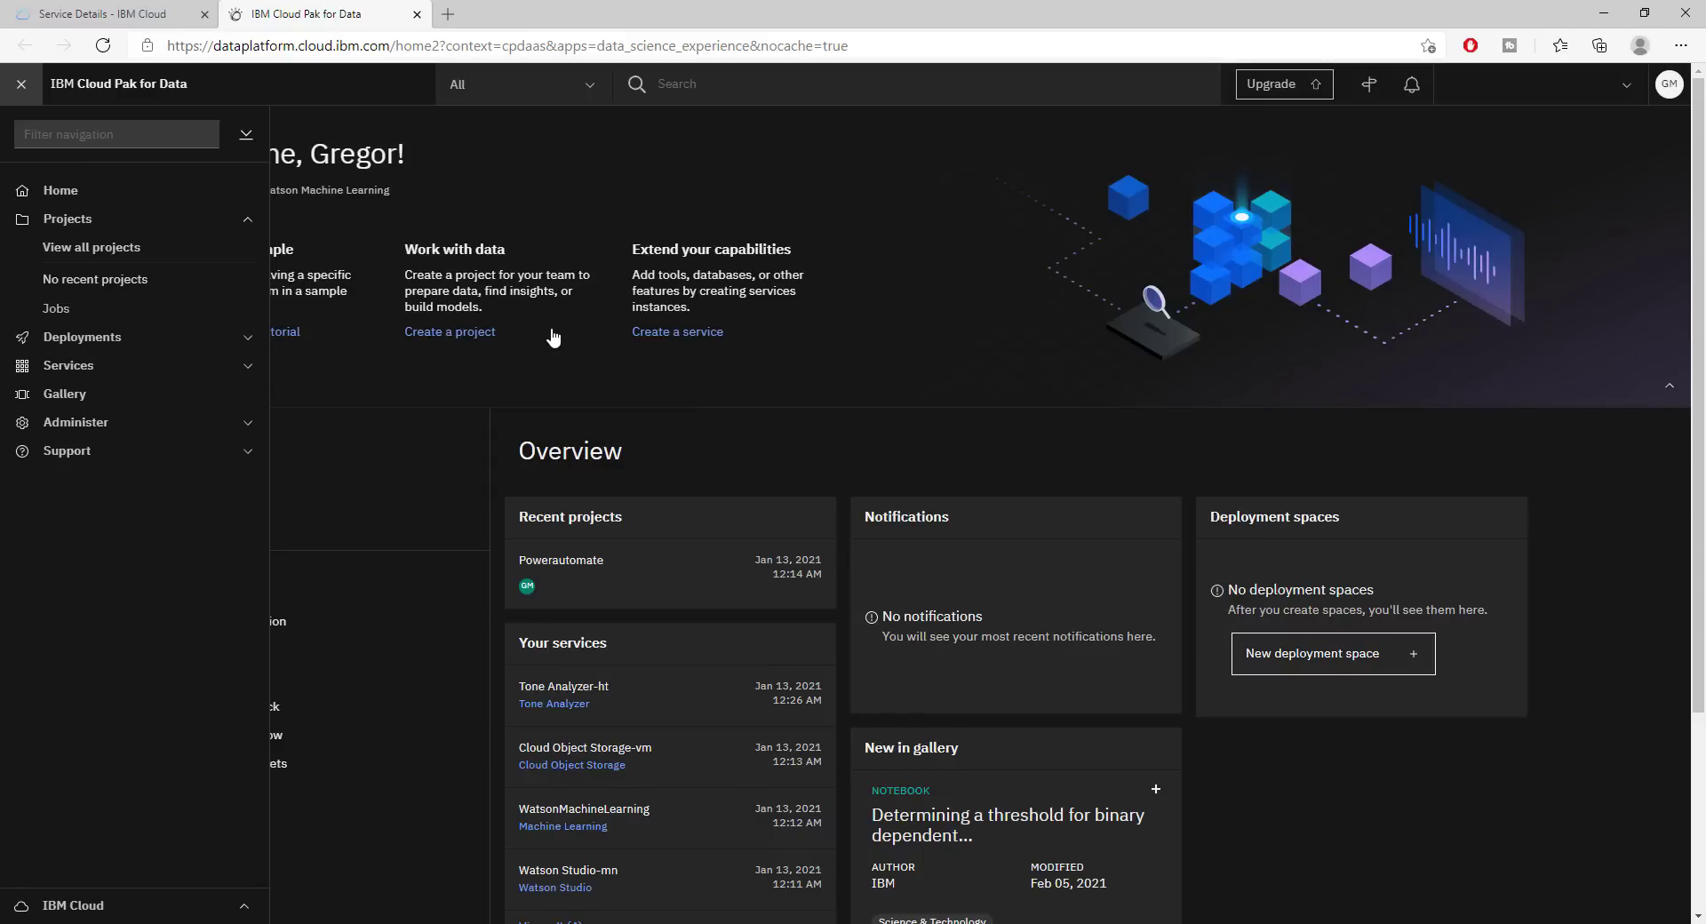
{"action": "mouse_move", "coordinate": [302, 316]}
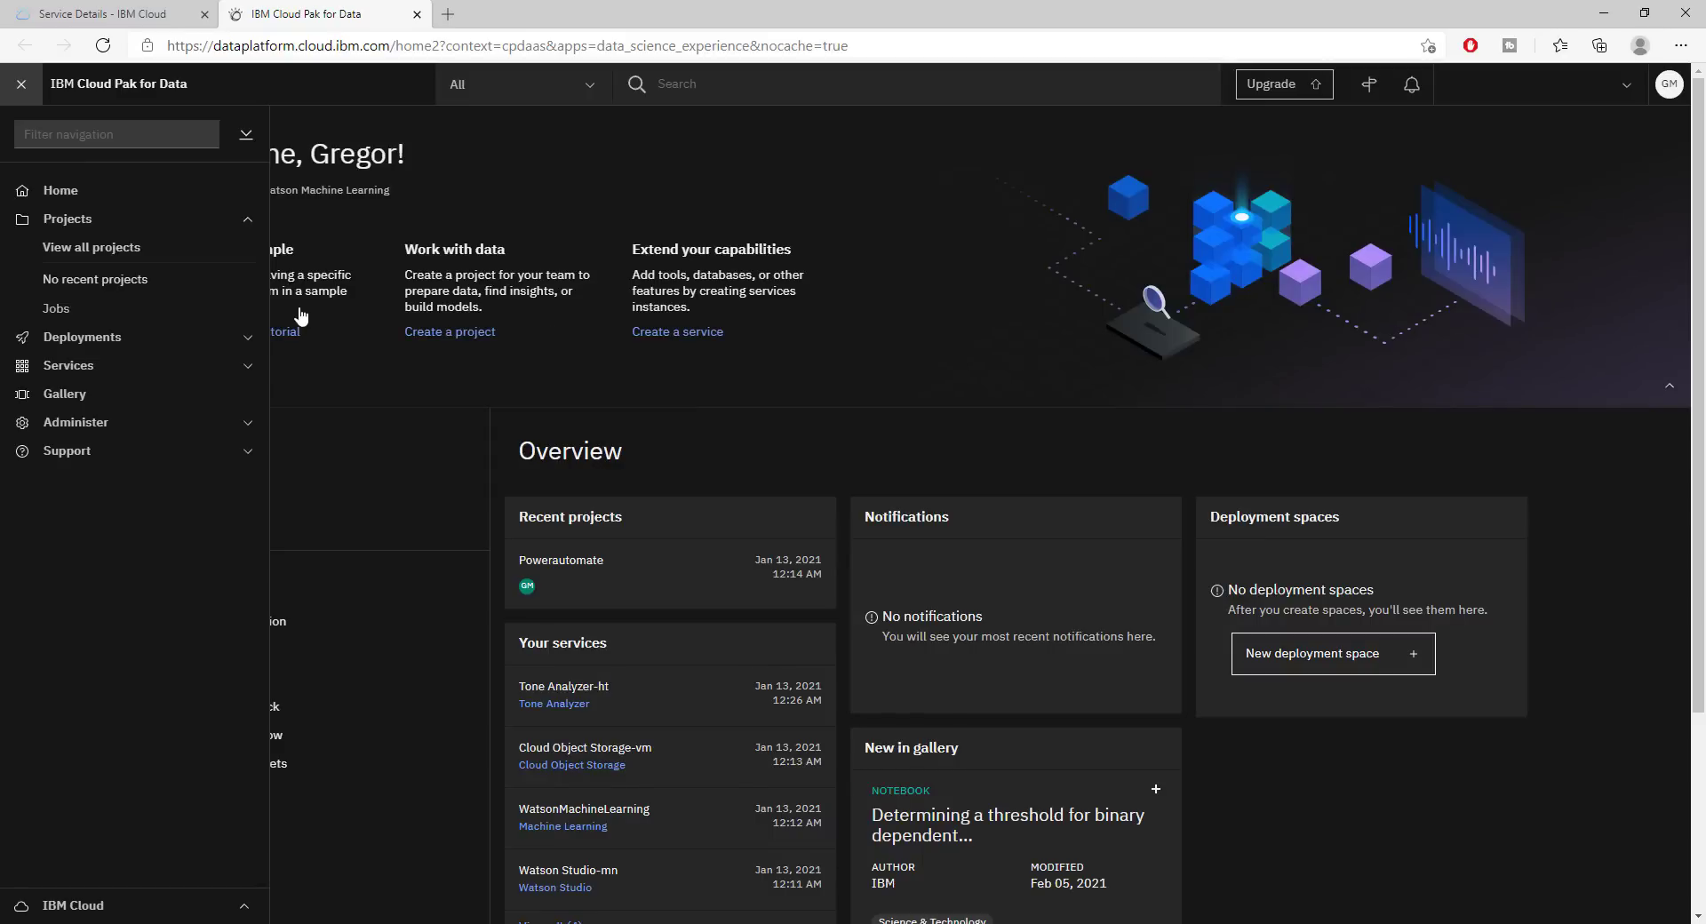
{"action": "mouse_move", "coordinate": [283, 308]}
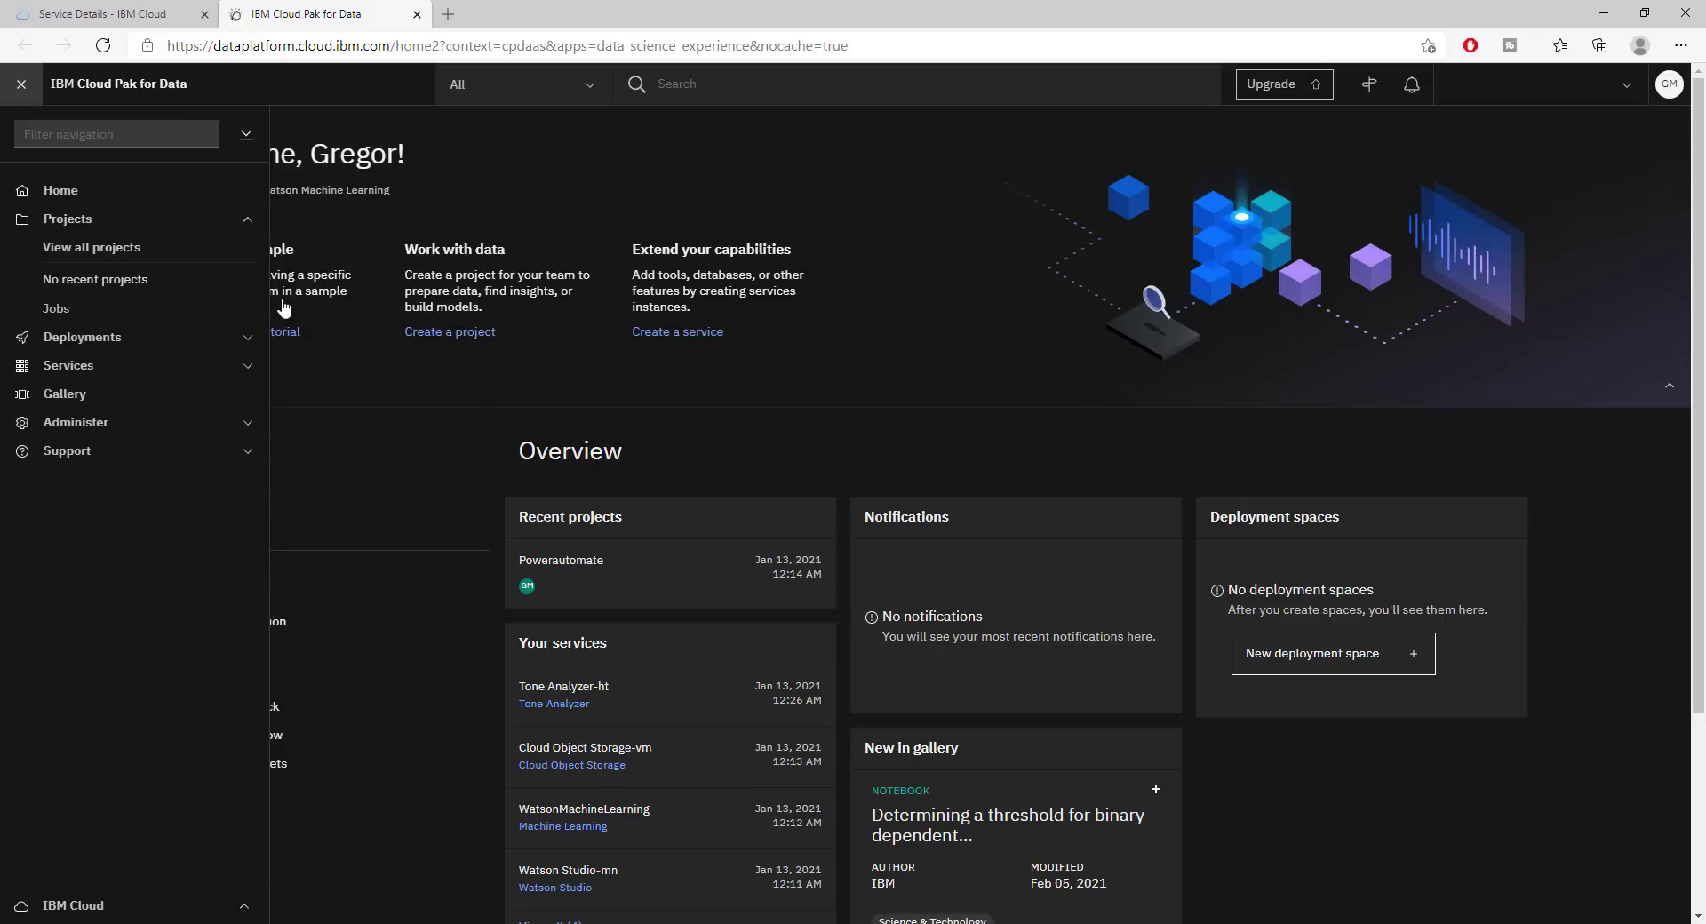
{"action": "mouse_move", "coordinate": [90, 247]}
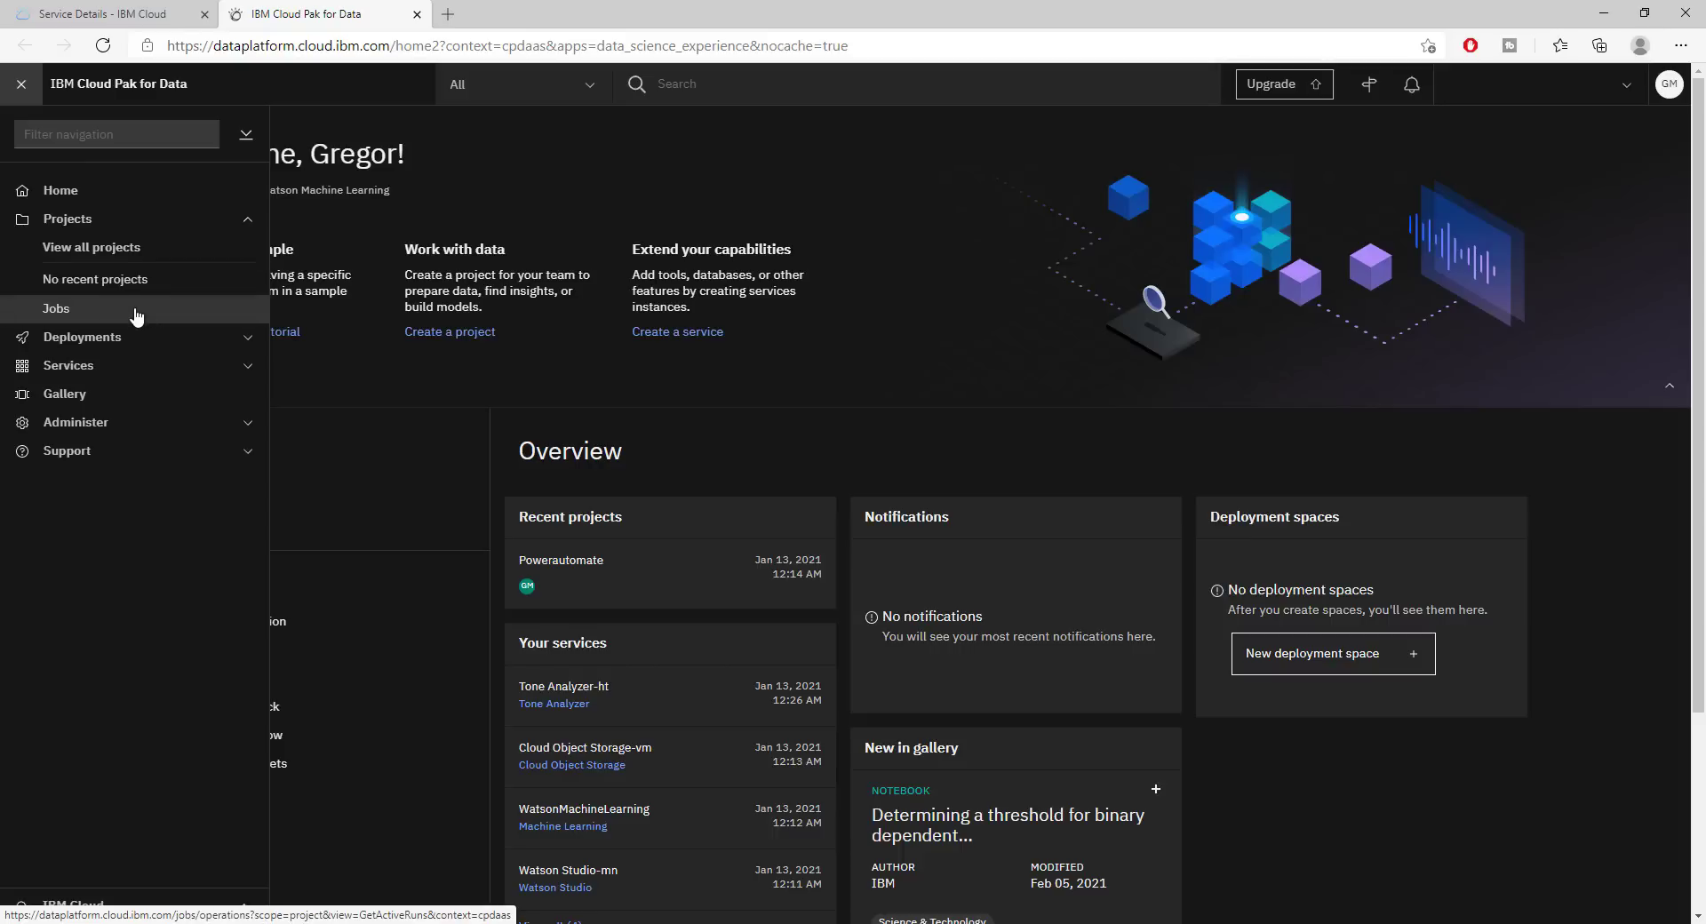
{"action": "mouse_move", "coordinate": [61, 332]}
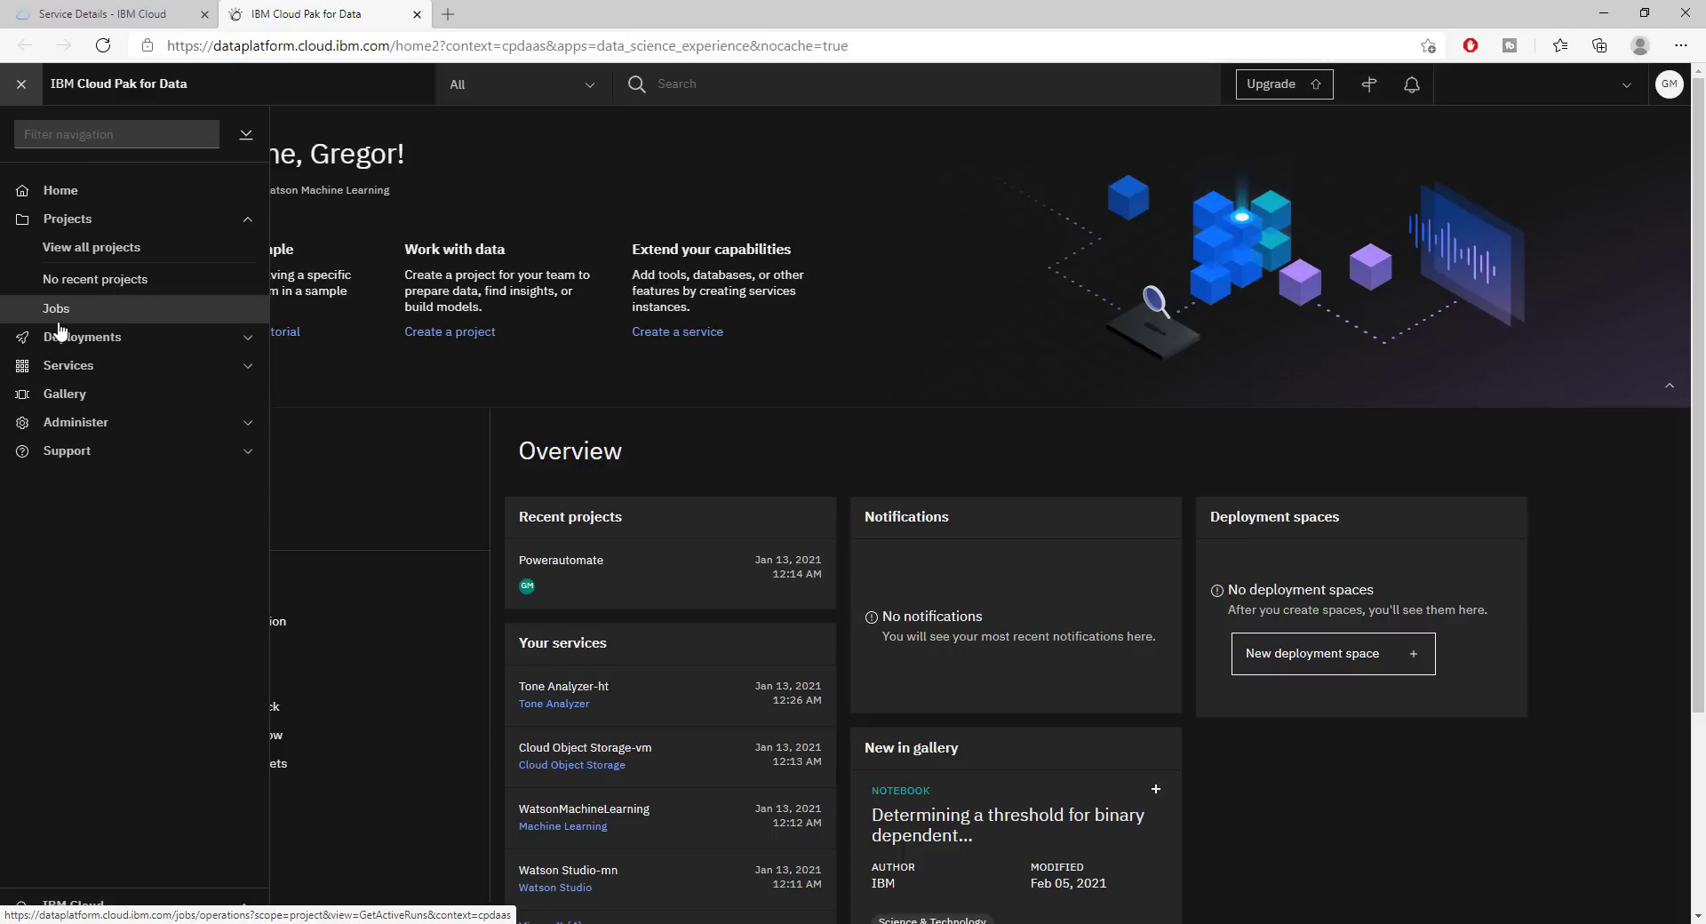
{"action": "mouse_move", "coordinate": [133, 328]}
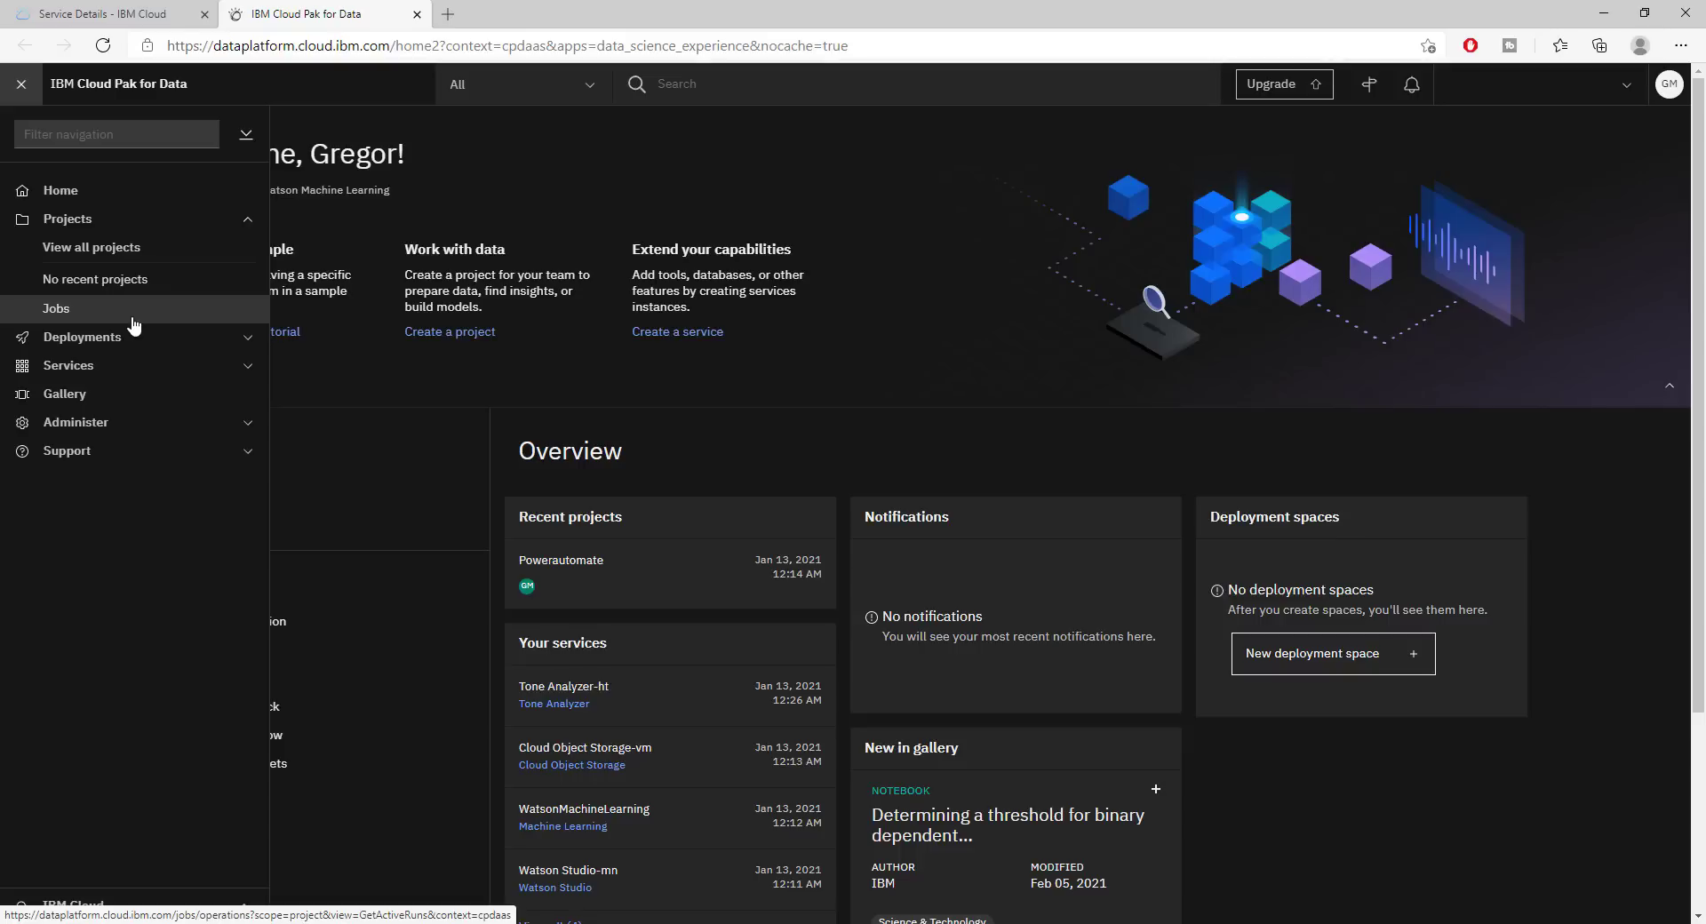
{"action": "left_click", "coordinate": [55, 307]}
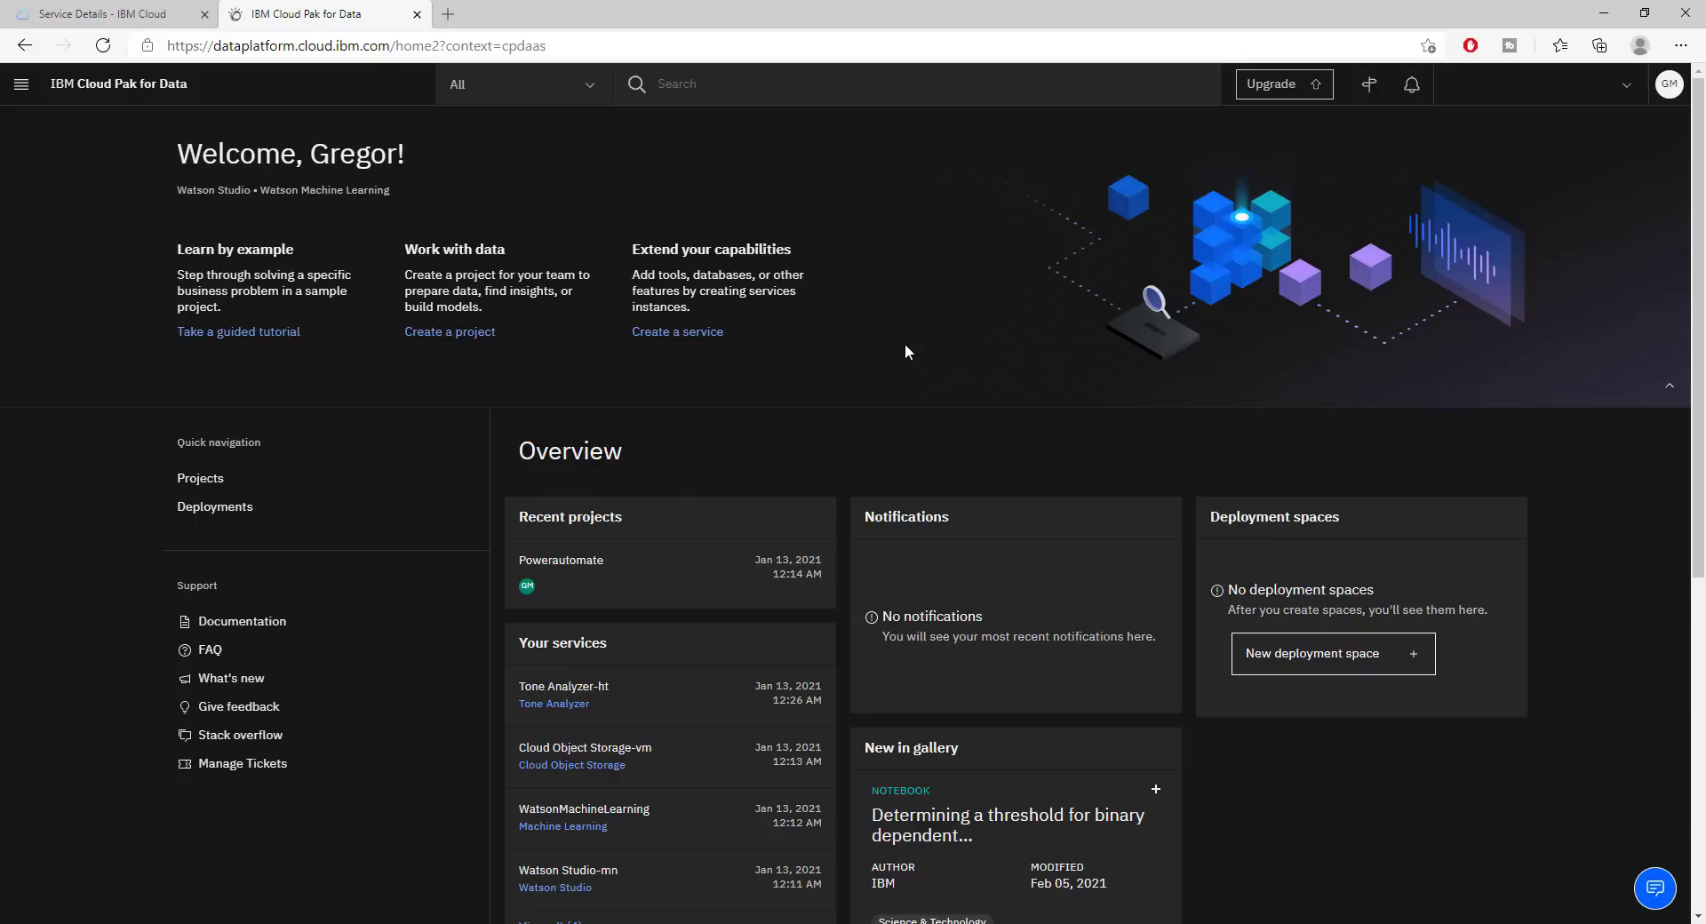
{"action": "mouse_move", "coordinate": [625, 377]}
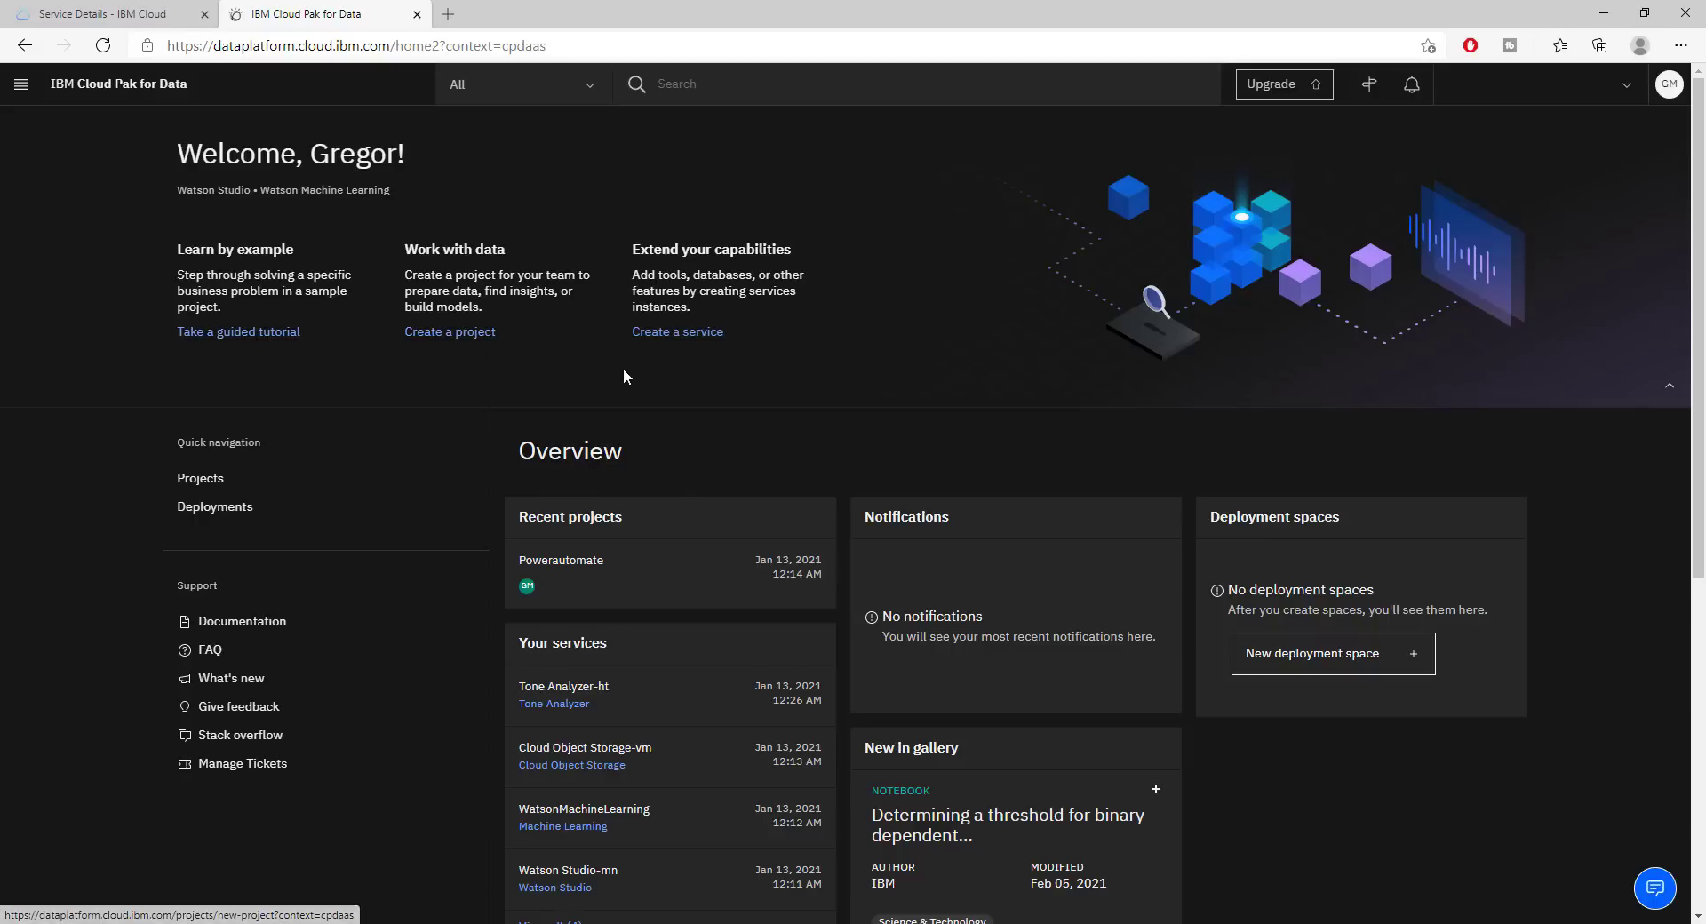
{"action": "scroll", "scroll_direction": "down", "scroll_amount": 3}
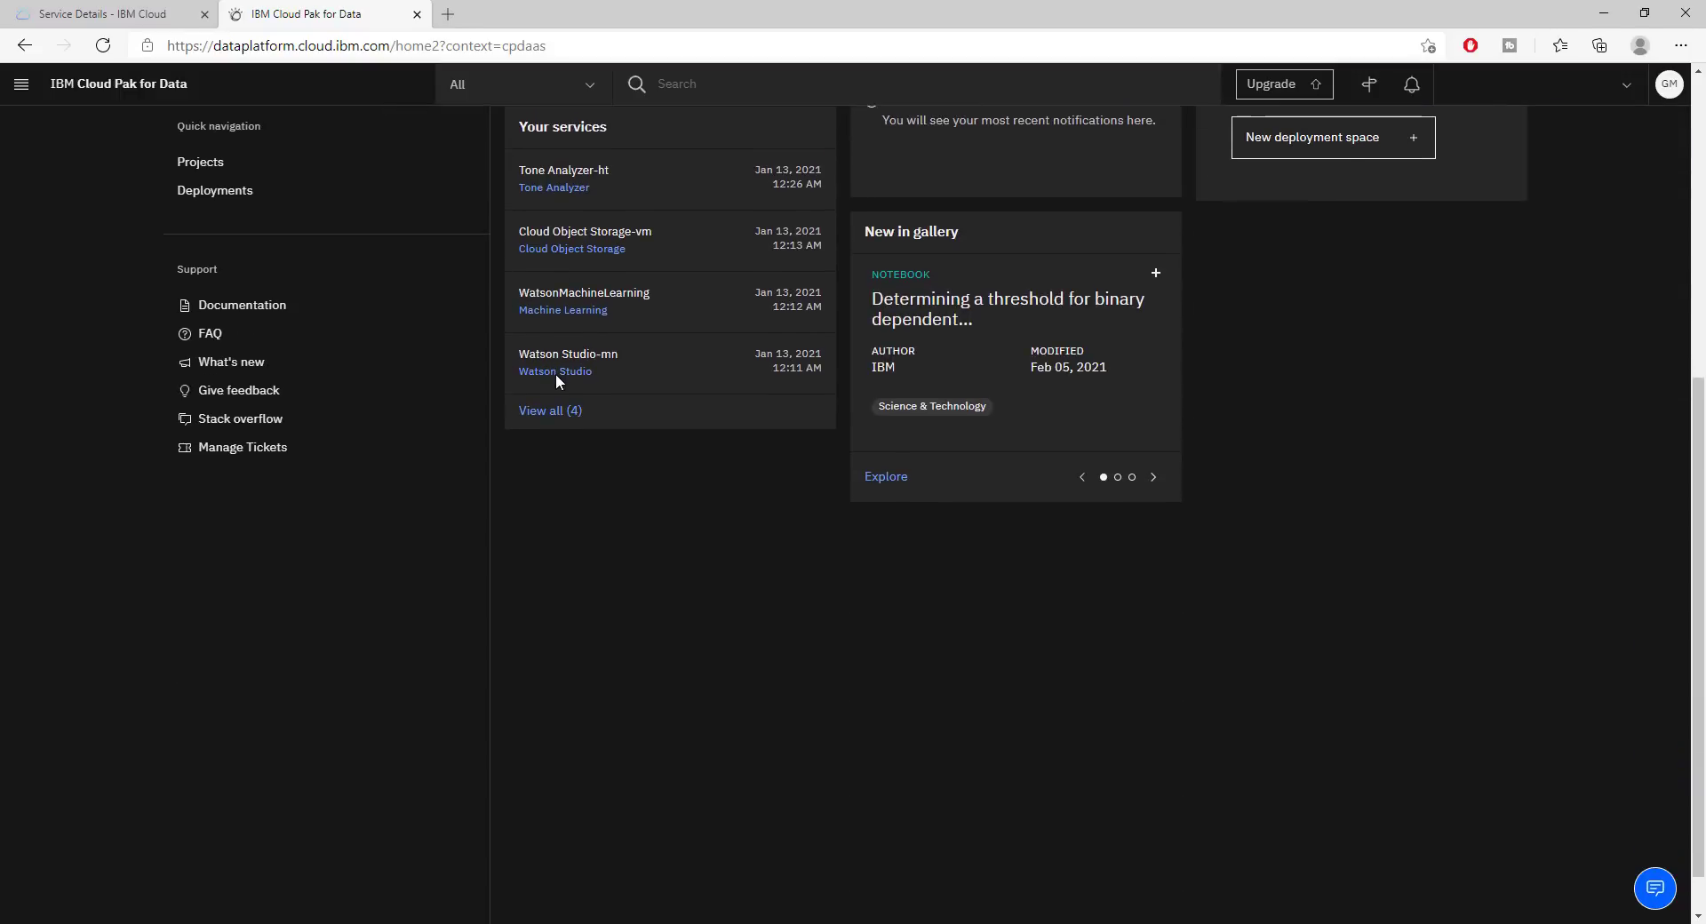
{"action": "scroll", "scroll_direction": "up", "scroll_amount": 3}
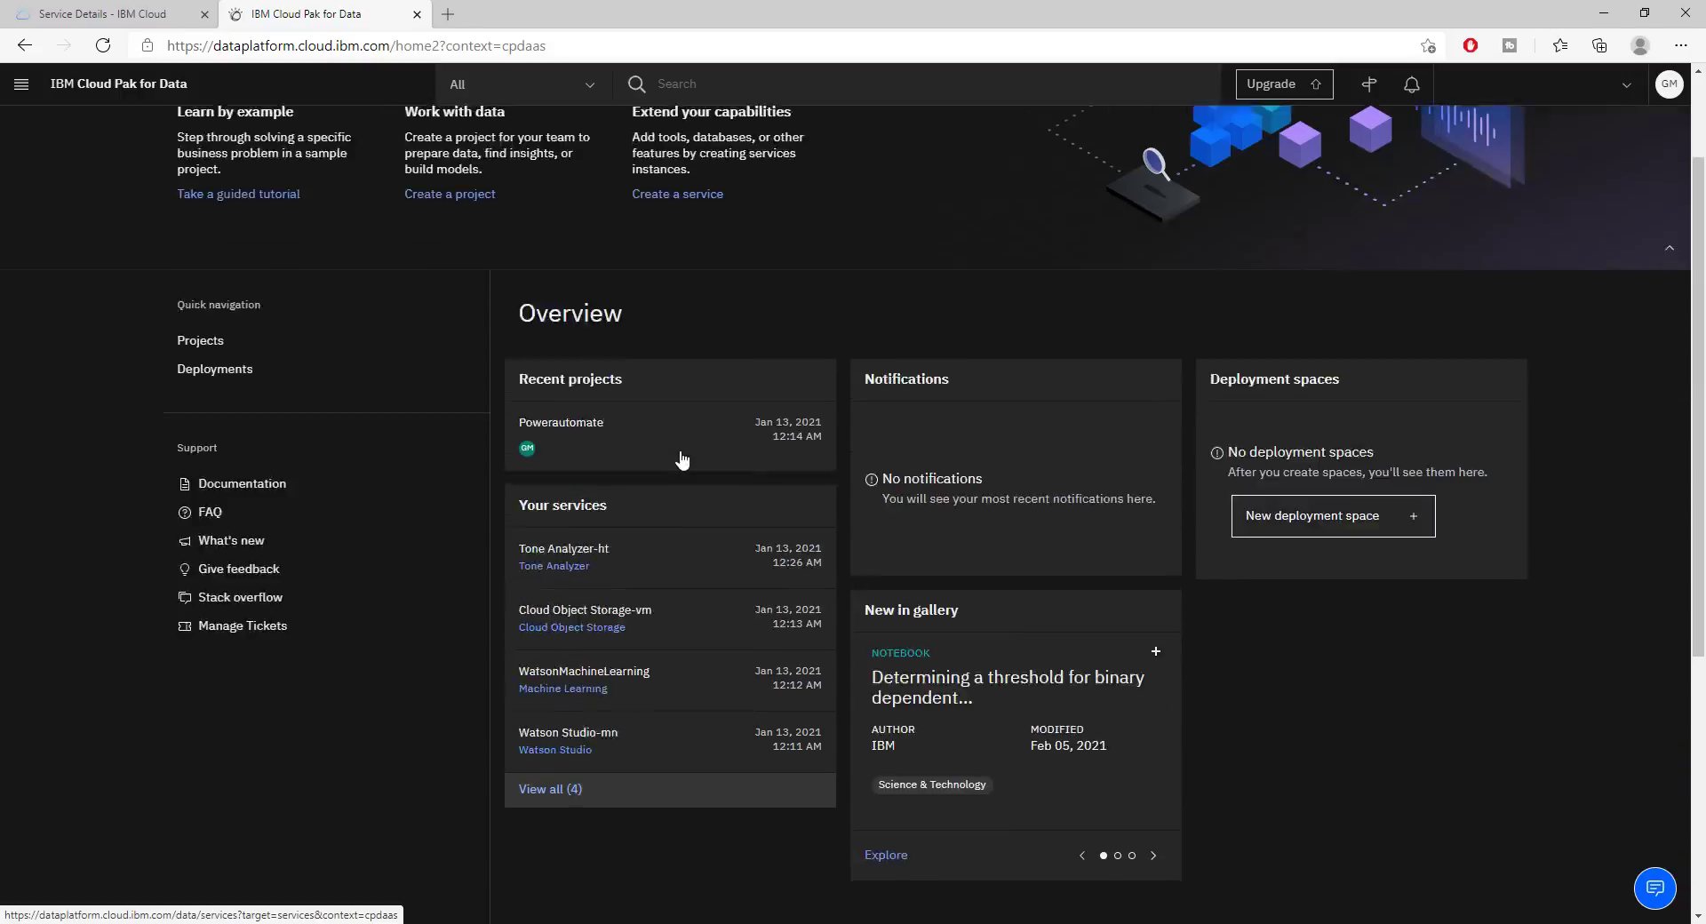
{"action": "scroll", "scroll_direction": "down", "scroll_amount": 3}
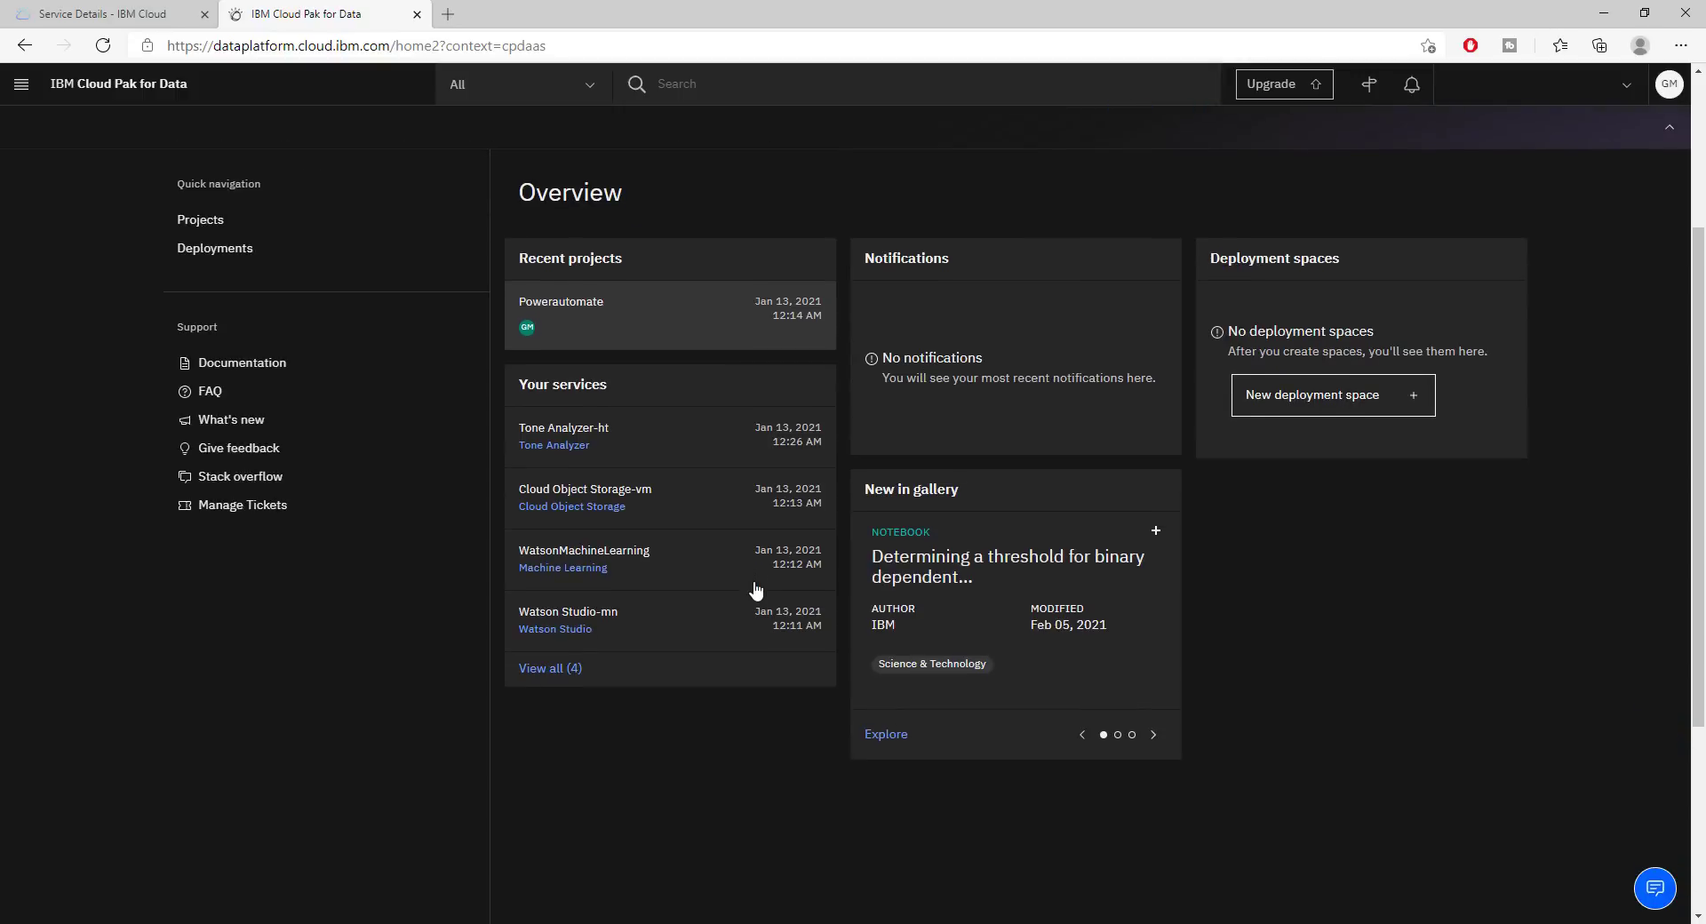